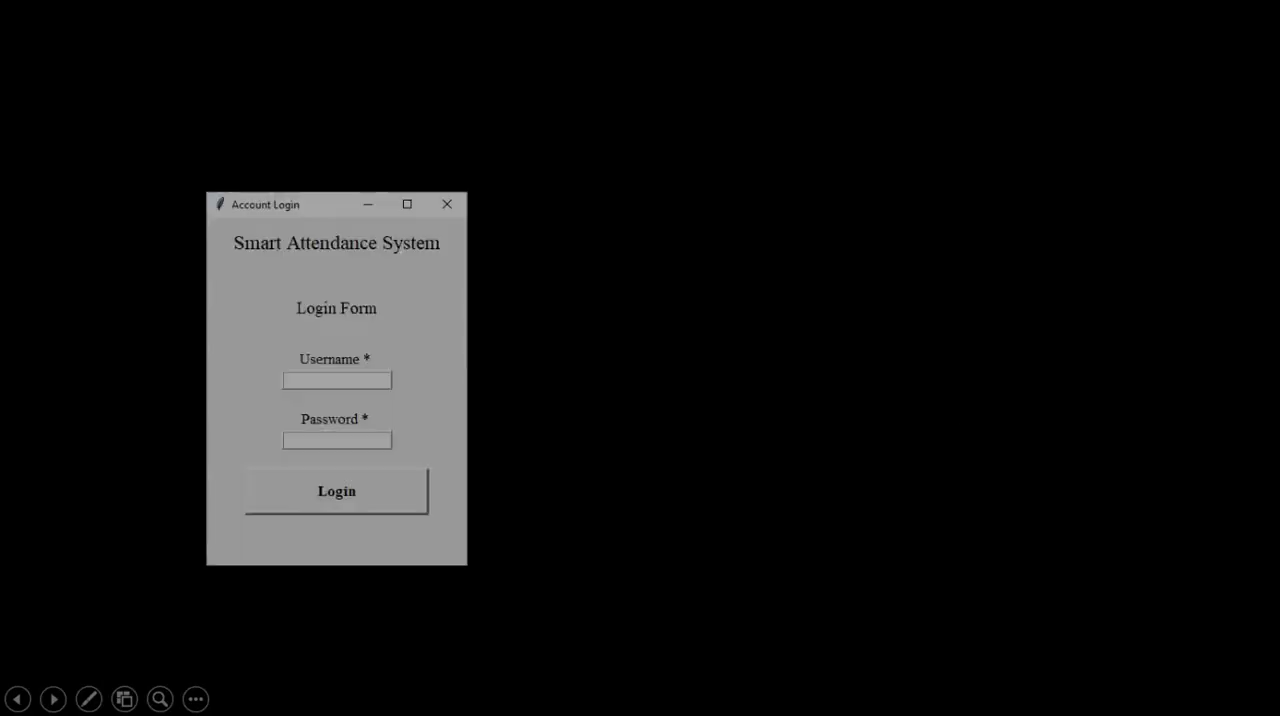
Move the login window and submit it blank to get the 'Please complete the required field!' warning
drag(300, 204, 530, 166)
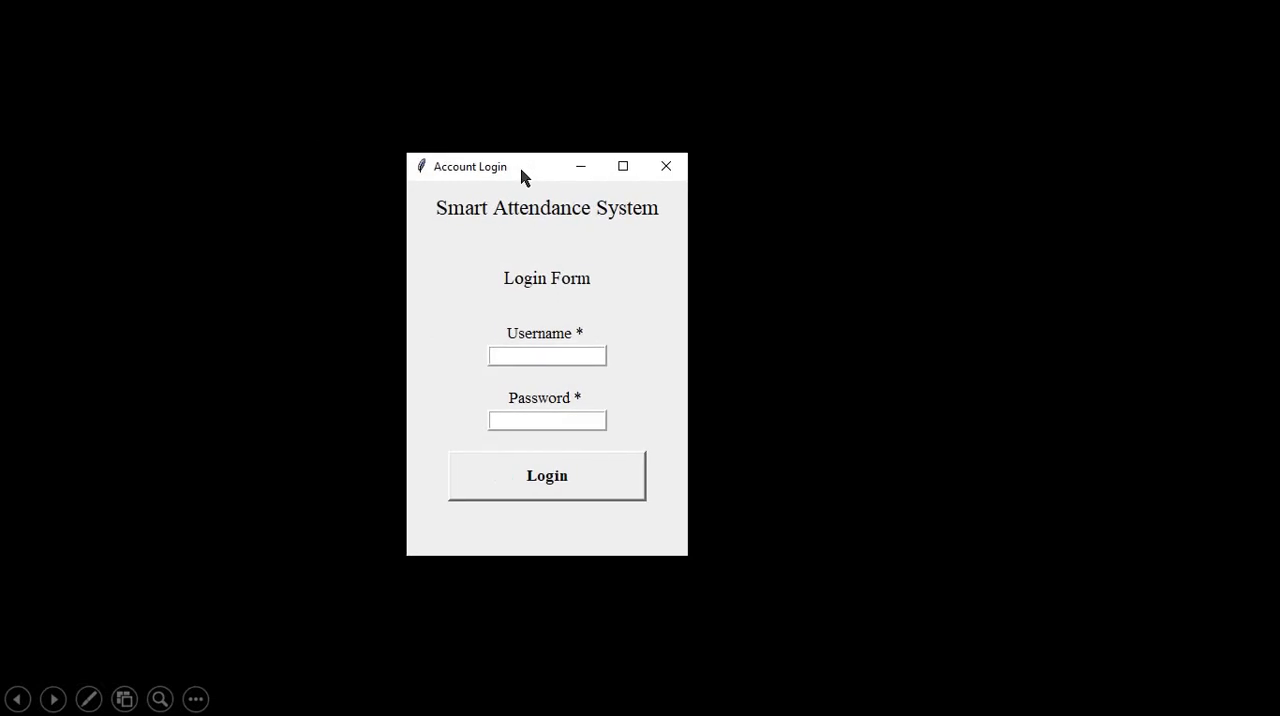
mouse_move(527, 228)
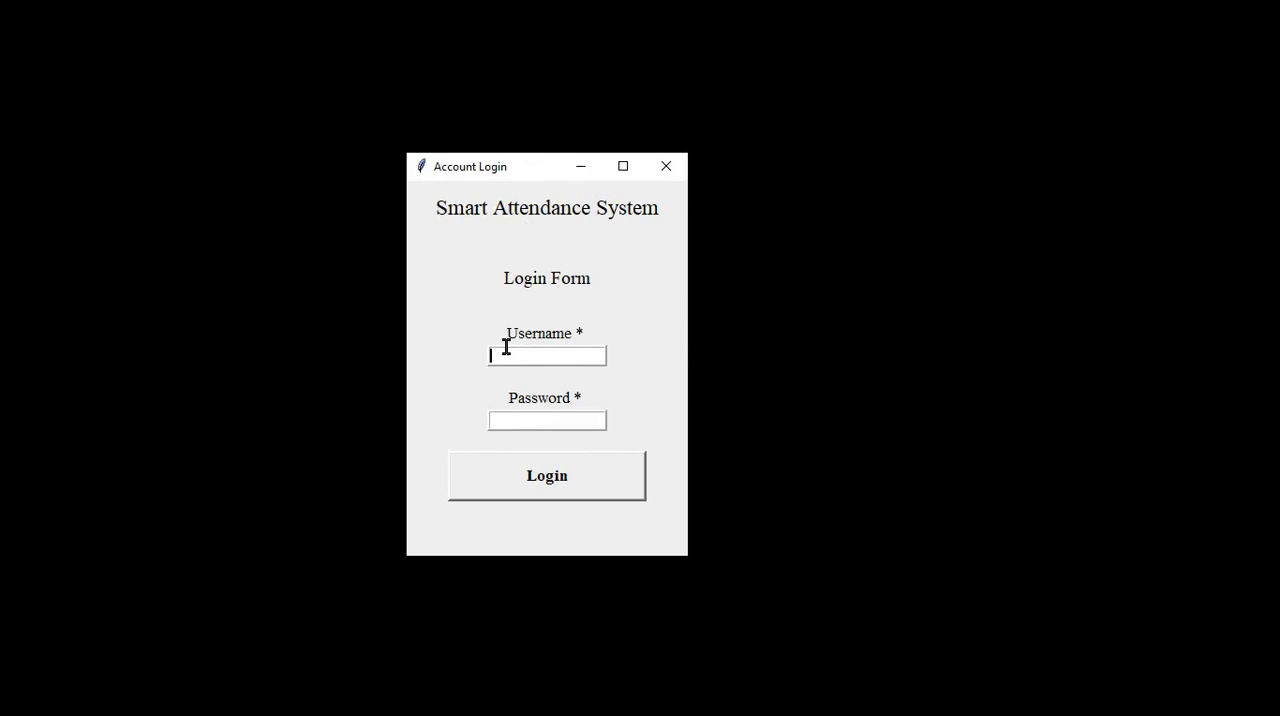
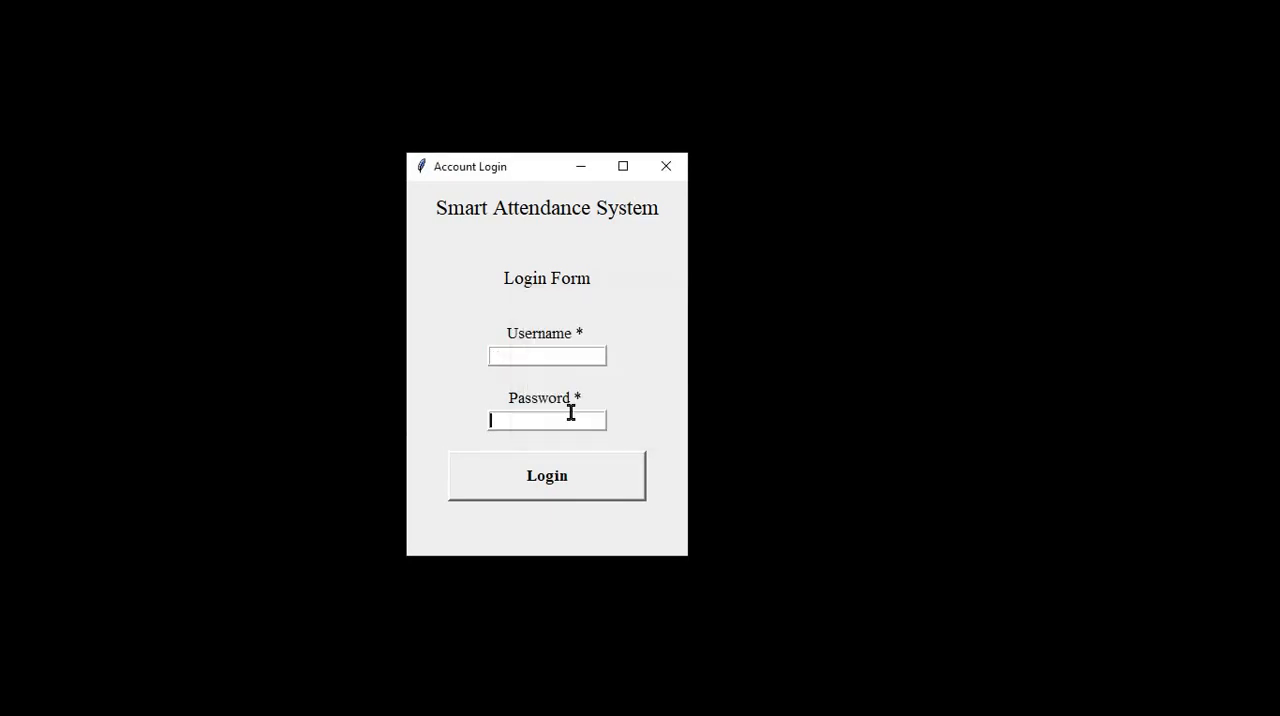
click(546, 475)
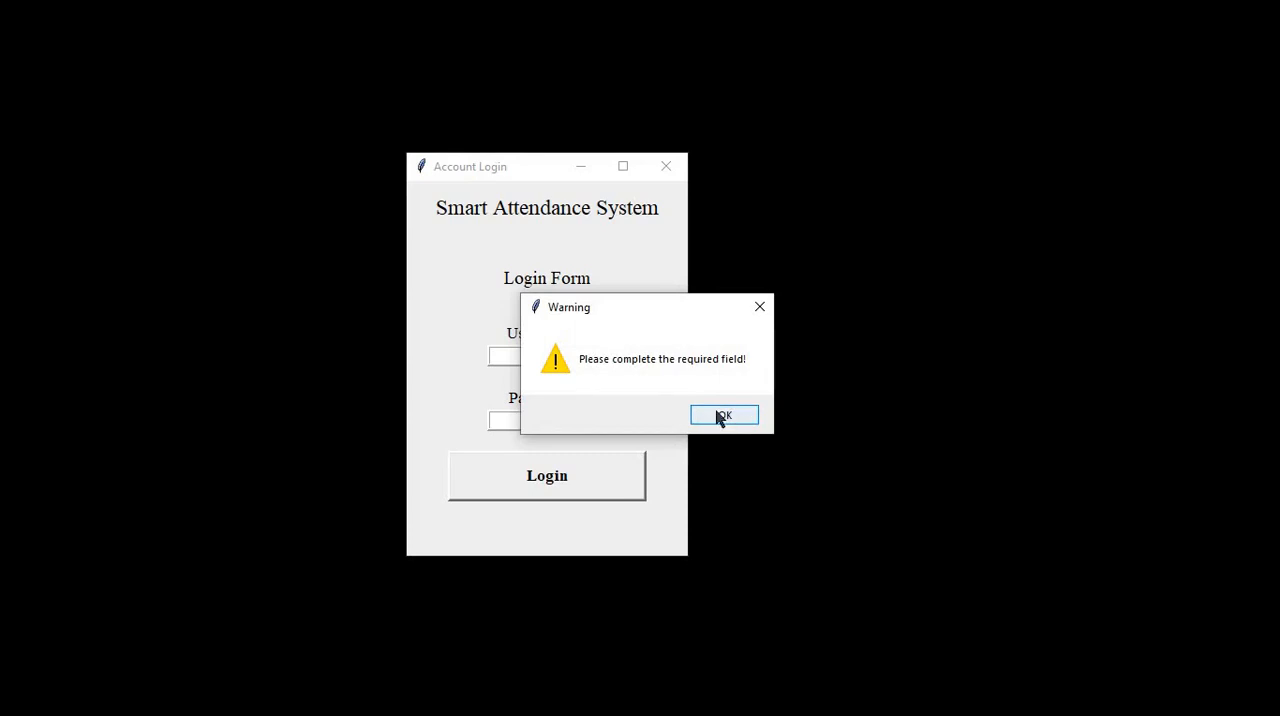
Dismiss the warning, log in with the entered credentials, and confirm the Login Success message
click(723, 415)
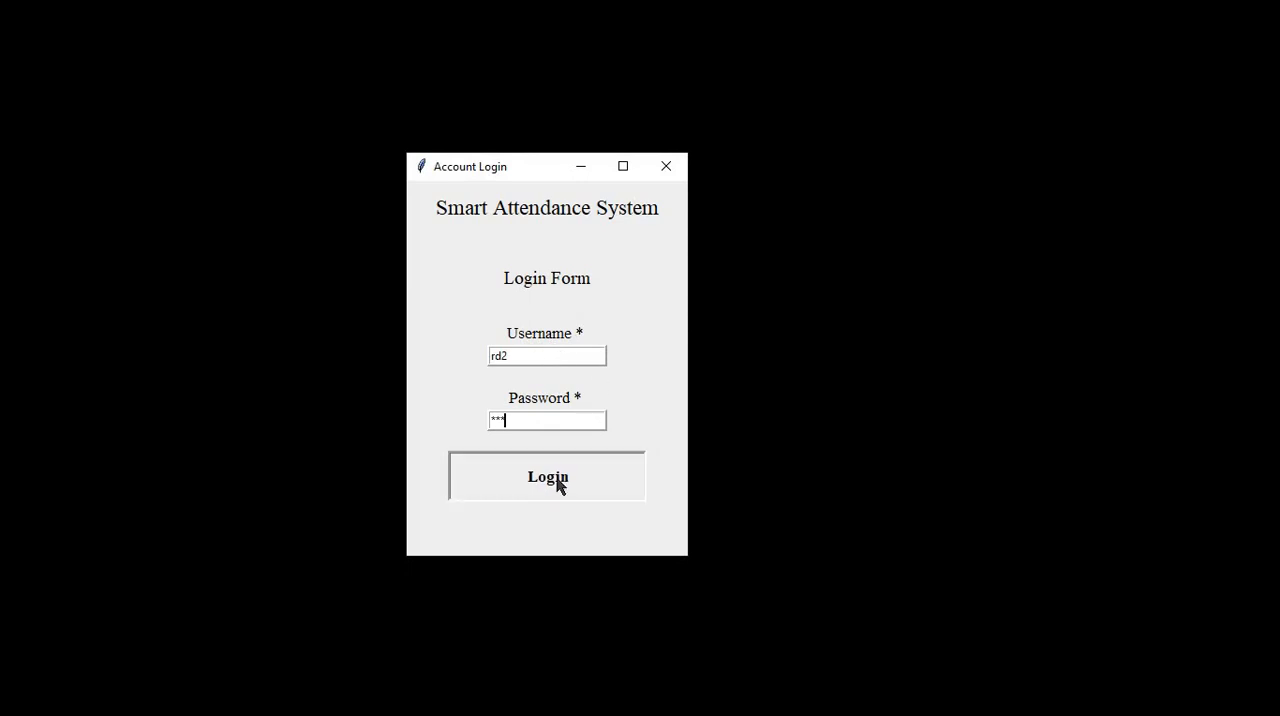
click(547, 476)
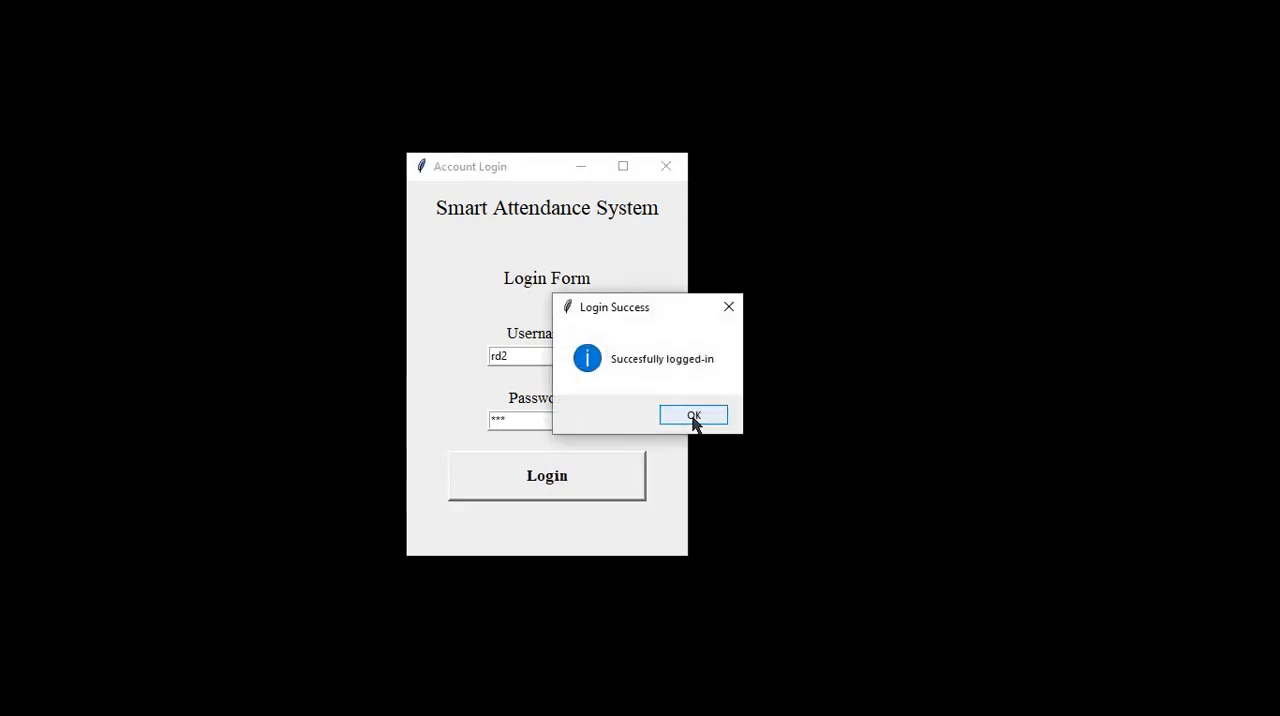
click(693, 415)
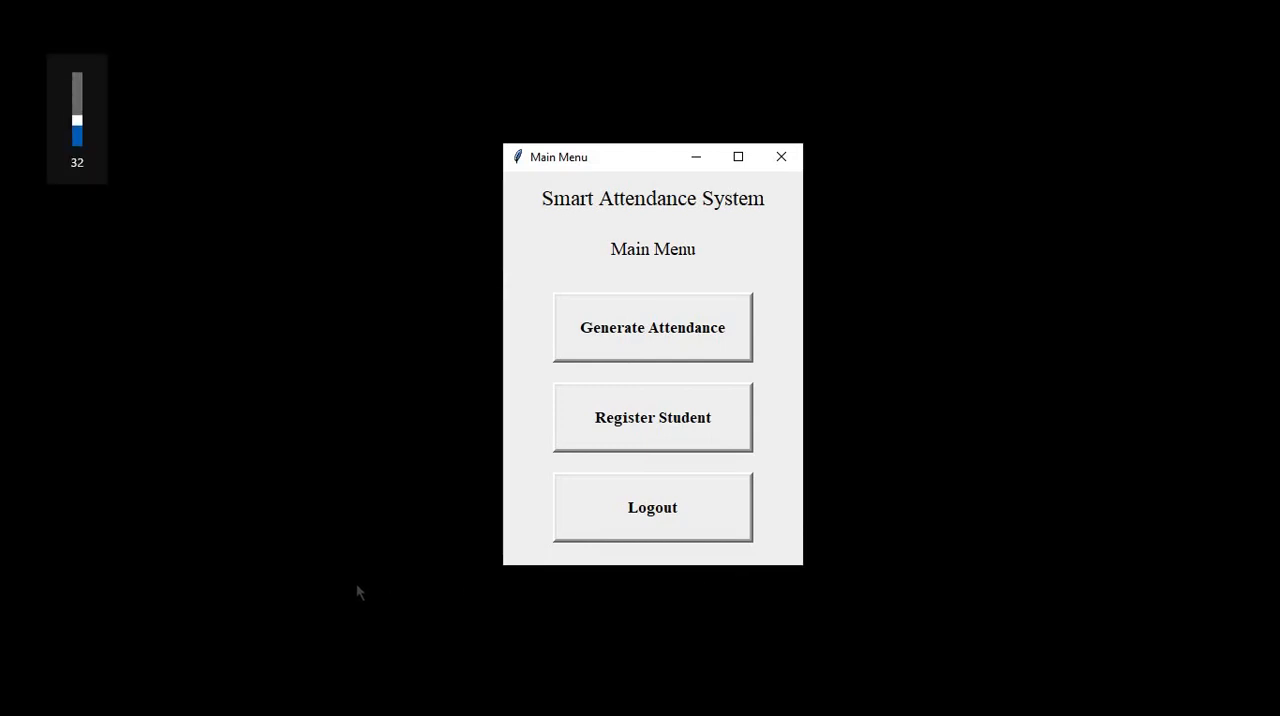
mouse_move(757, 488)
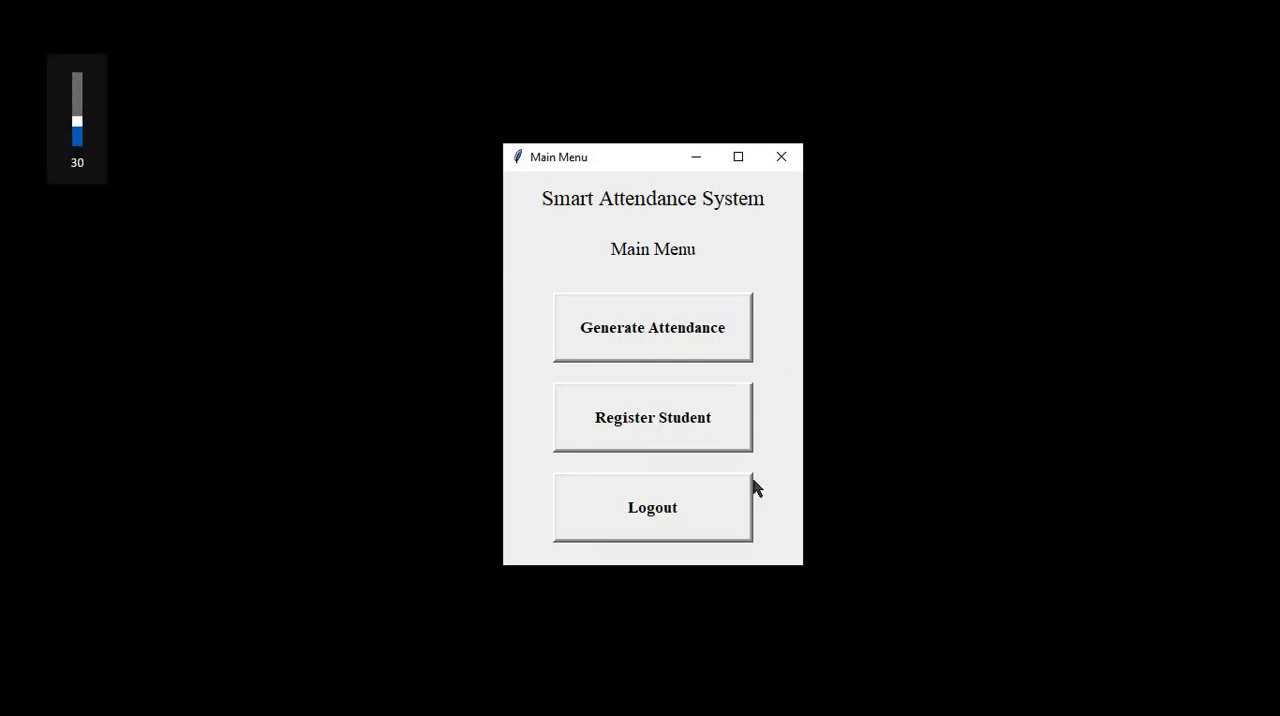
mouse_move(625, 525)
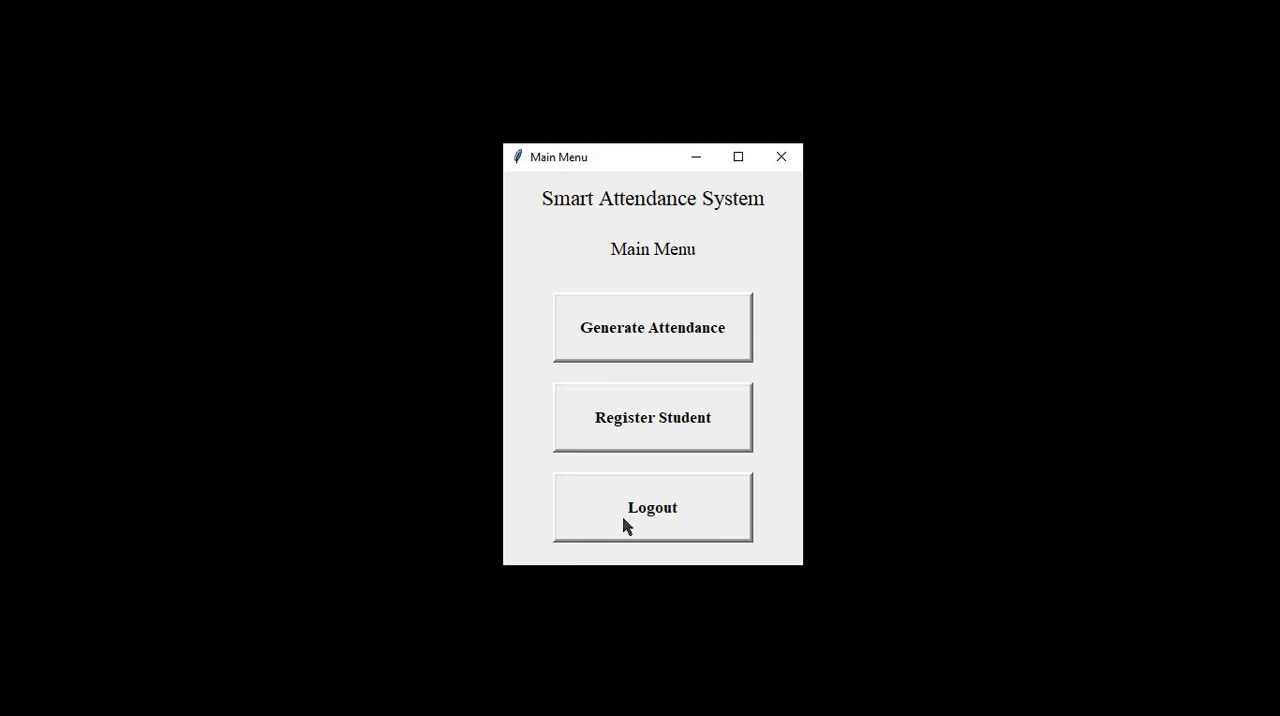
click(652, 507)
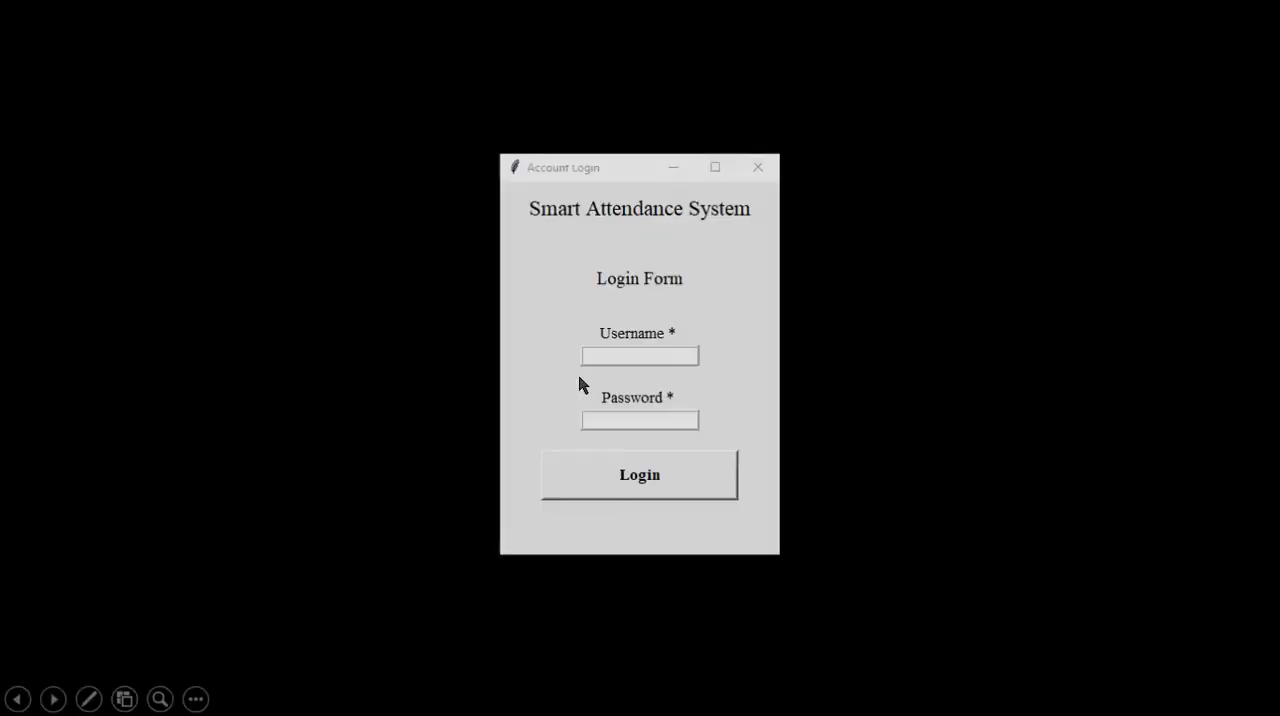
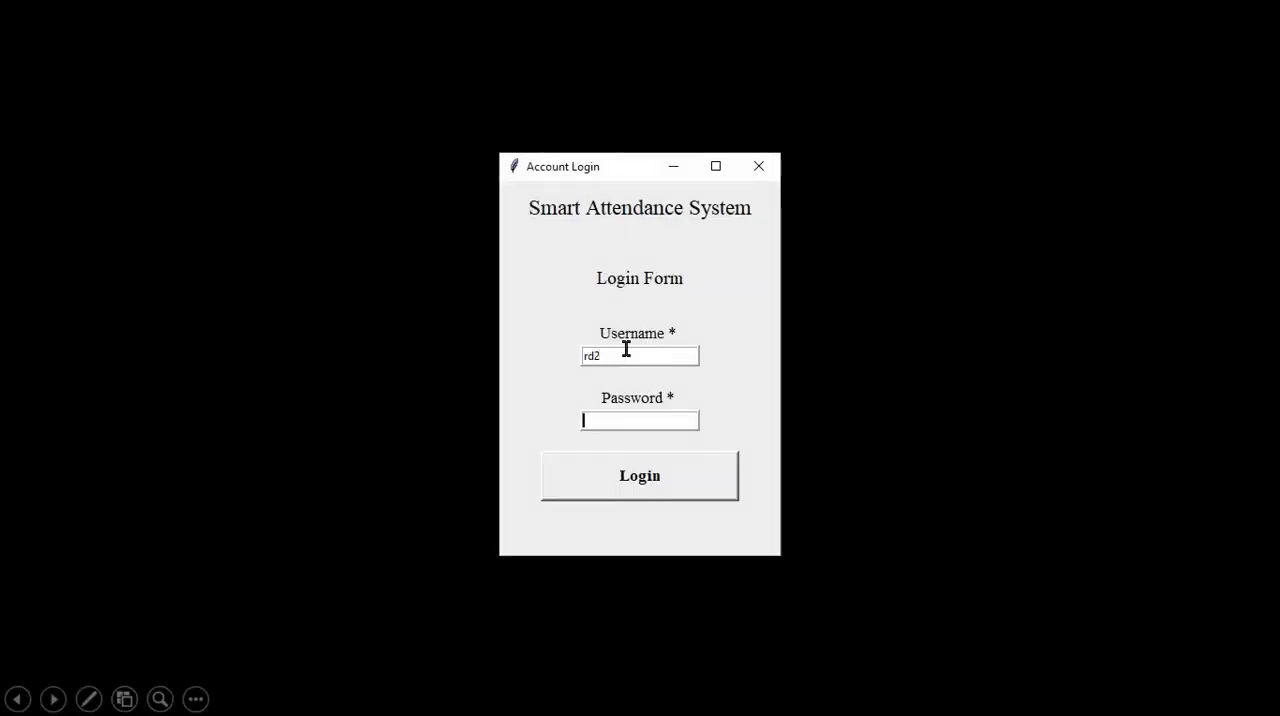
click(639, 475)
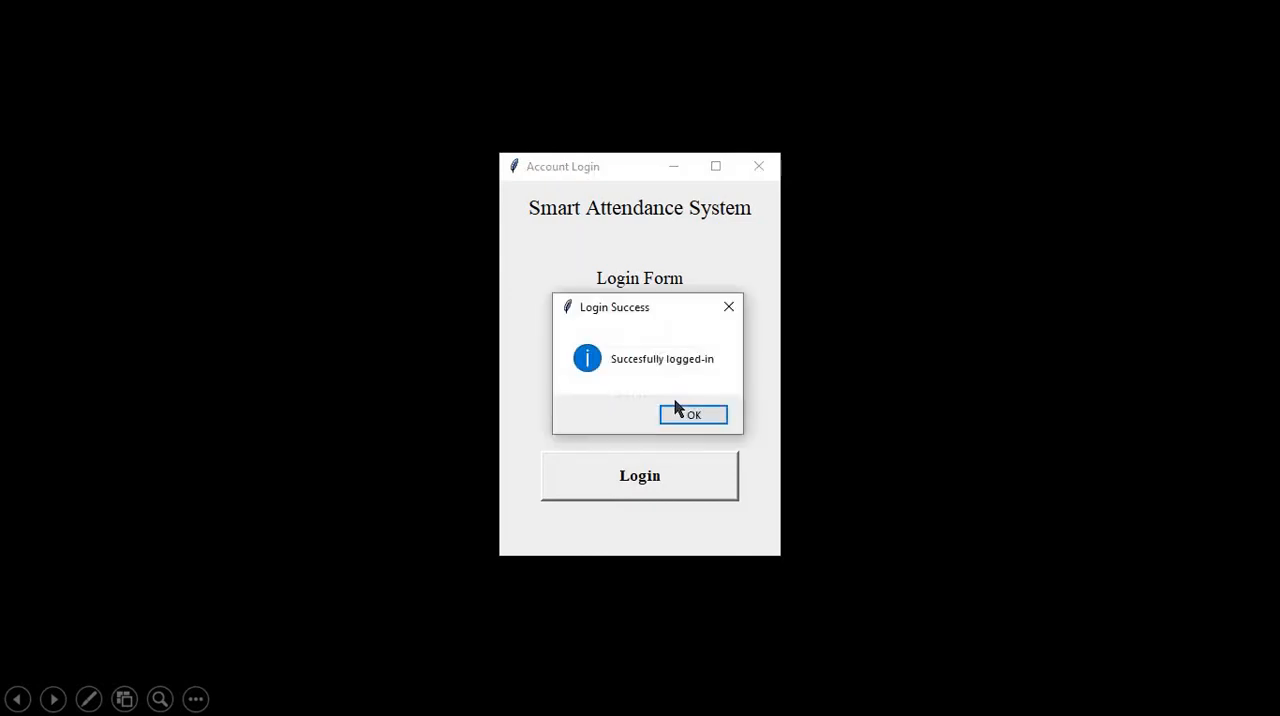
click(692, 414)
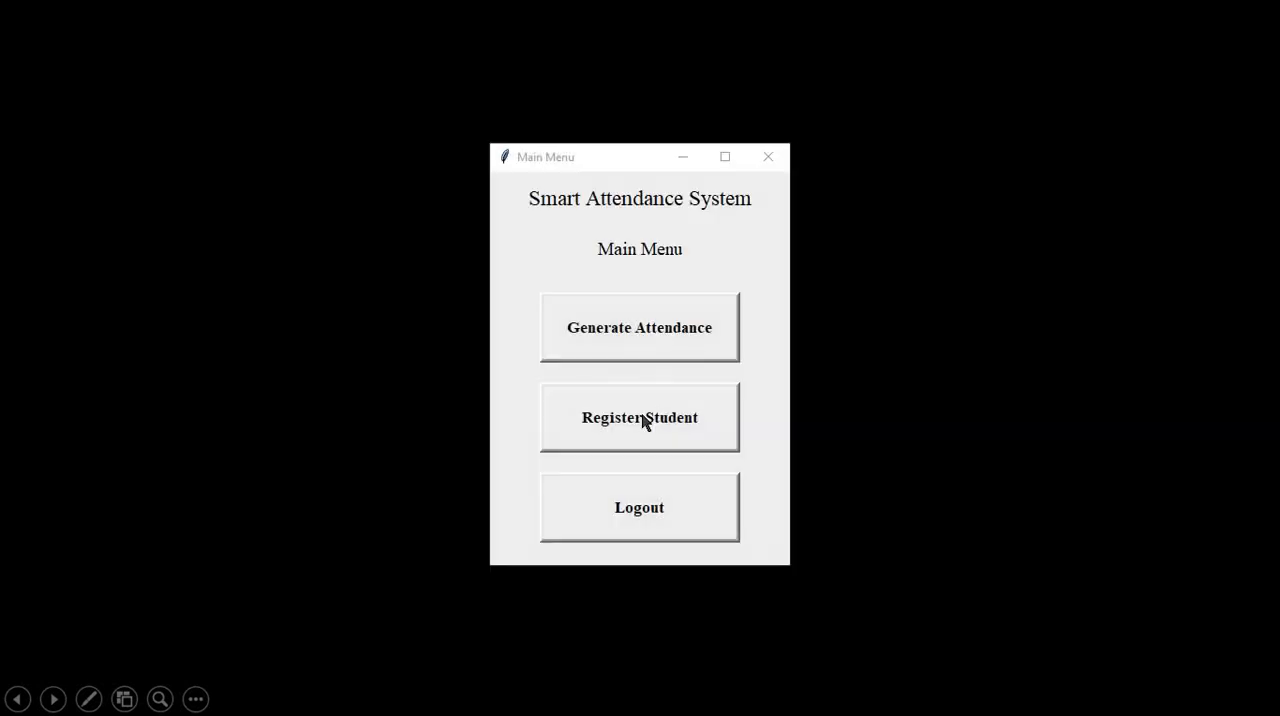
mouse_move(658, 342)
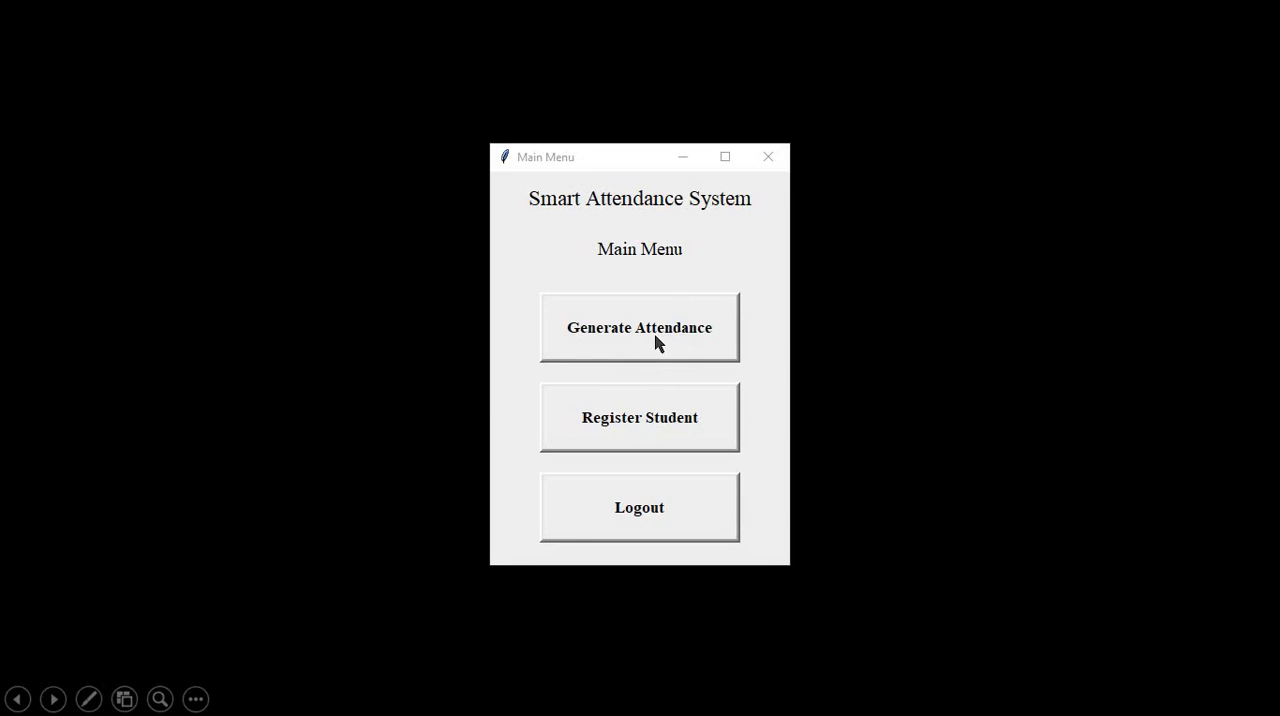
Open Register Student from the main menu and focus the empty Student ID field
click(639, 417)
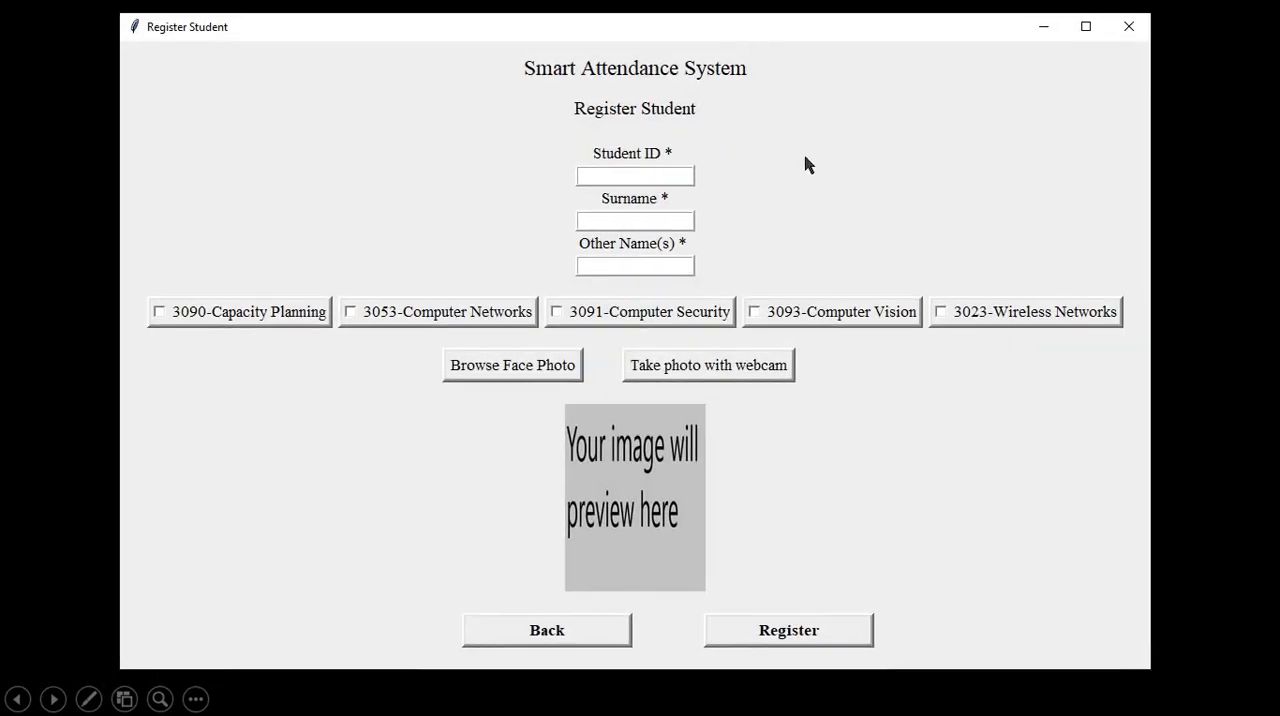
mouse_move(652, 164)
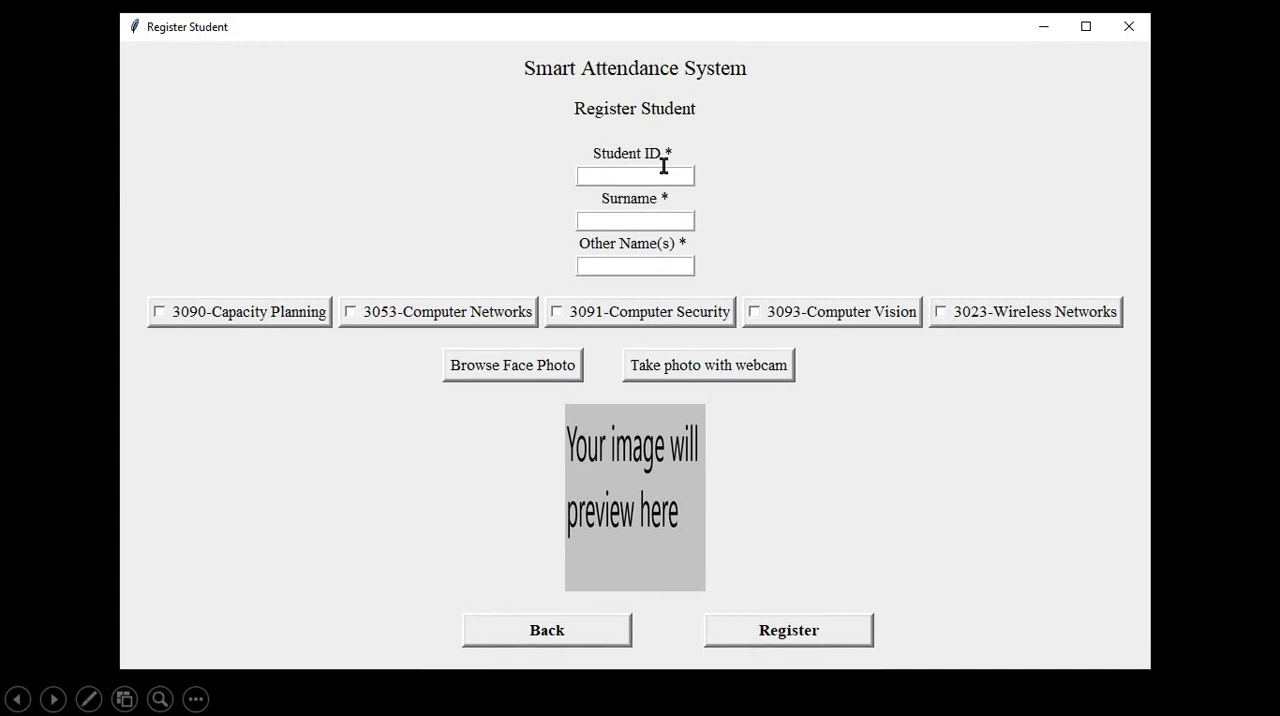
mouse_move(705, 427)
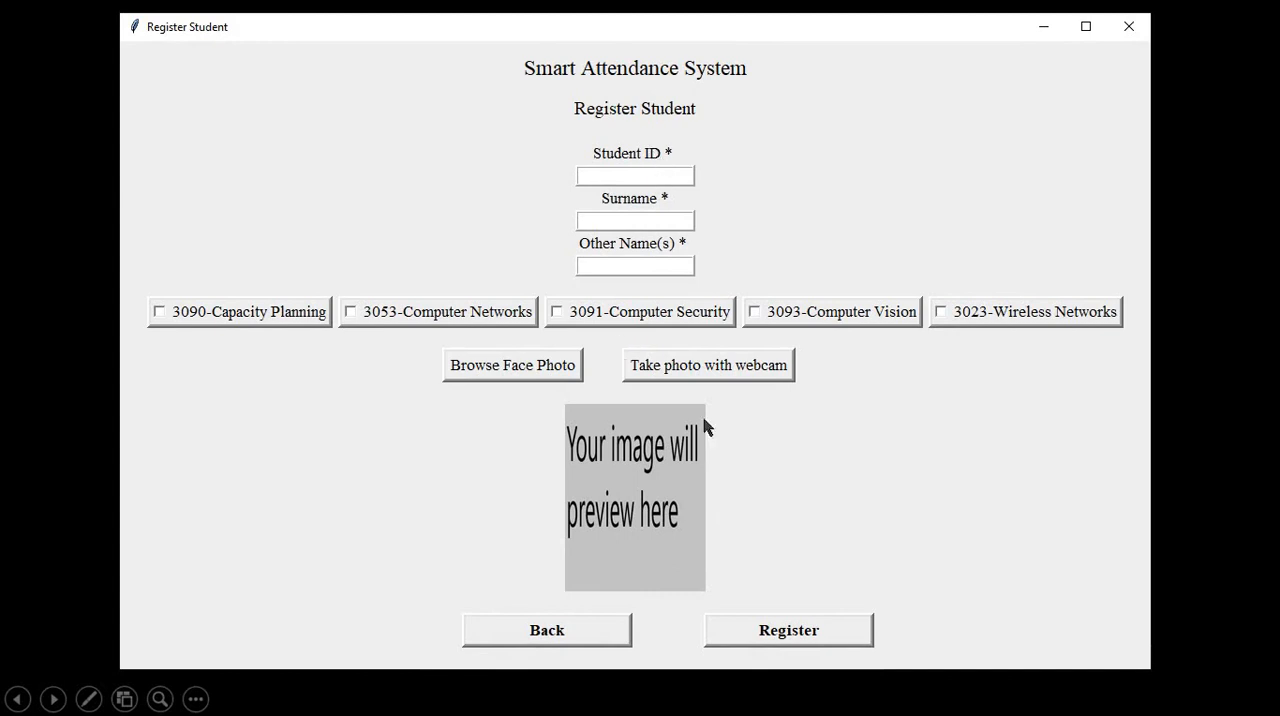
mouse_move(645, 453)
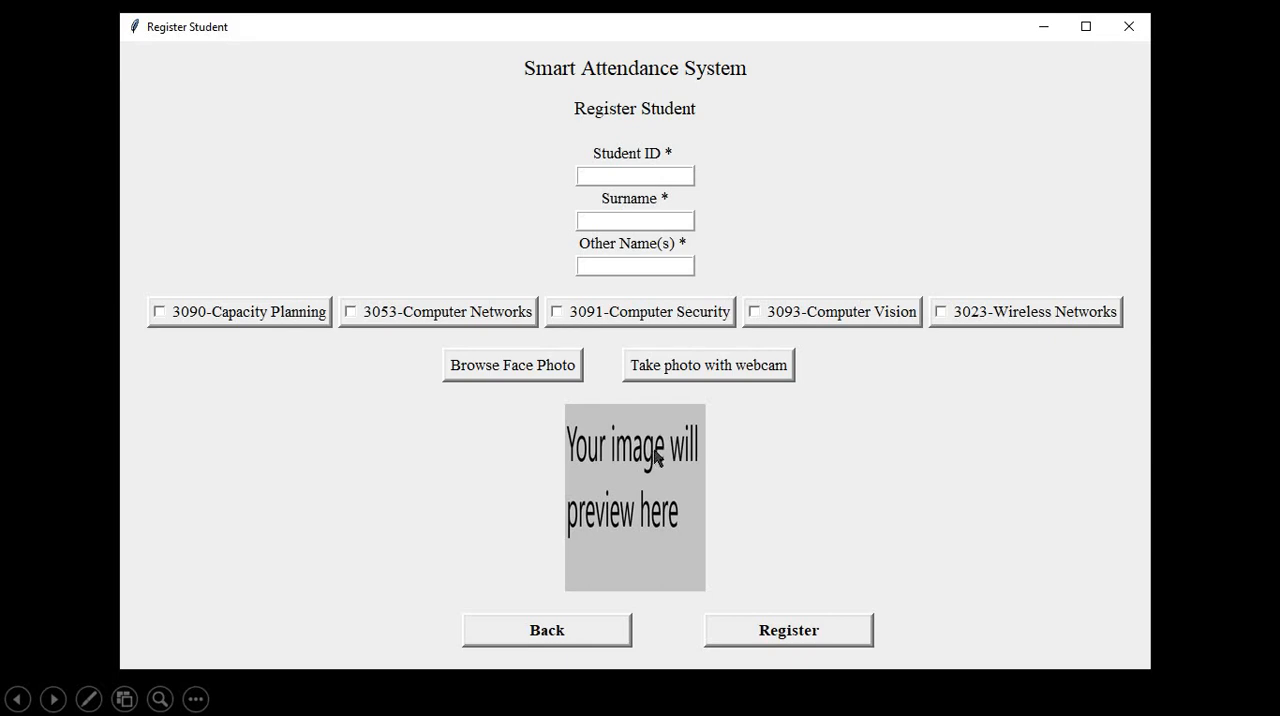
mouse_move(700, 393)
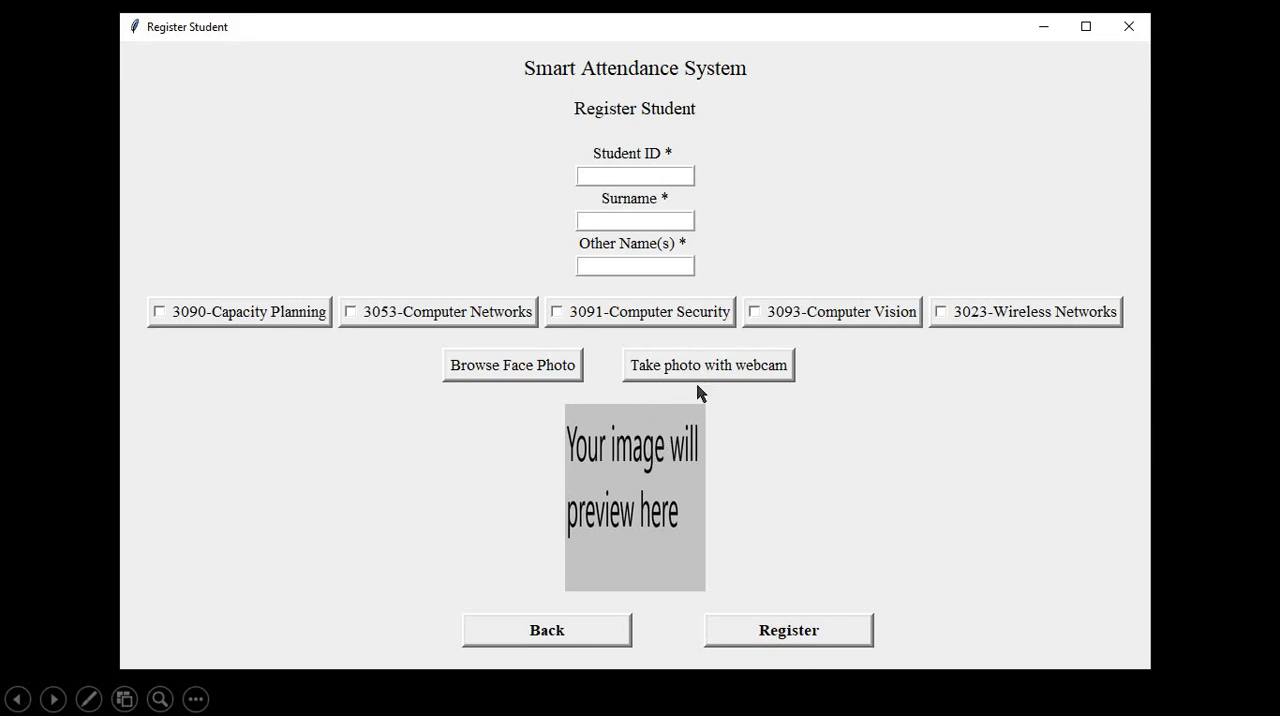
mouse_move(683, 395)
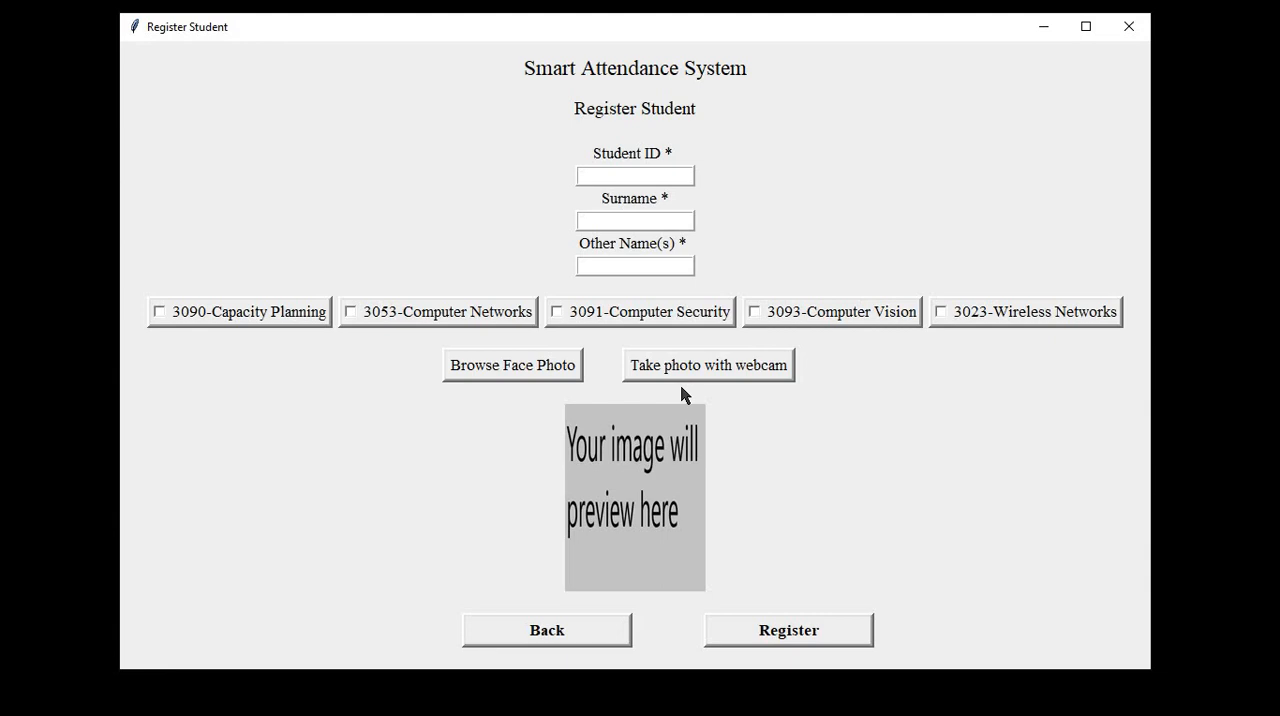
mouse_move(532, 260)
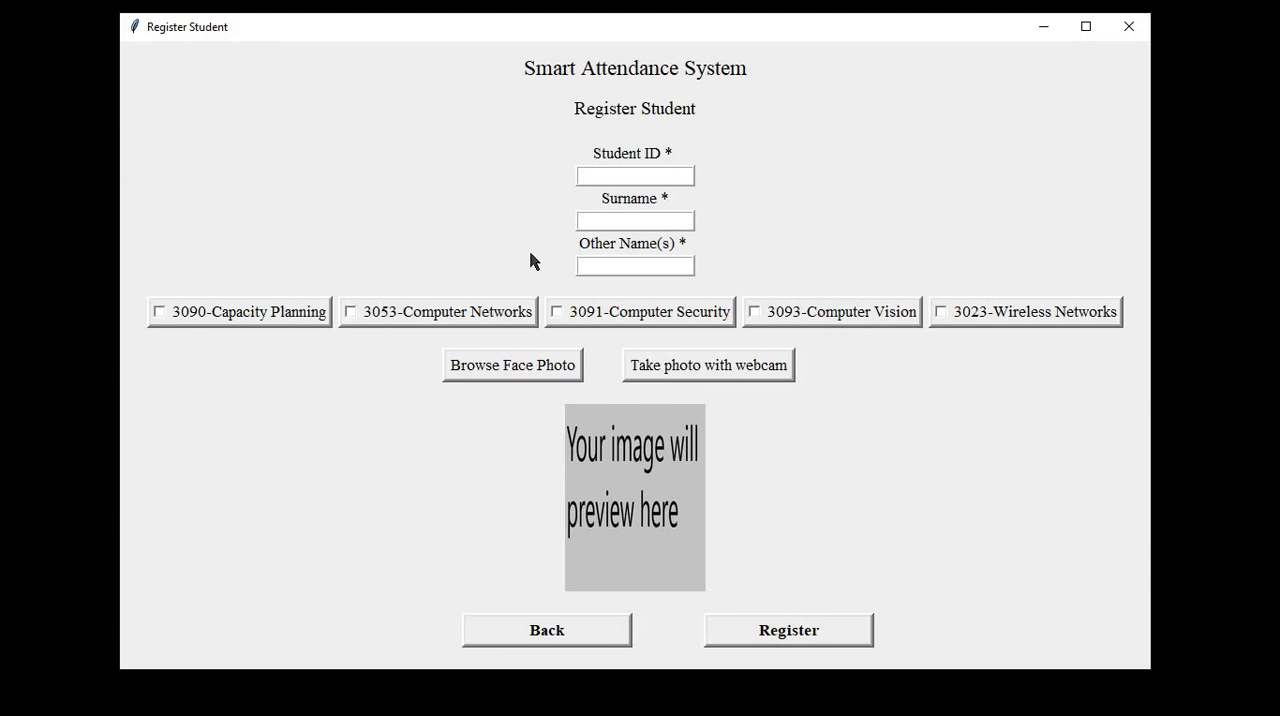
click(635, 175)
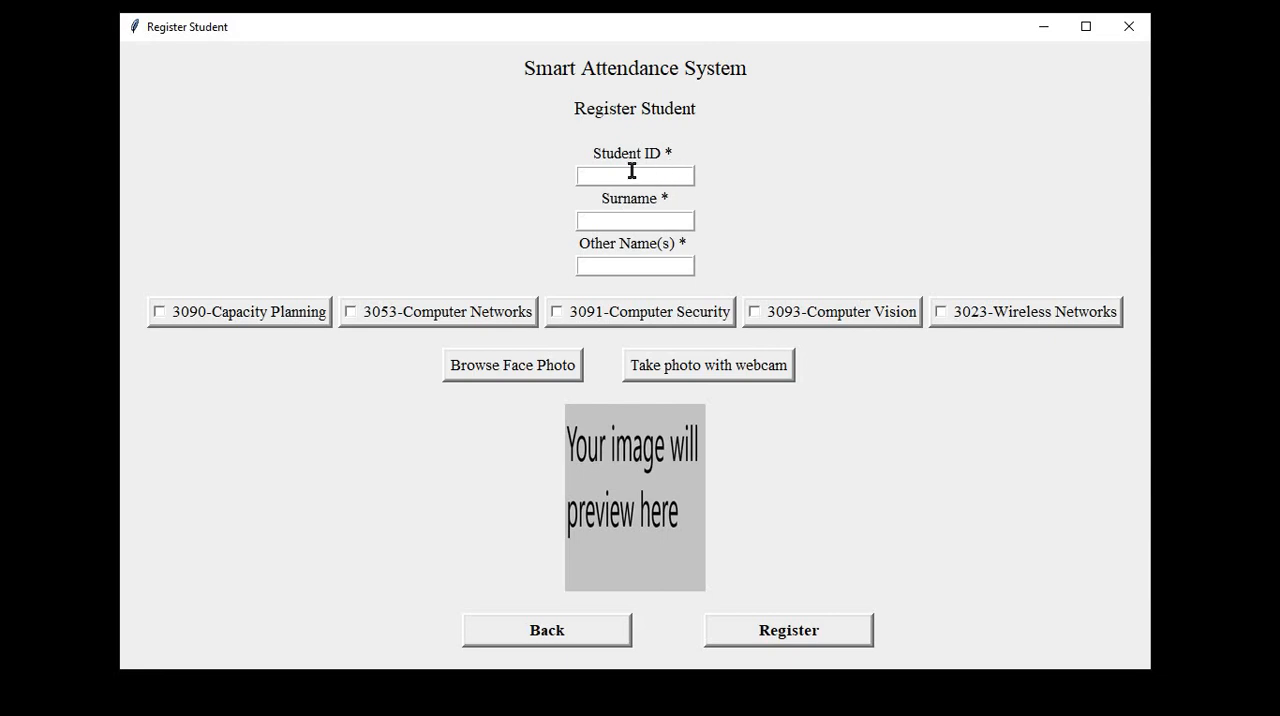
mouse_move(855, 650)
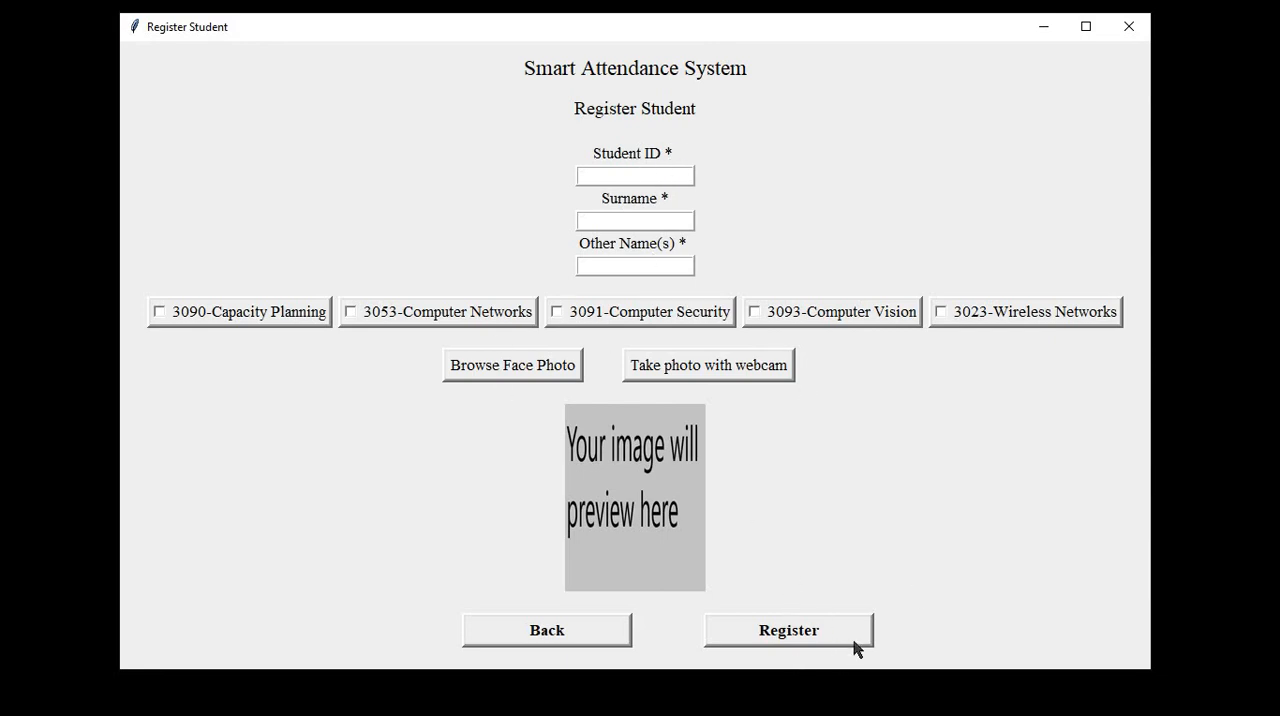
mouse_move(945, 464)
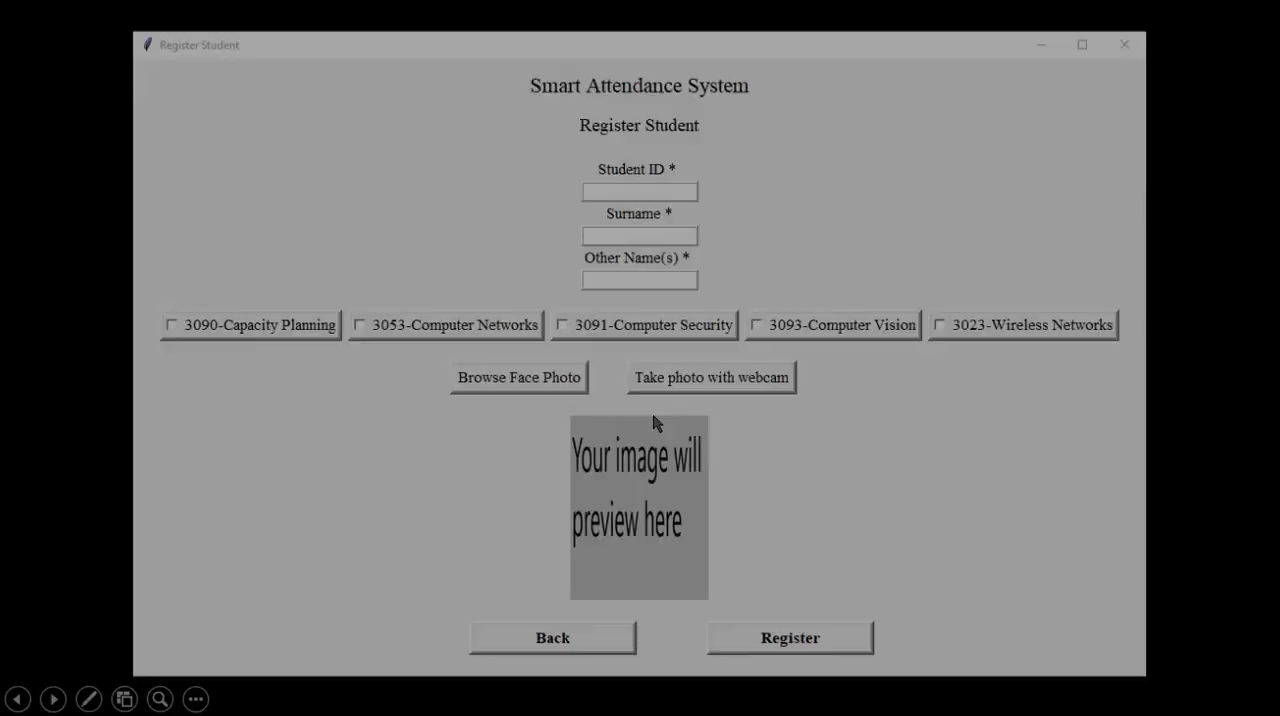
click(639, 189)
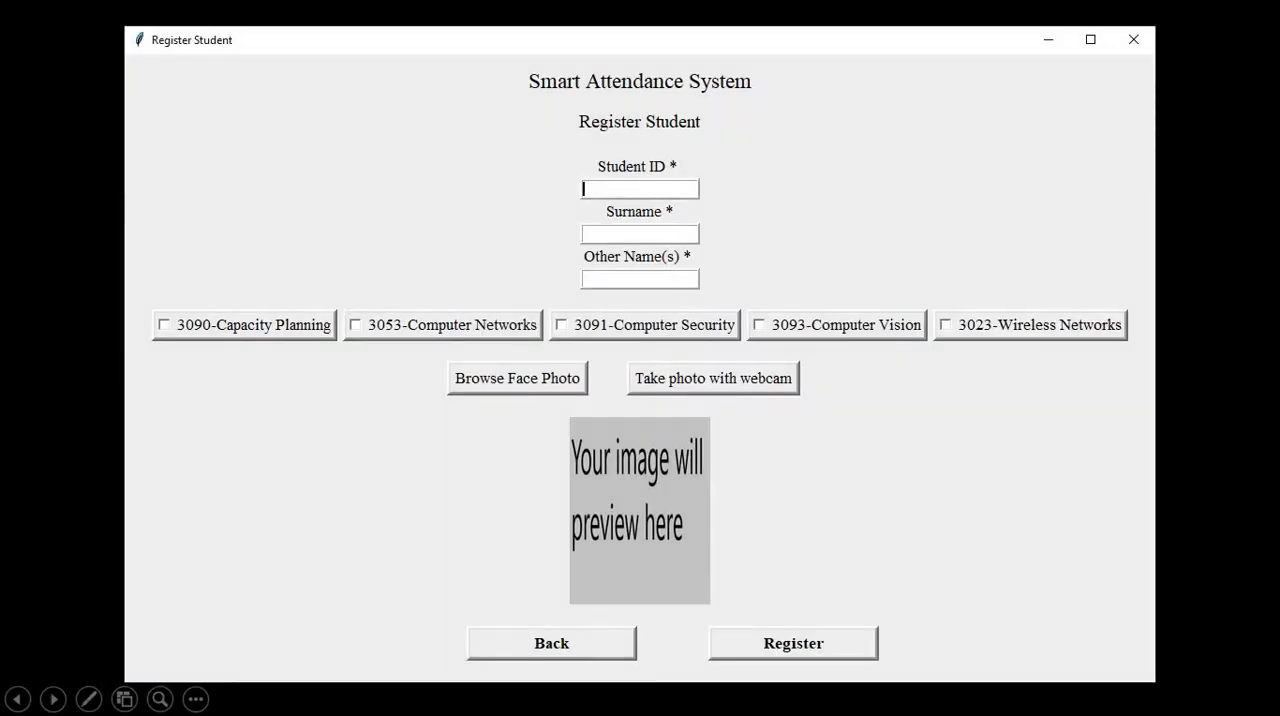
mouse_move(663, 194)
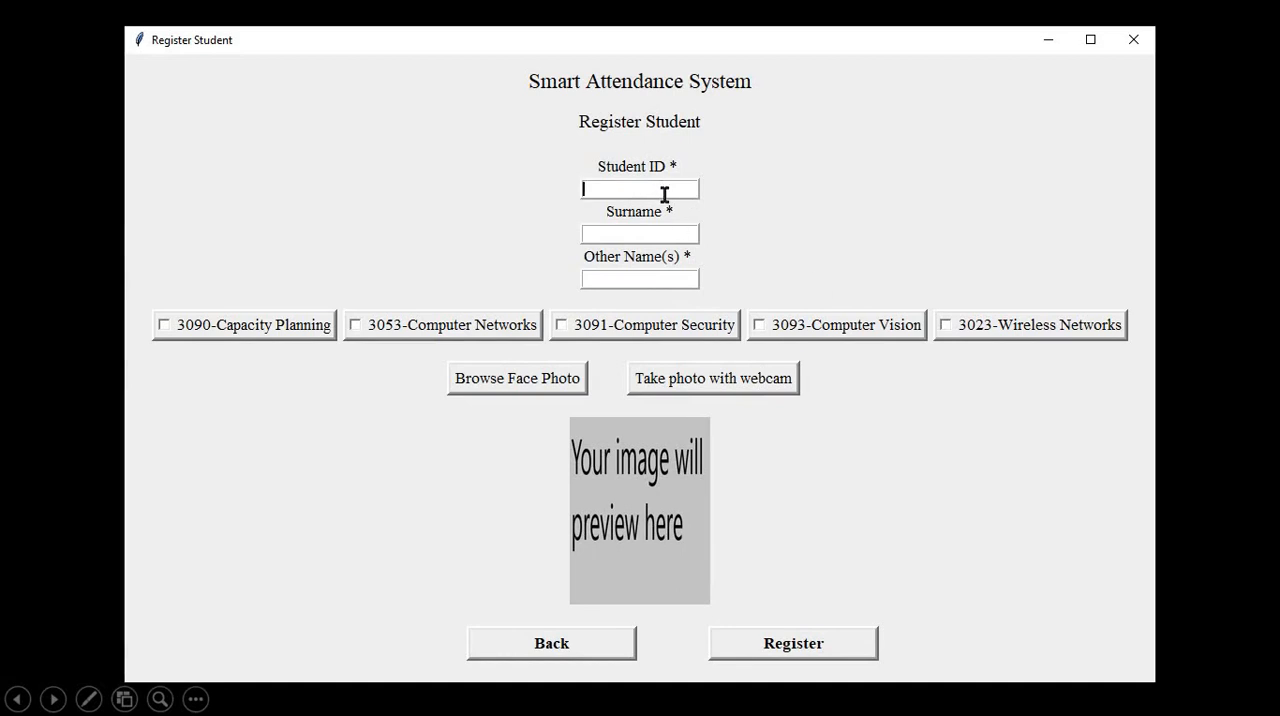
mouse_move(725, 63)
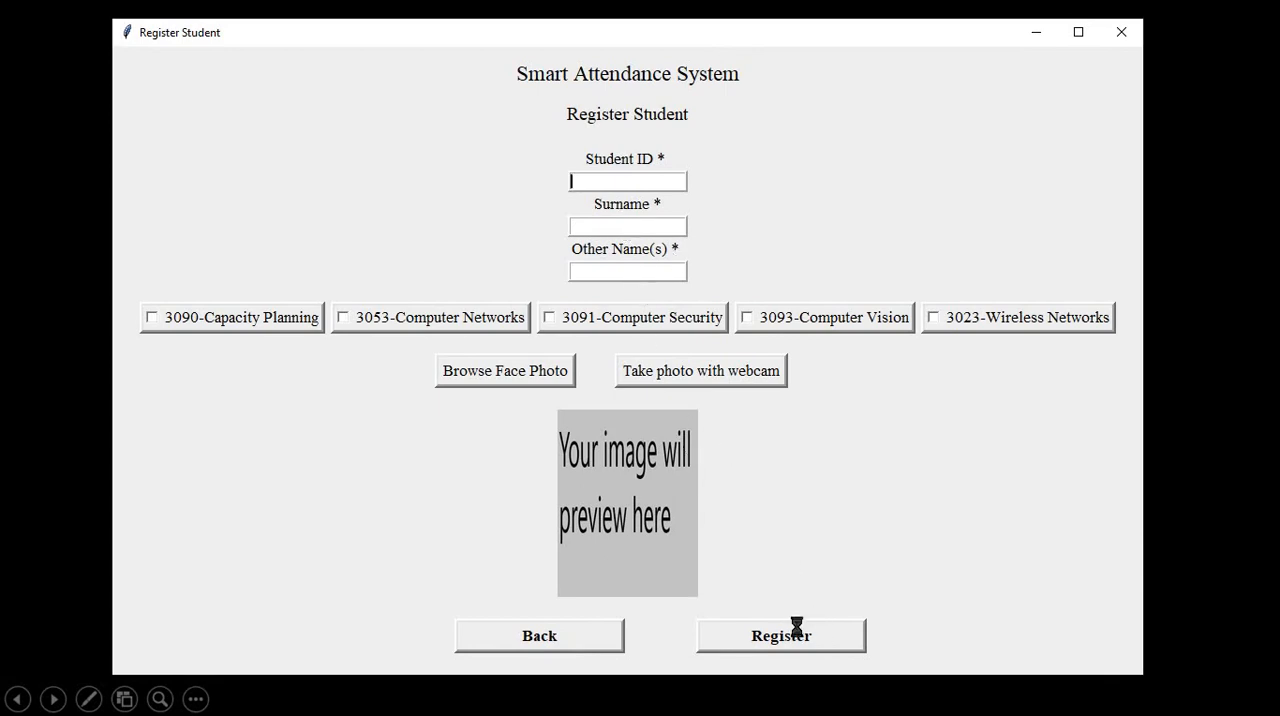
Trigger the missing-details warning on the empty form, then enter student details 1718 and 38
click(780, 635)
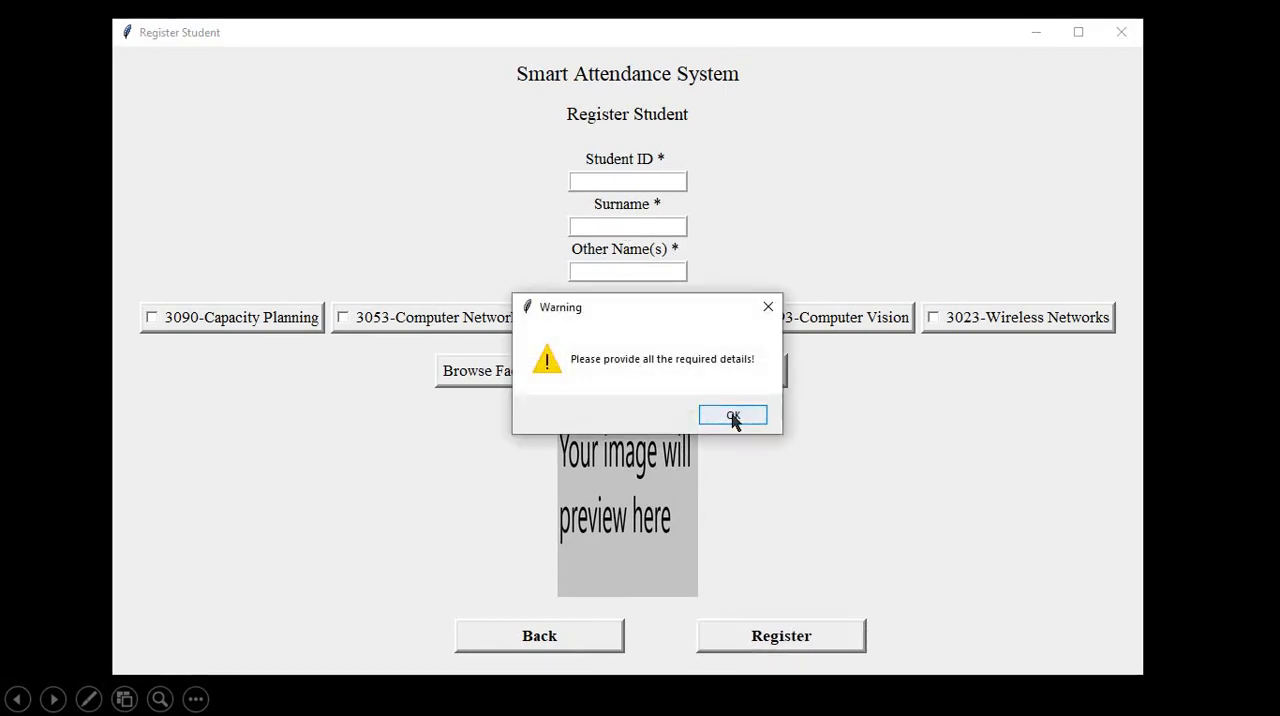
click(732, 416)
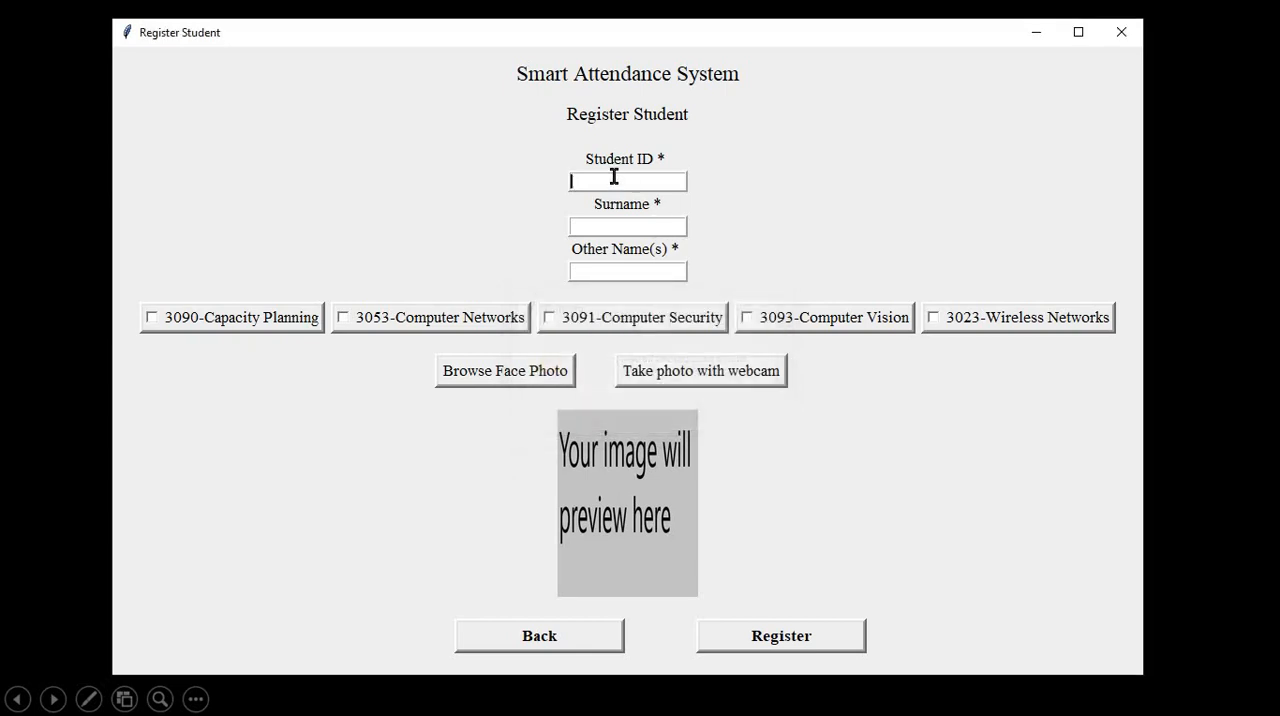
text(1718)
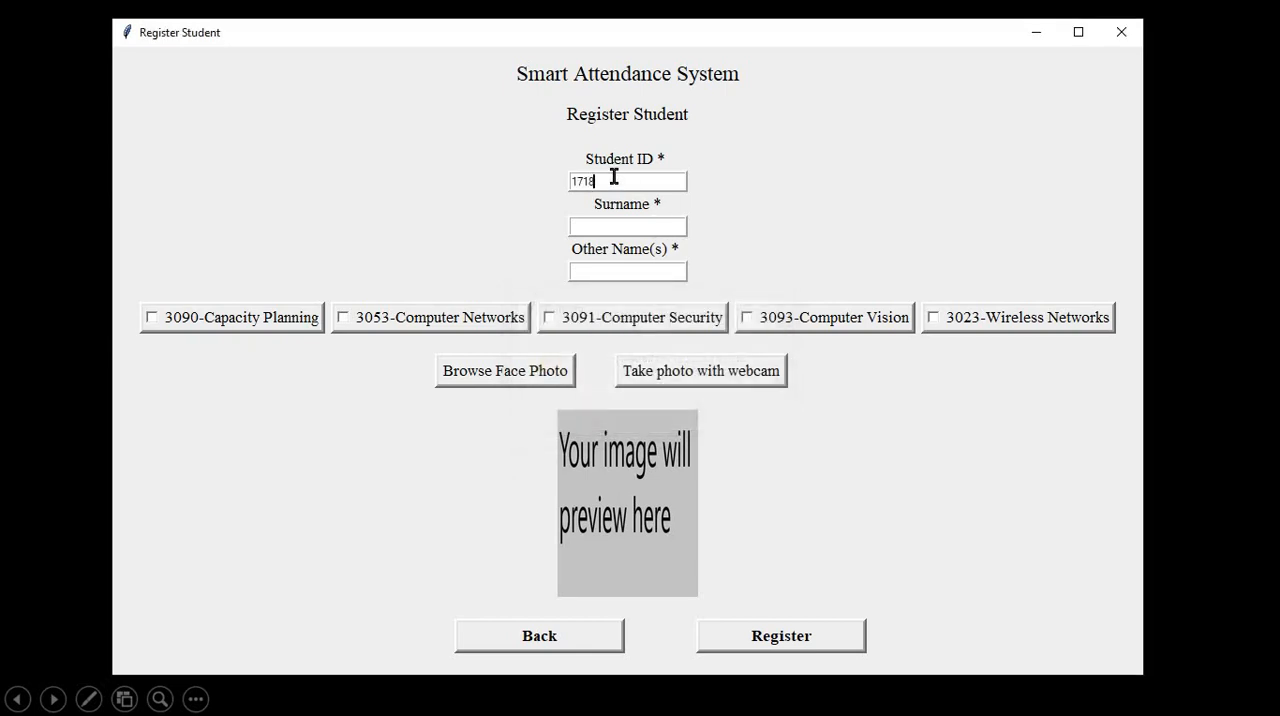
text(3864)
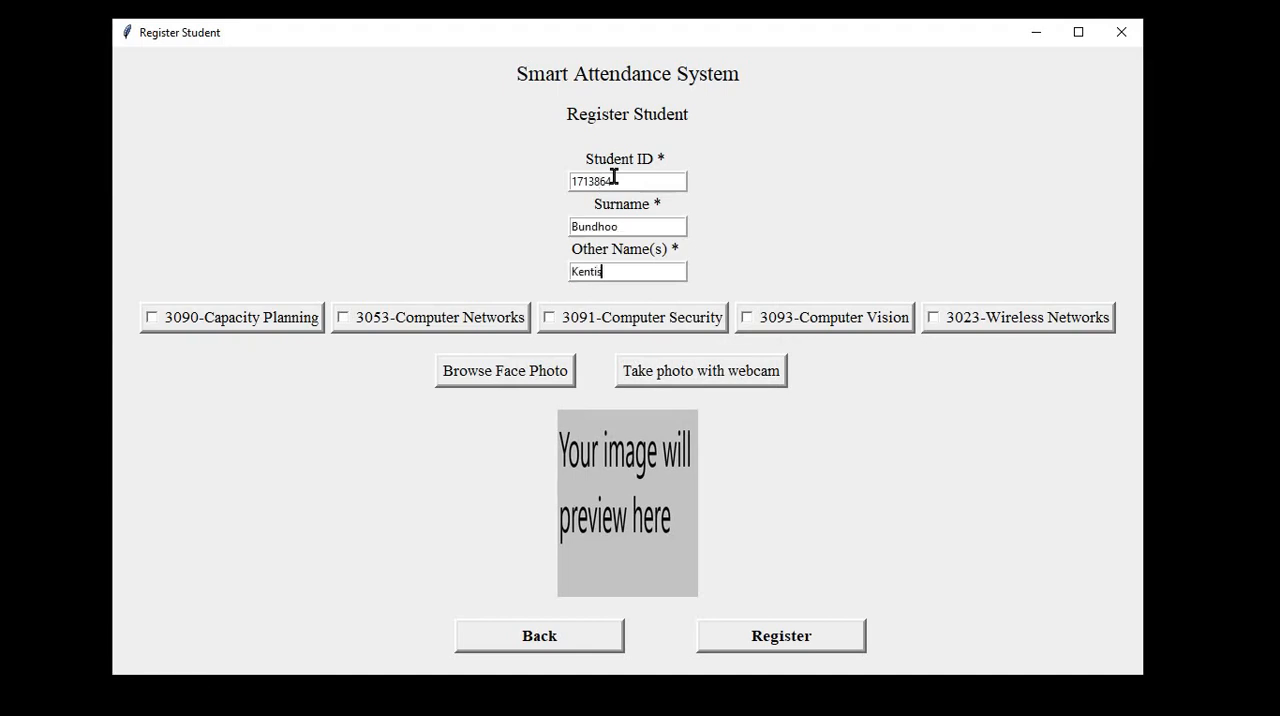
Tick modules 3053, 3091 and 3093 and browse a face photo from the Desktop
click(343, 317)
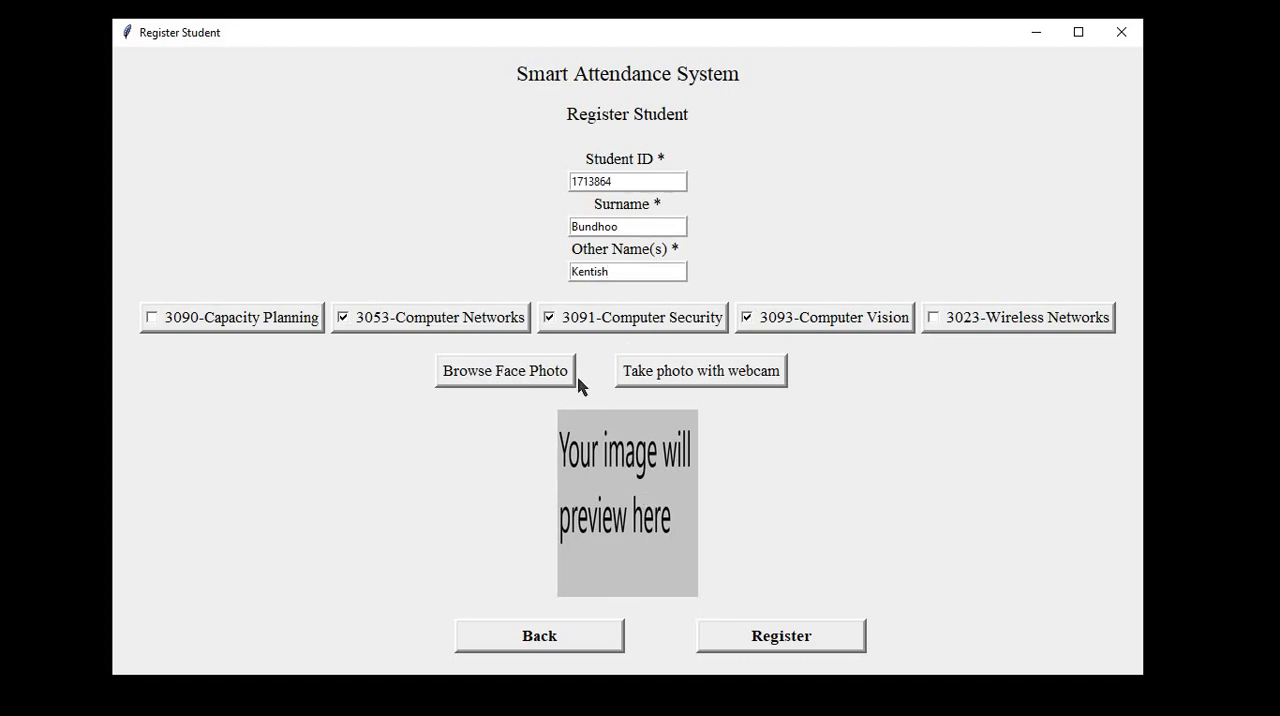
mouse_move(762, 377)
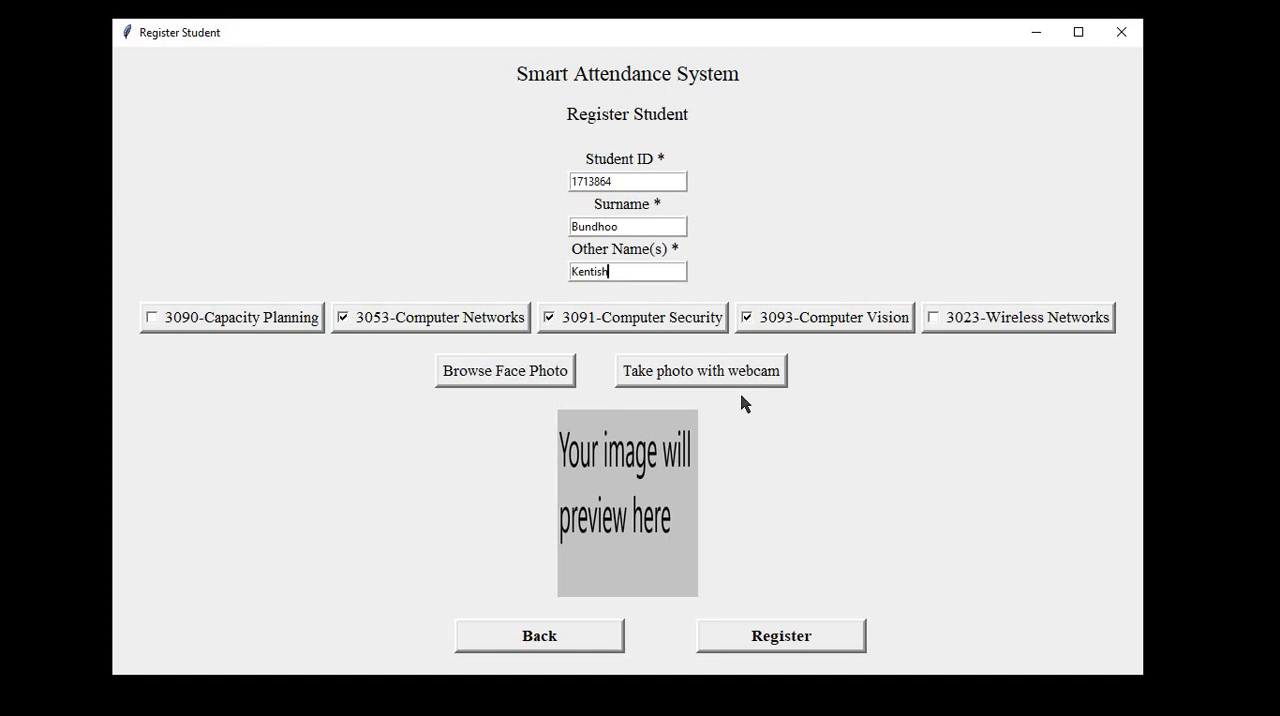
mouse_move(505, 388)
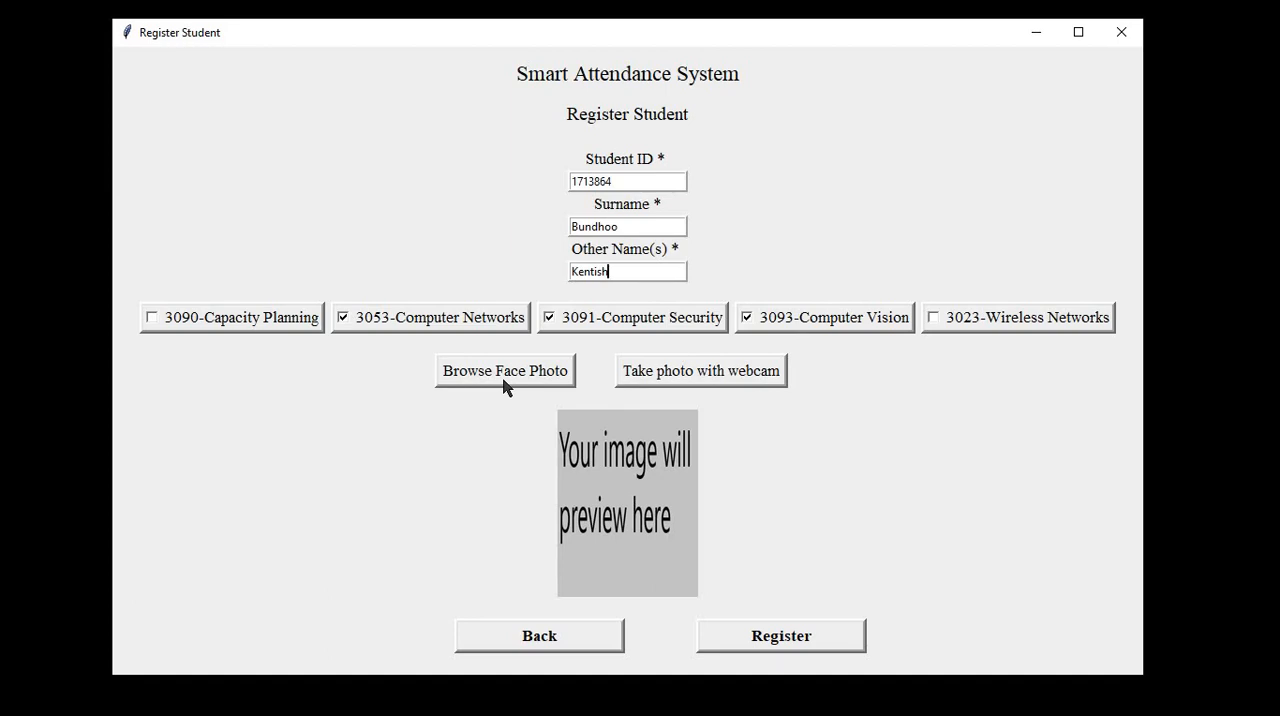
click(504, 370)
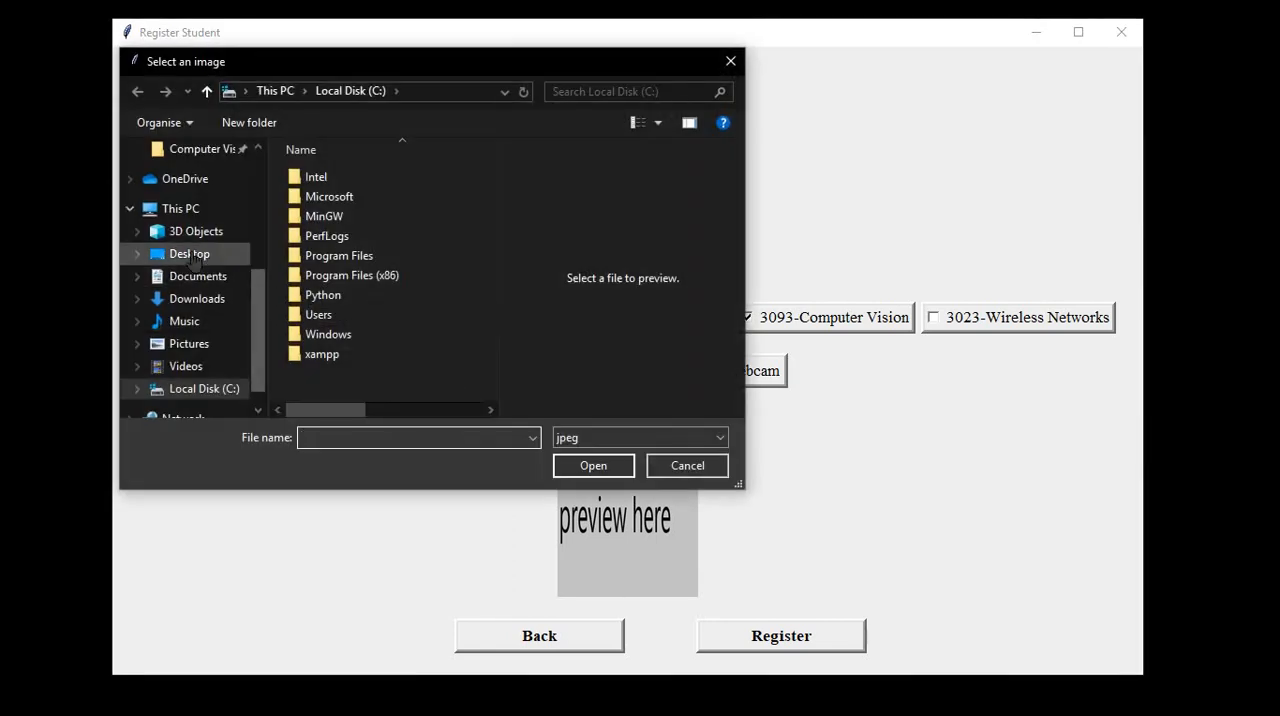
click(593, 465)
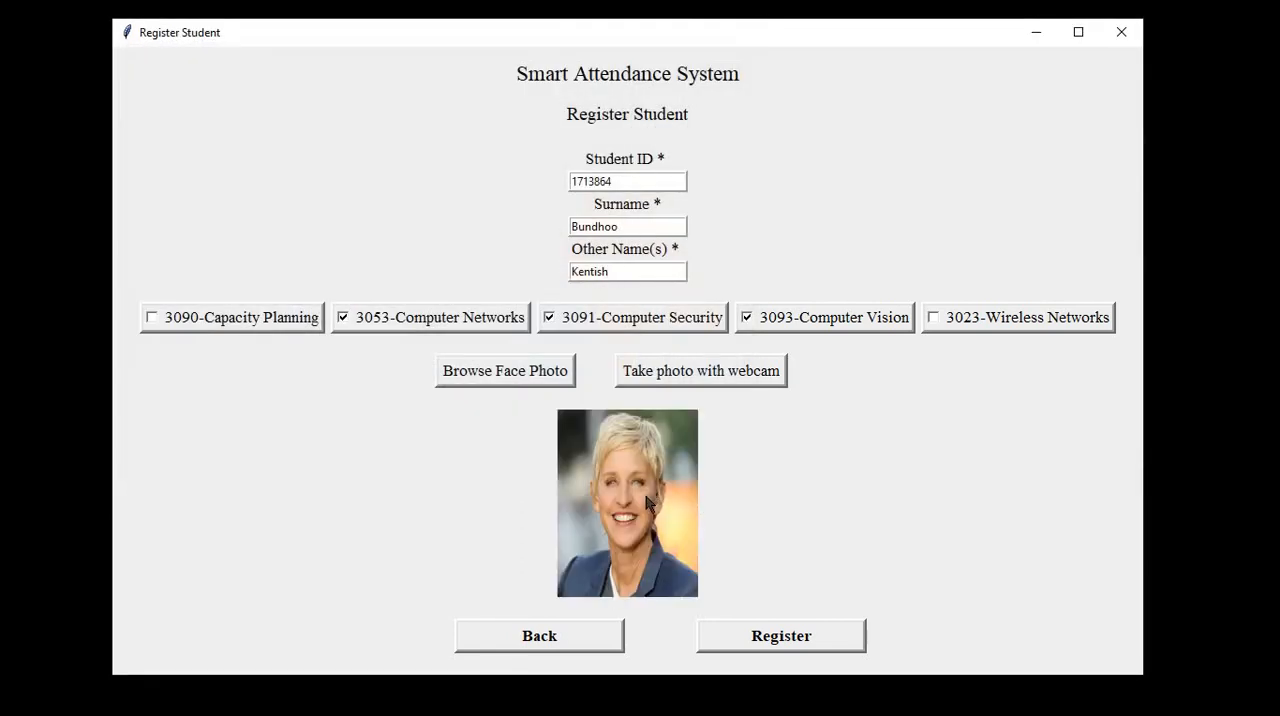
Capture the student's face with the webcam as the preview and close the webcam window
click(700, 370)
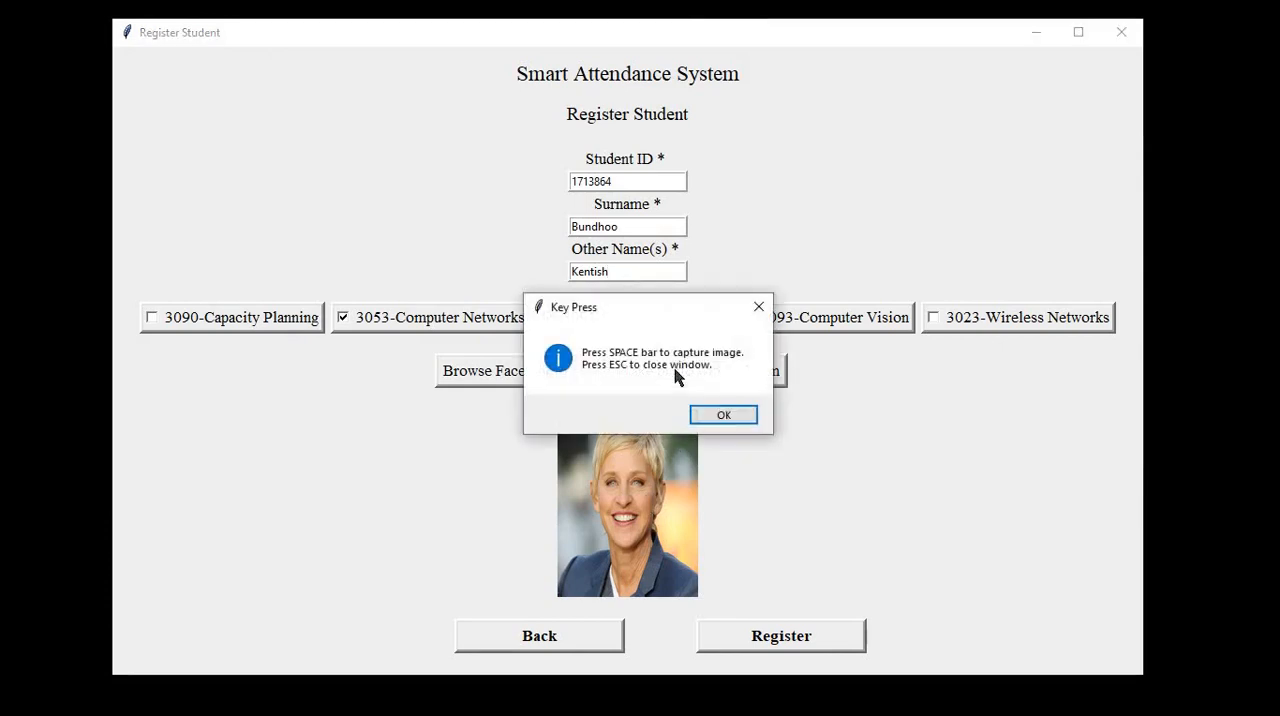
mouse_move(660, 377)
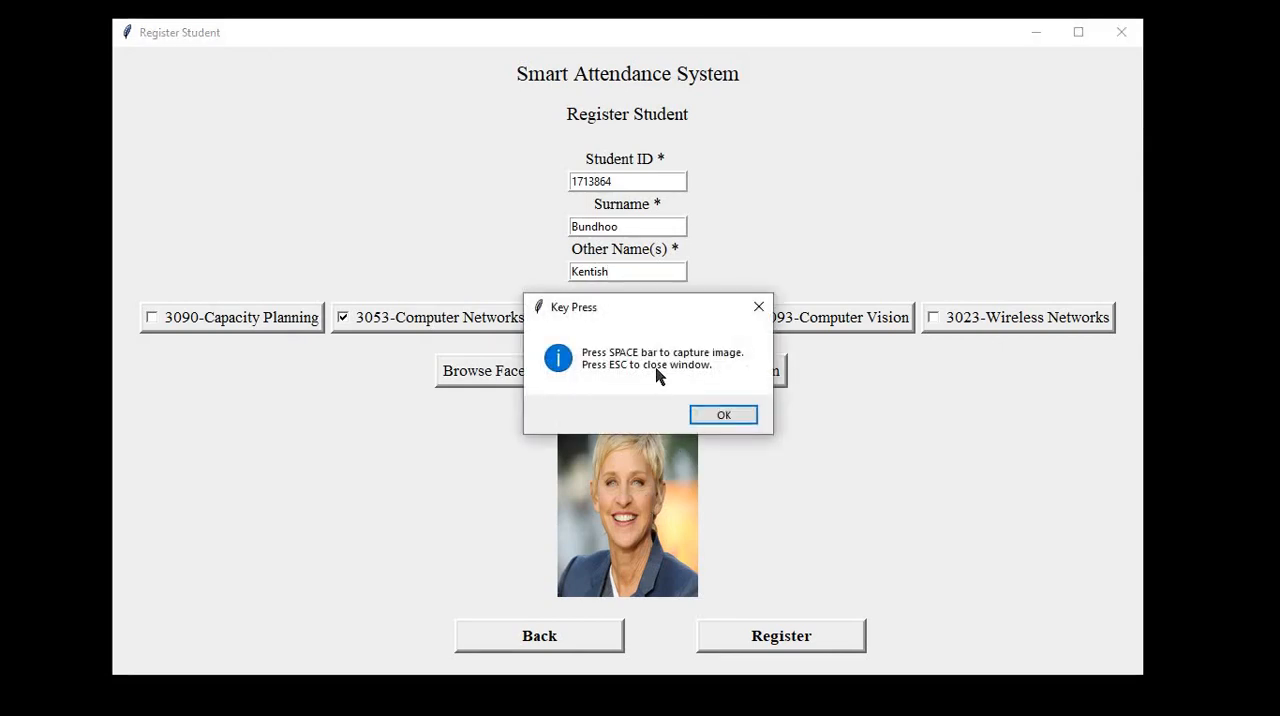
mouse_move(651, 380)
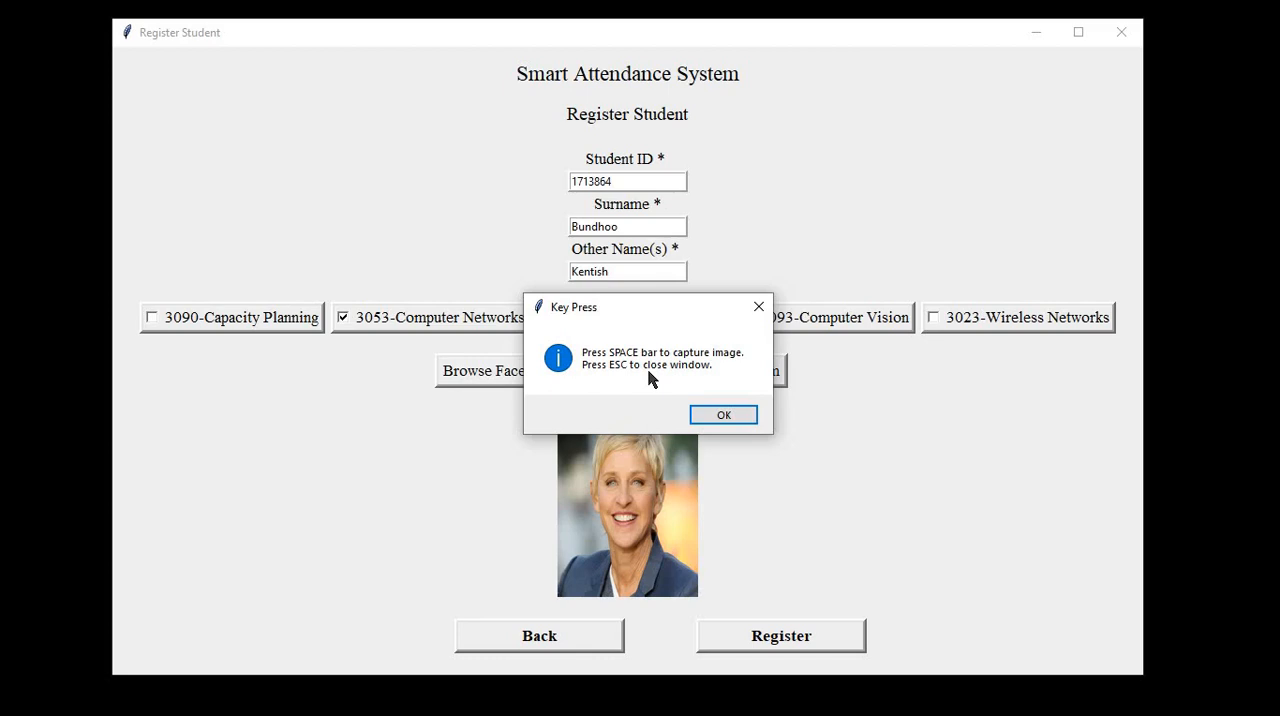
click(723, 415)
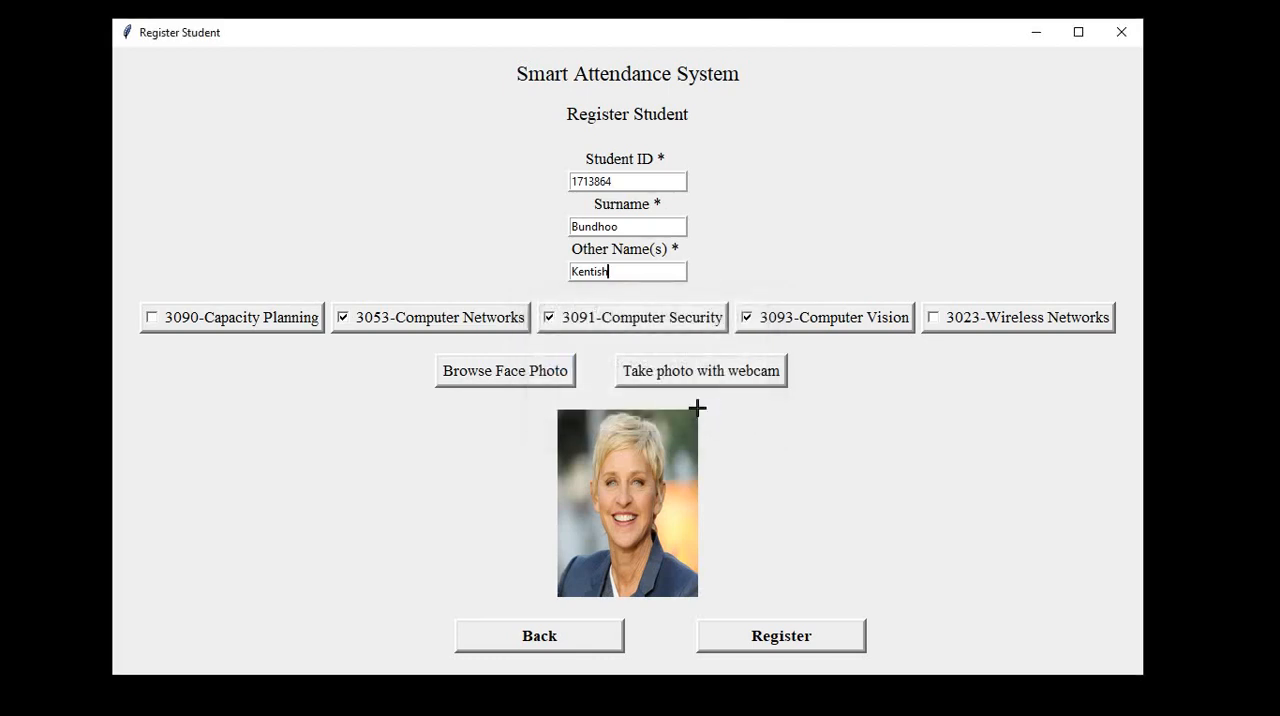
click(700, 370)
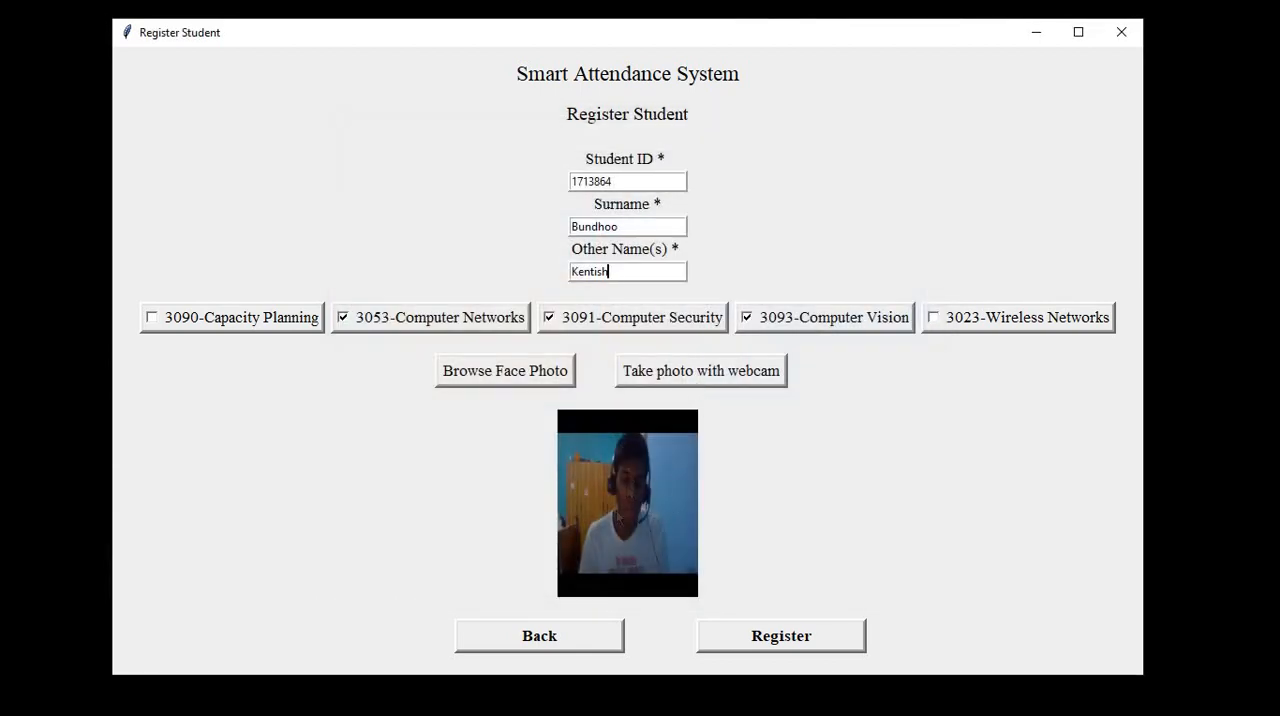
mouse_move(790, 509)
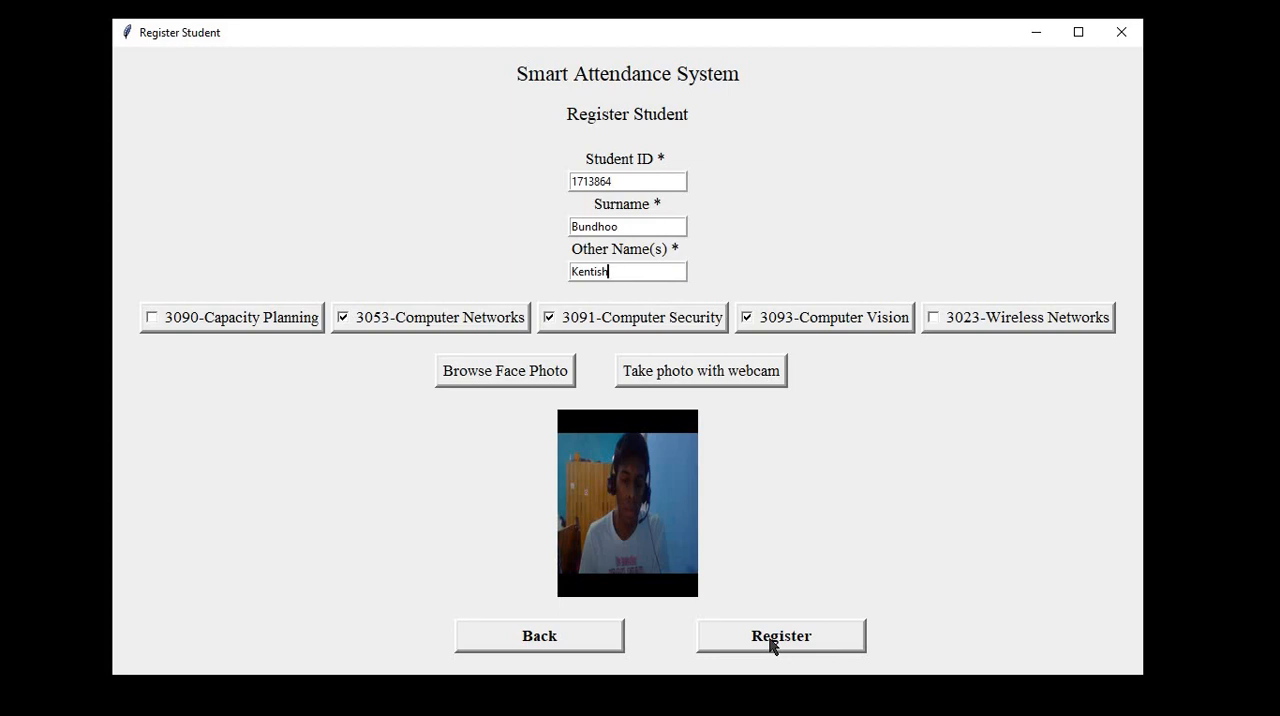
mouse_move(648, 168)
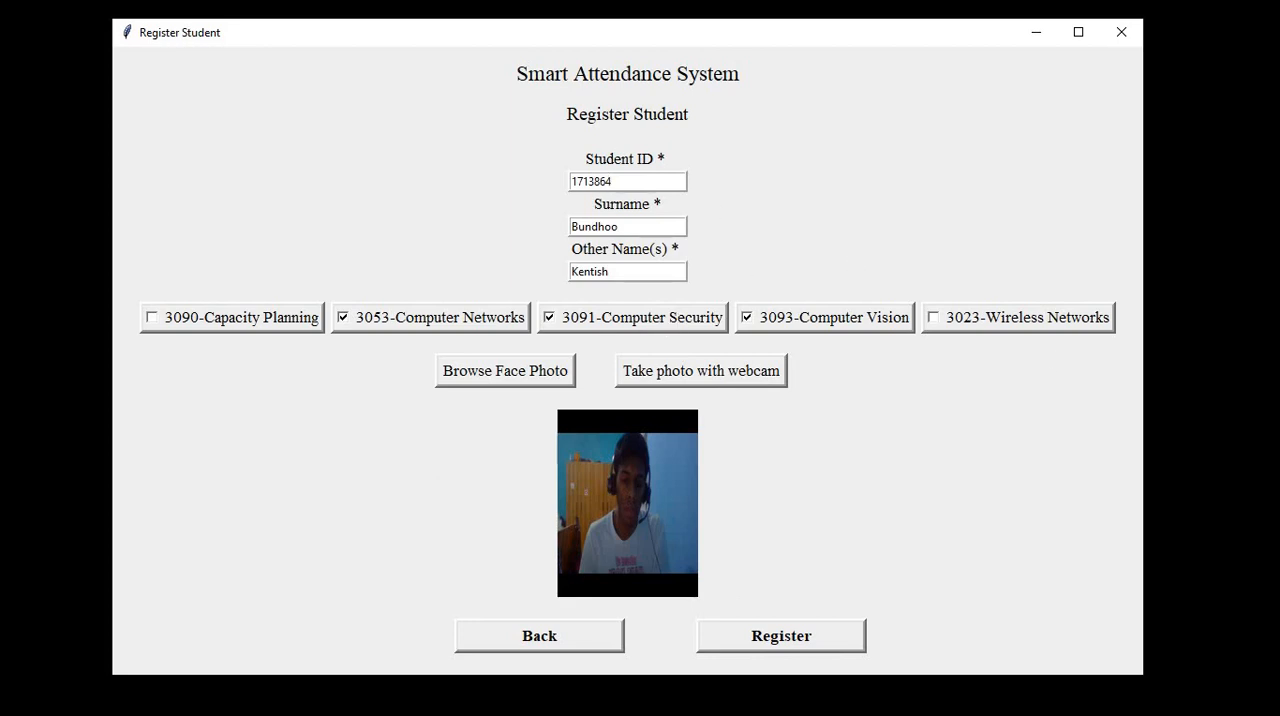
click(628, 181)
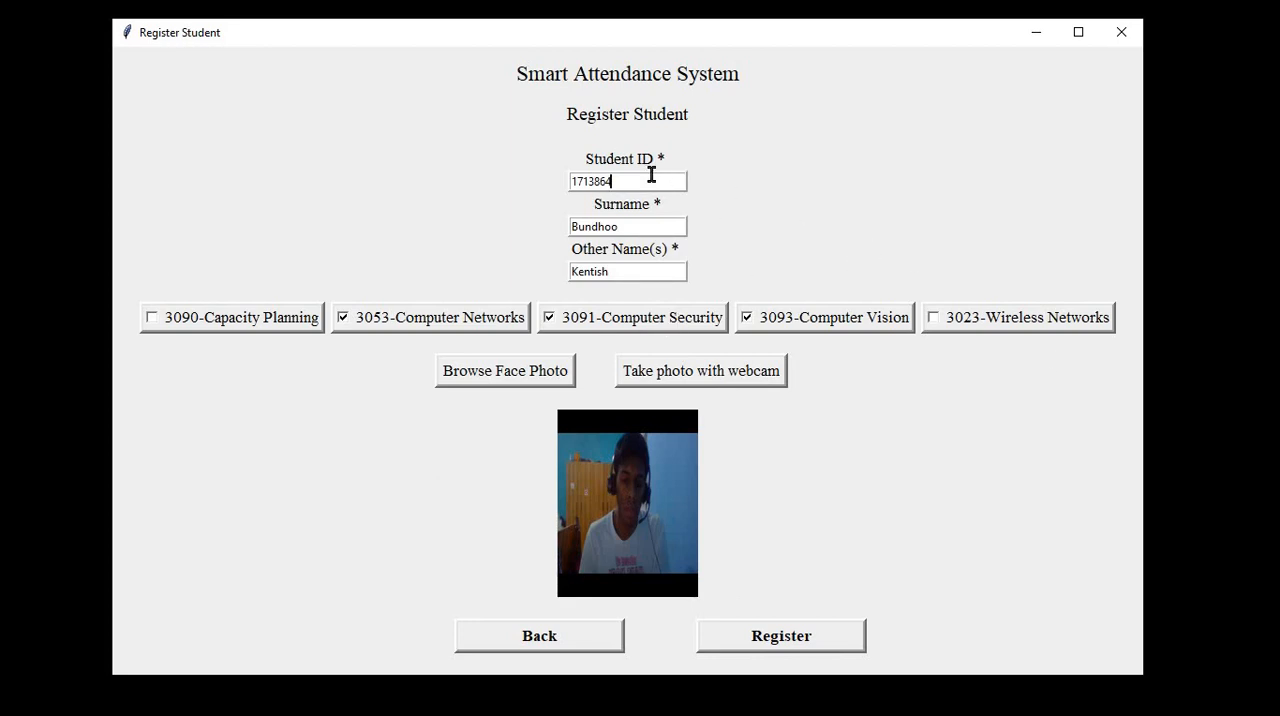
mouse_move(671, 218)
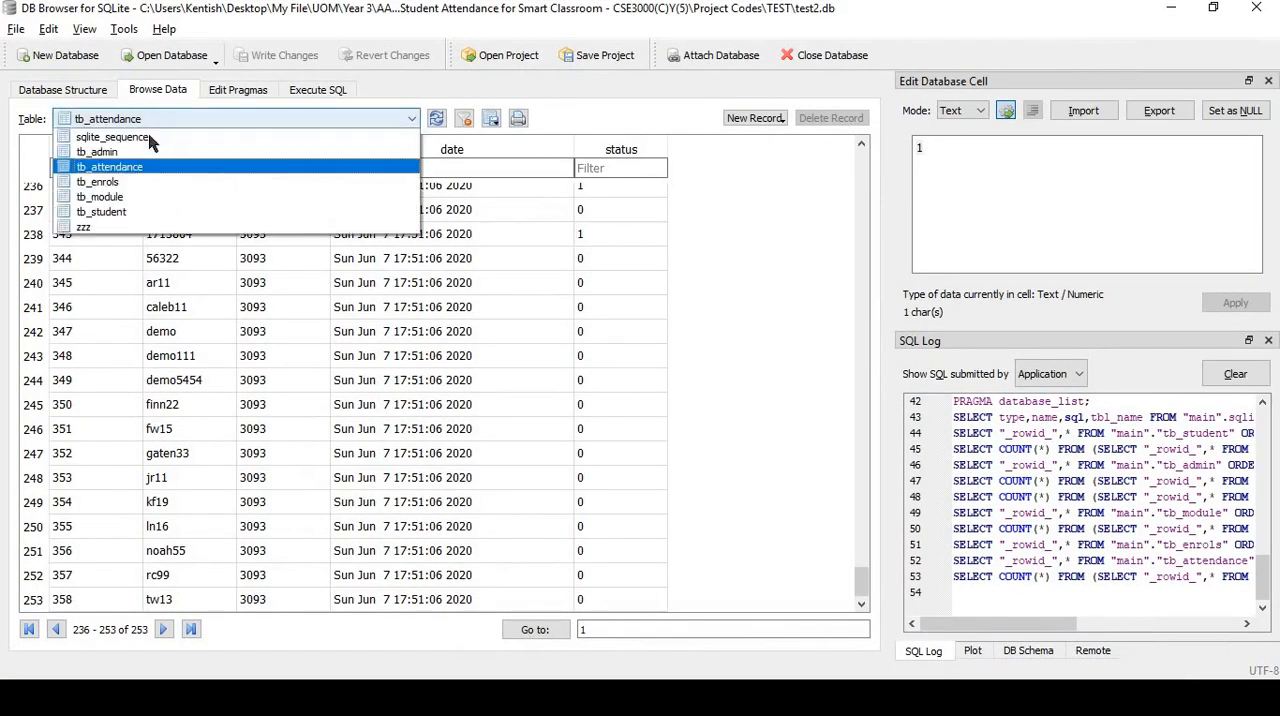
Show tb_student in Browse Data and check that the student is its first record
click(101, 212)
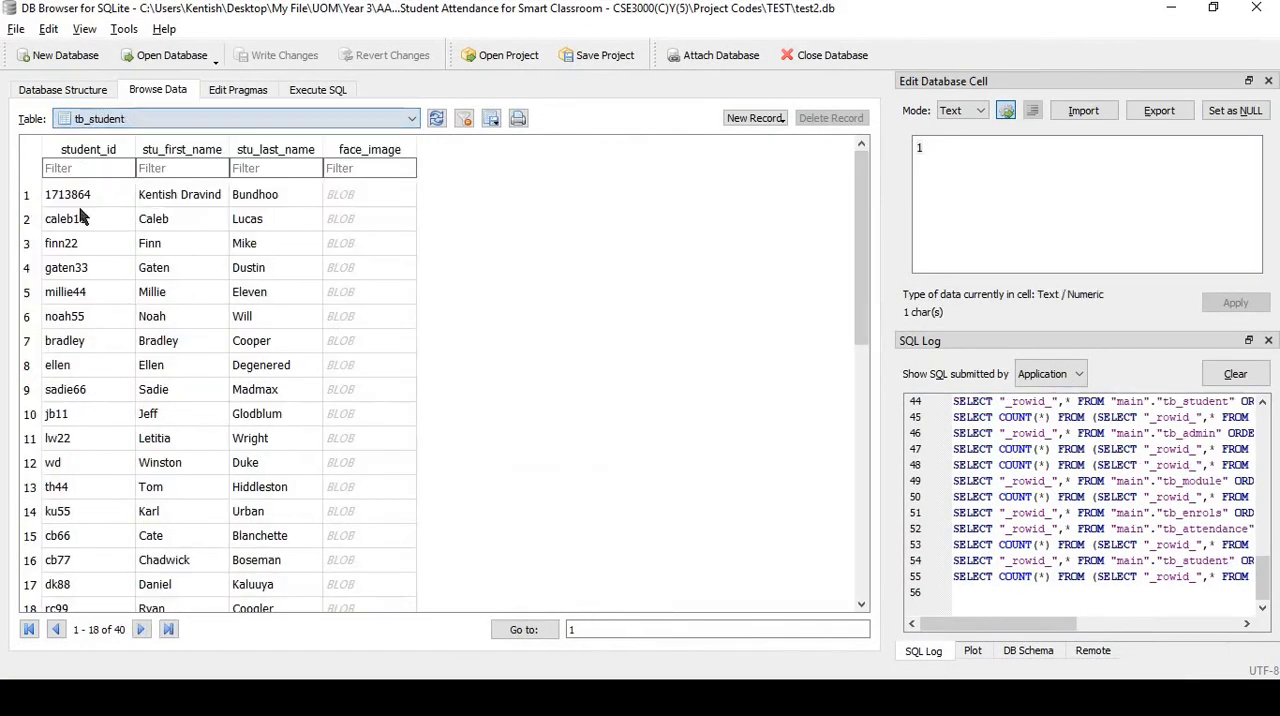
click(68, 194)
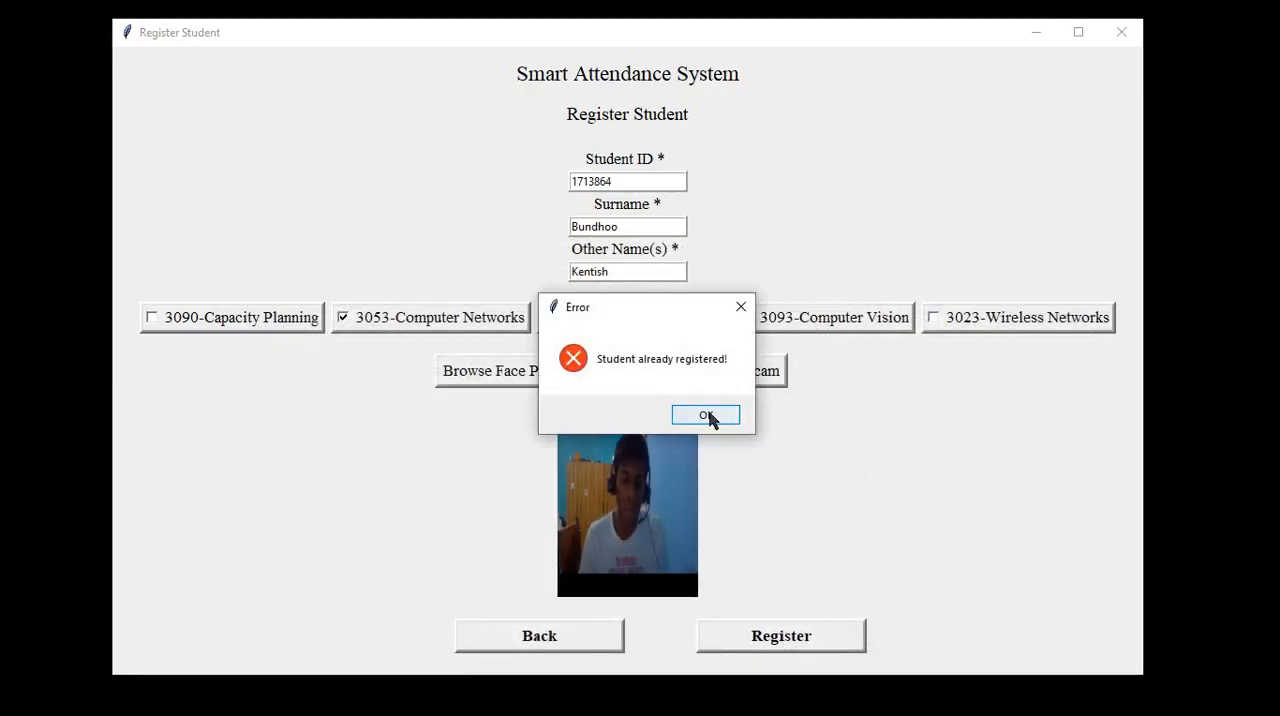
Dismiss the already-registered error and enter demo student details in the form
click(705, 415)
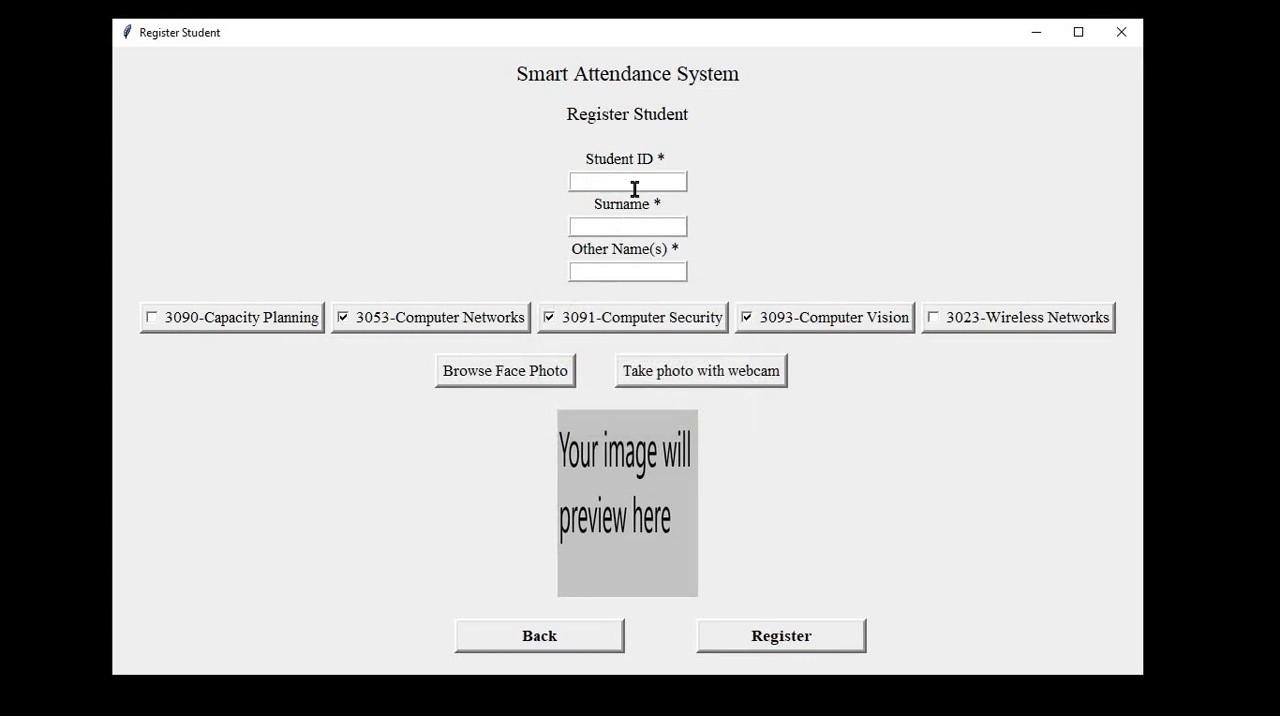
text(demo888)
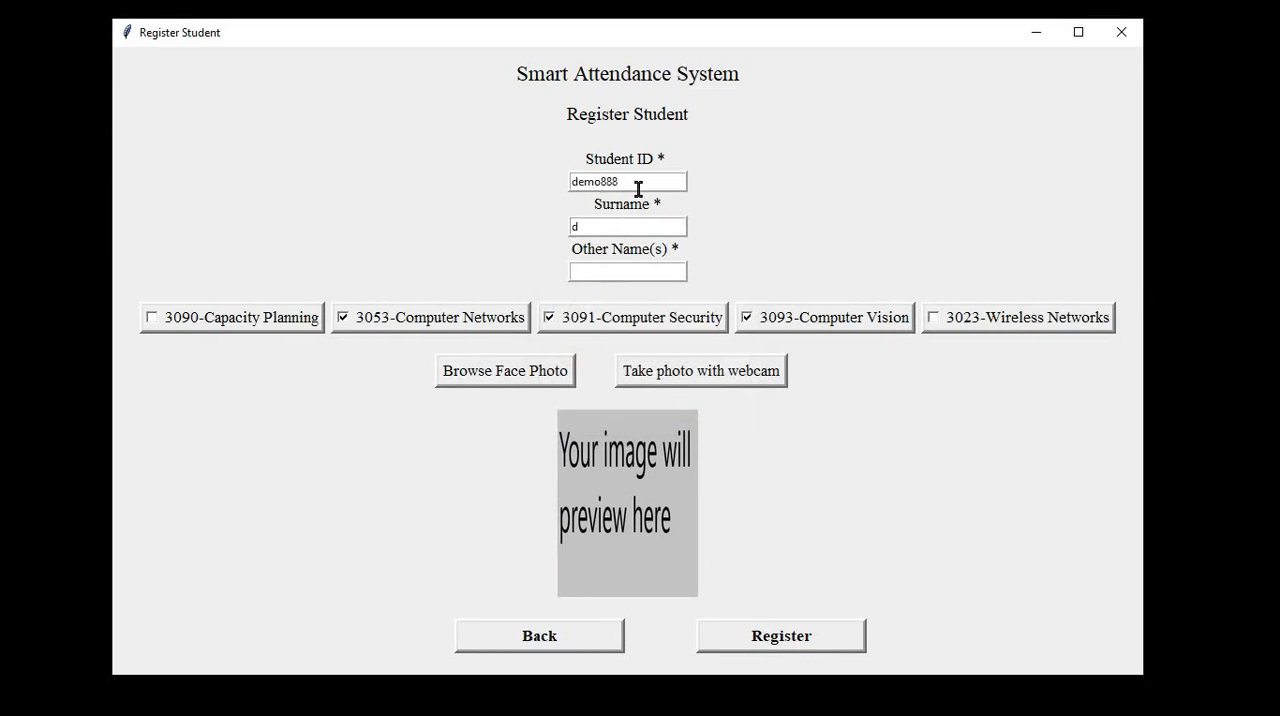
text(emo)
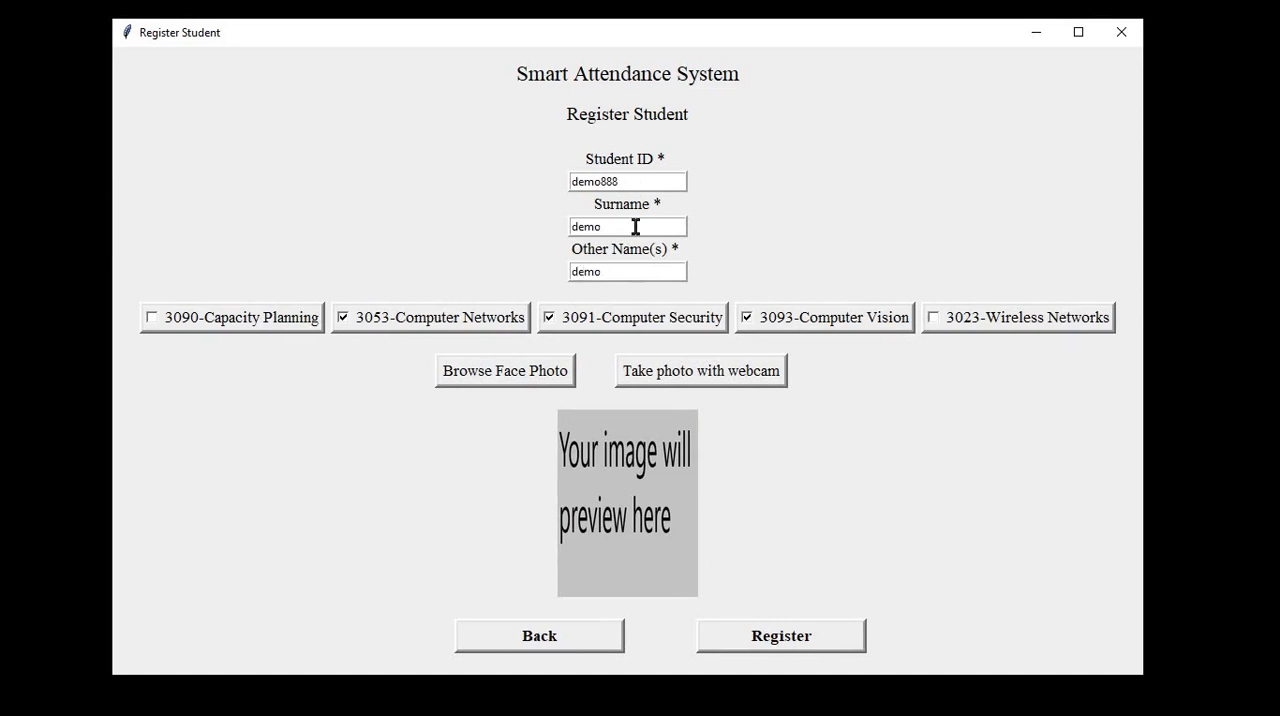
Load the boostee bluesky image from the Desktop as the face photo
click(504, 370)
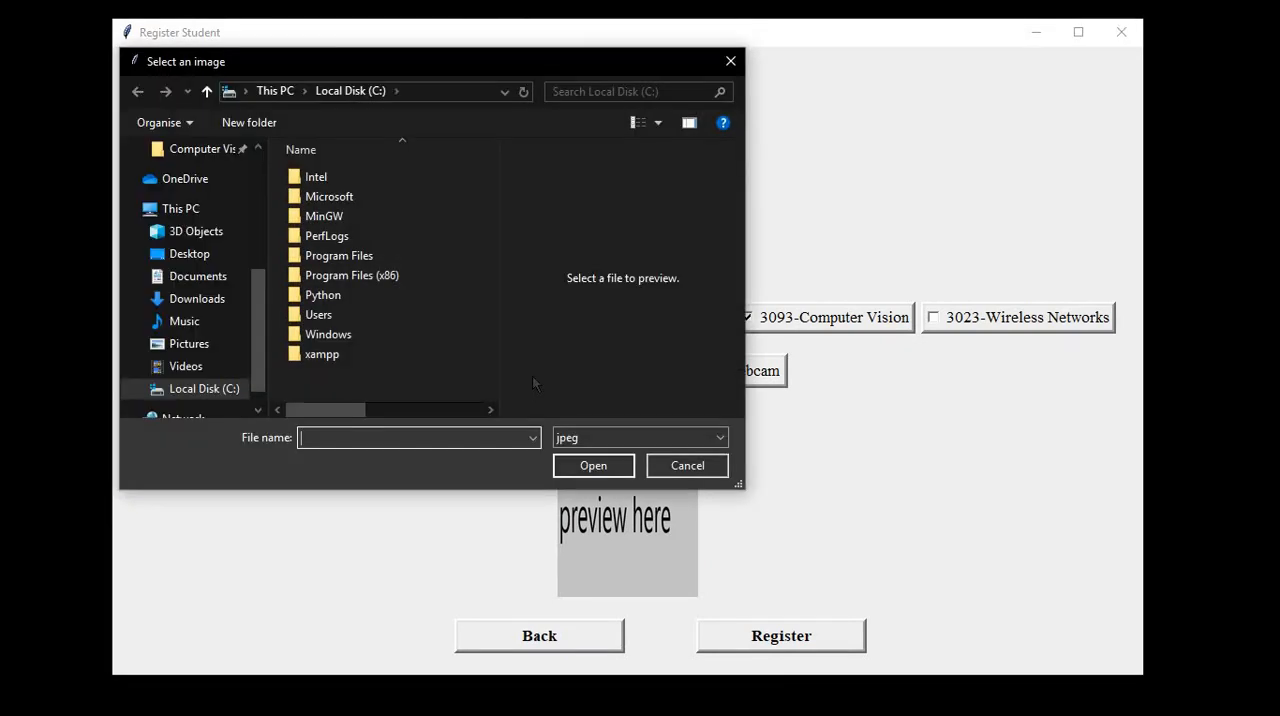
click(189, 253)
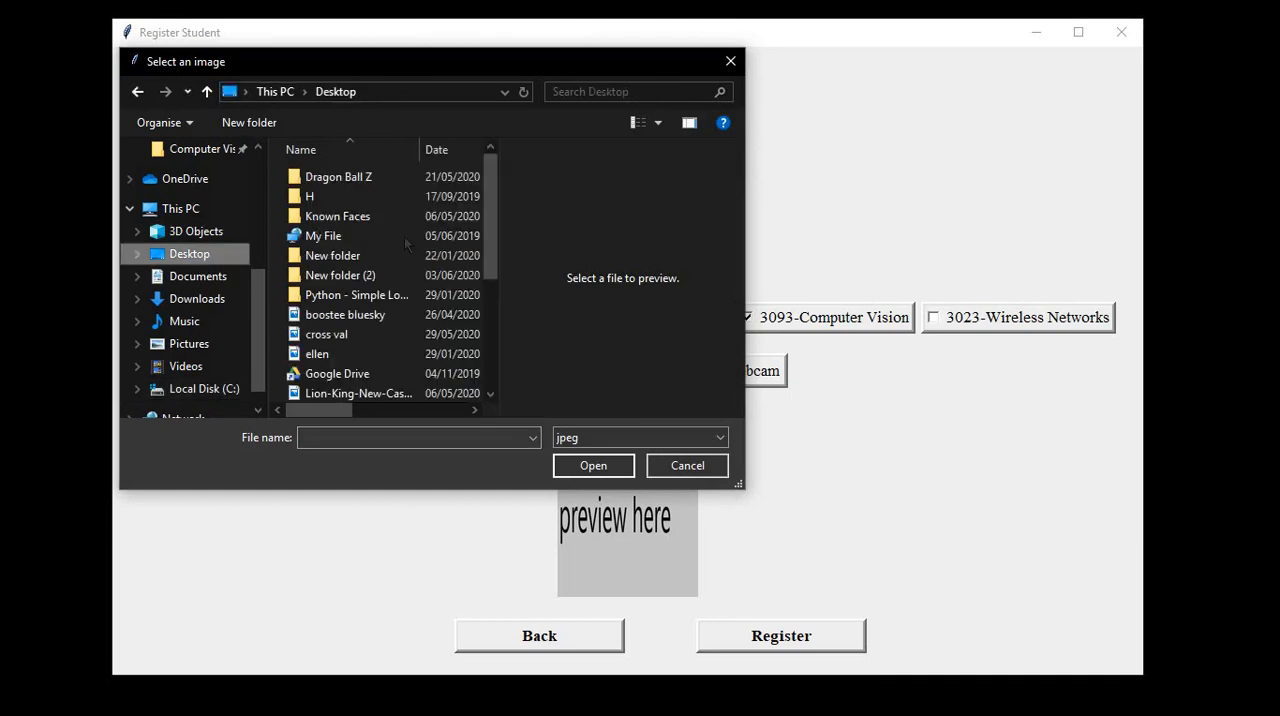
click(340, 275)
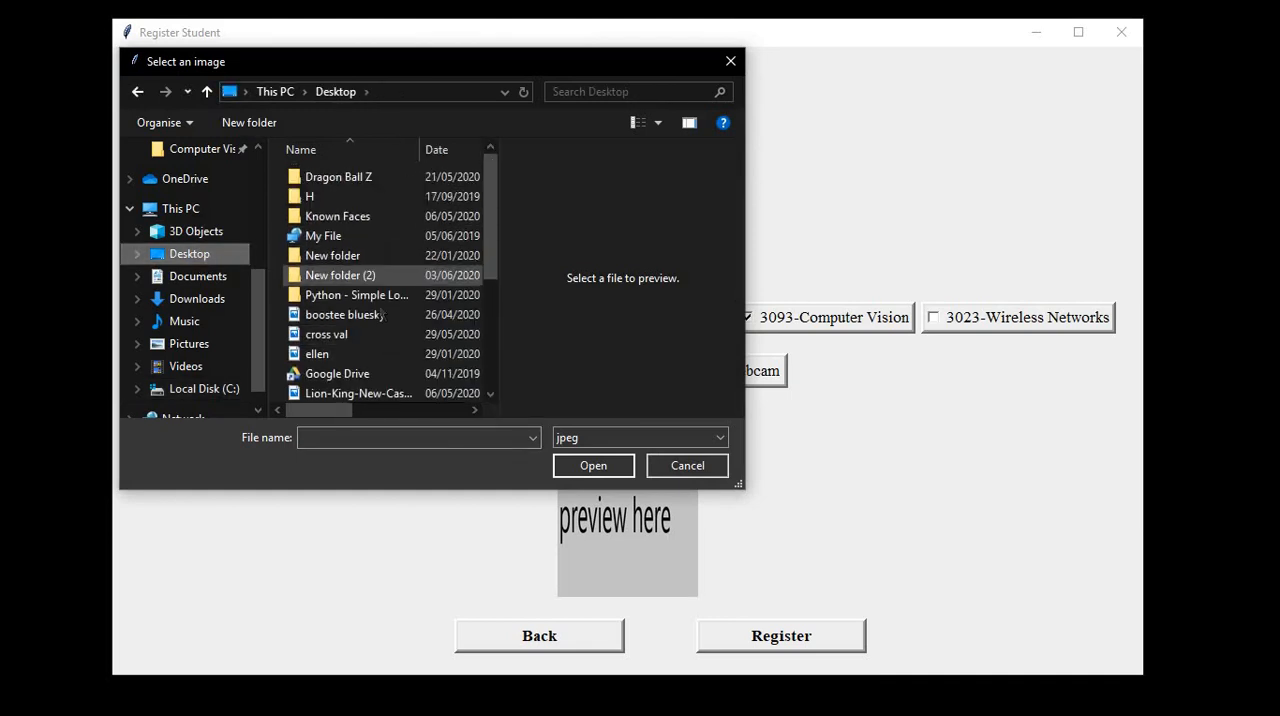
click(593, 465)
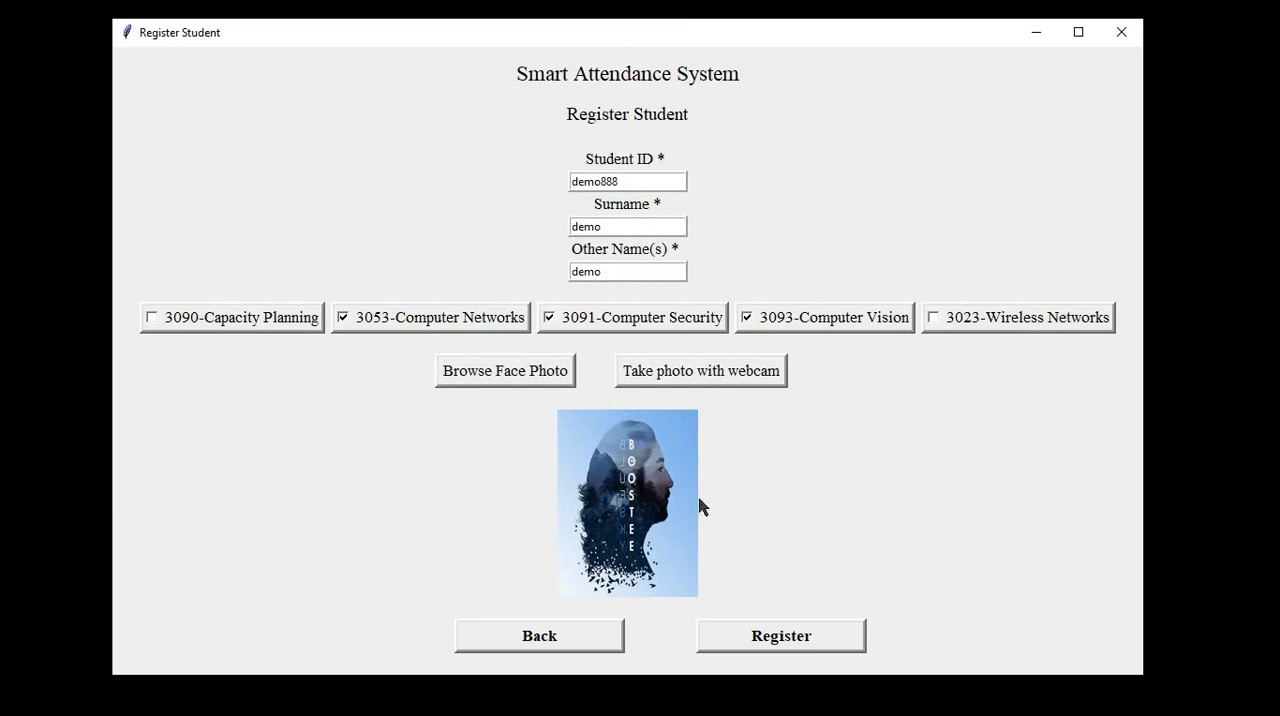
mouse_move(670, 555)
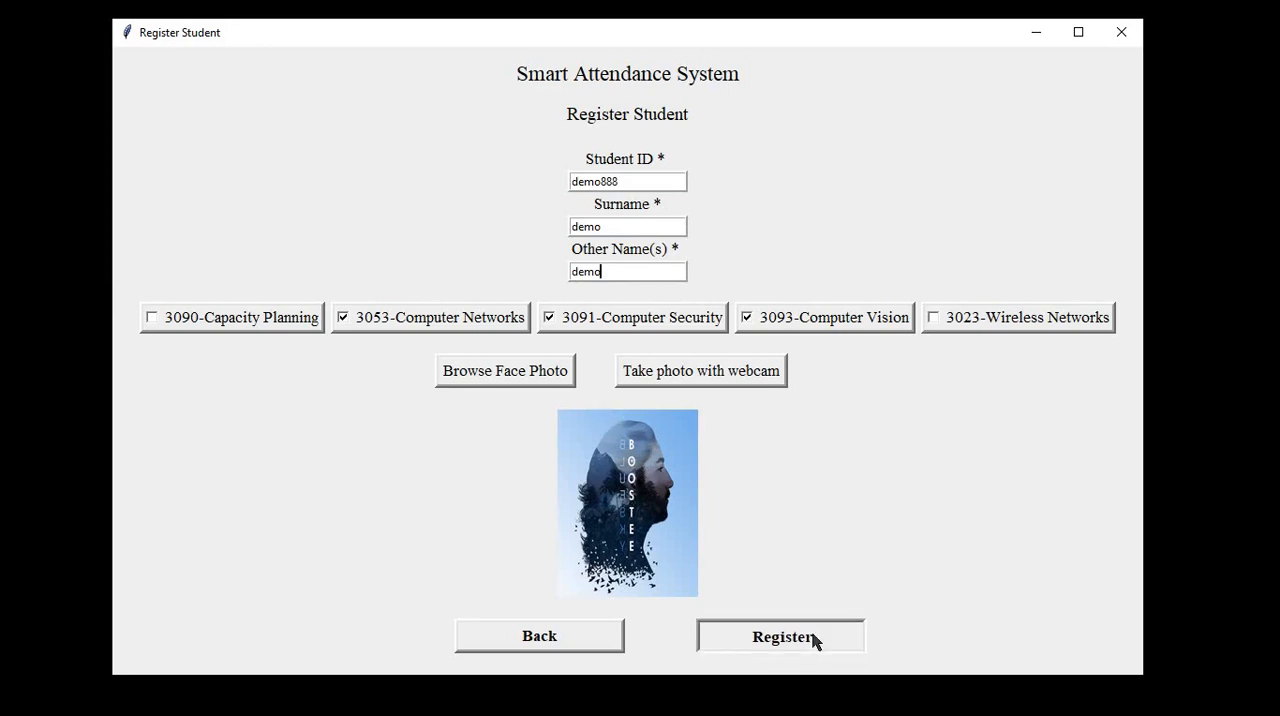
Replace the rejected no-face photo with a new image and register student demo888
click(781, 636)
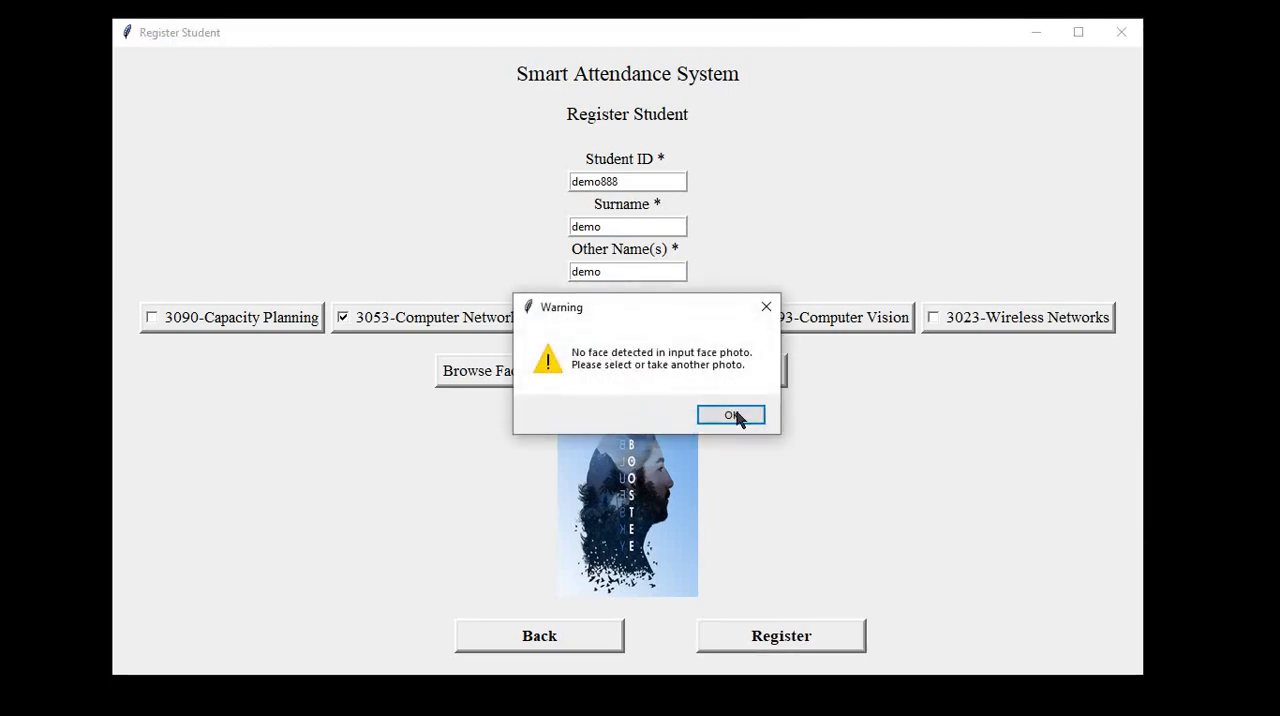
click(731, 415)
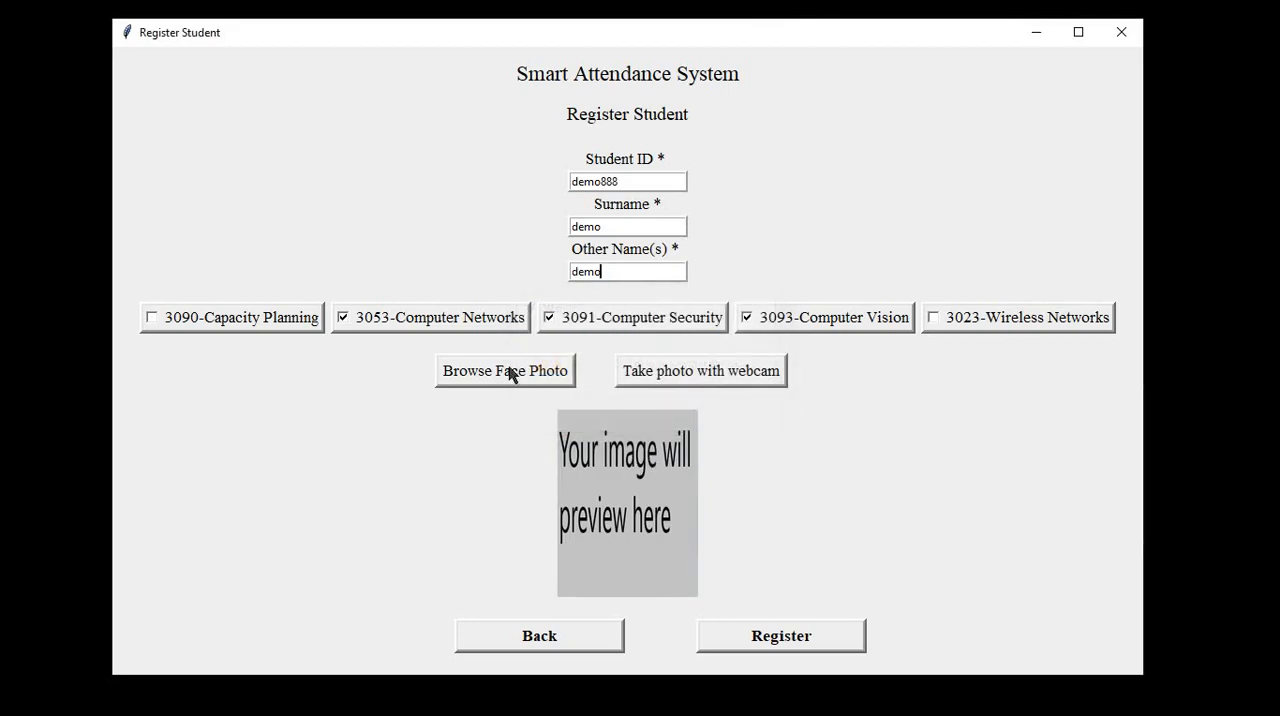
click(504, 370)
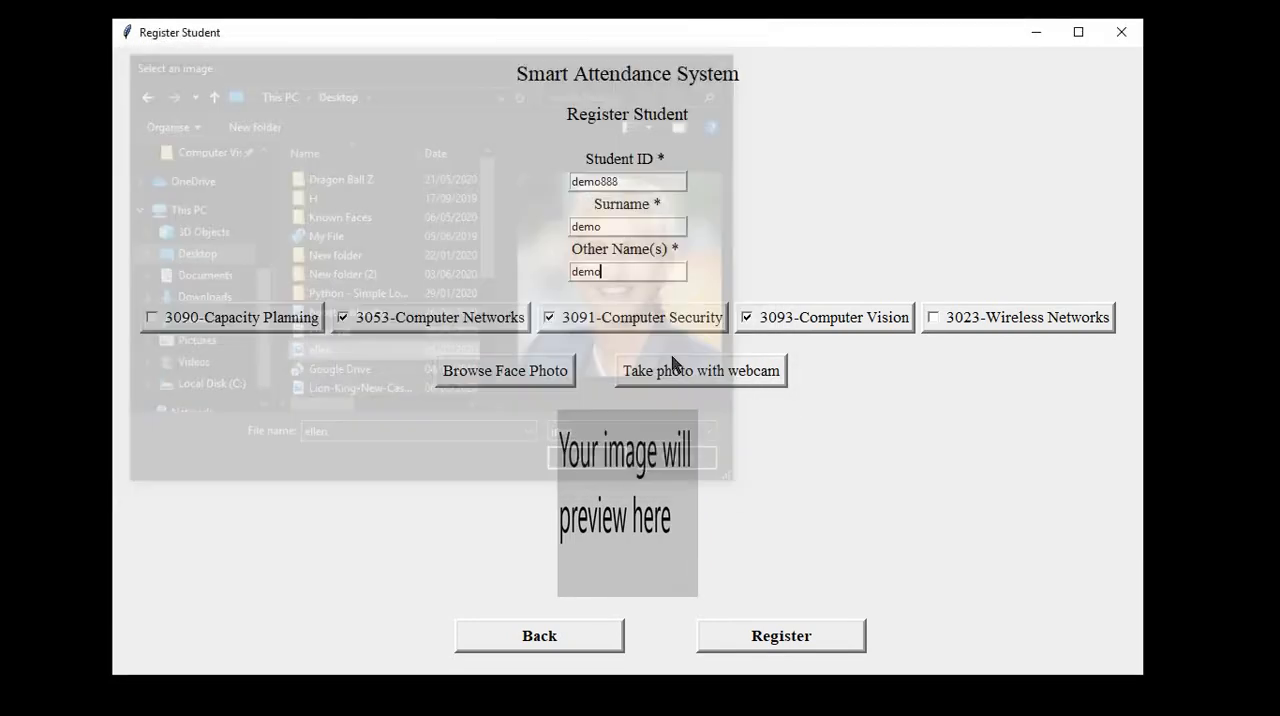
click(780, 635)
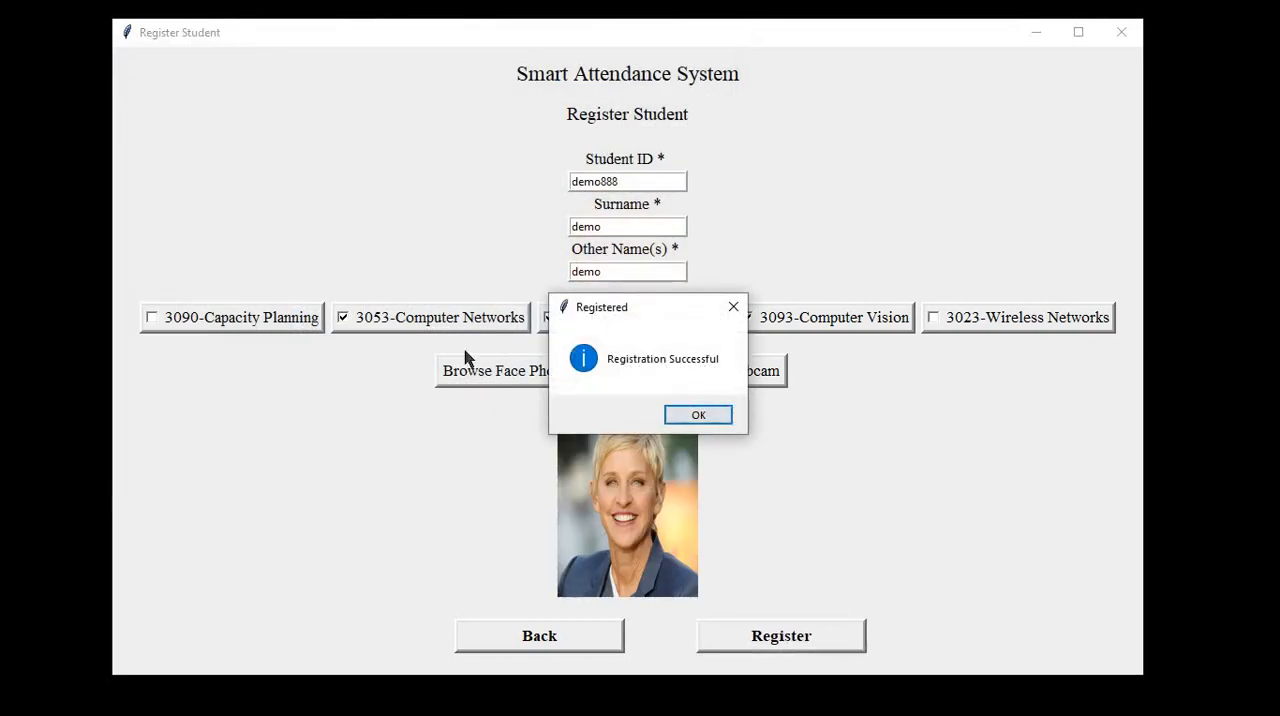
mouse_move(290, 320)
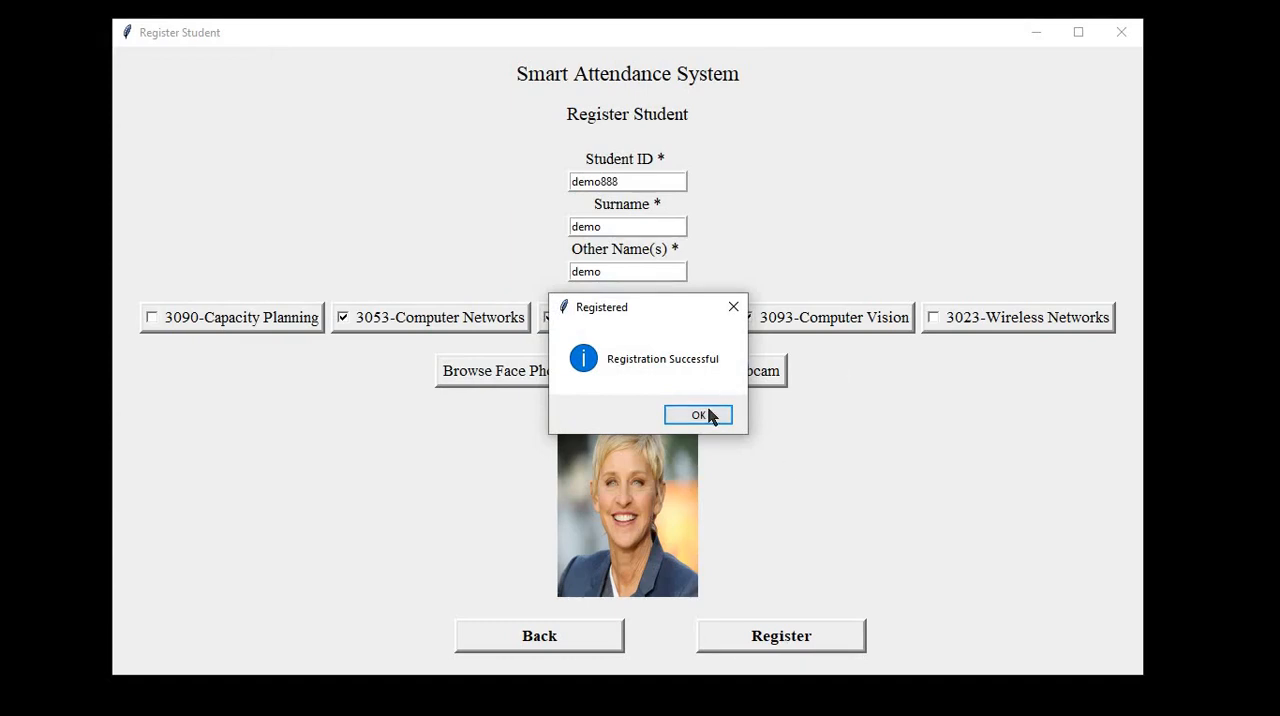
click(698, 415)
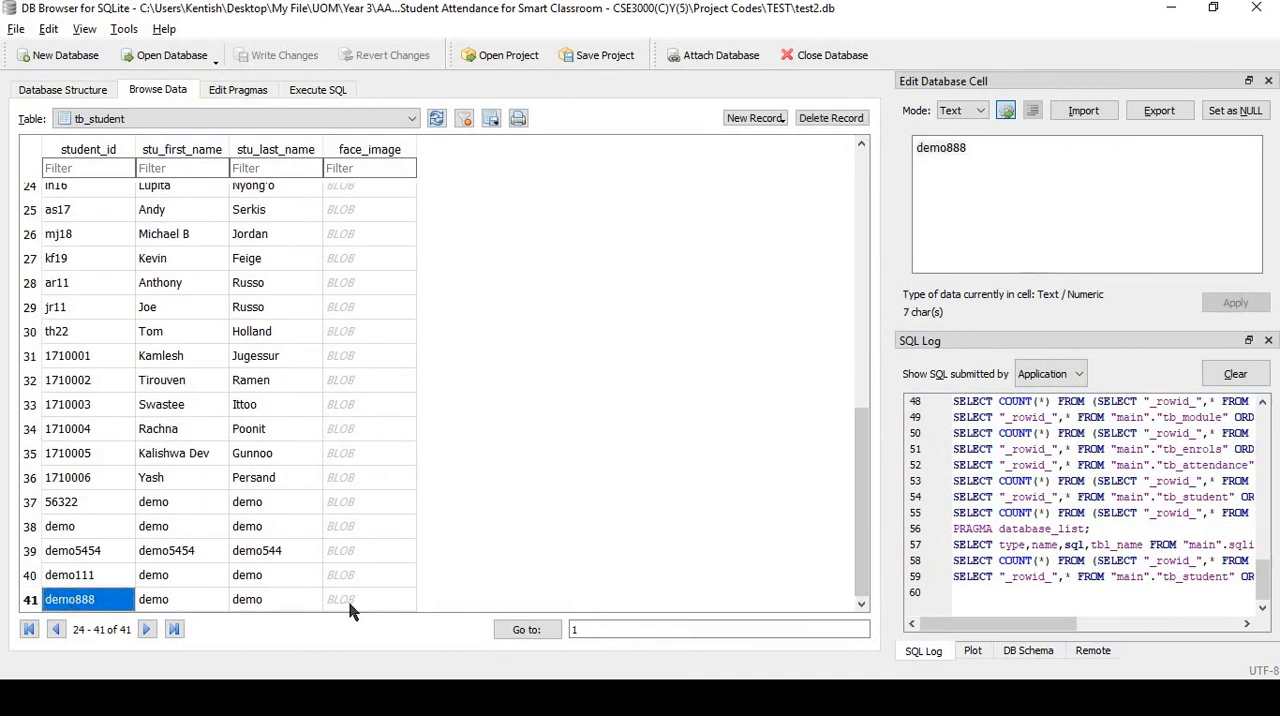
Select the demo888 row, record 41, in tb_student
click(369, 599)
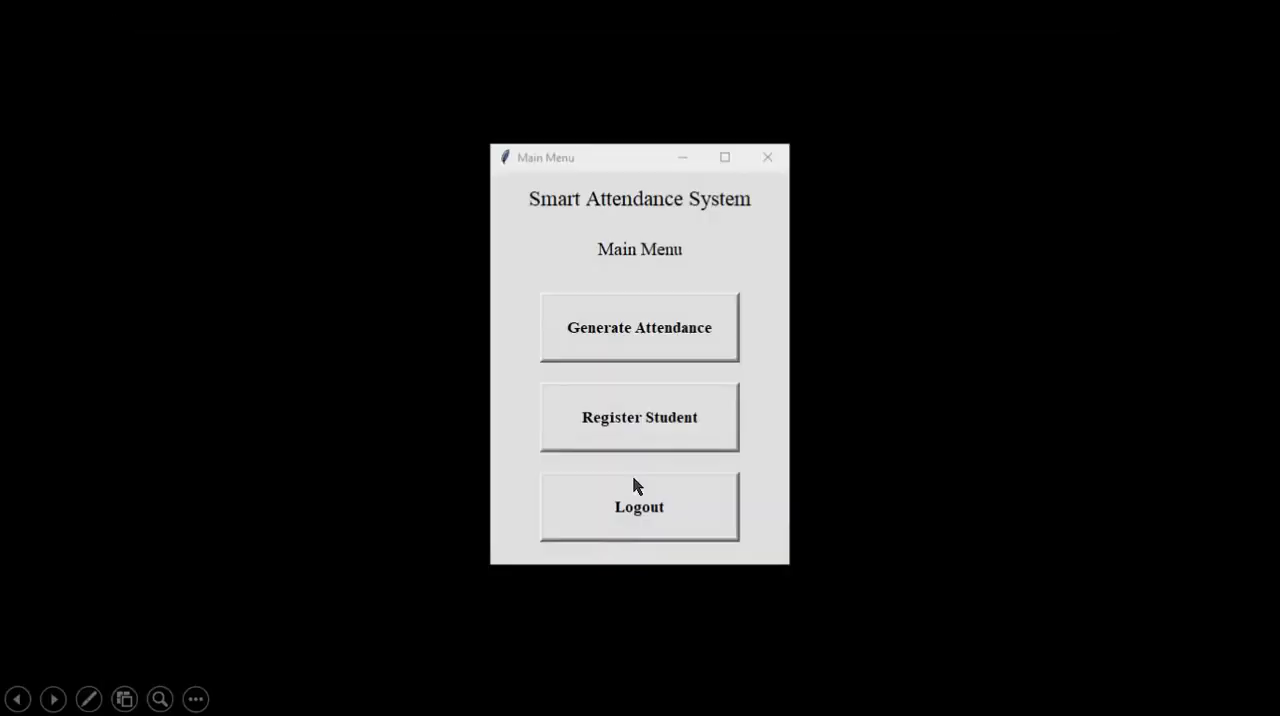
mouse_move(758, 397)
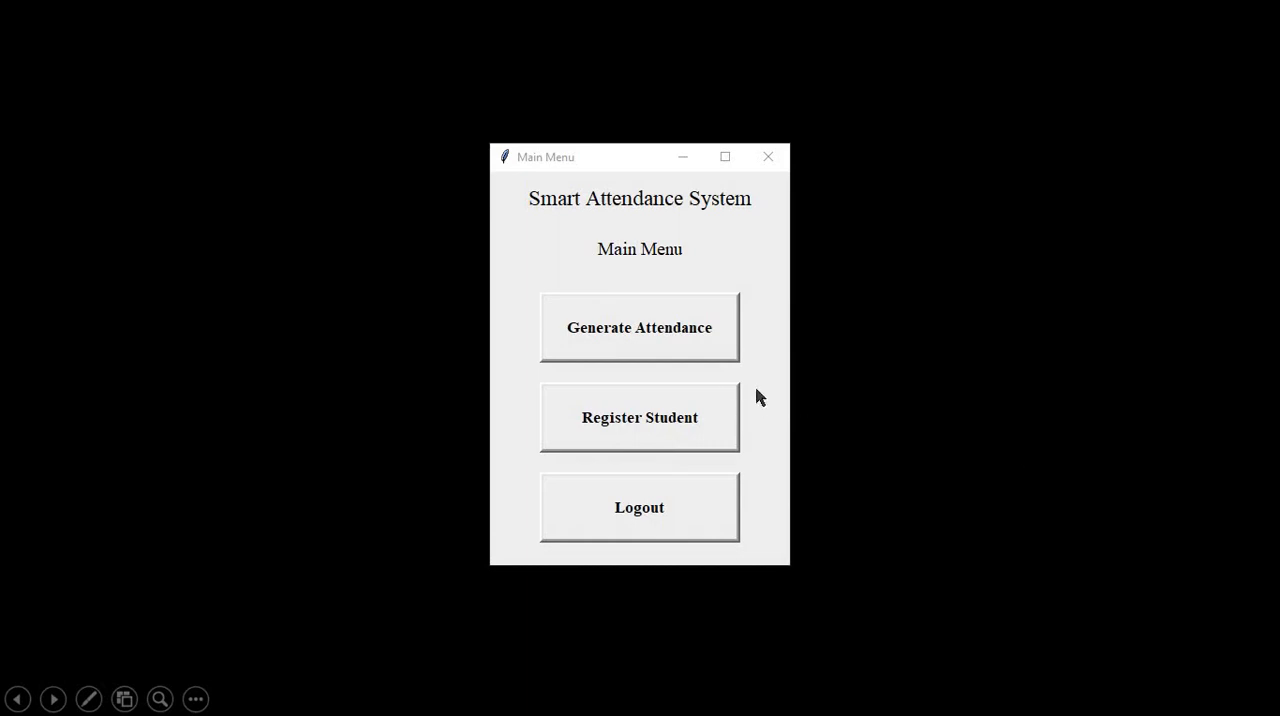
mouse_move(652, 345)
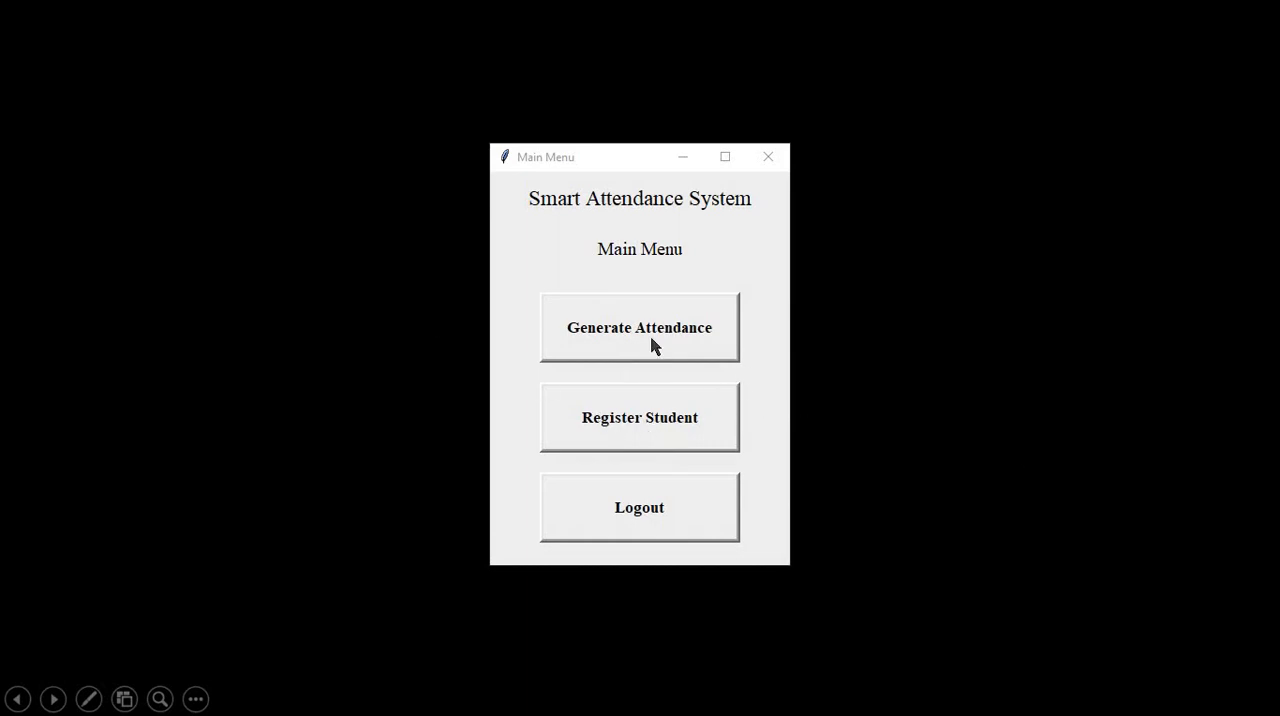
Open the Generate Attendance screen from the Main Menu
click(639, 327)
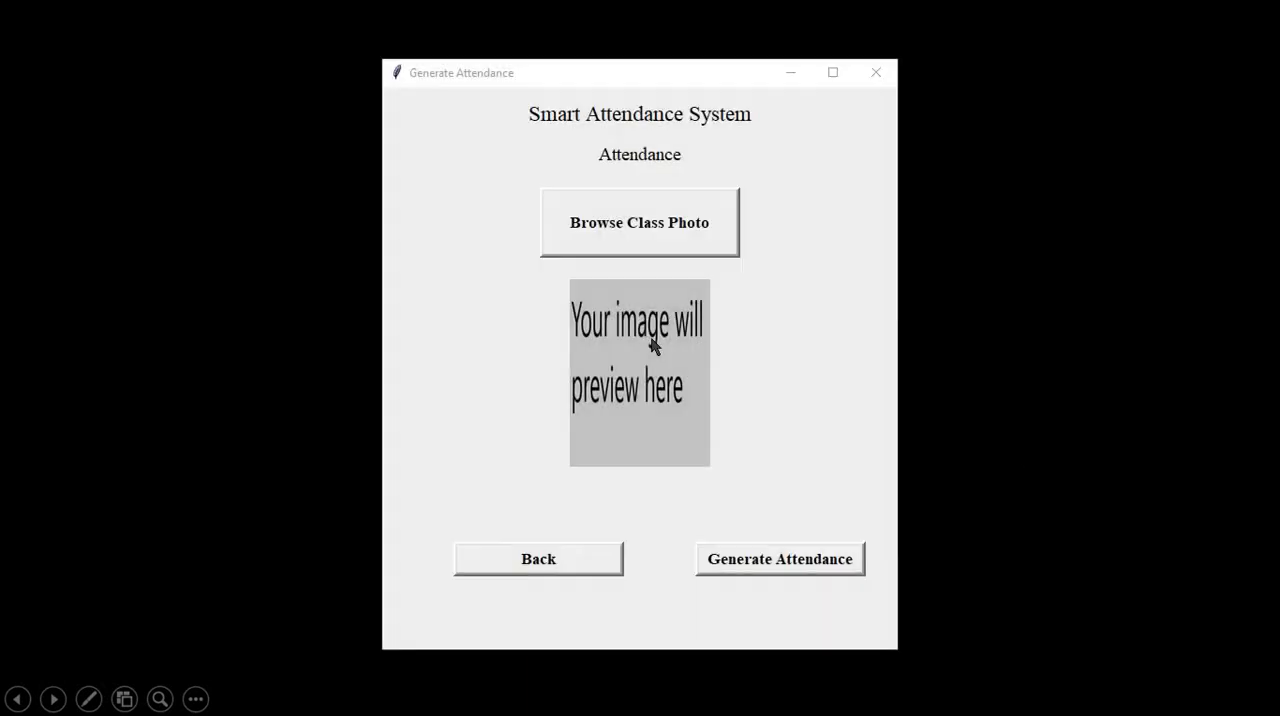
mouse_move(585, 189)
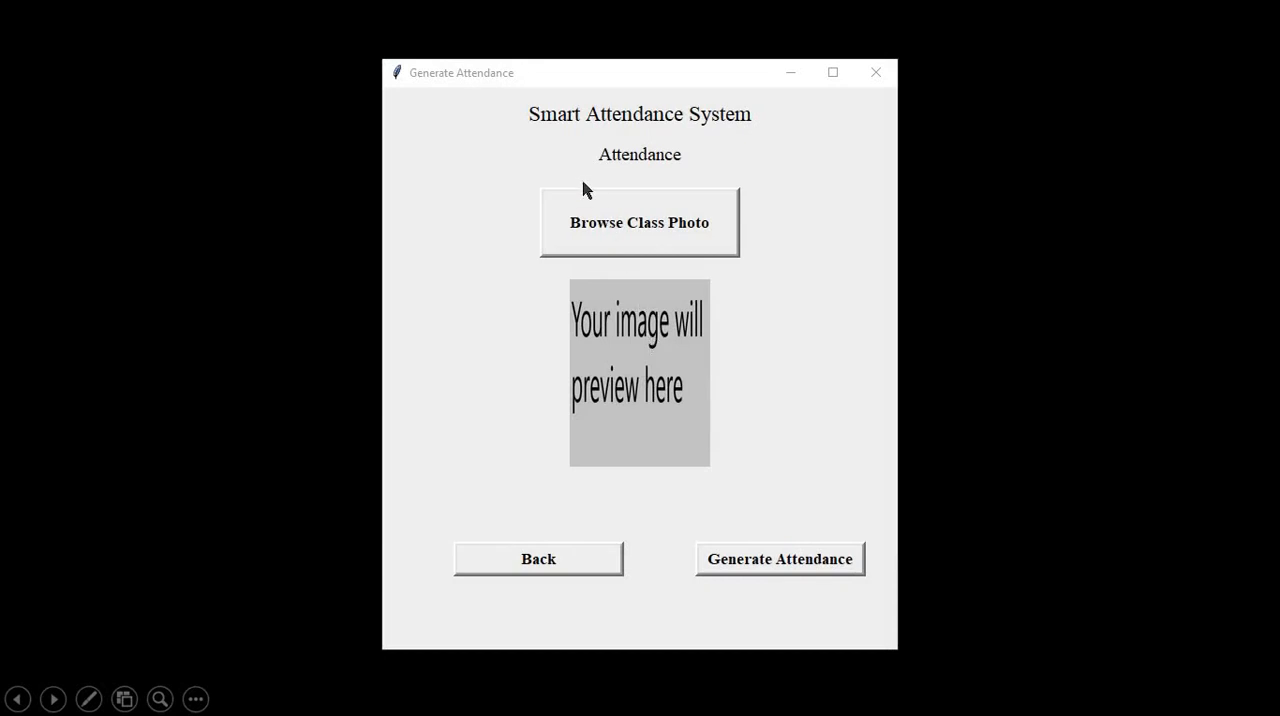
mouse_move(605, 593)
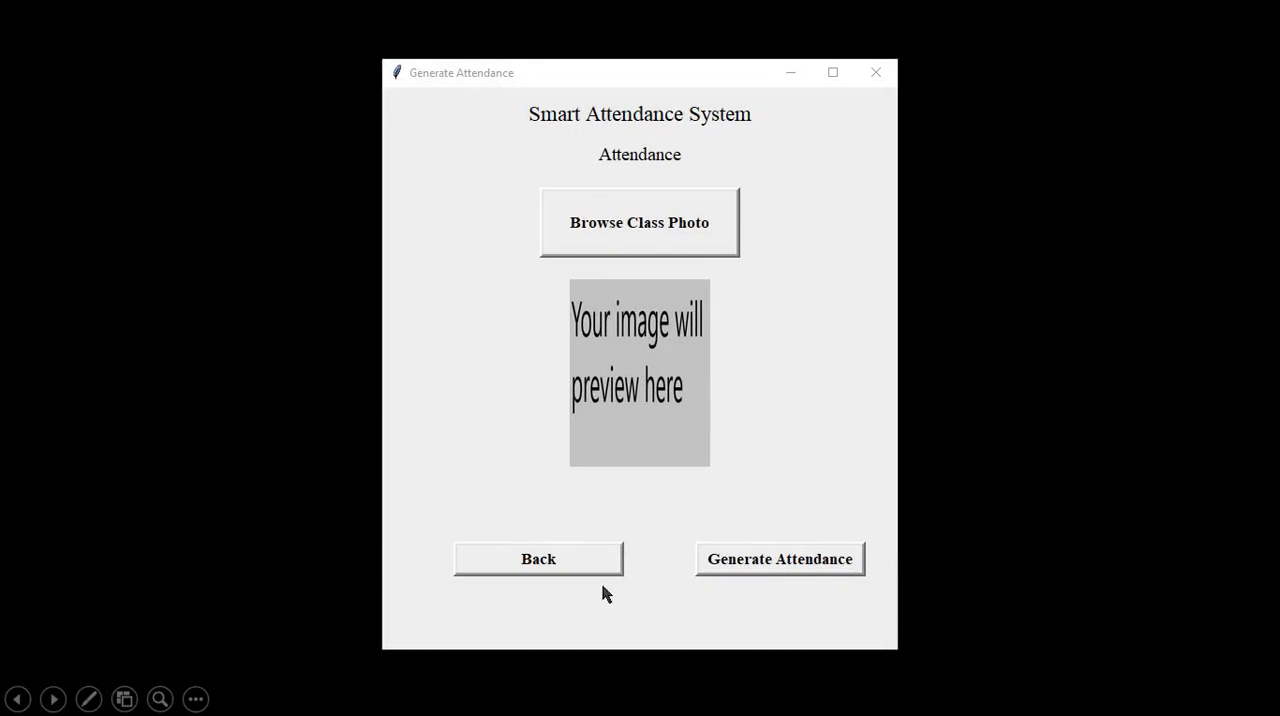
mouse_move(538, 559)
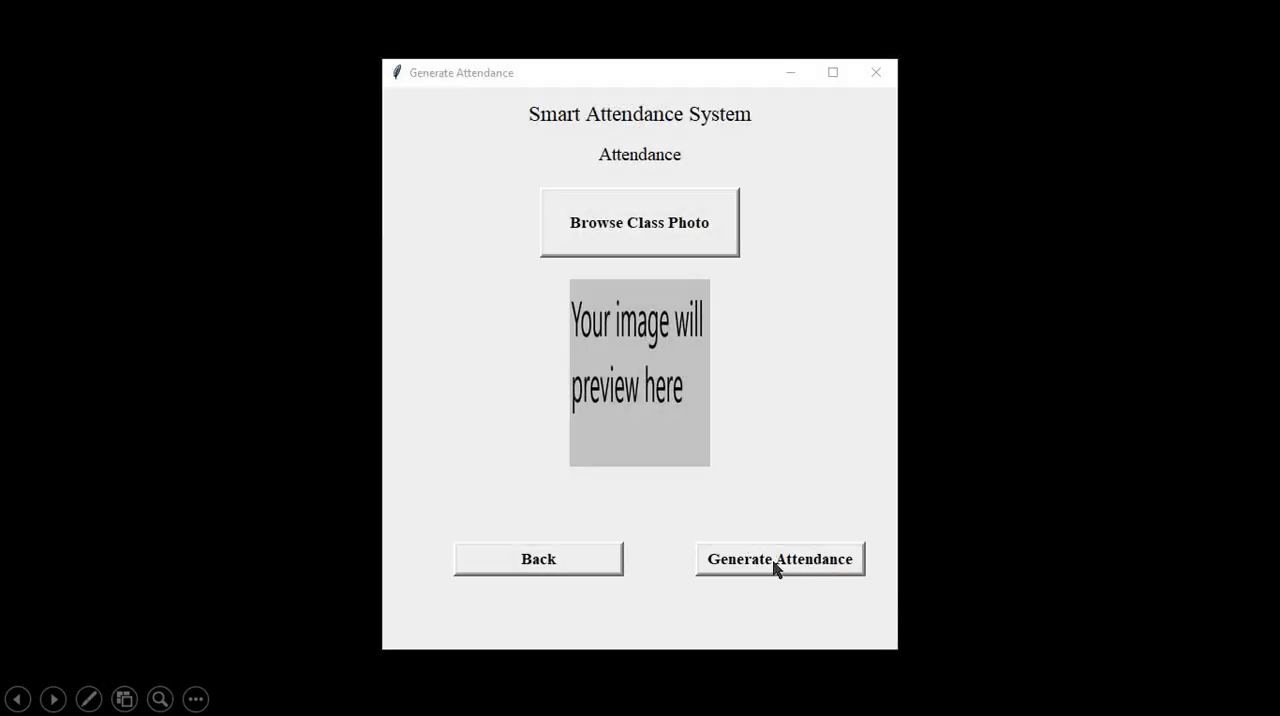
mouse_move(630, 238)
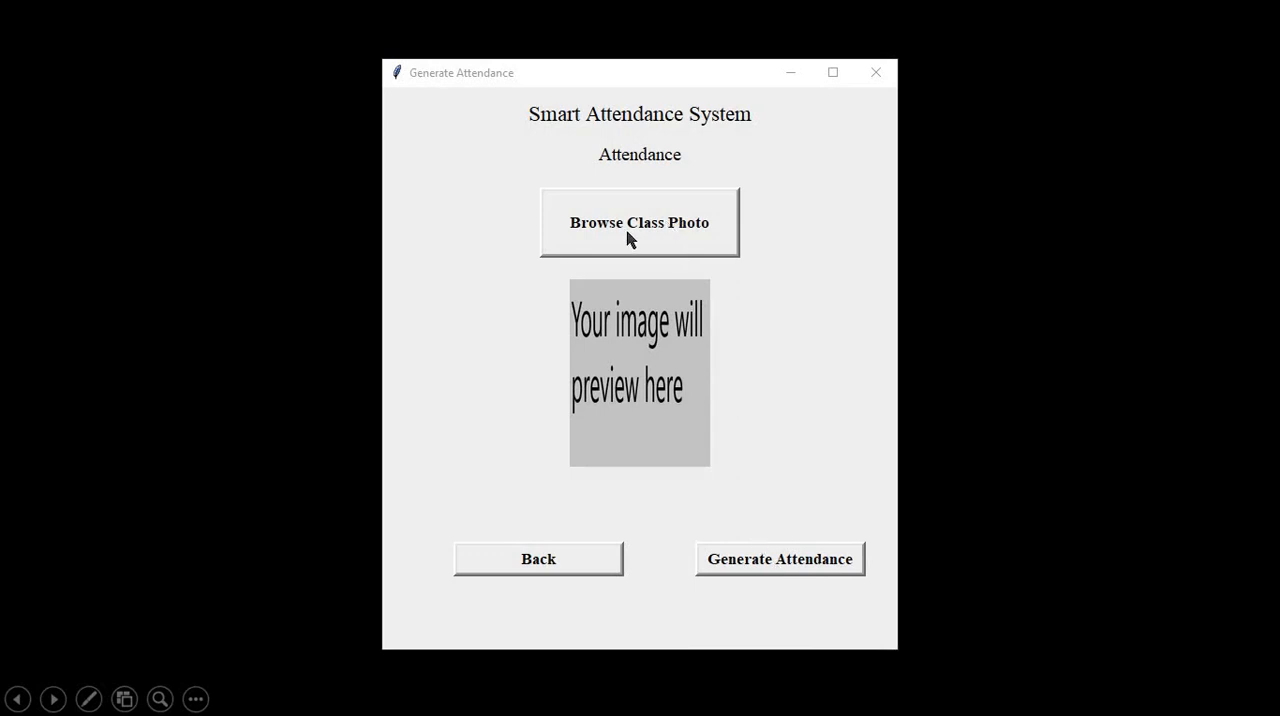
mouse_move(633, 235)
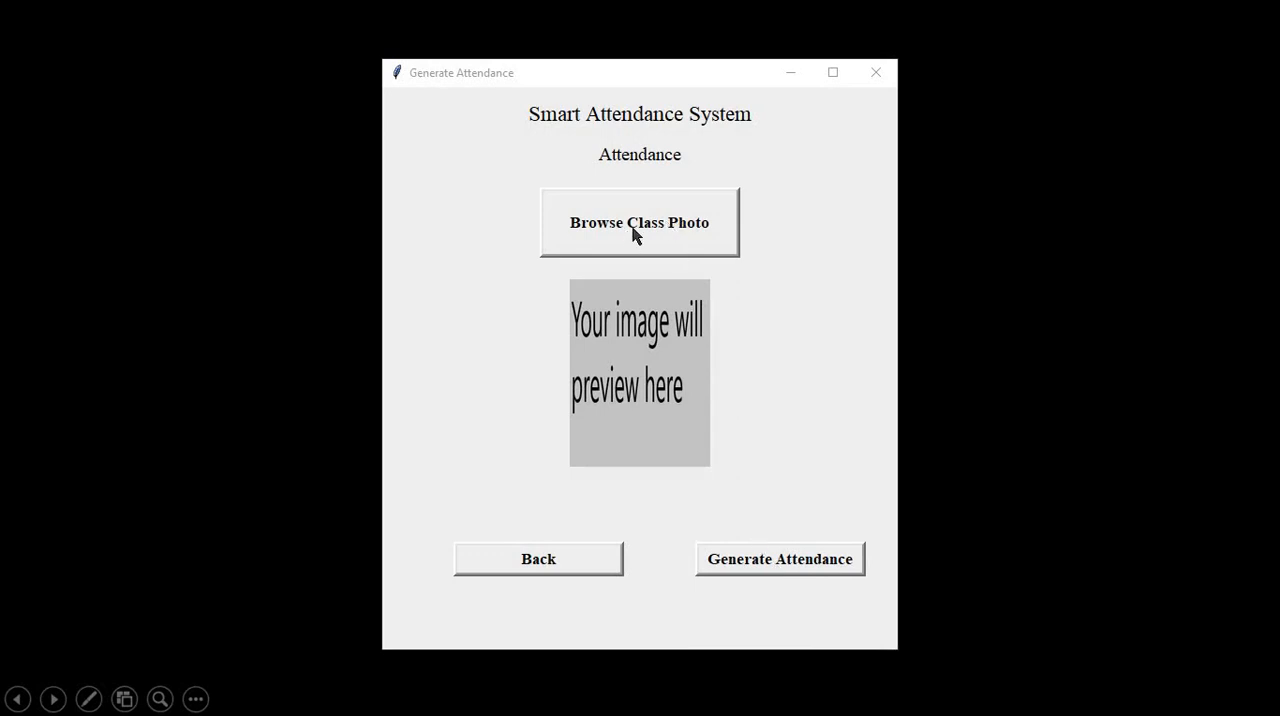
mouse_move(640, 243)
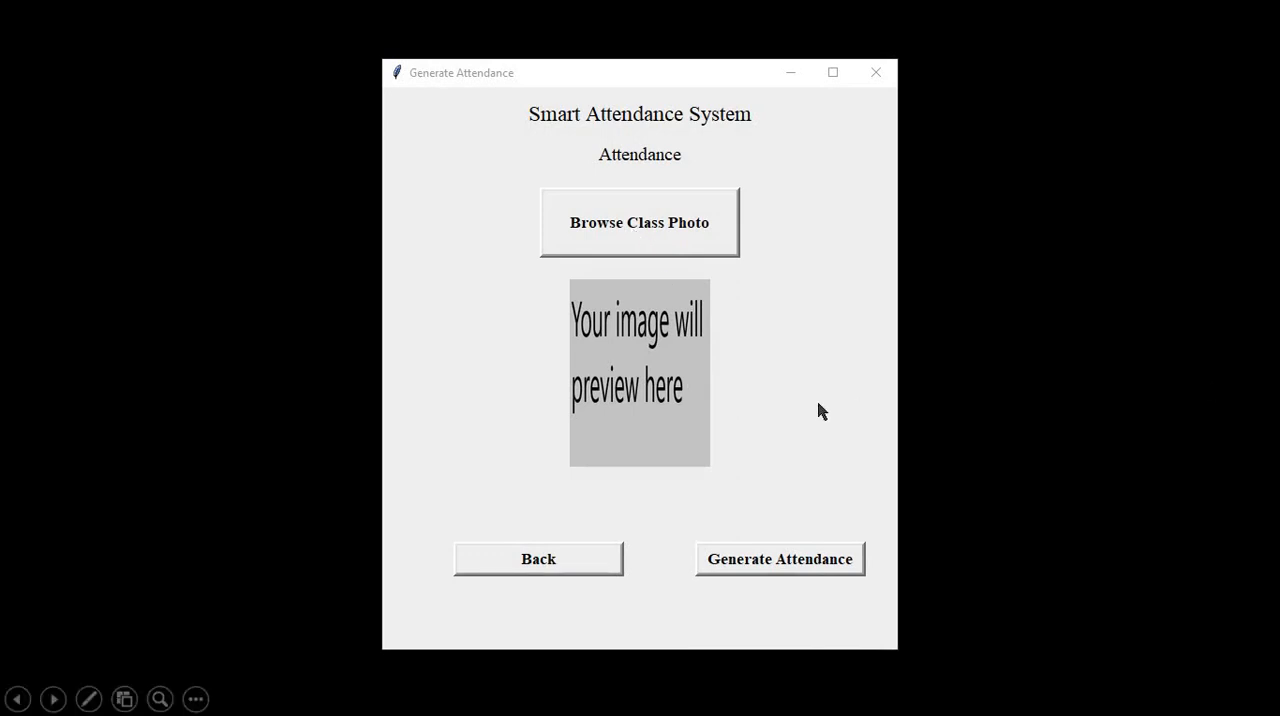
mouse_move(732, 302)
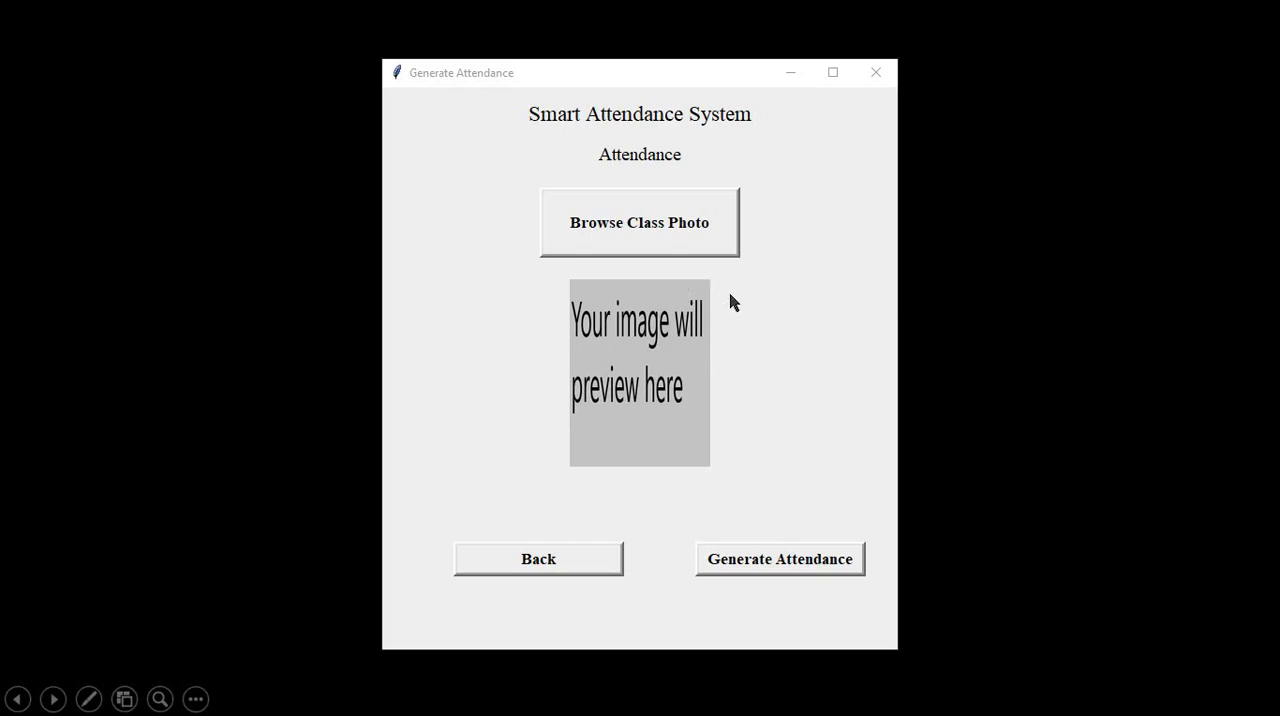
mouse_move(771, 317)
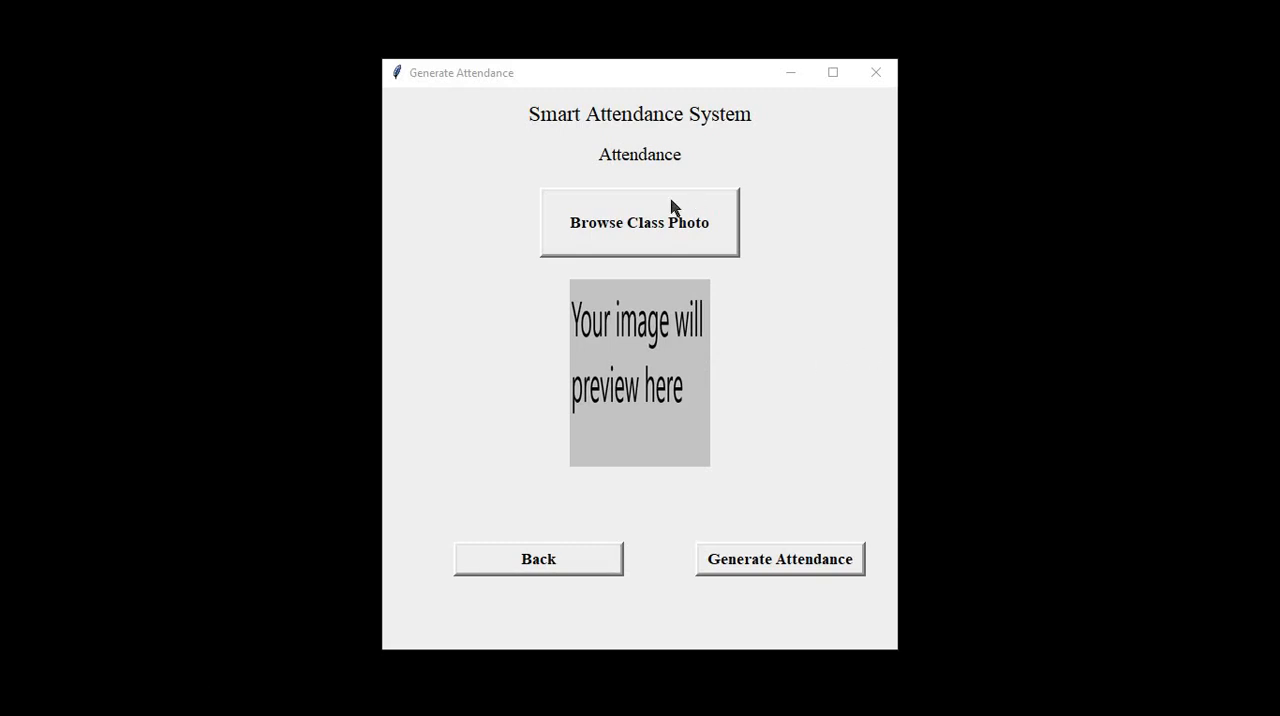
mouse_move(793, 367)
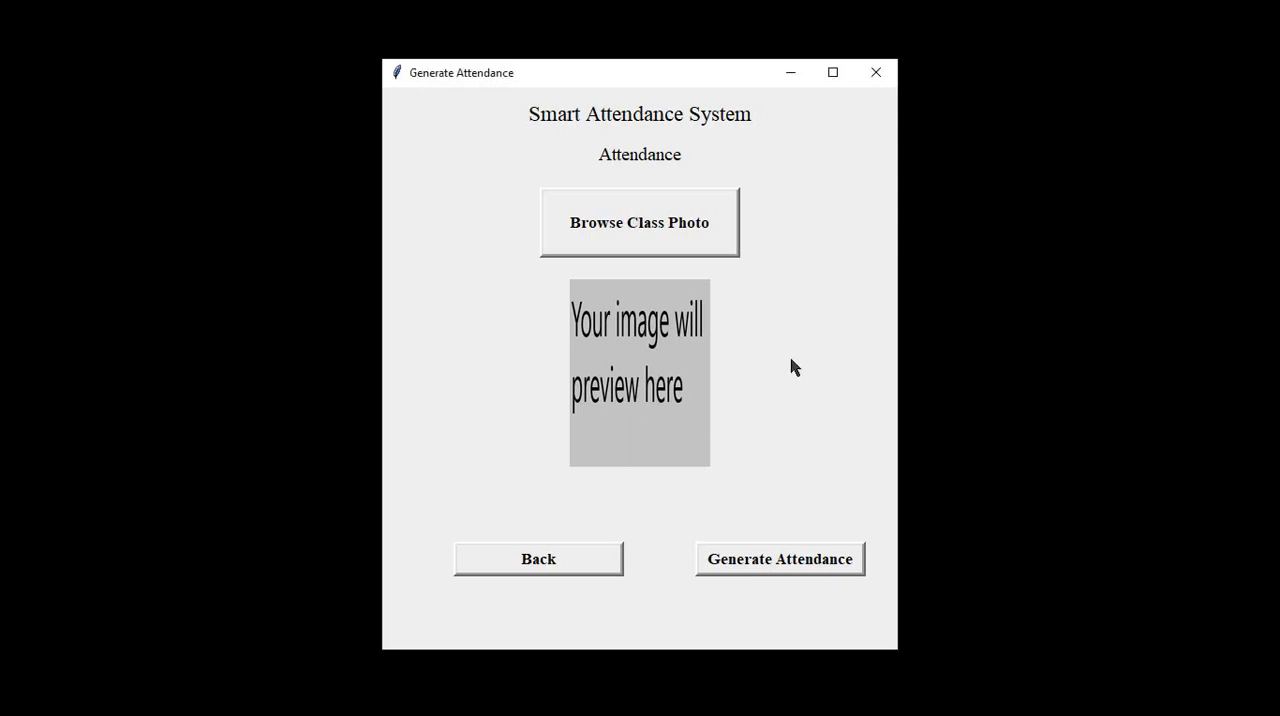
mouse_move(752, 425)
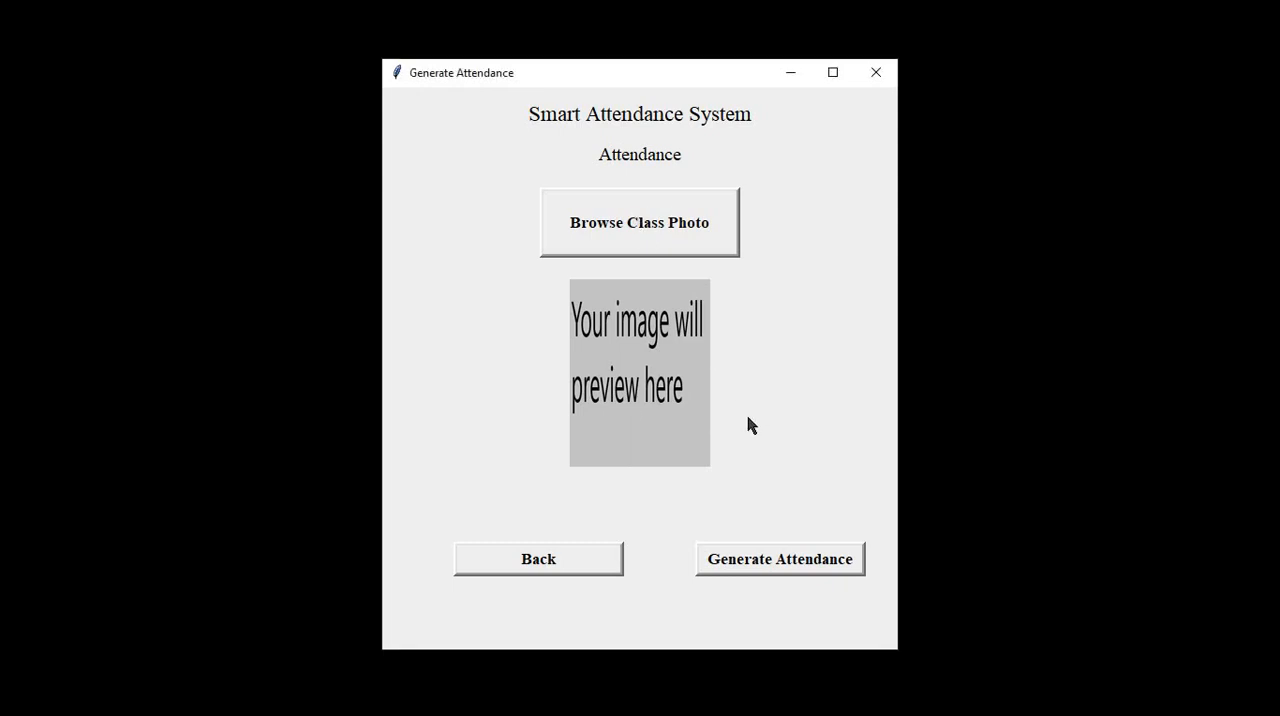
mouse_move(735, 334)
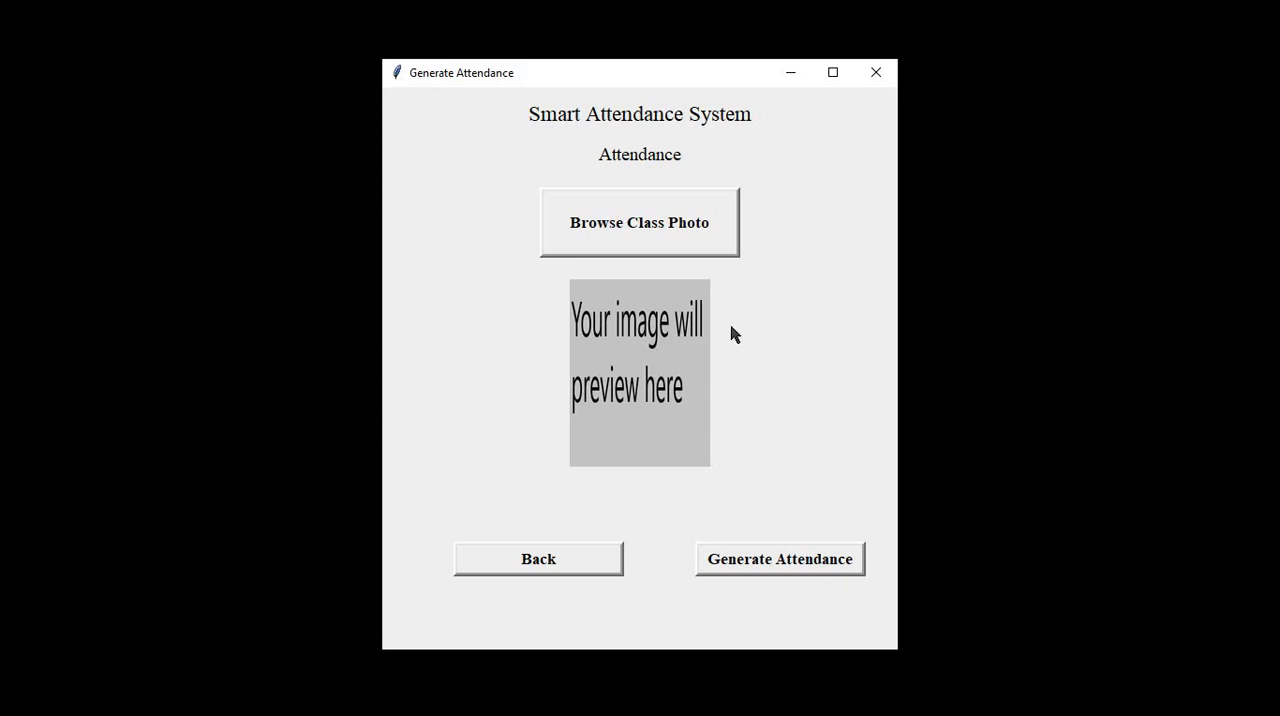
After dismissing the no-photo warning, load the st group photo from the Desktop
click(779, 558)
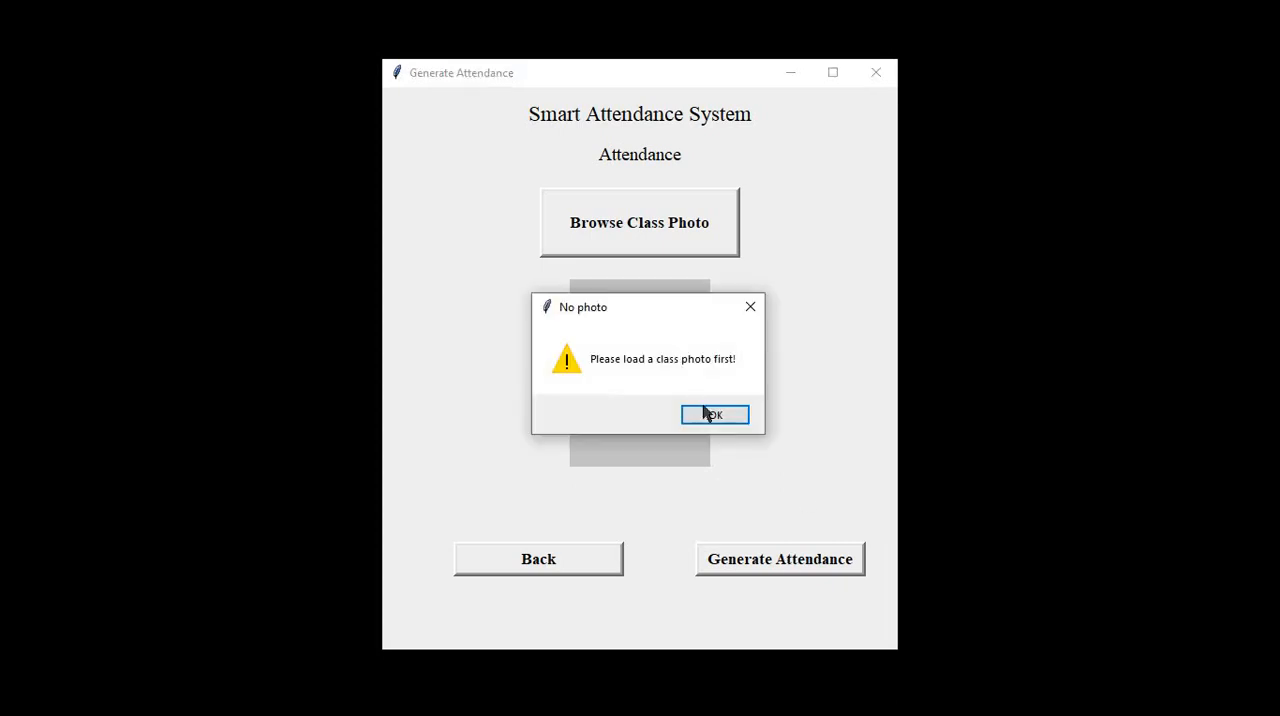
click(714, 414)
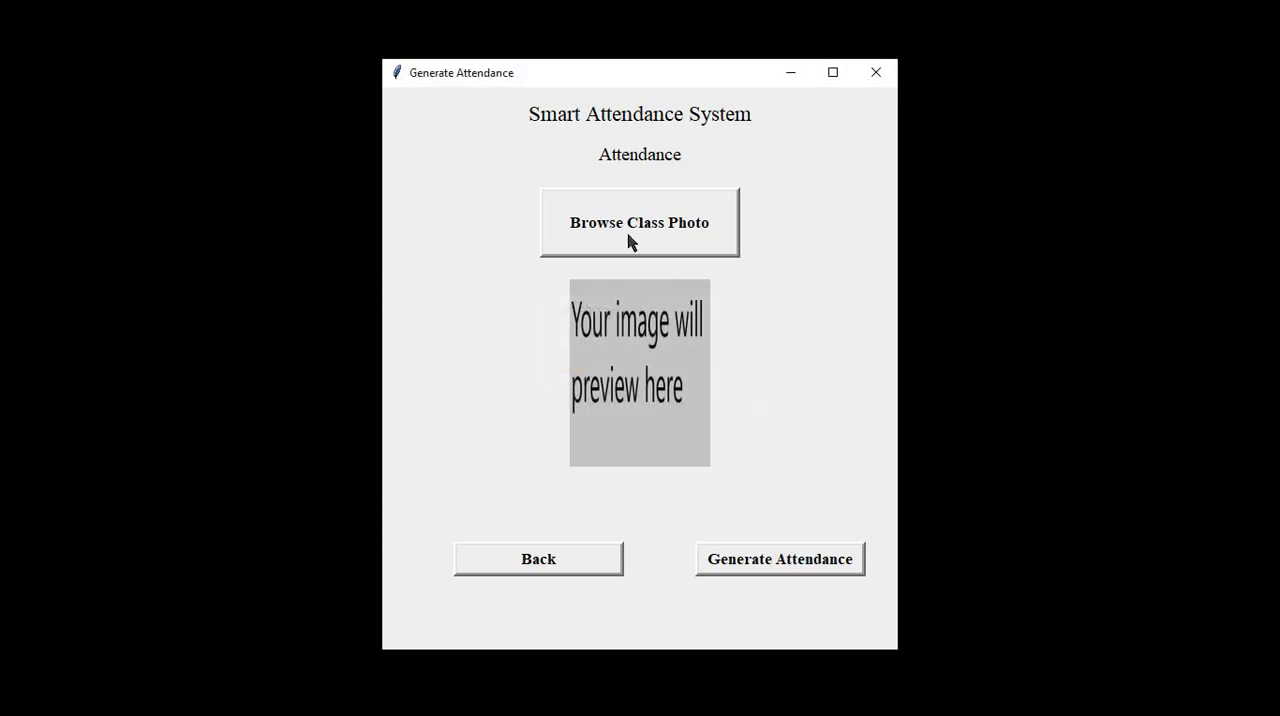
click(639, 222)
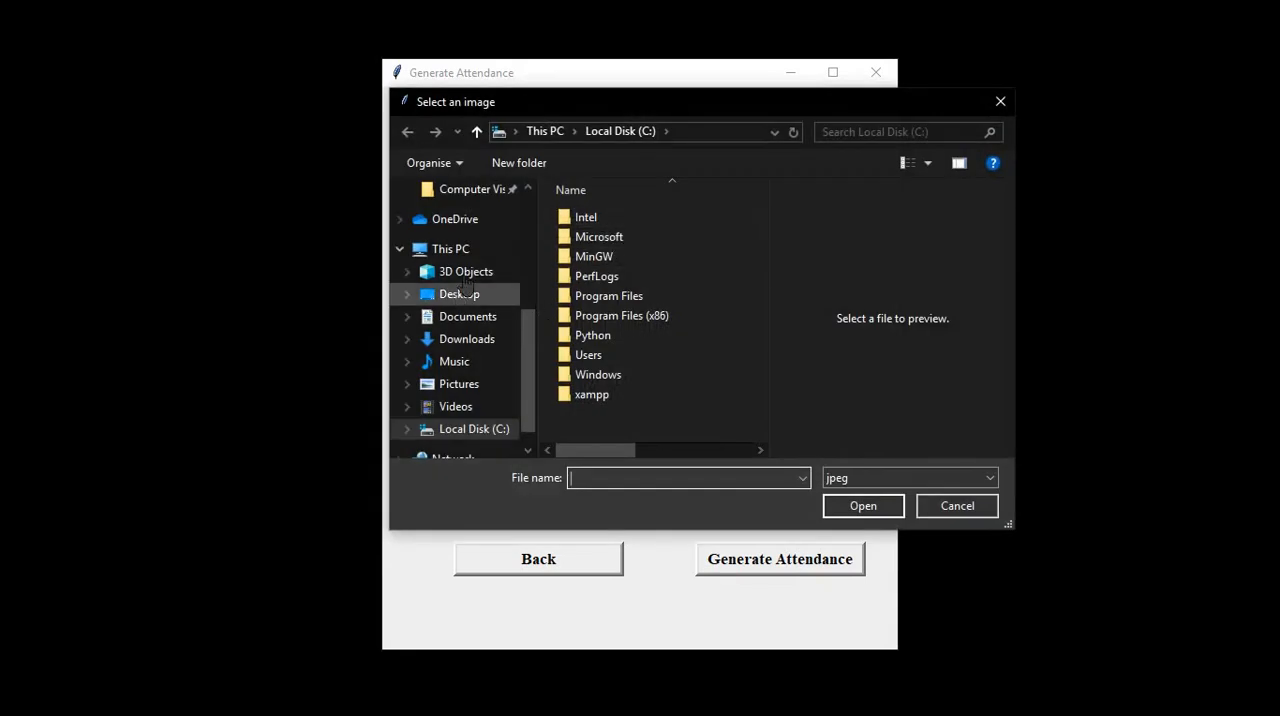
scroll(up, 3)
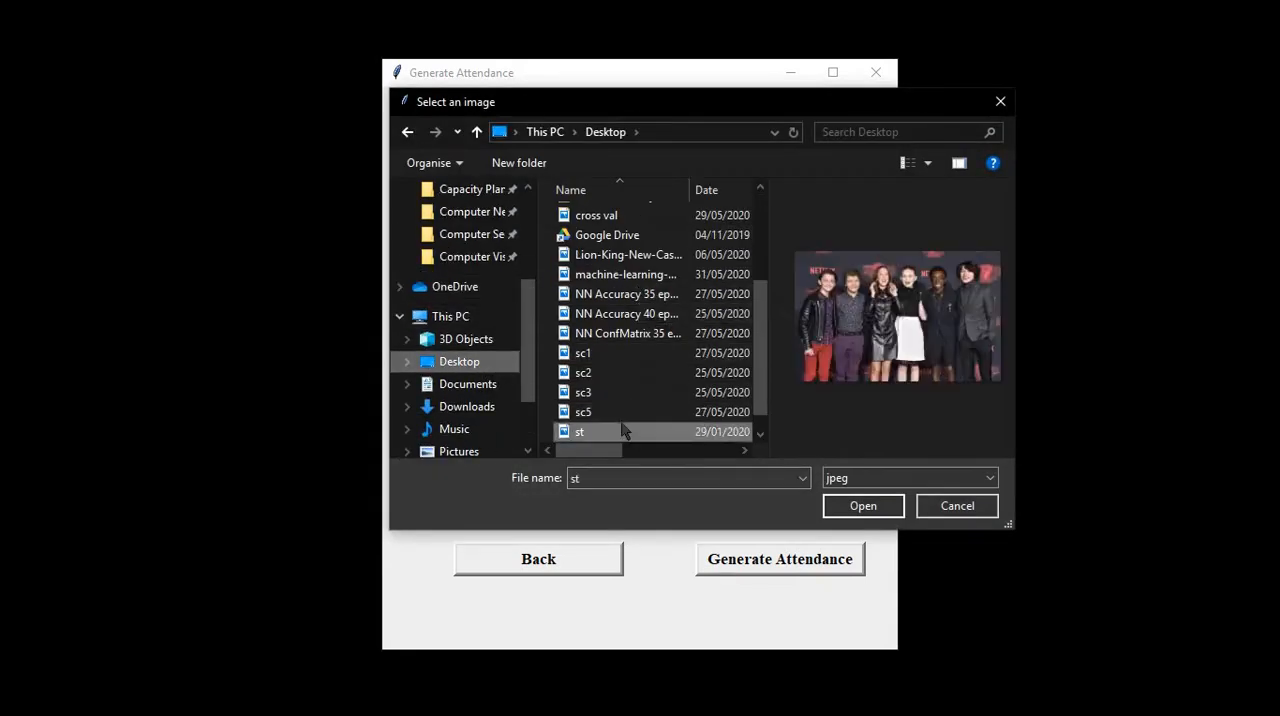
click(862, 505)
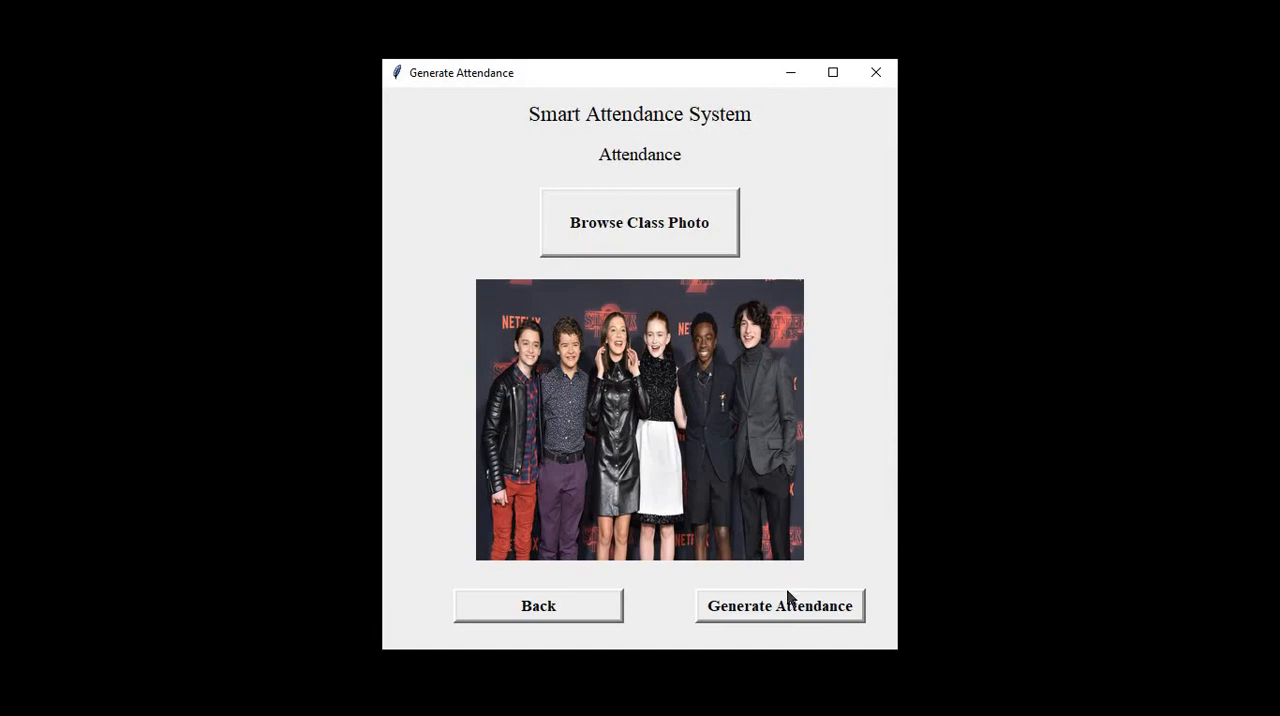
mouse_move(785, 612)
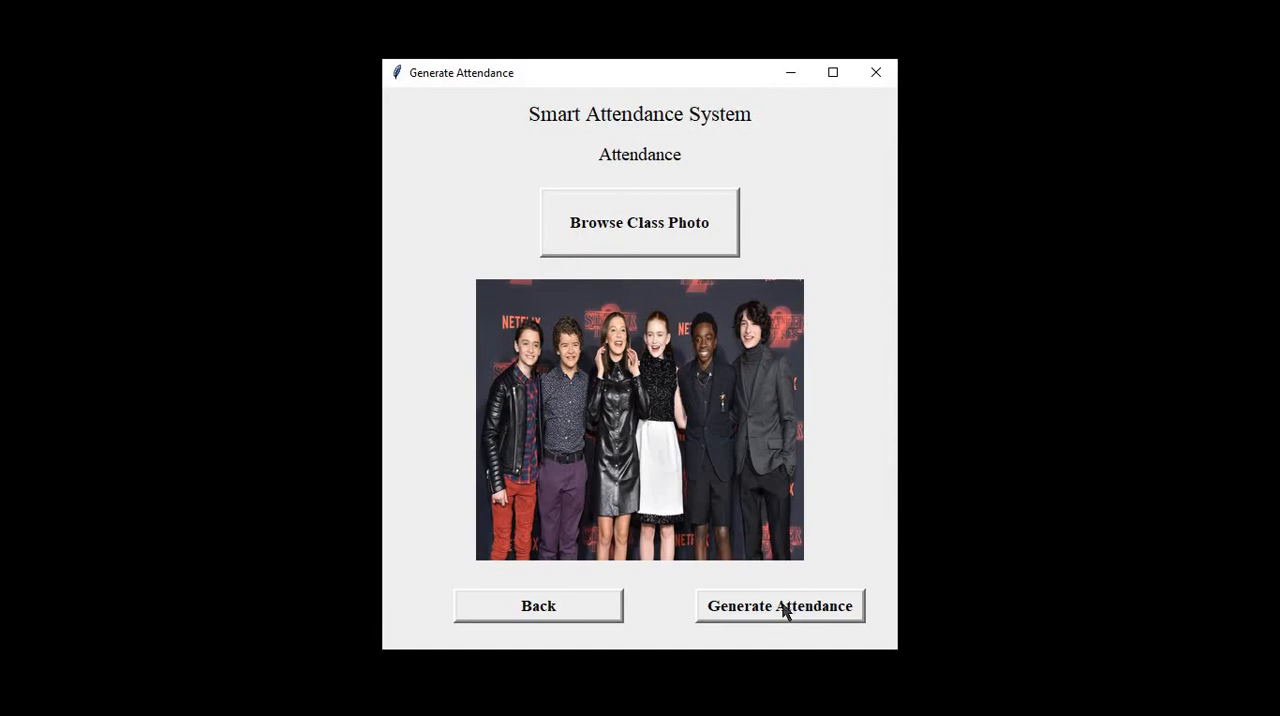
mouse_move(800, 568)
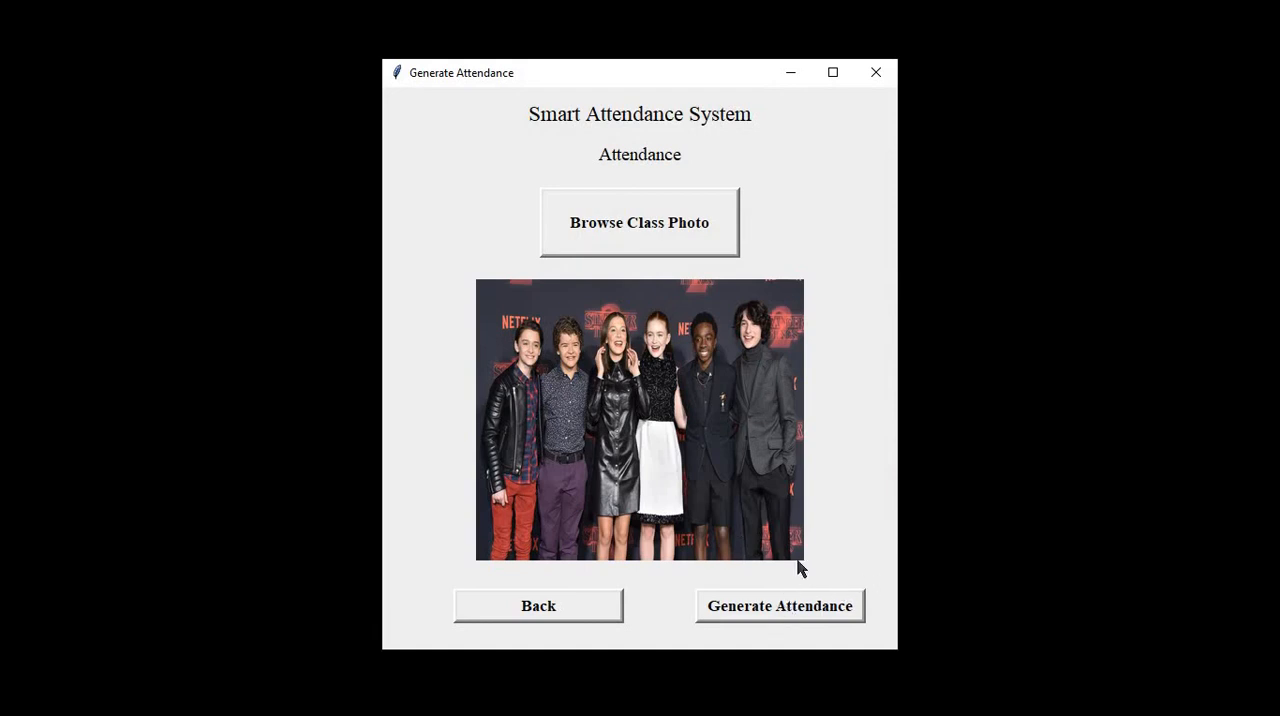
mouse_move(795, 568)
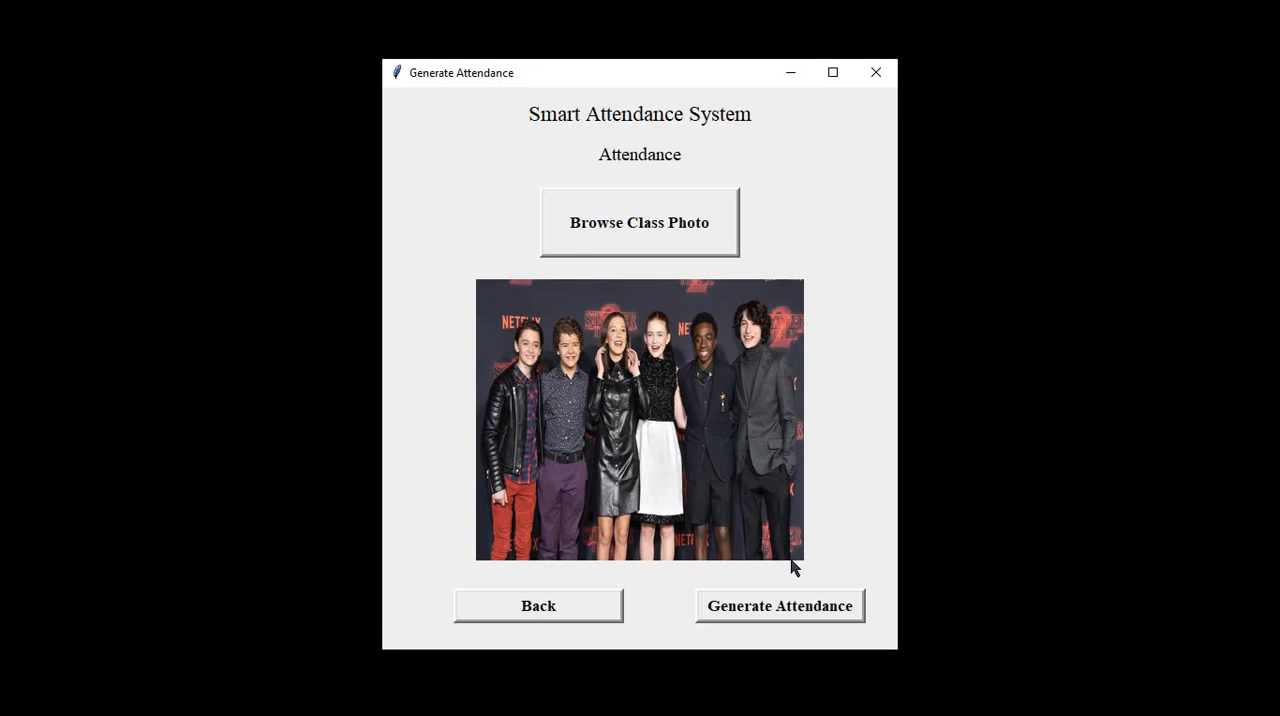
mouse_move(752, 587)
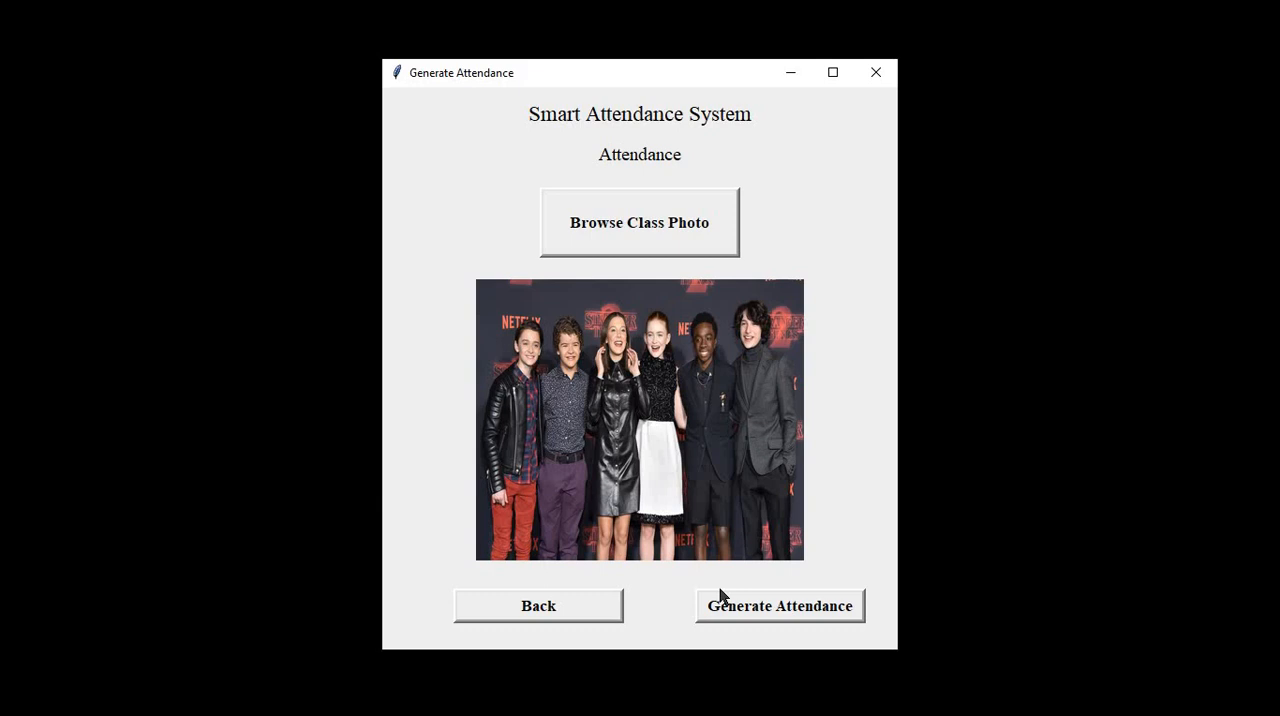
mouse_move(723, 597)
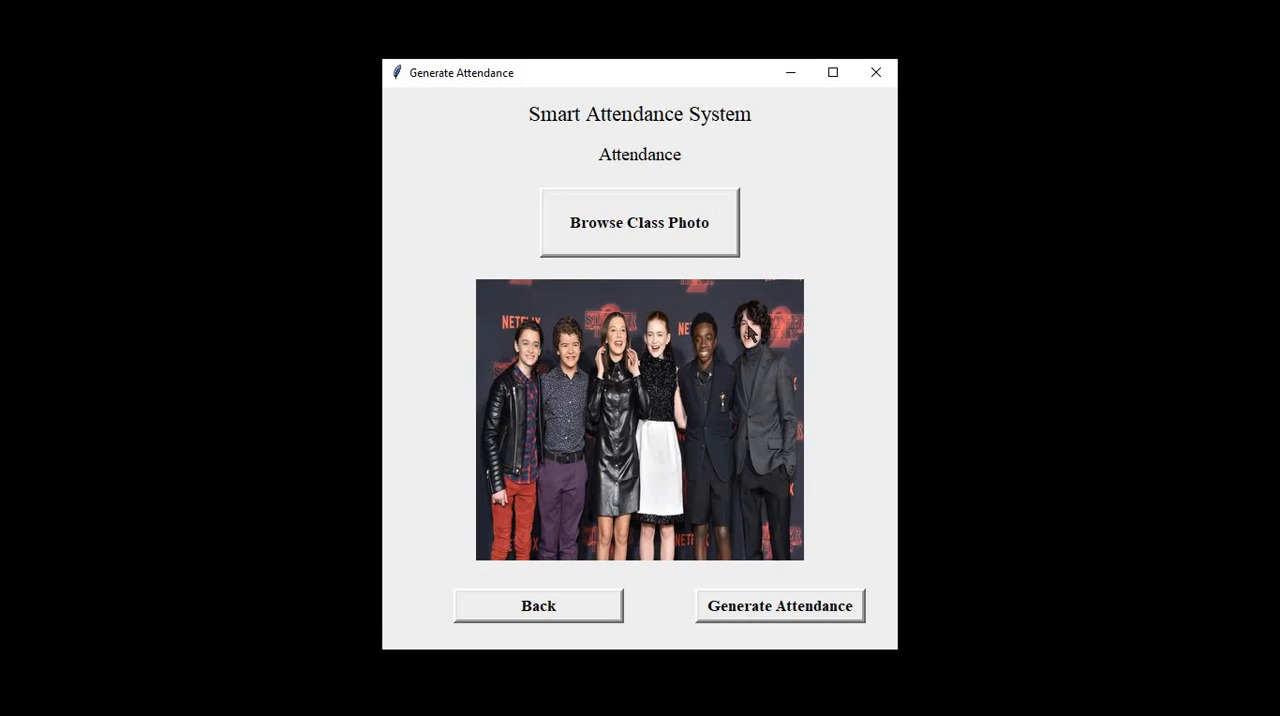
mouse_move(483, 362)
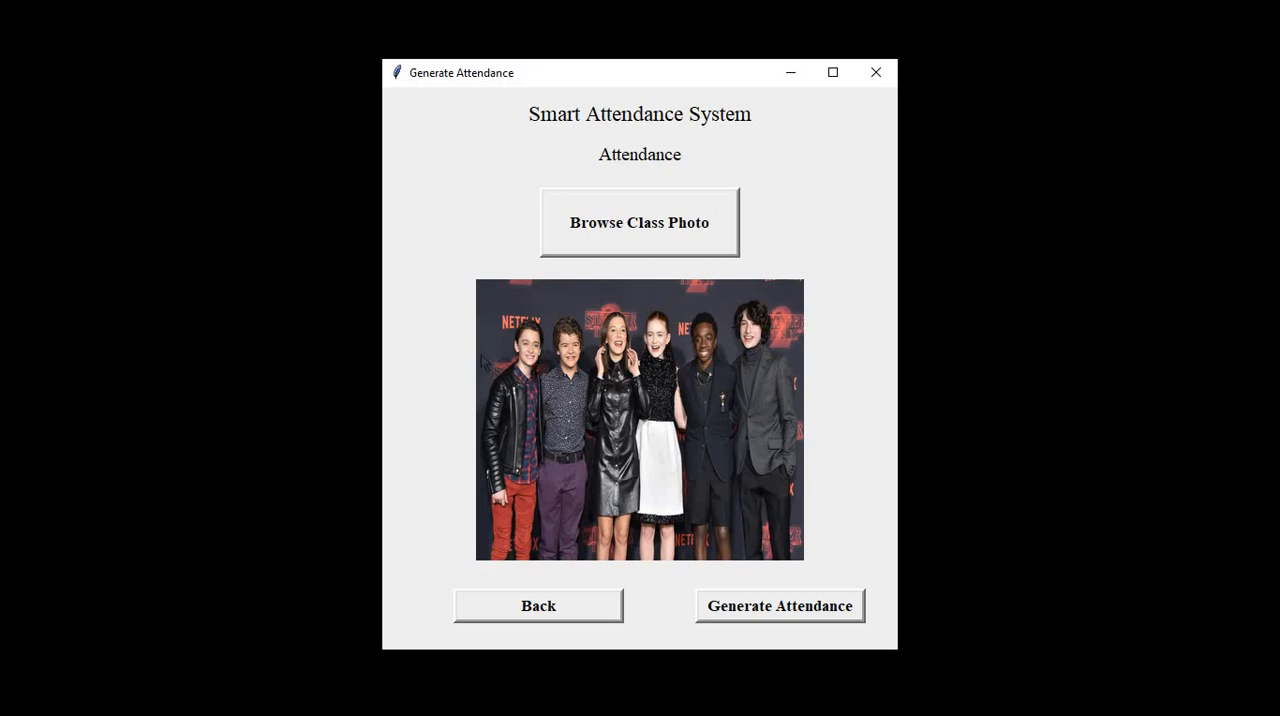
mouse_move(757, 393)
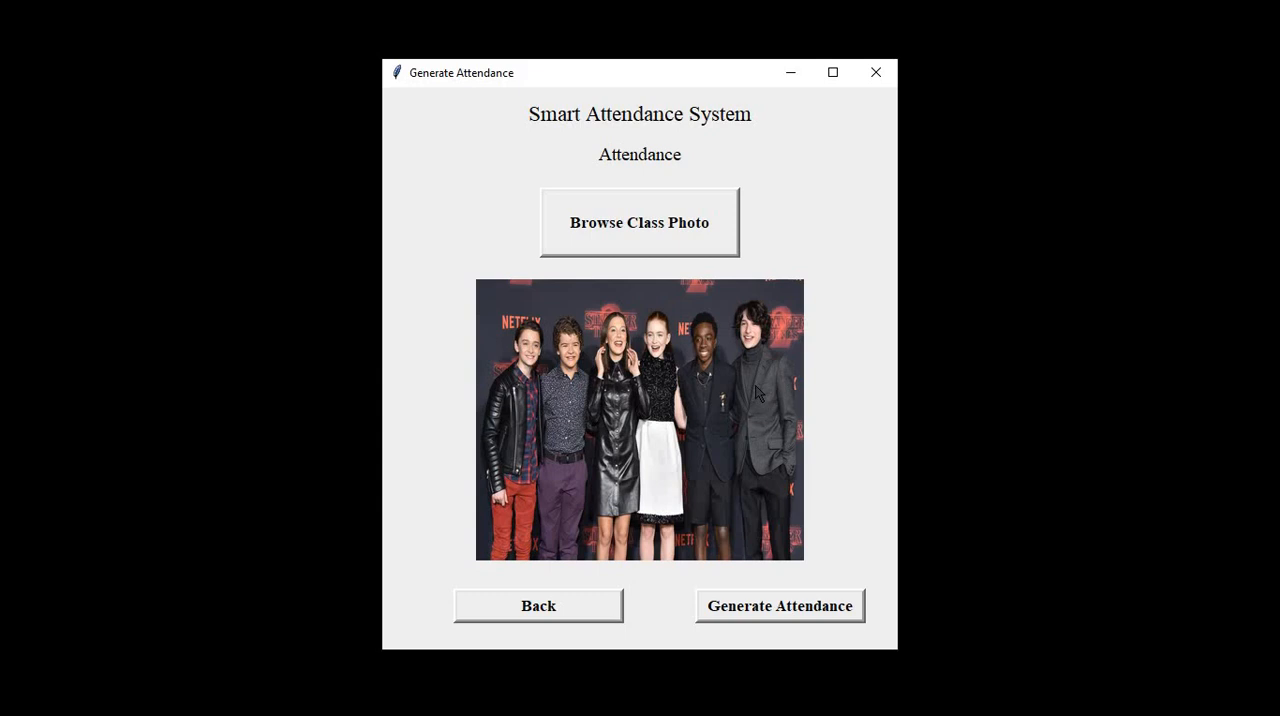
mouse_move(690, 617)
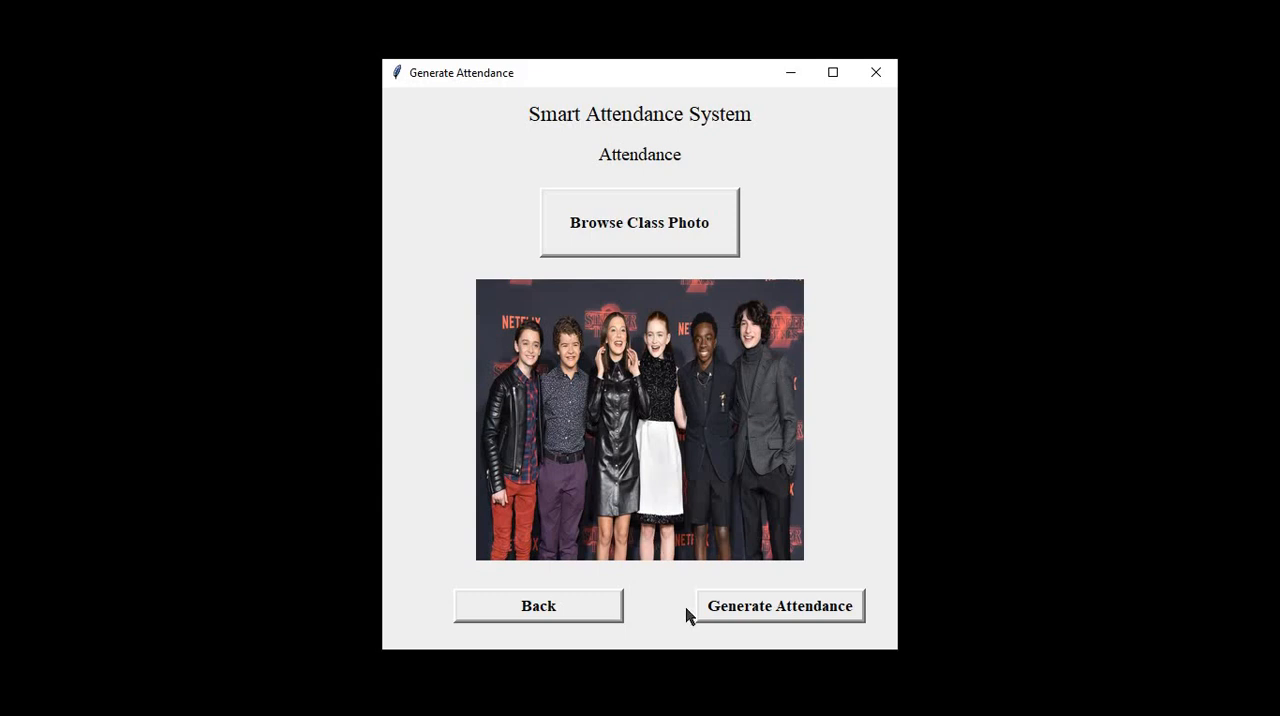
mouse_move(790, 606)
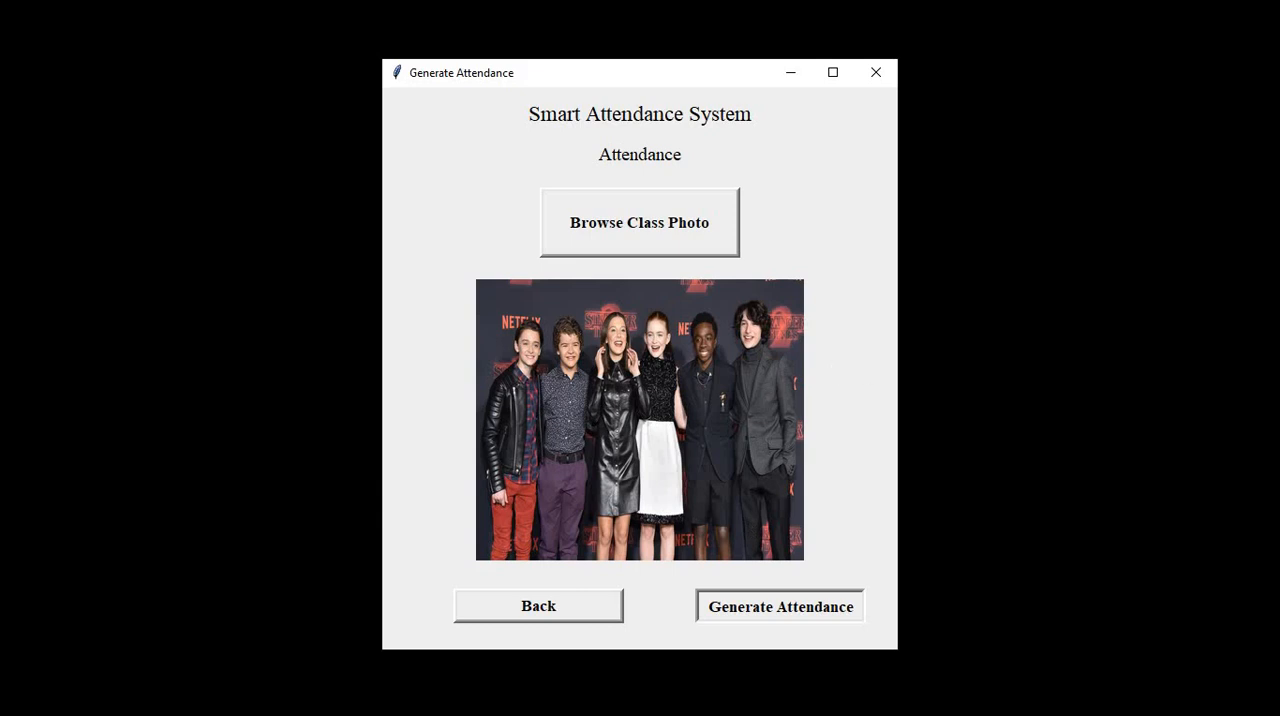
mouse_move(843, 432)
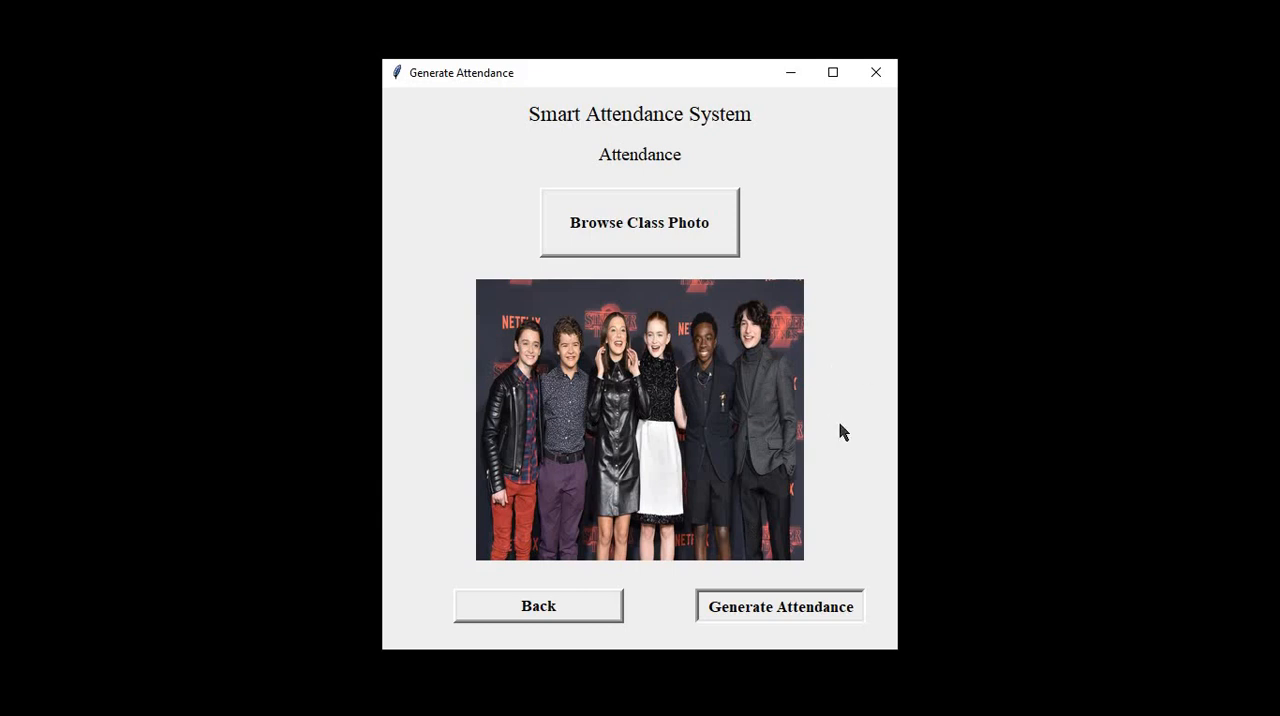
mouse_move(848, 434)
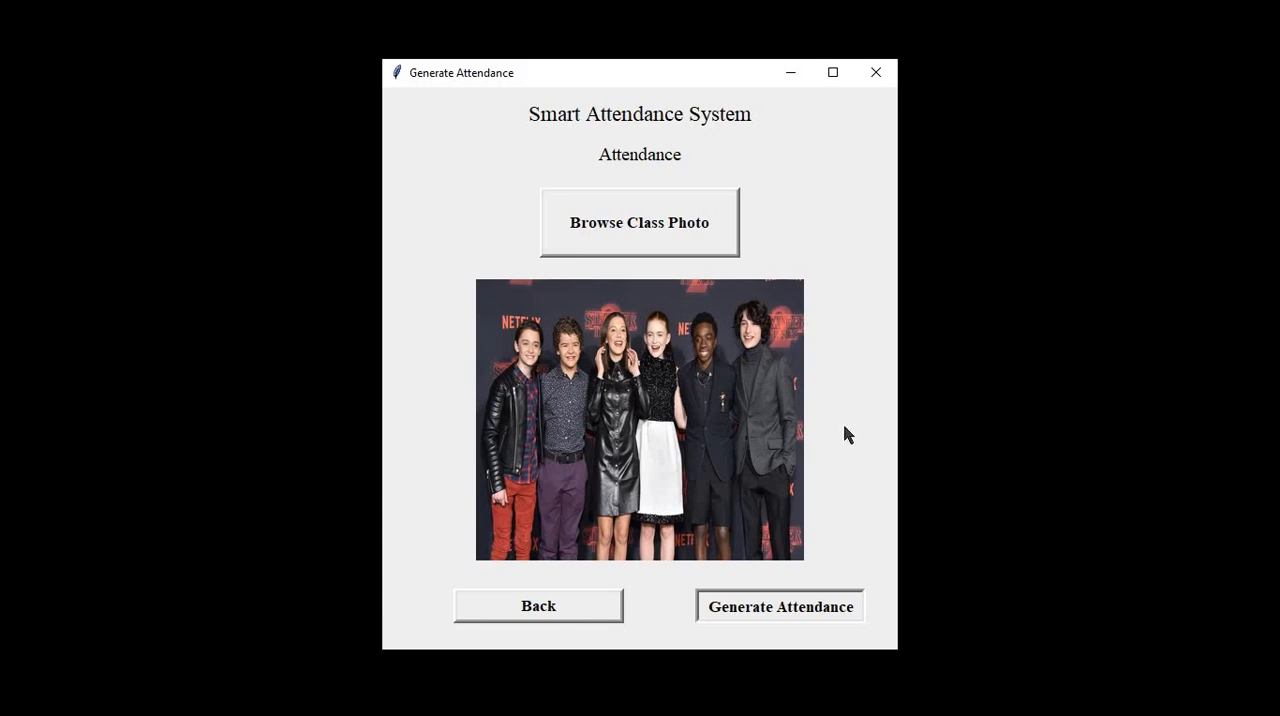
mouse_move(848, 427)
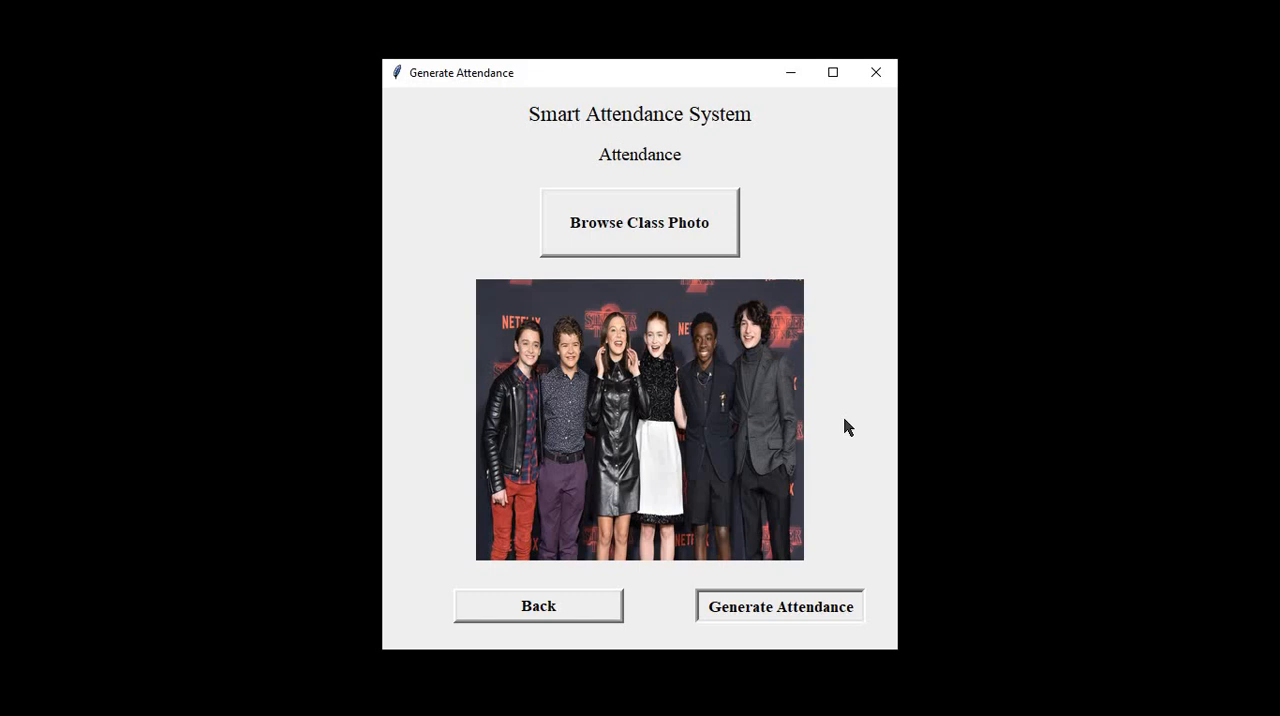
mouse_move(948, 471)
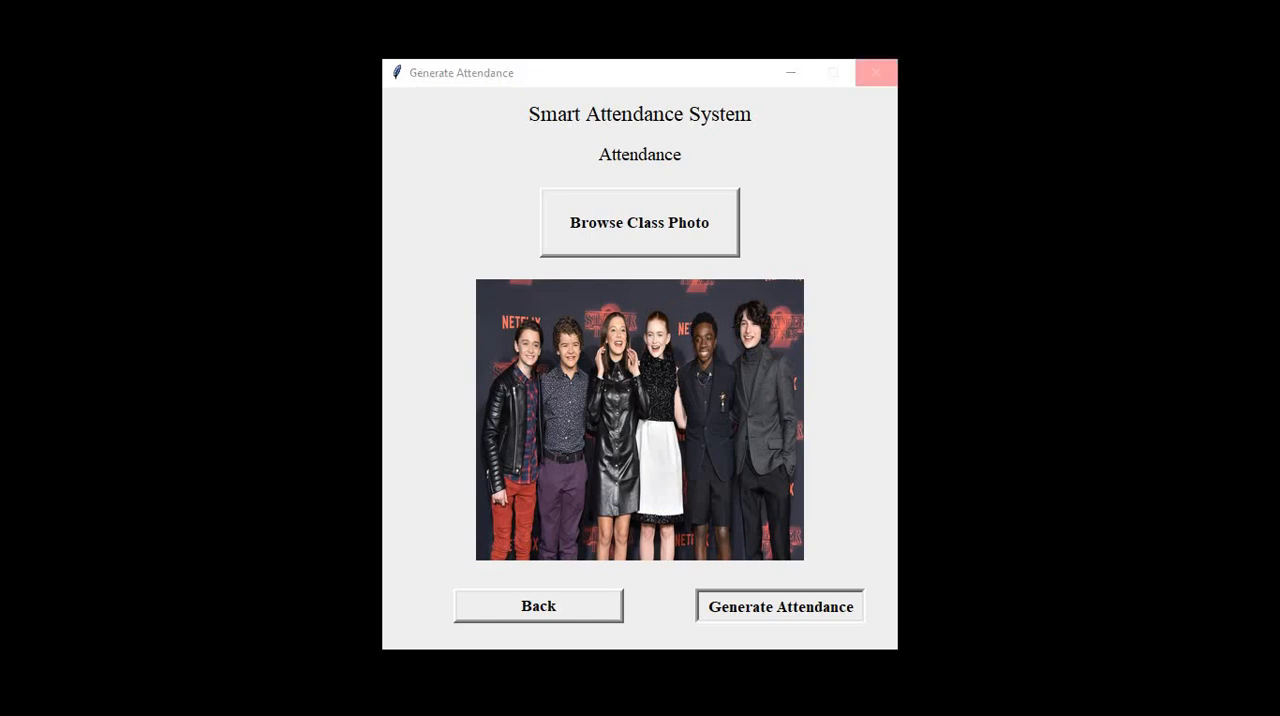
View the name-labelled result image in Photos, then close it
click(780, 606)
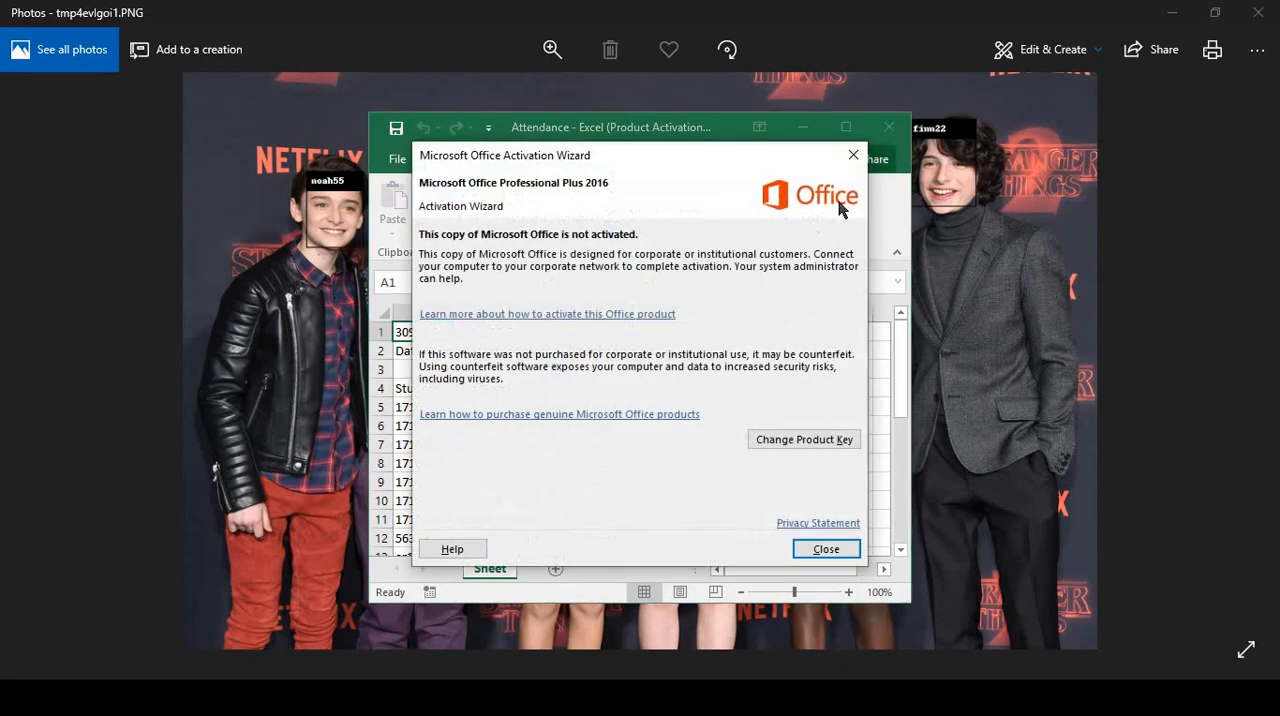
click(825, 548)
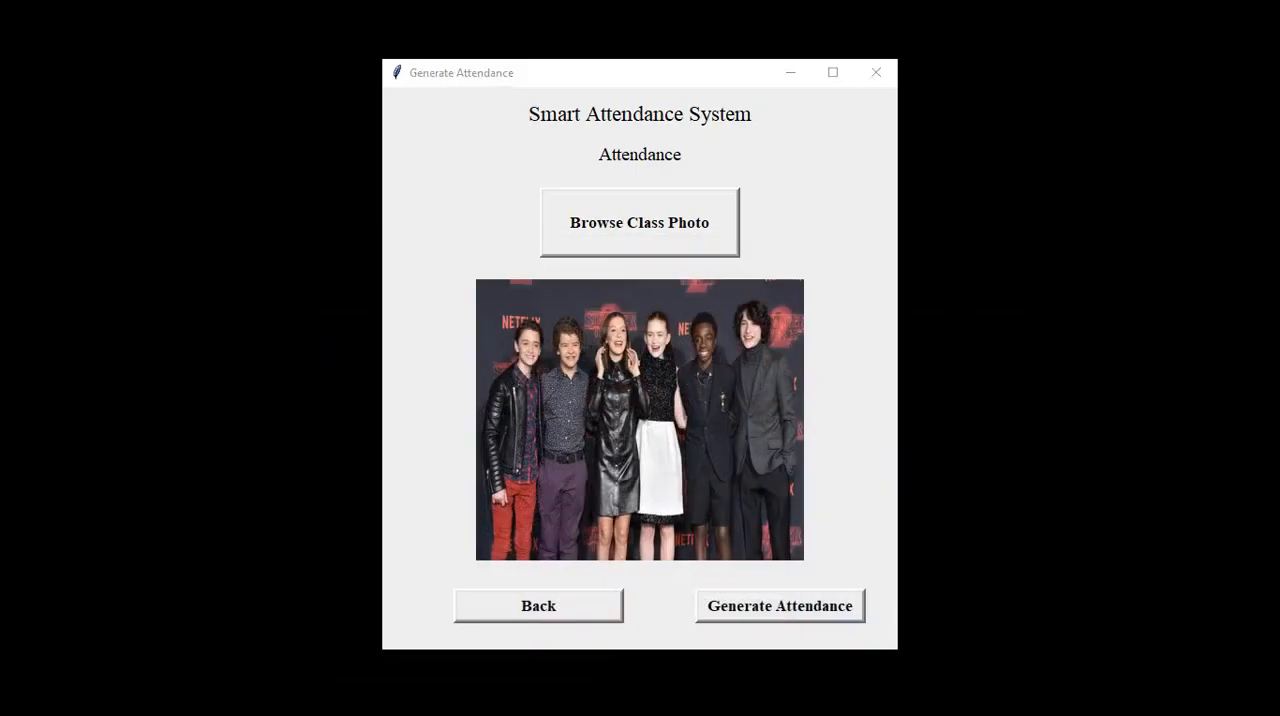
Bring up the Attendance workbook and widen columns A, B and C to fit
click(779, 605)
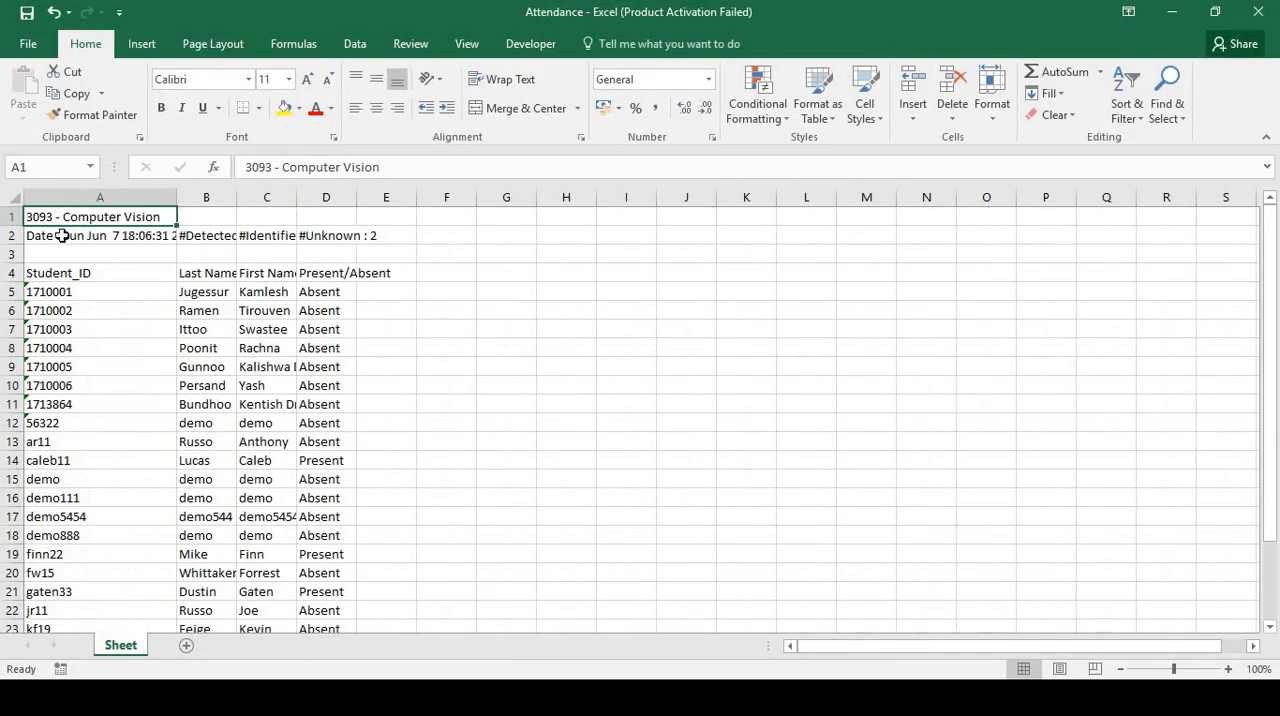
click(99, 235)
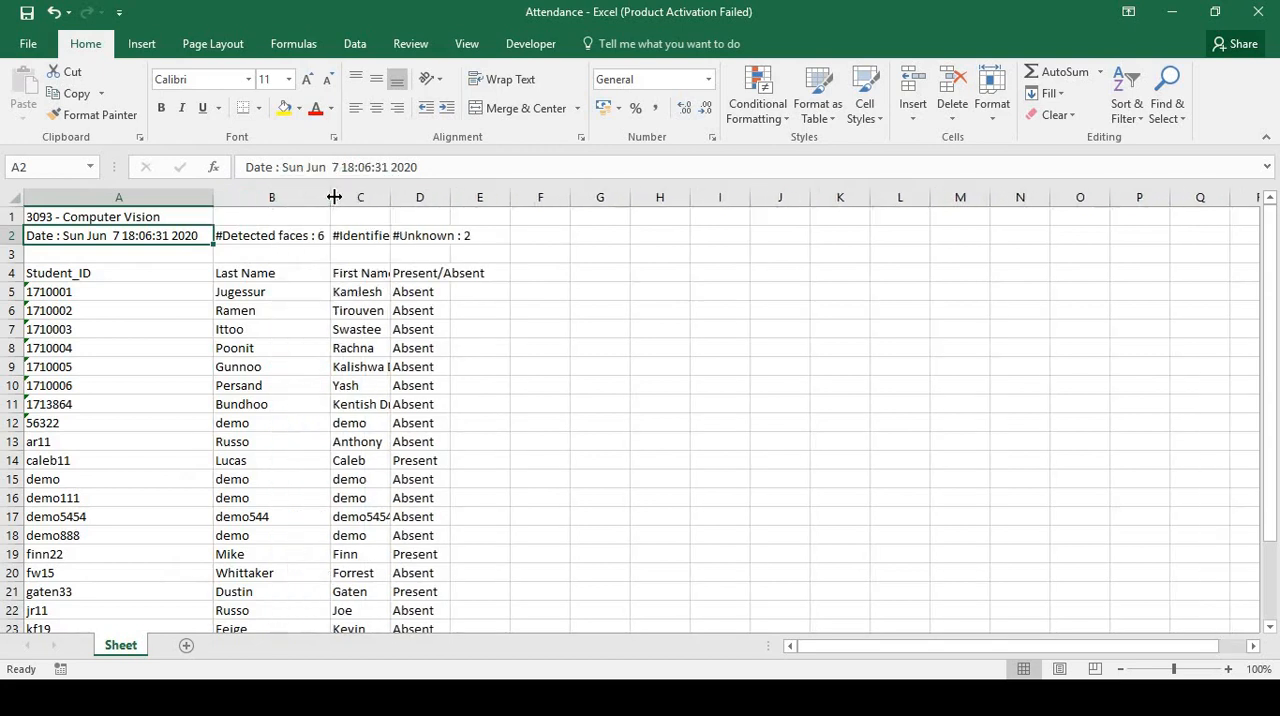
click(271, 235)
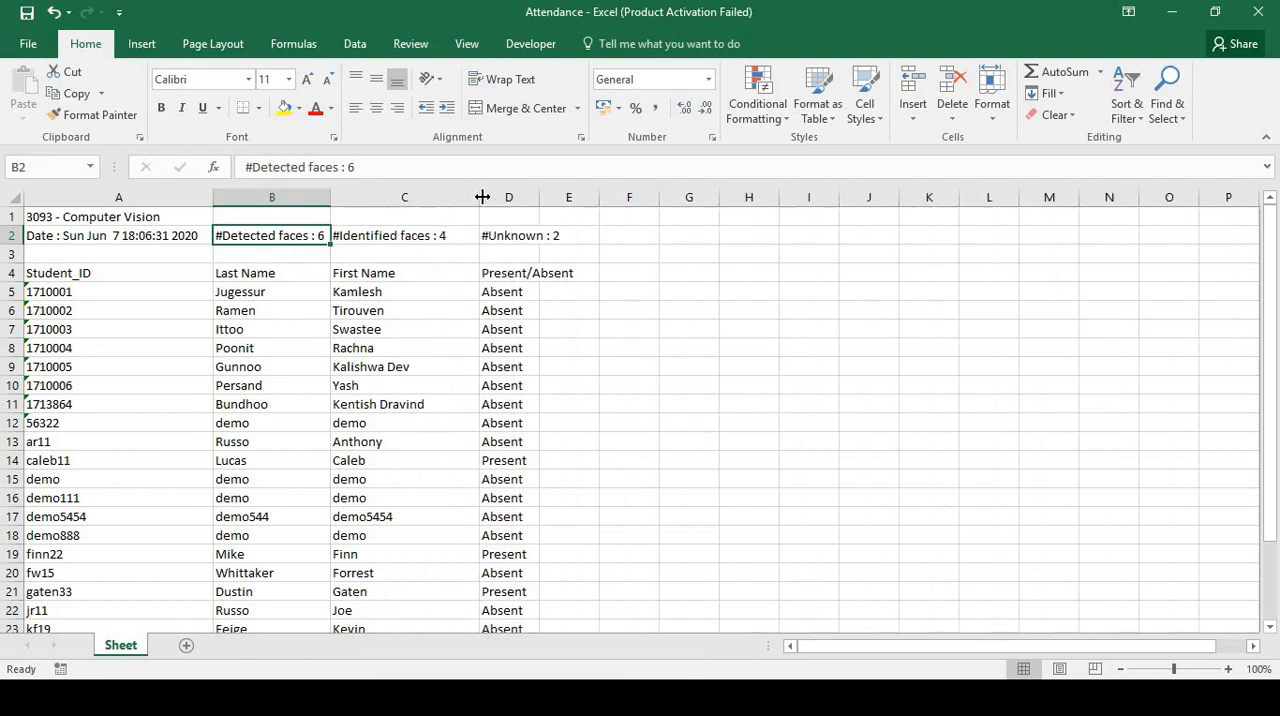
drag(481, 197, 455, 197)
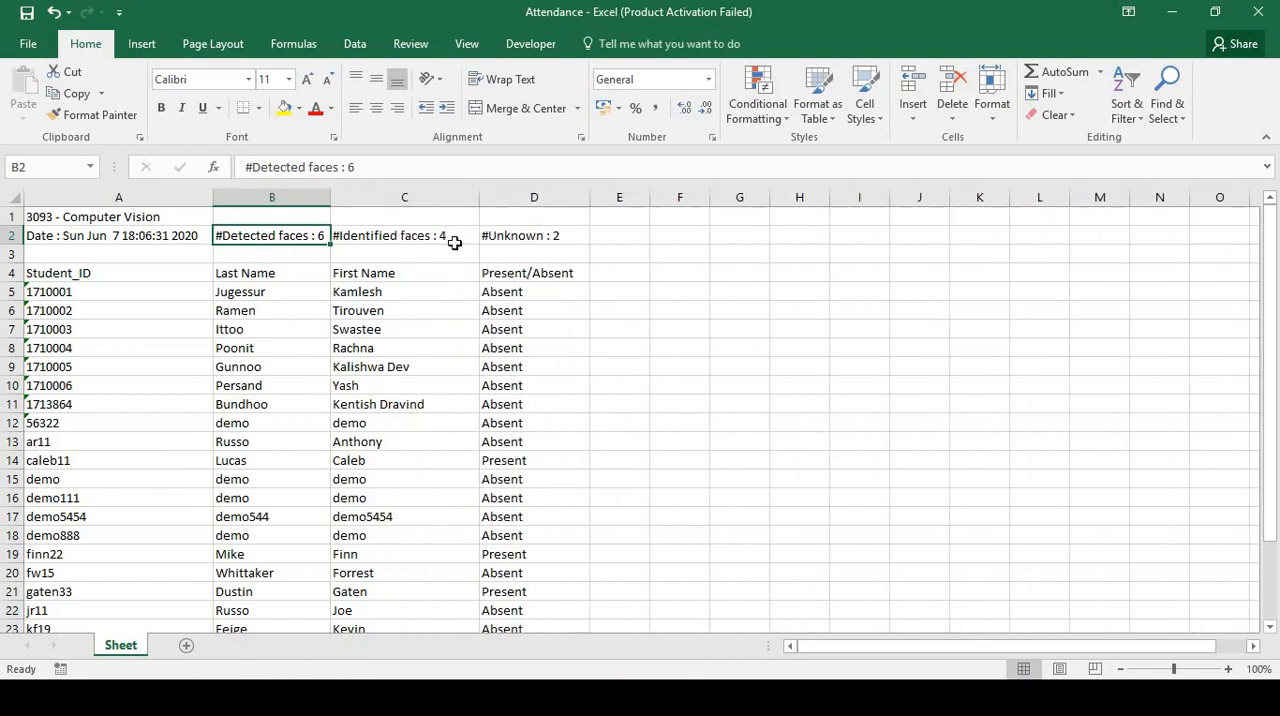
Inspect the unknown face count and the per-student Present/Absent marks
click(404, 235)
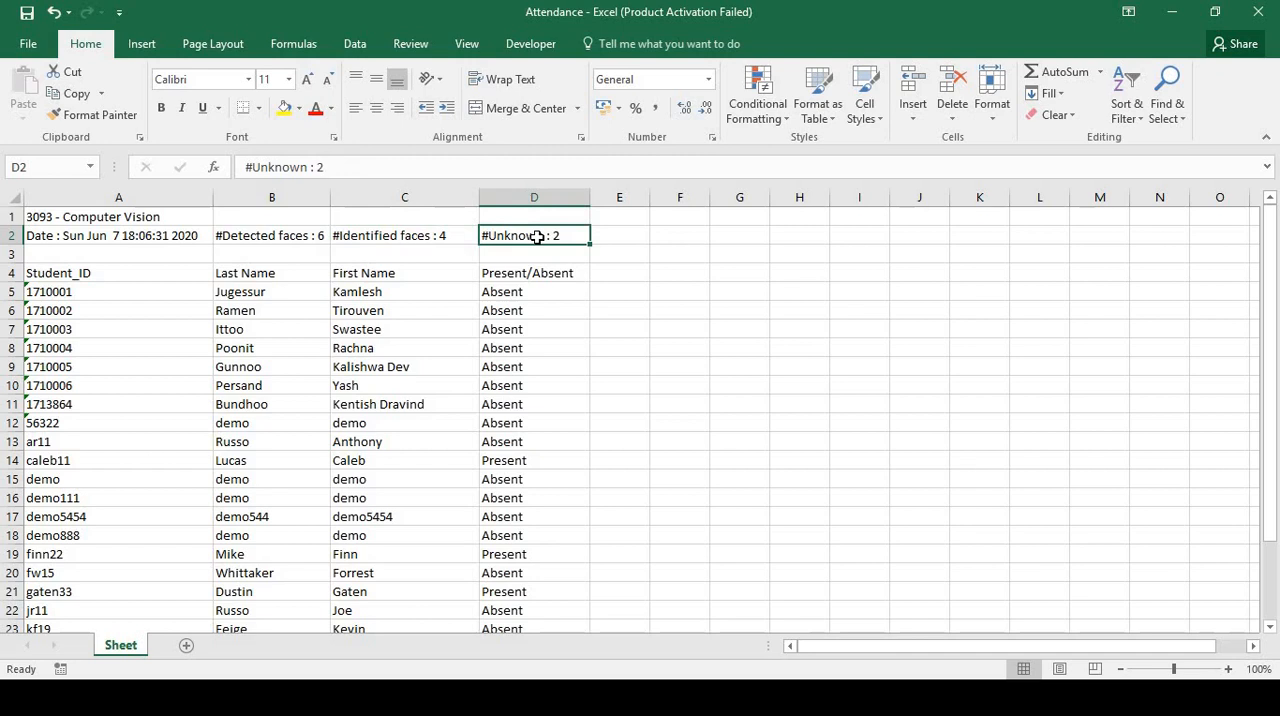
mouse_move(224, 186)
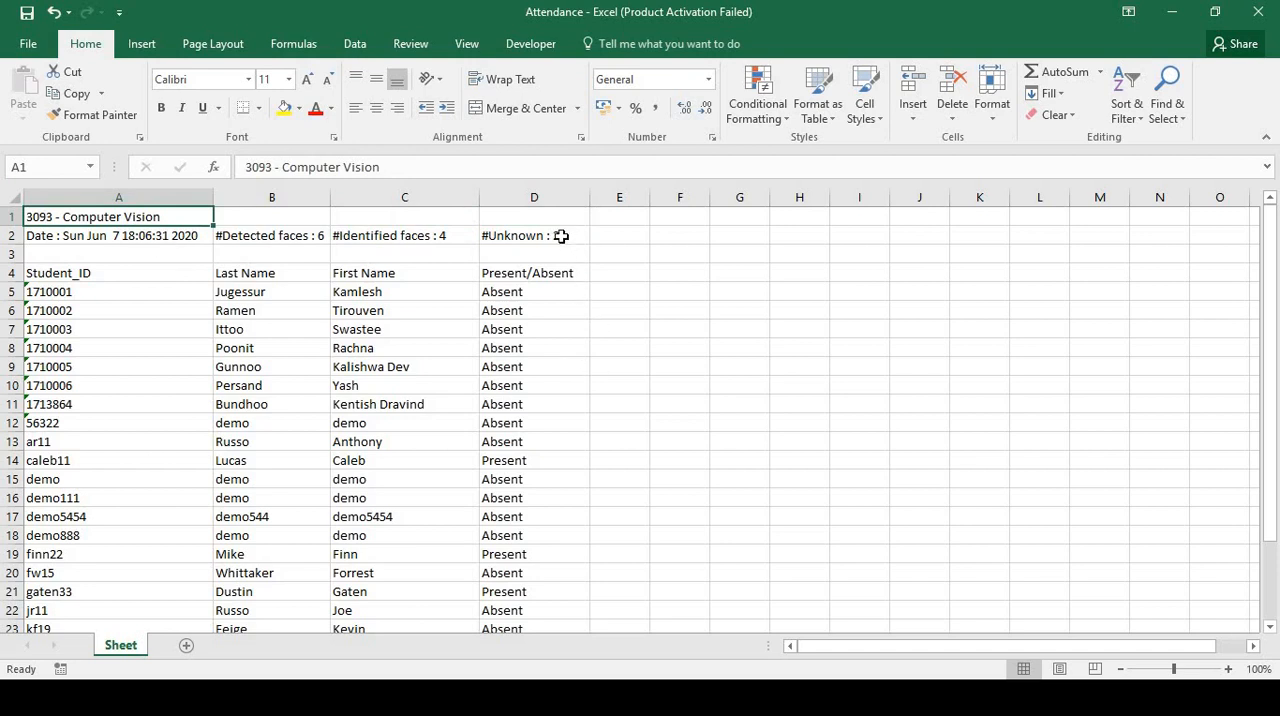
click(534, 235)
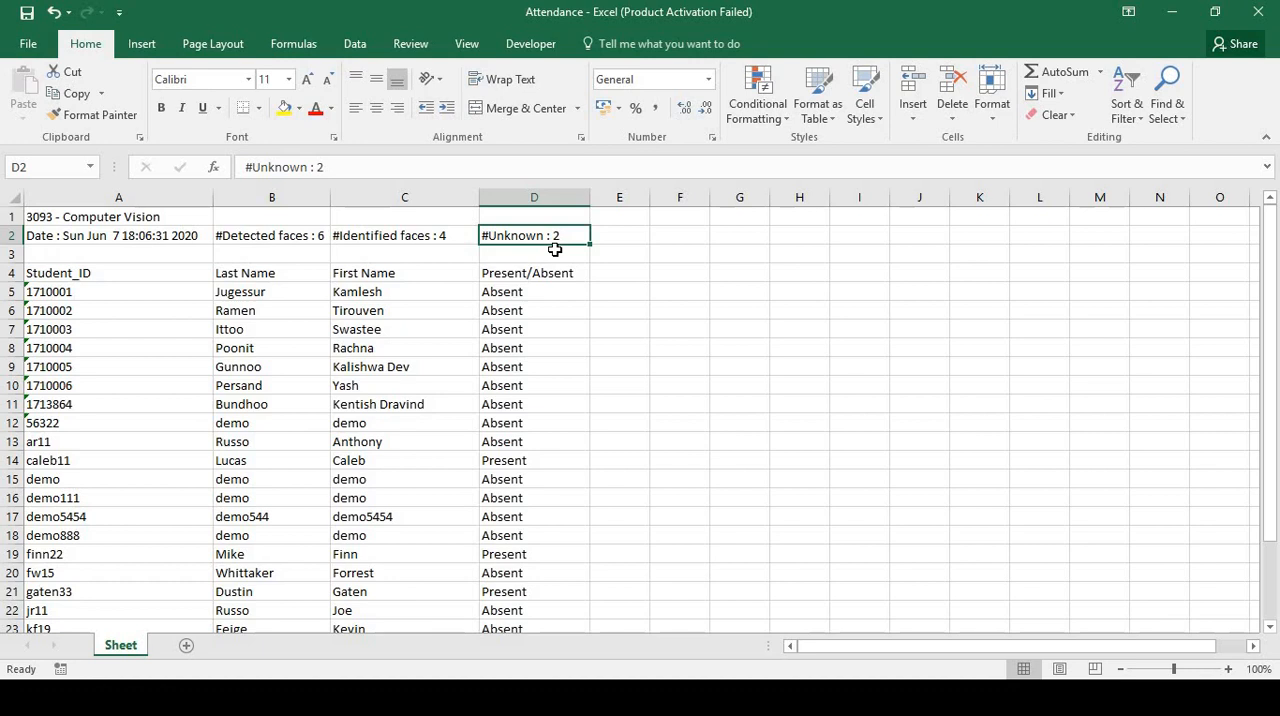
mouse_move(545, 408)
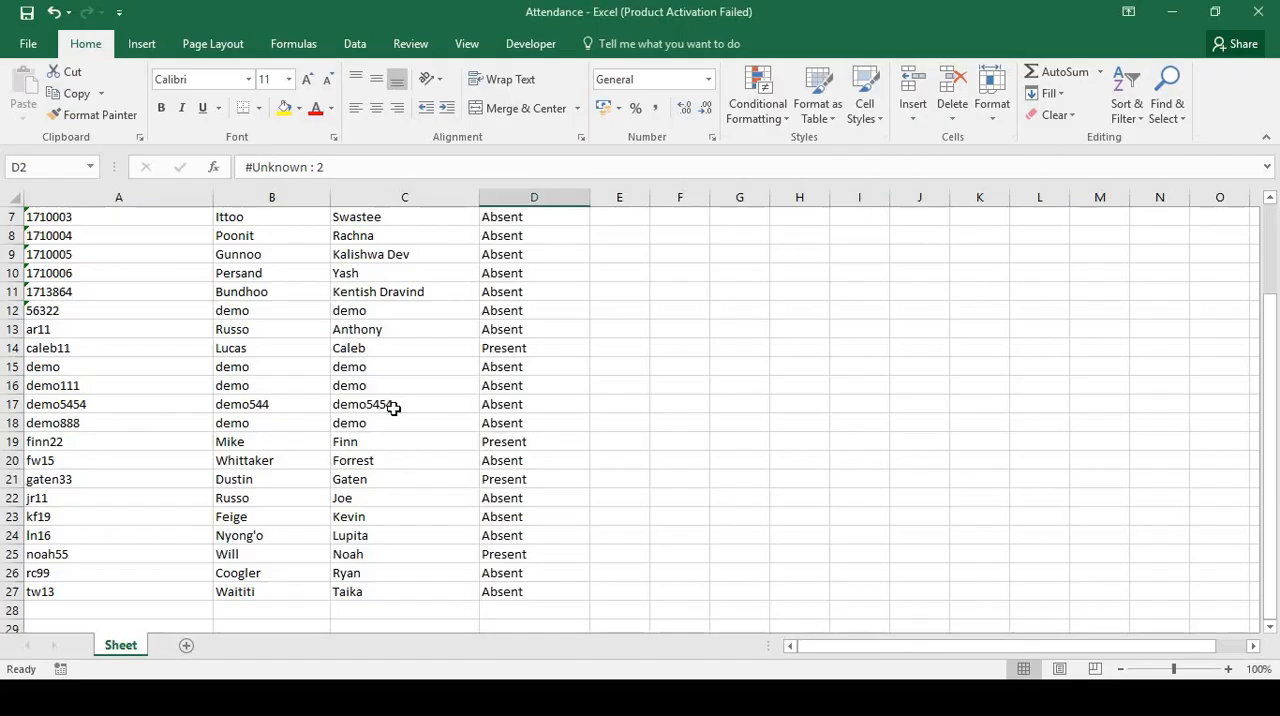
mouse_move(77, 552)
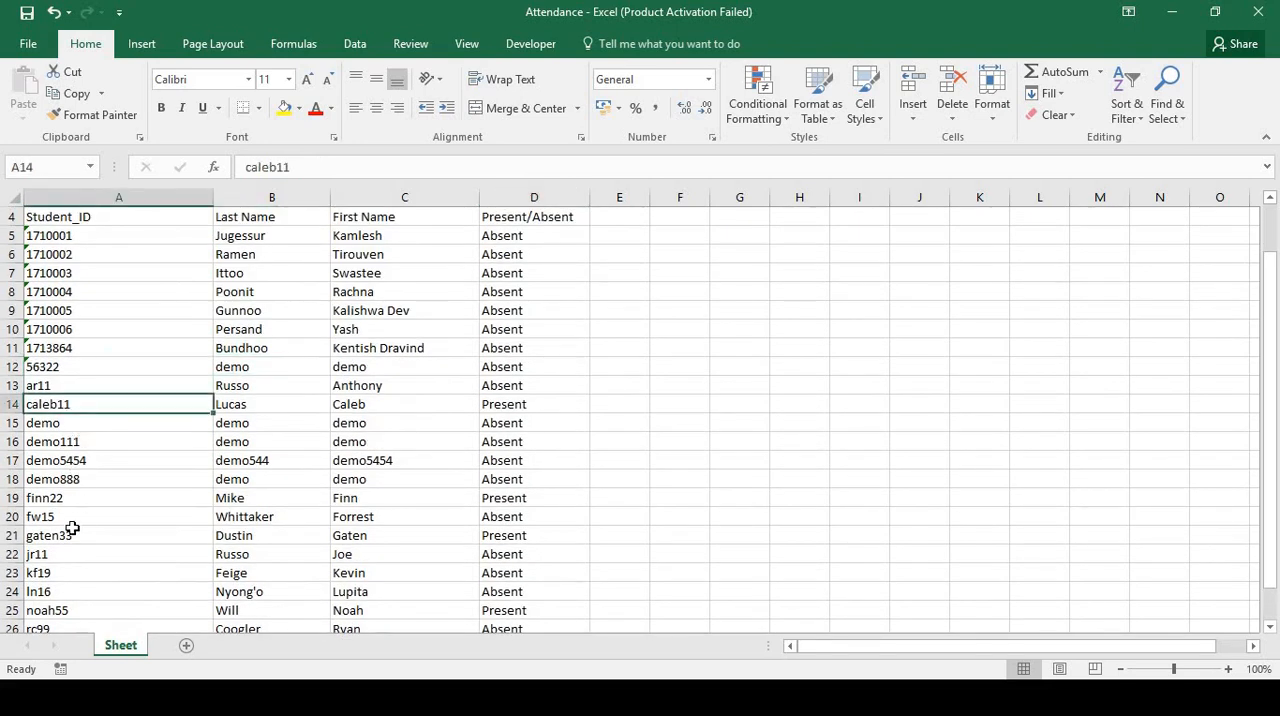
click(534, 535)
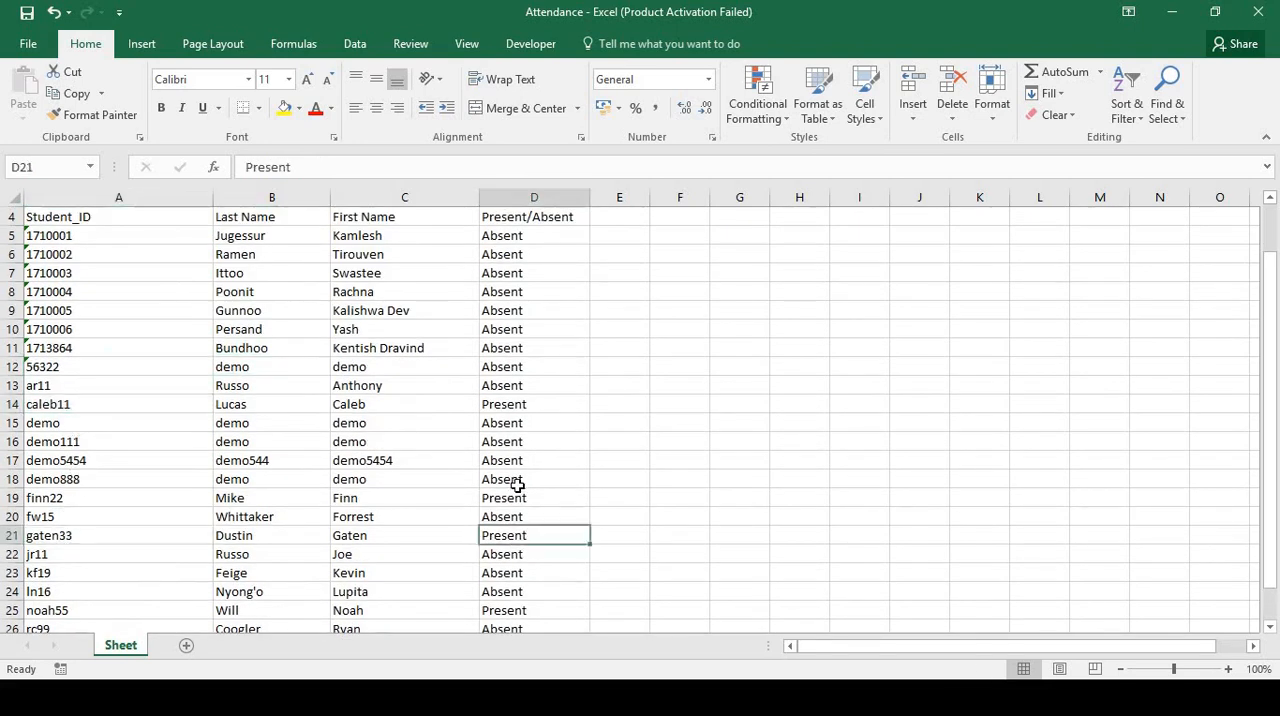
click(534, 404)
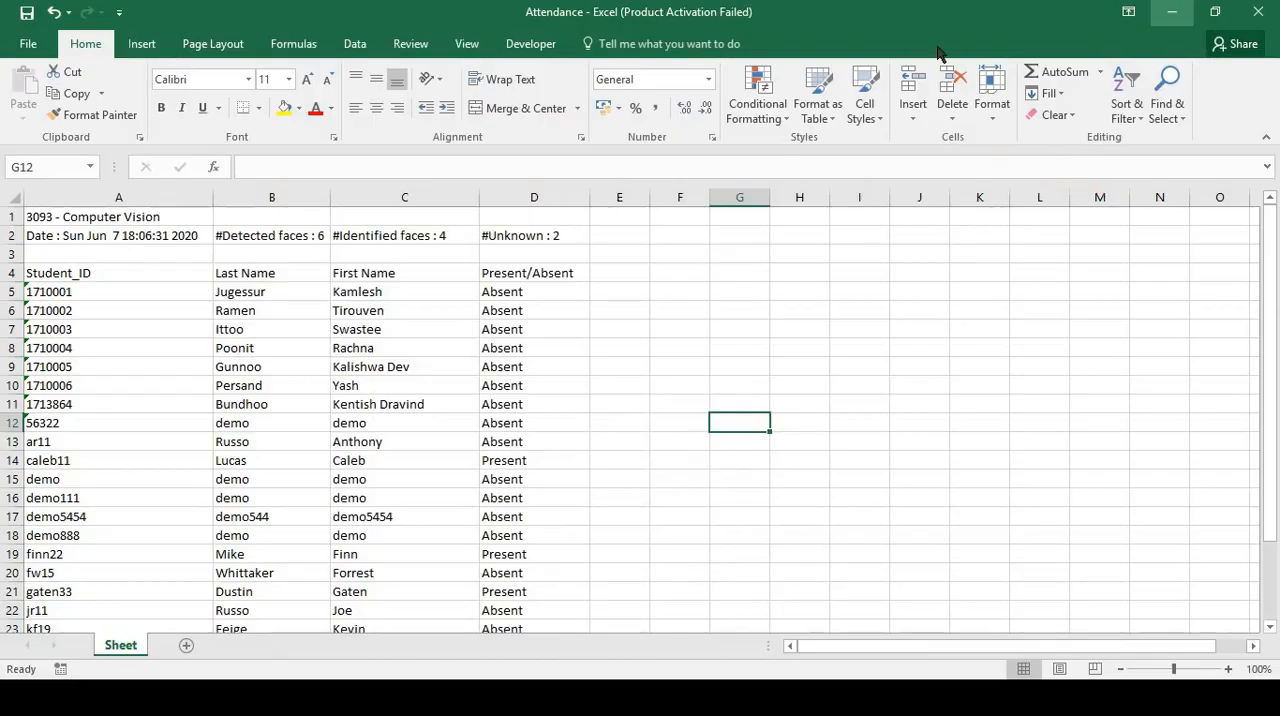
Close Excel with Don't Save, go Back to the main menu, and log out
click(1258, 11)
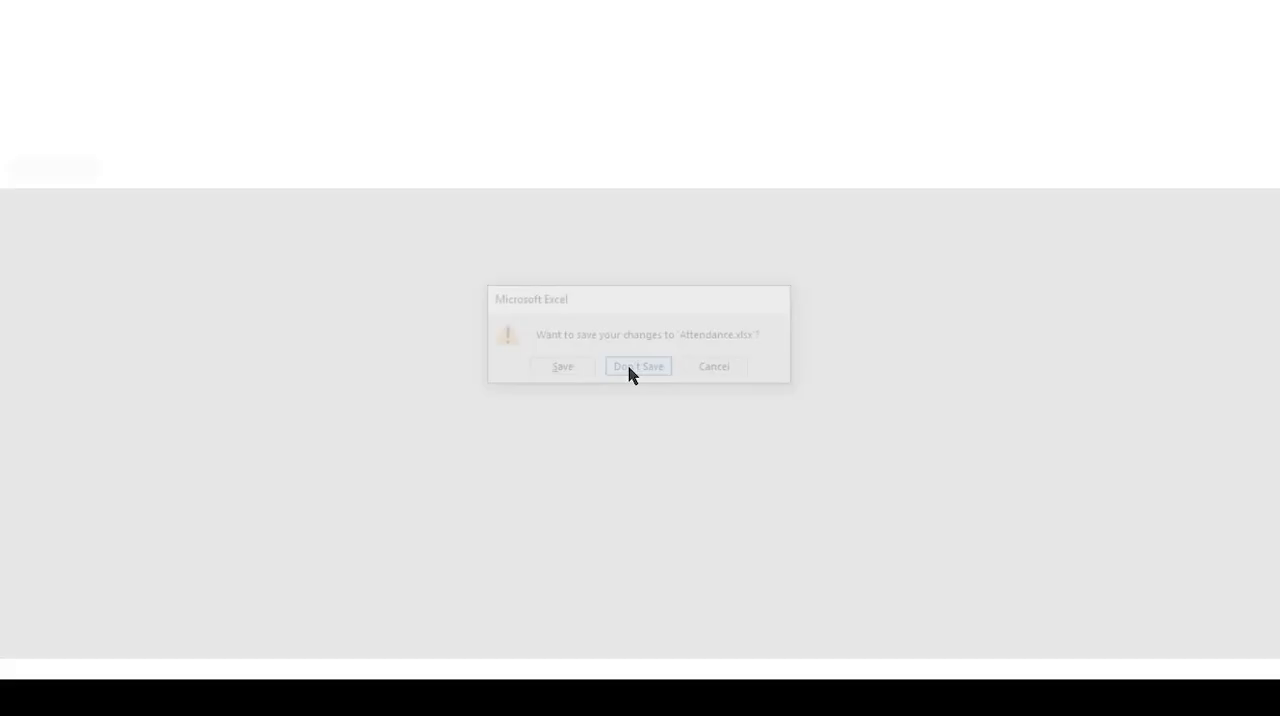
click(638, 366)
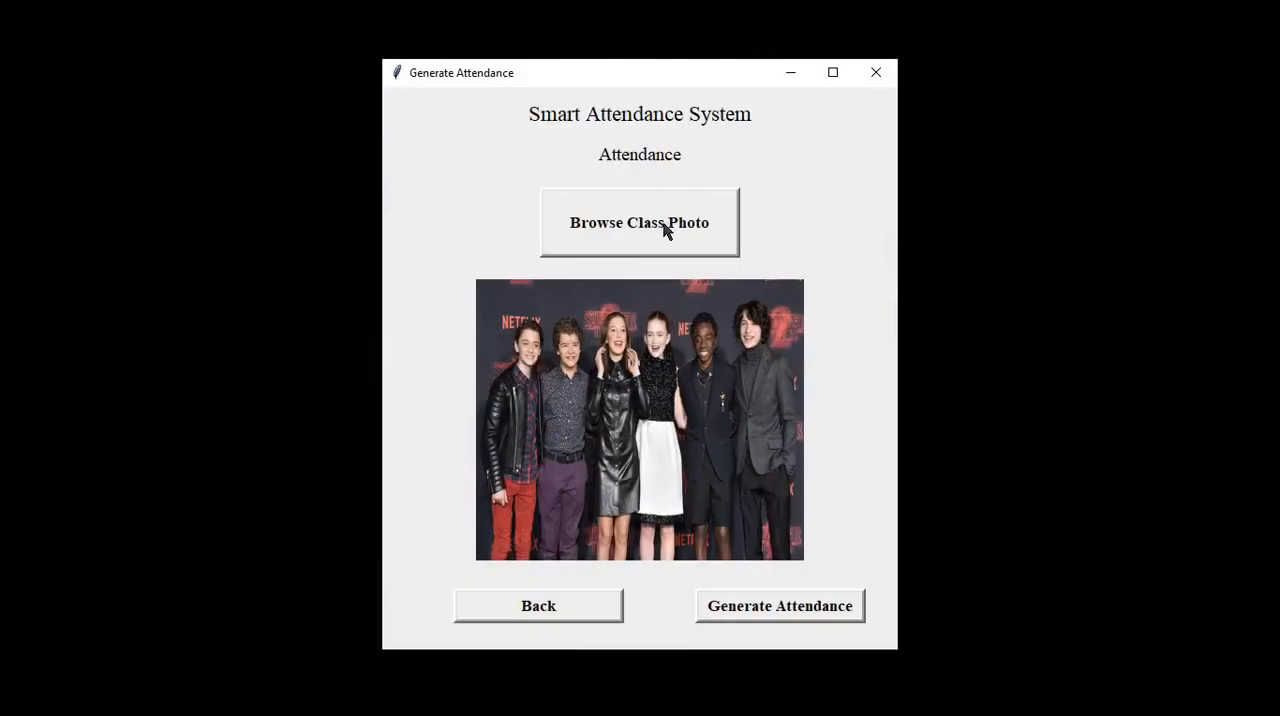
click(538, 605)
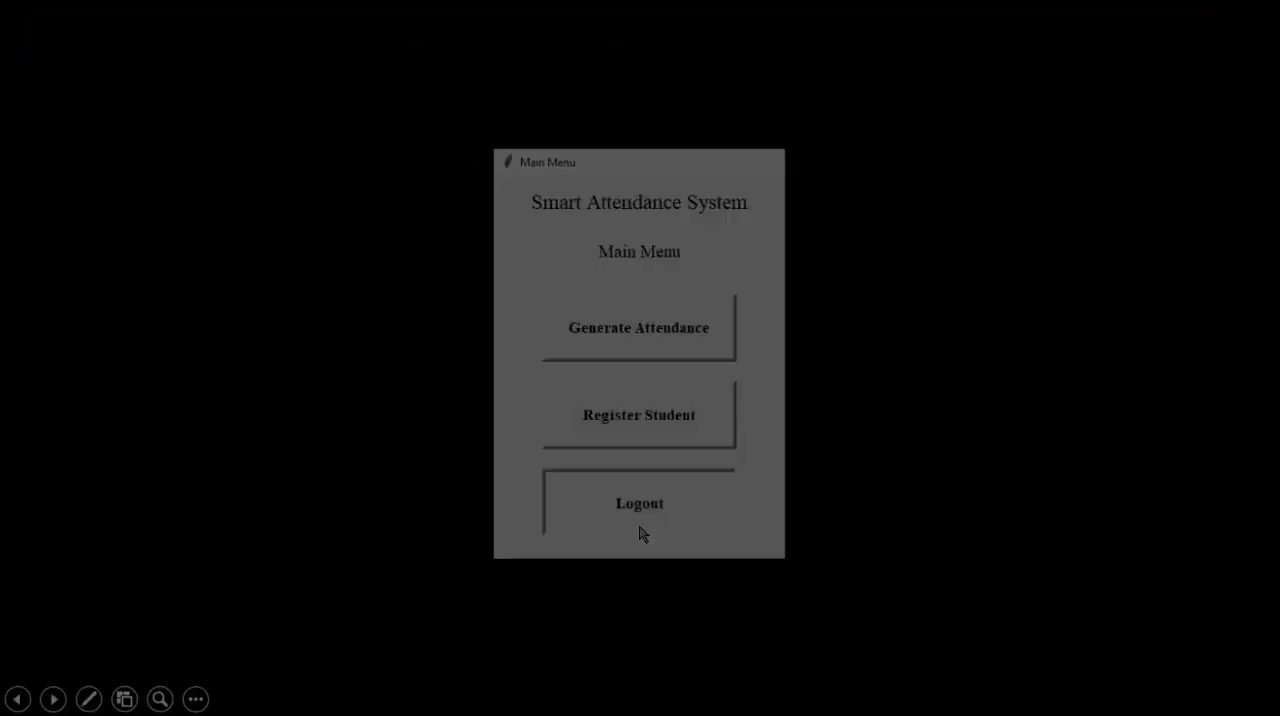
click(639, 503)
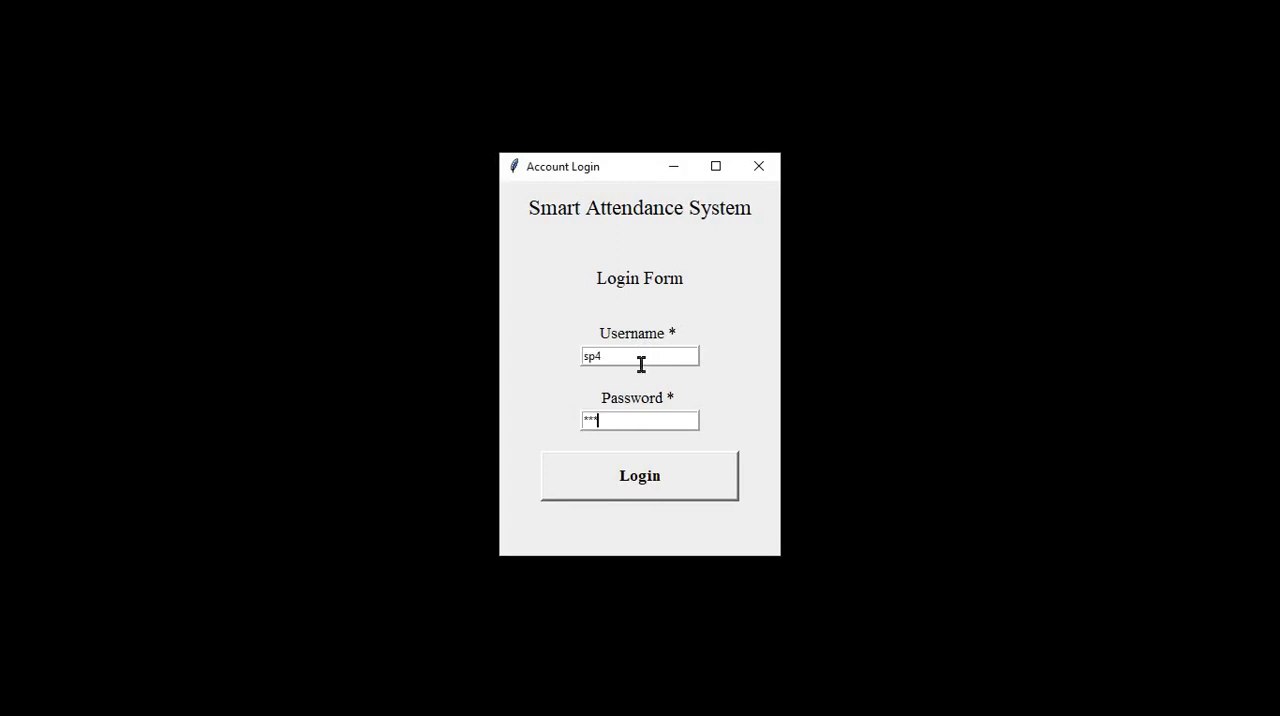
Log back in and pick the class photo from the project's test_images folder
click(639, 475)
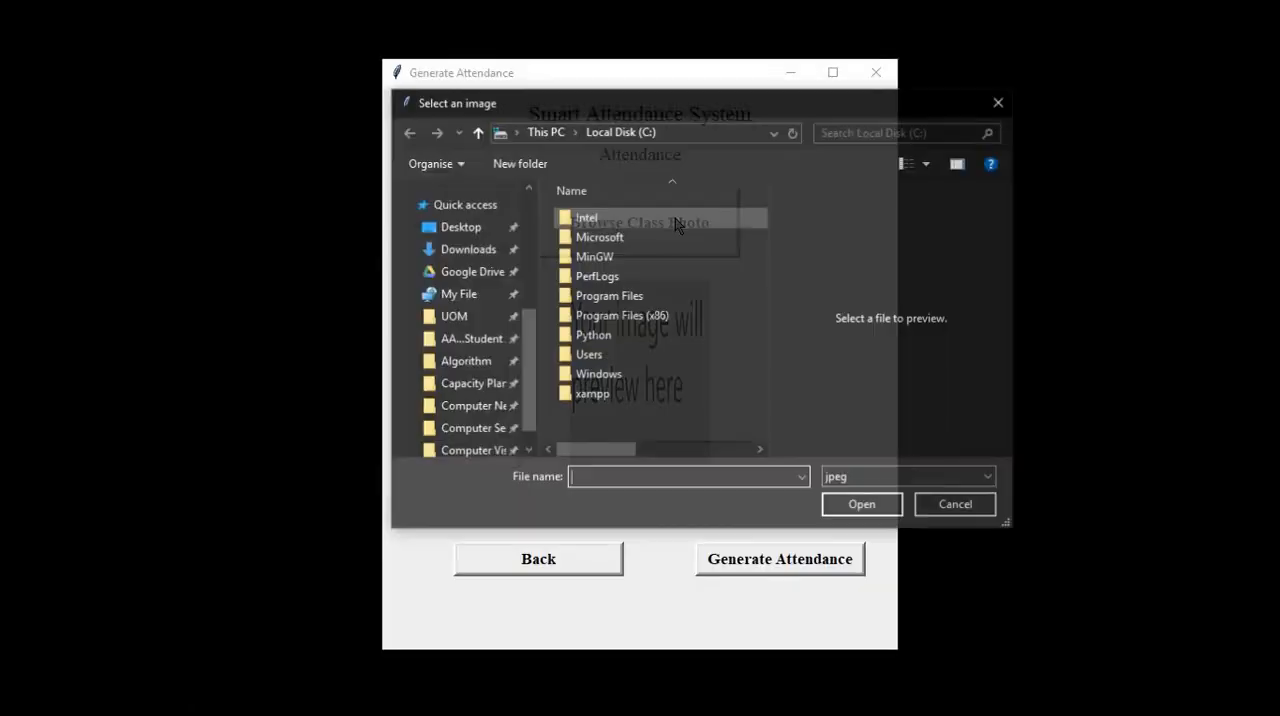
double_click(472, 338)
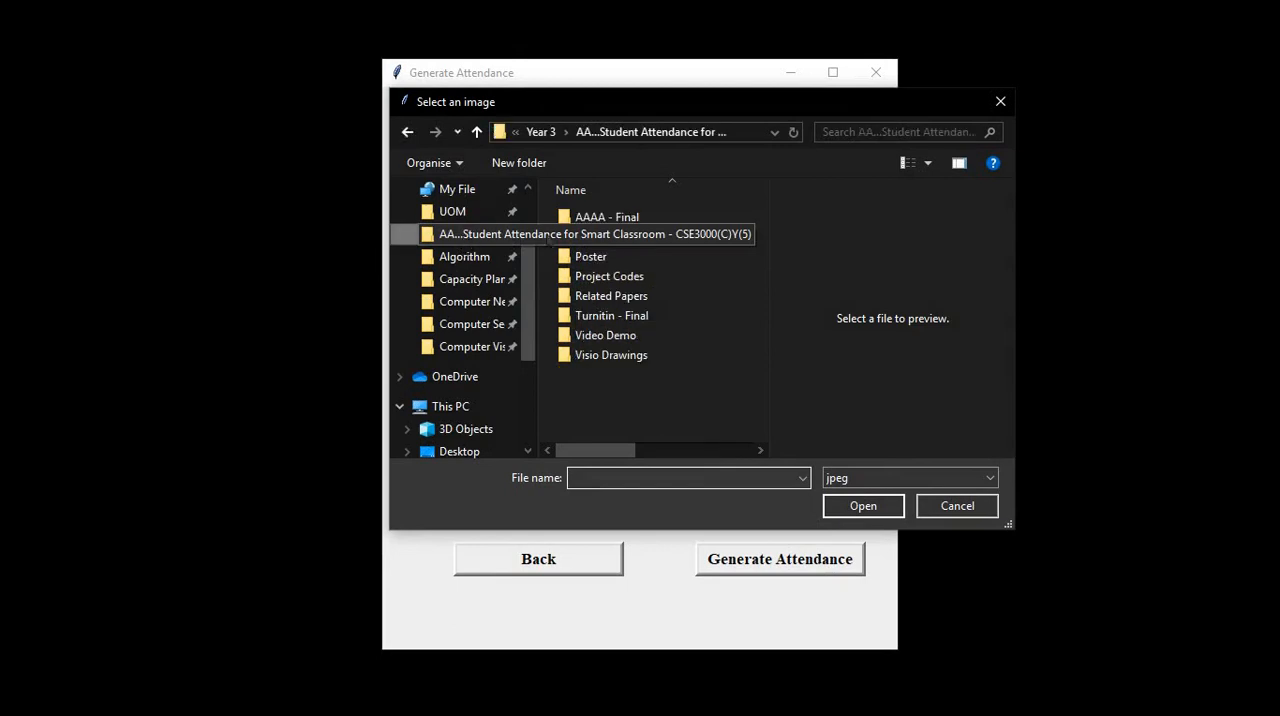
double_click(609, 276)
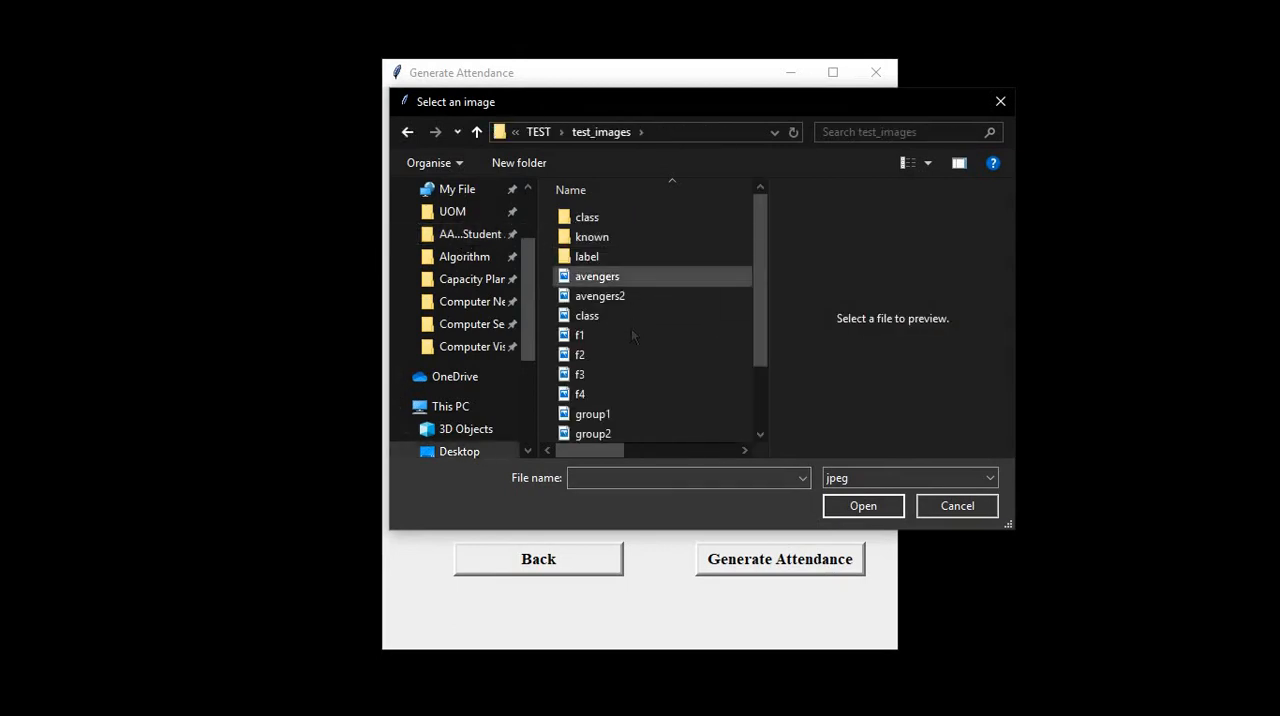
click(862, 505)
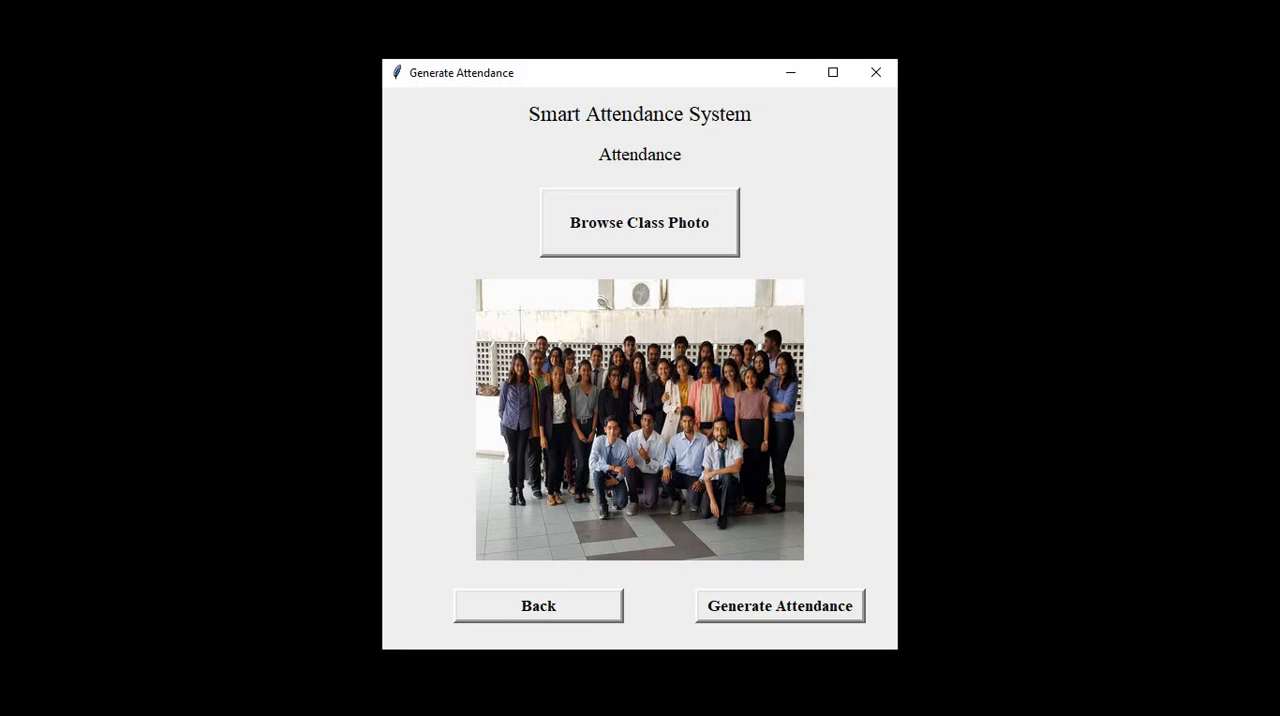
mouse_move(770, 607)
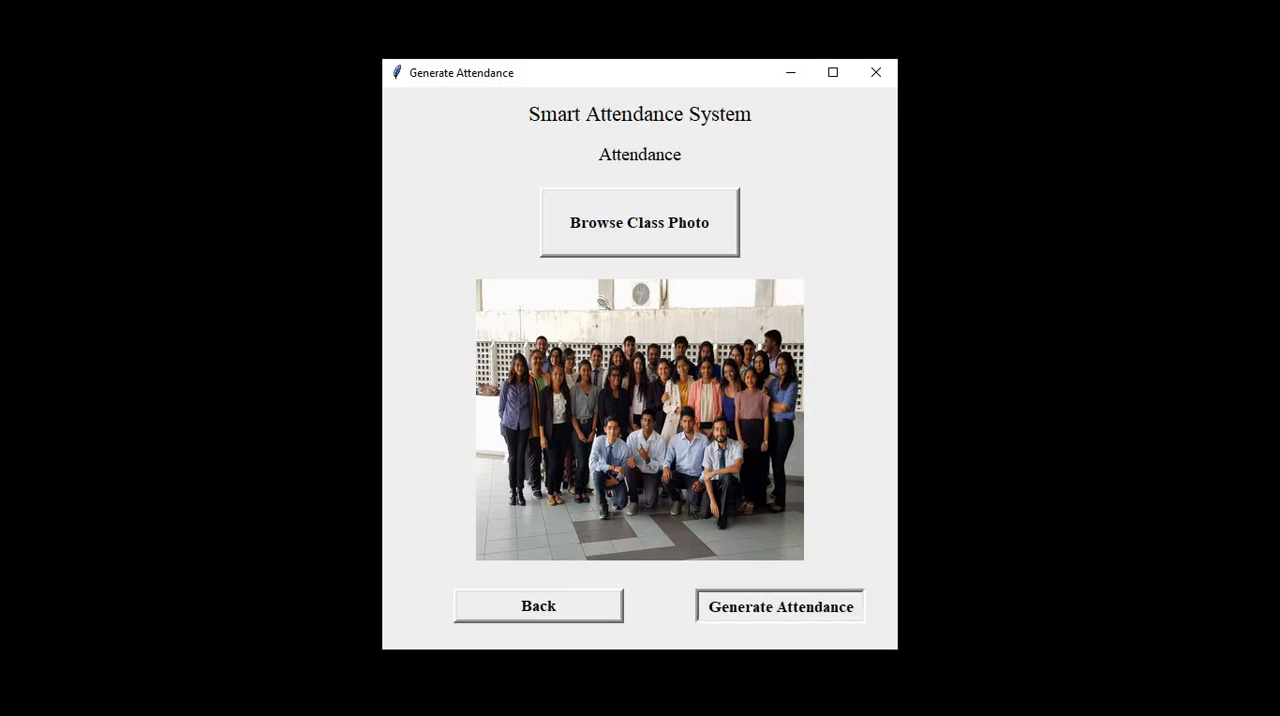
mouse_move(460, 272)
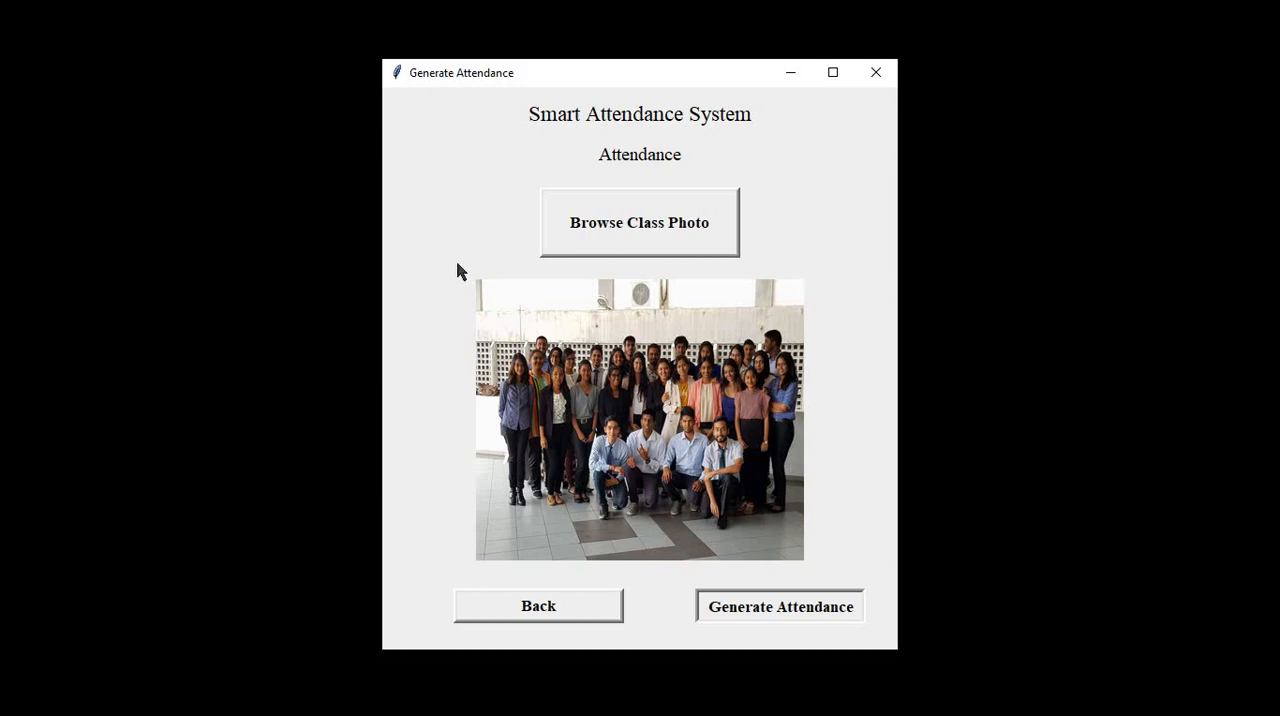
mouse_move(420, 262)
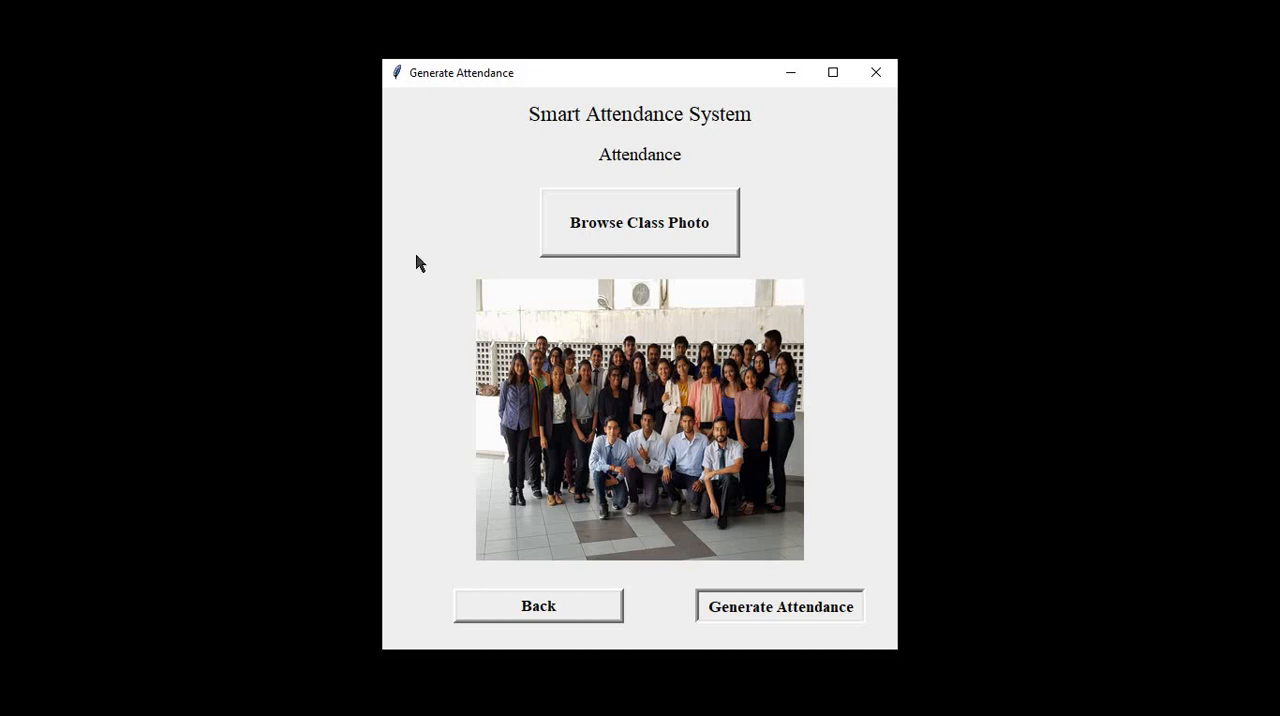
mouse_move(450, 295)
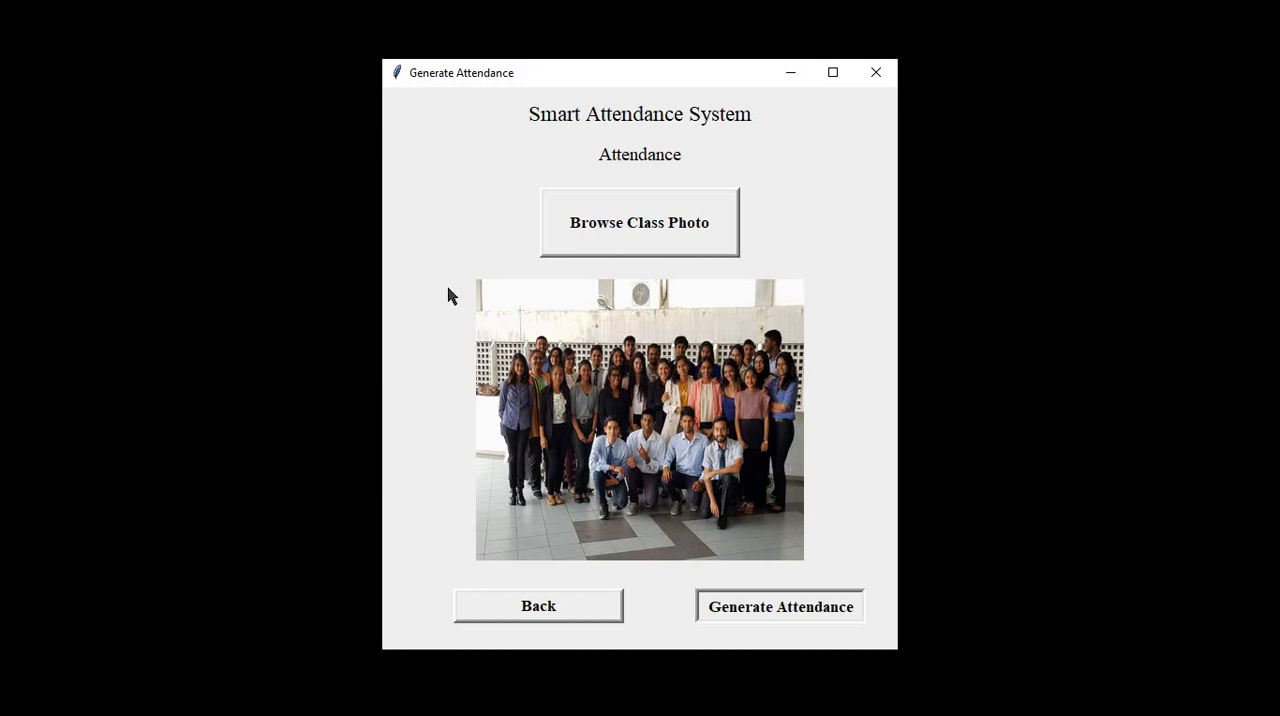
mouse_move(448, 327)
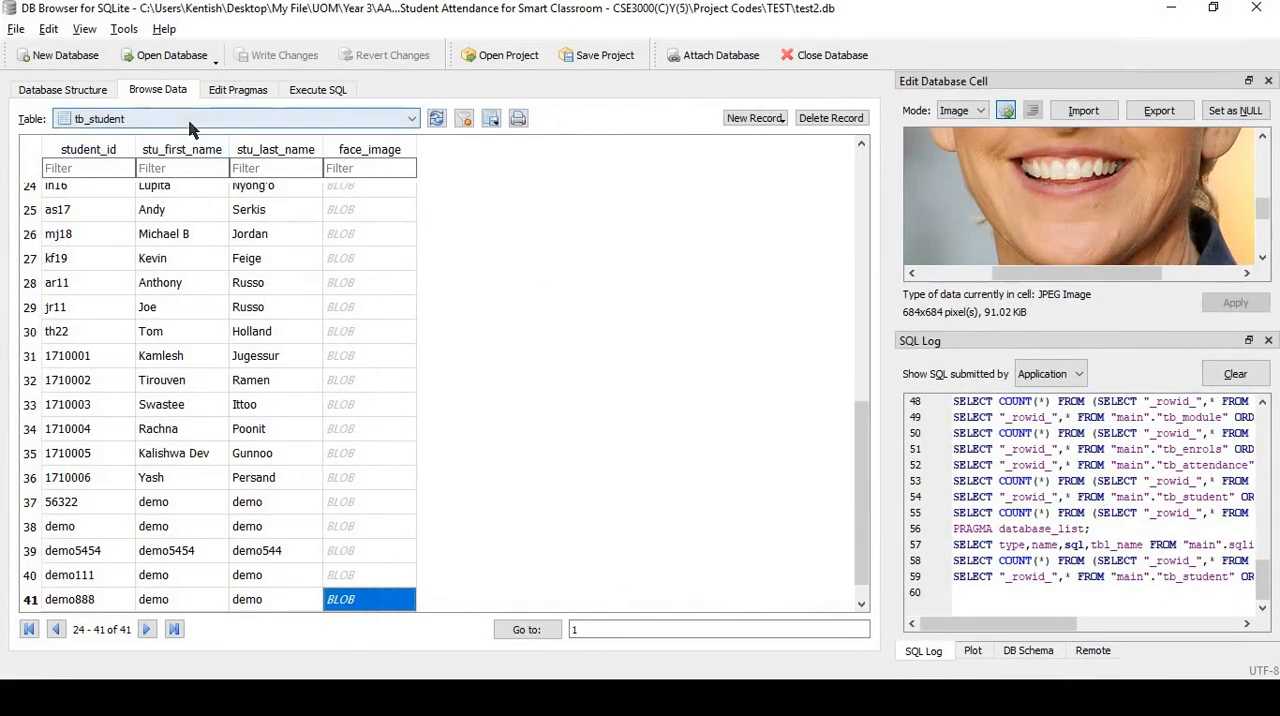
Switch to tb_attendance and select the newest attendance rows to check their timestamps
click(410, 118)
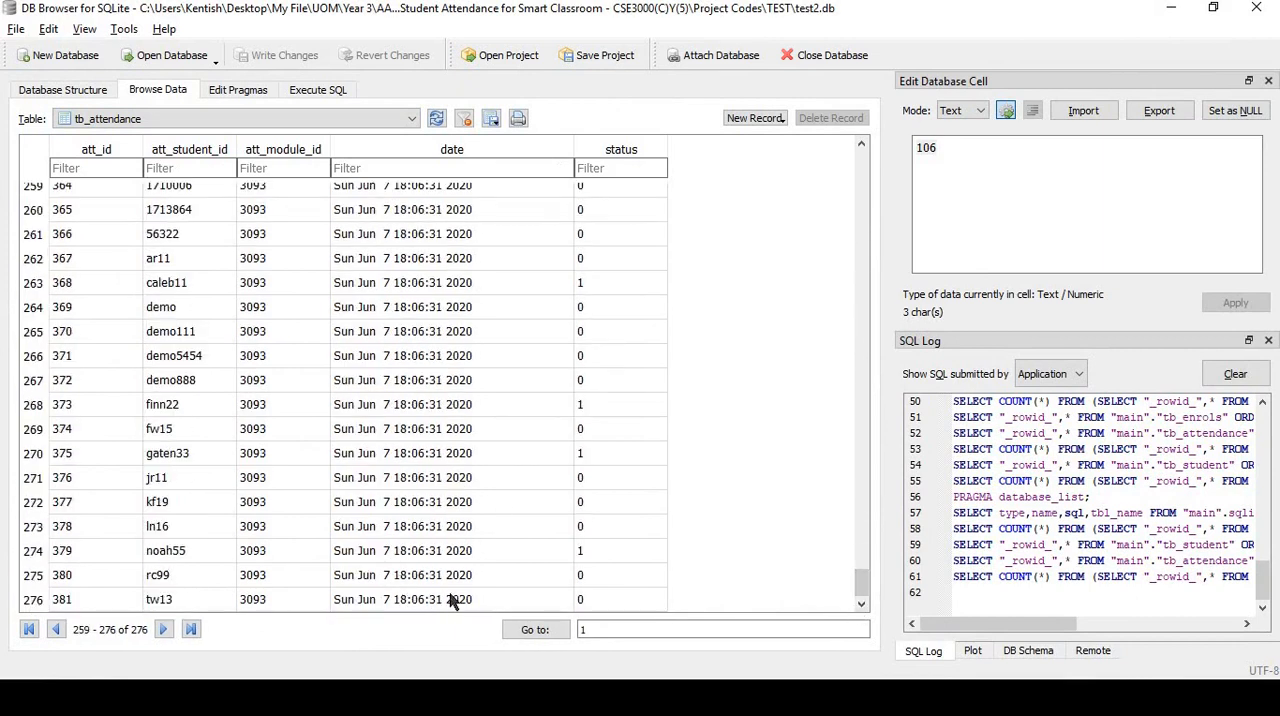
scroll(up, 3)
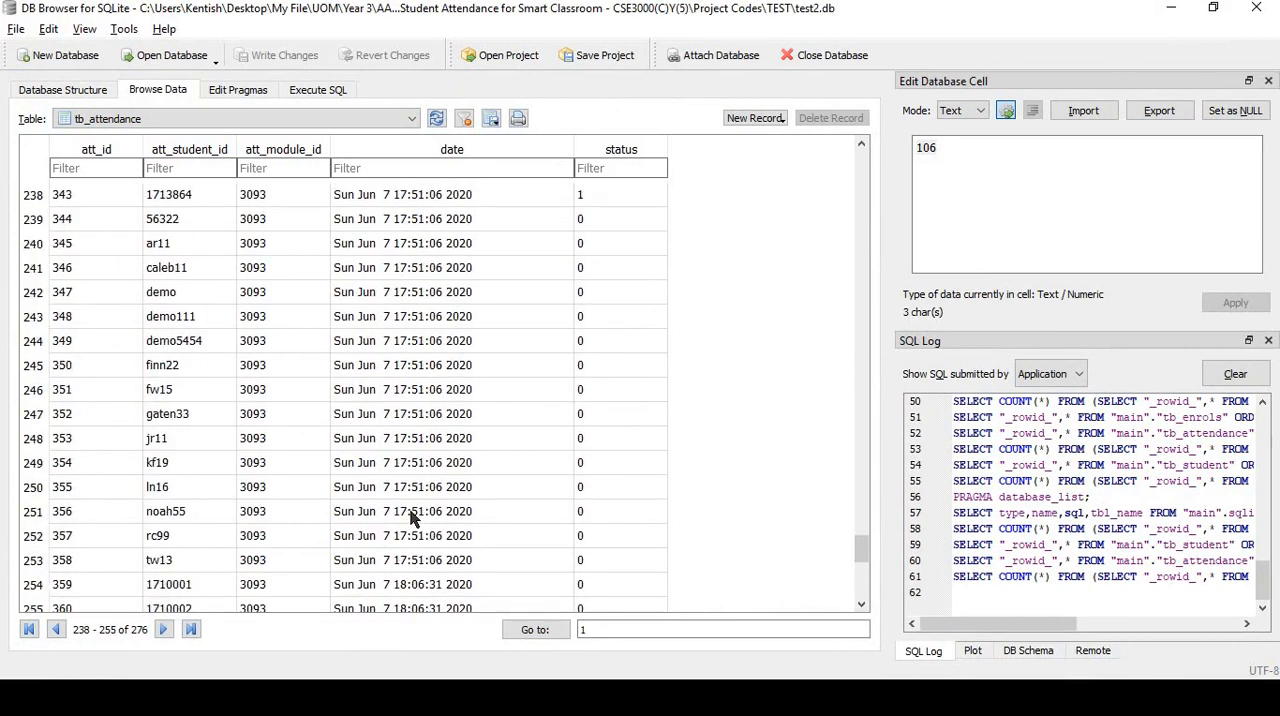
scroll(up, 3)
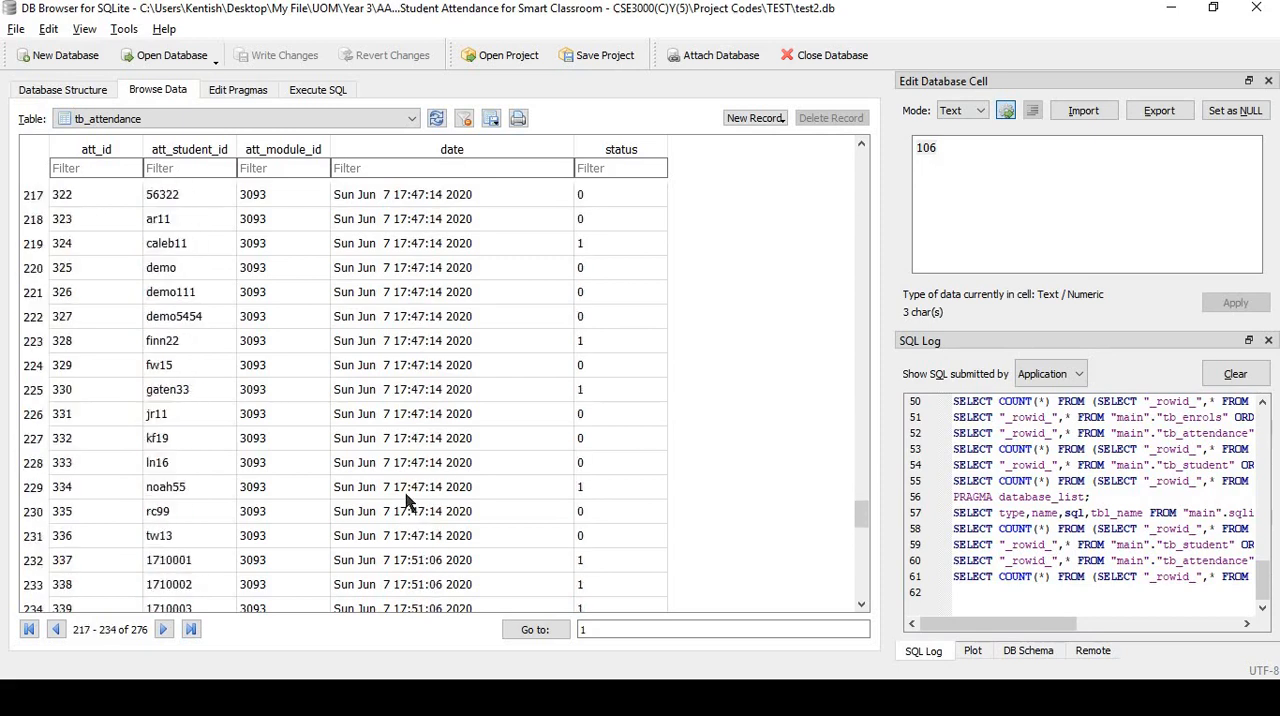
click(167, 453)
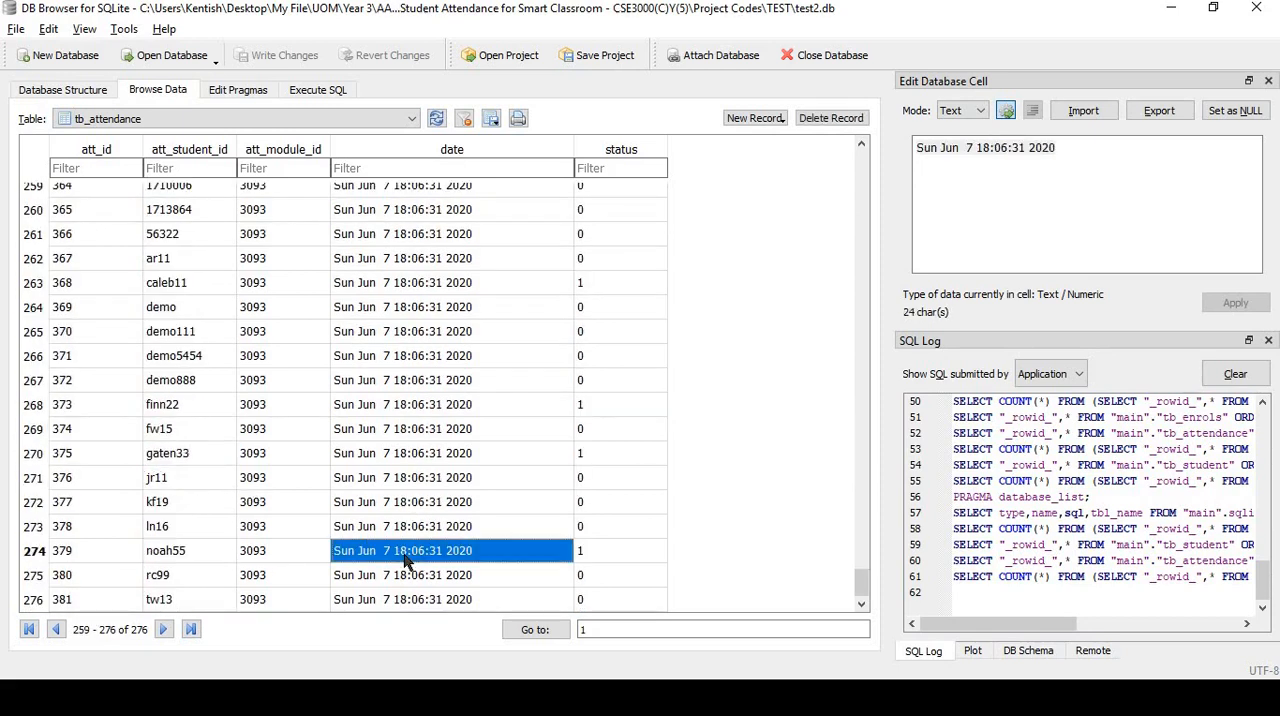
scroll(up, 3)
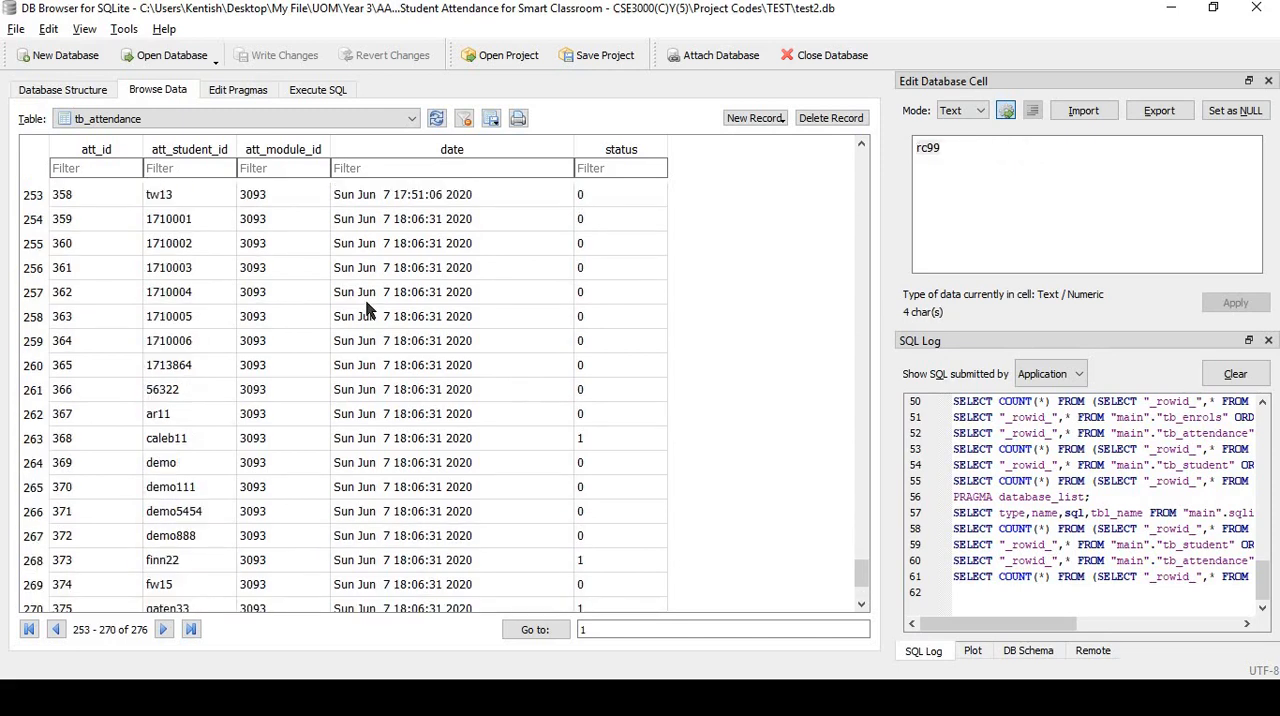
click(168, 291)
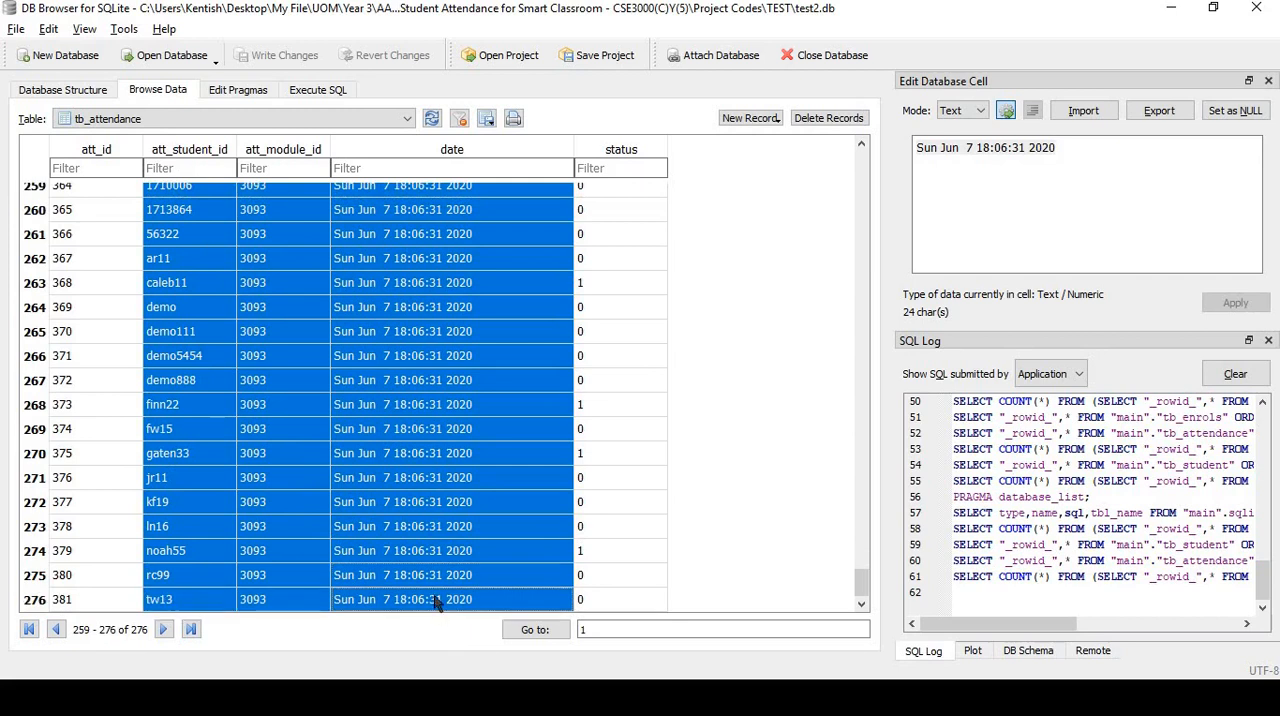
scroll(up, 3)
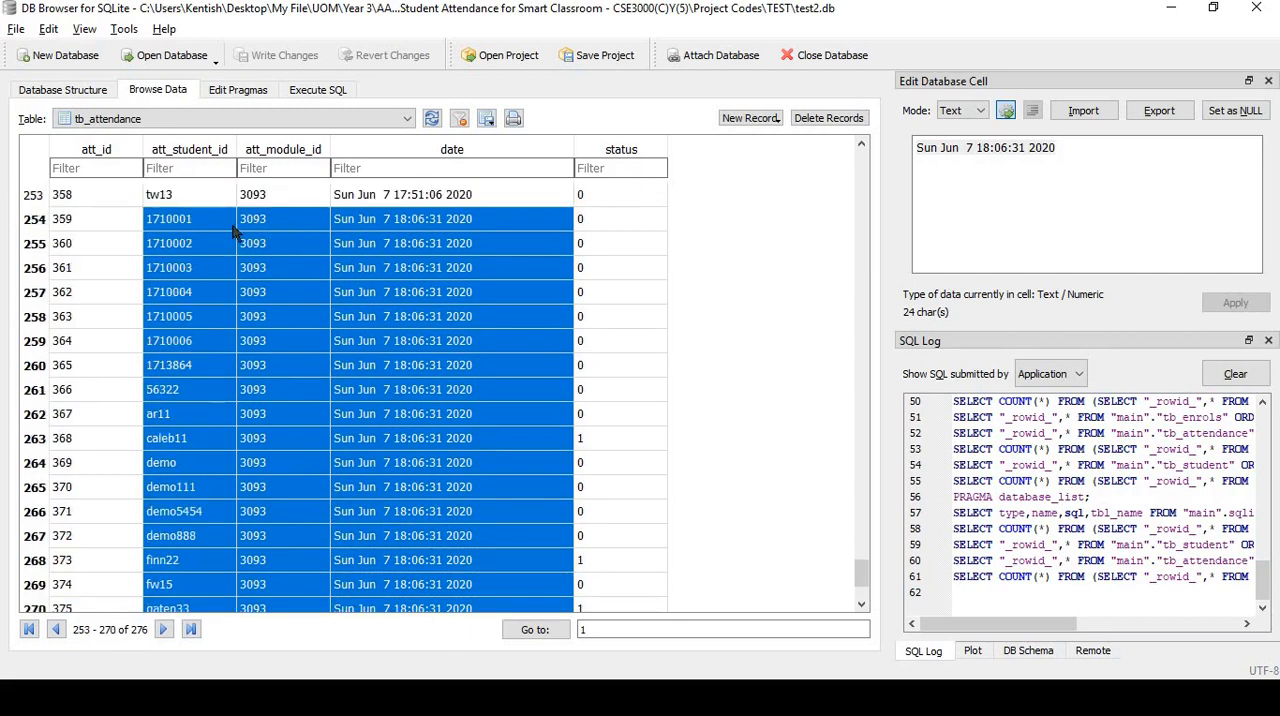
mouse_move(324, 280)
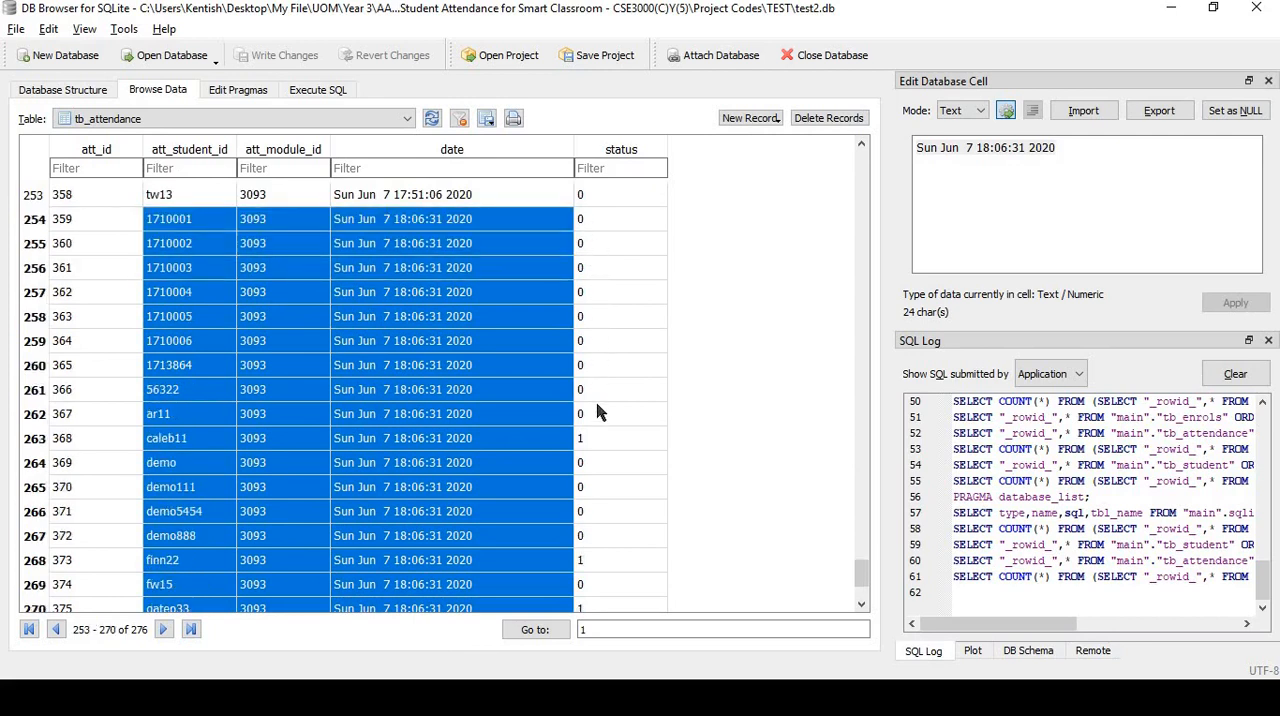
scroll(down, 3)
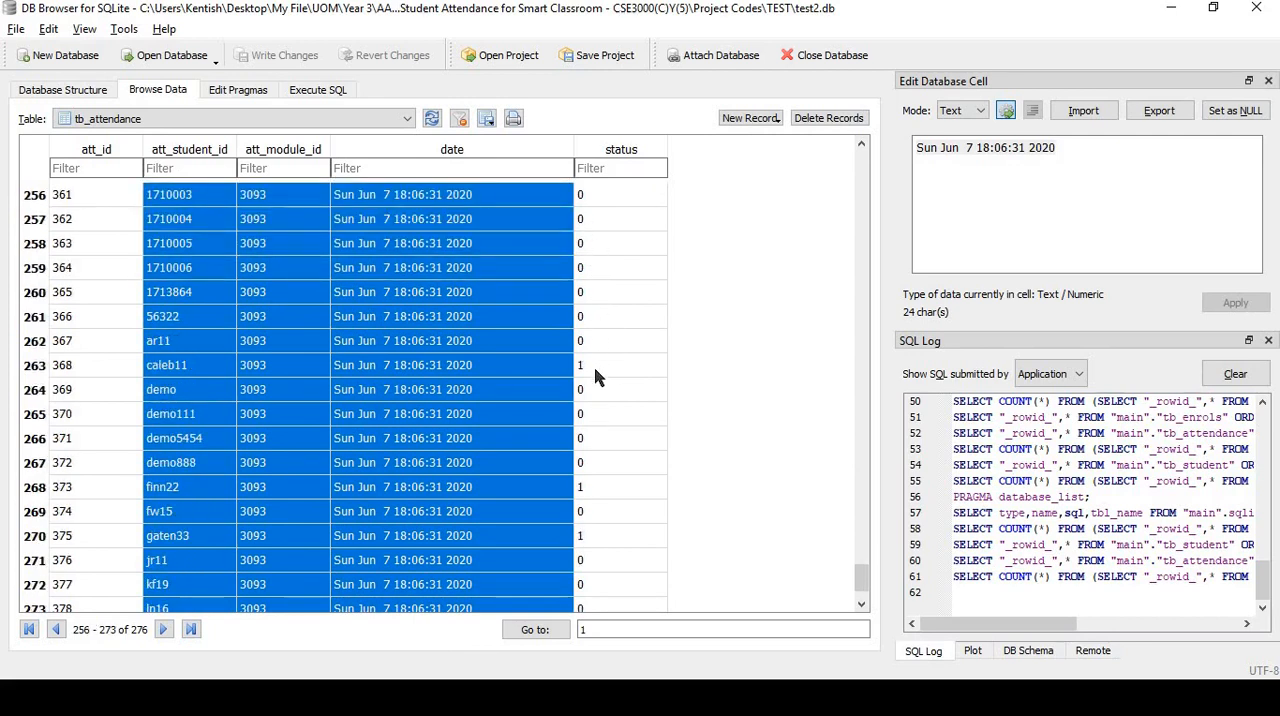
mouse_move(613, 373)
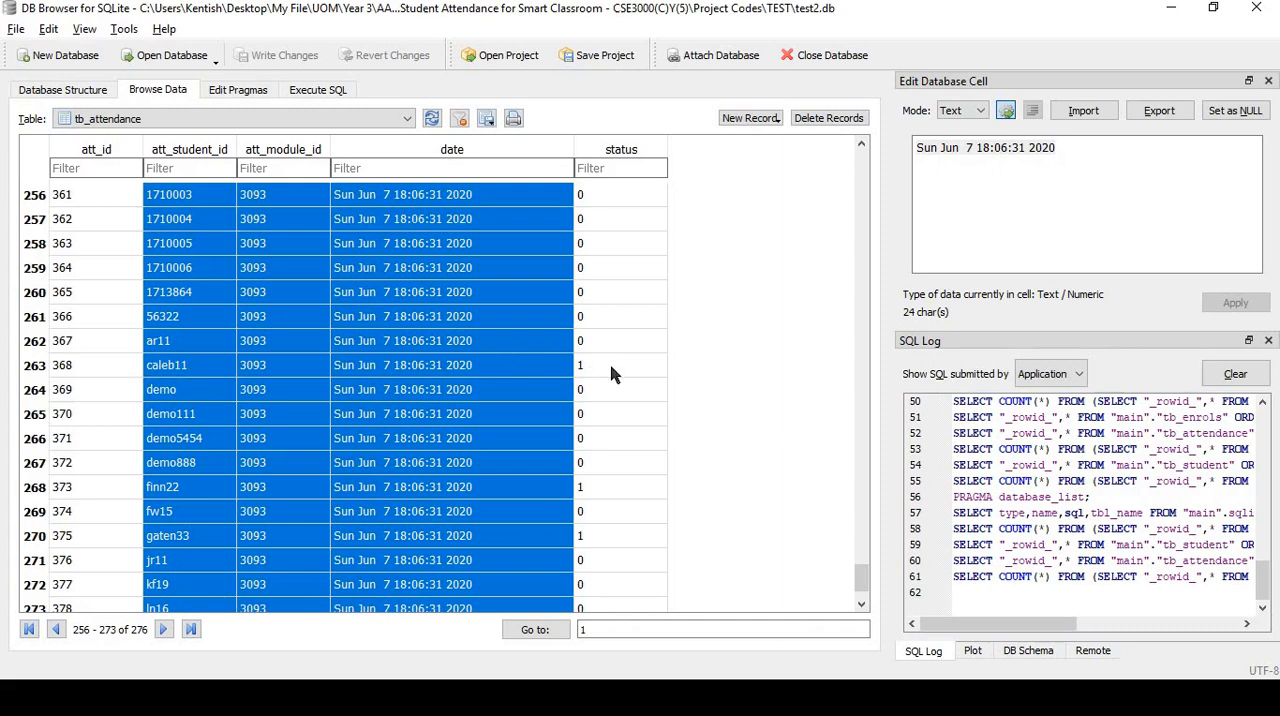
click(166, 364)
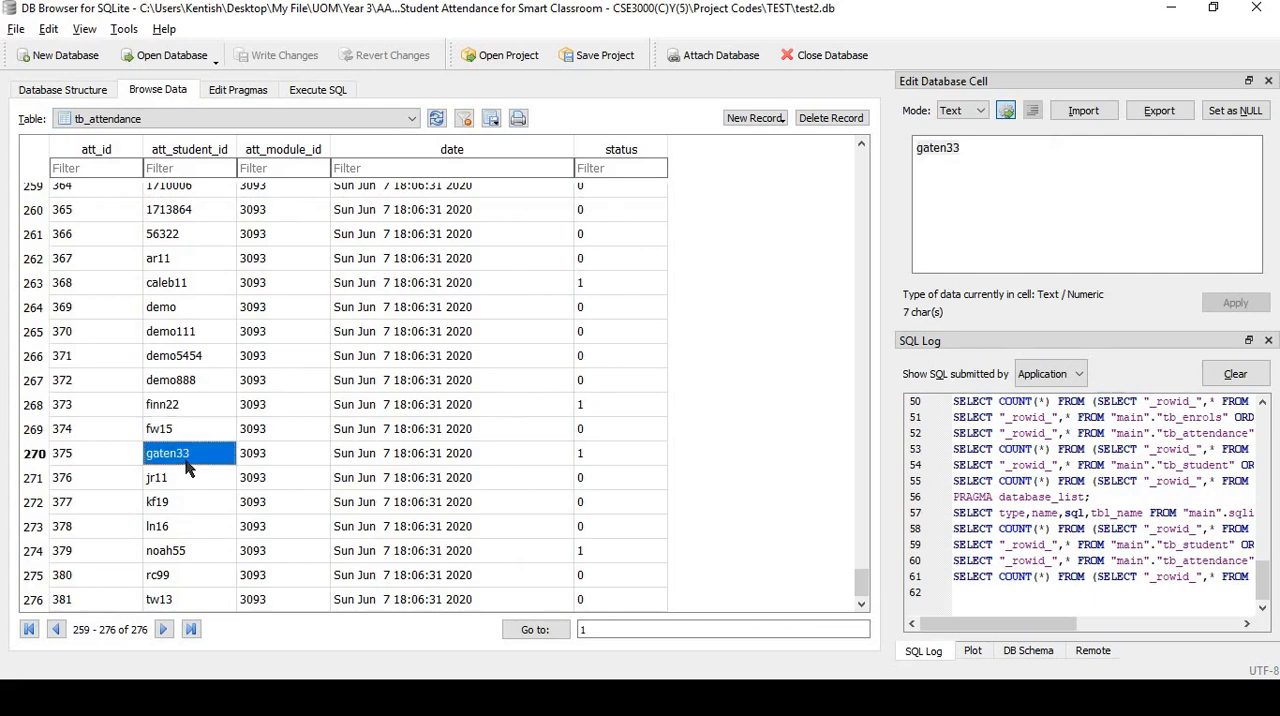
click(165, 550)
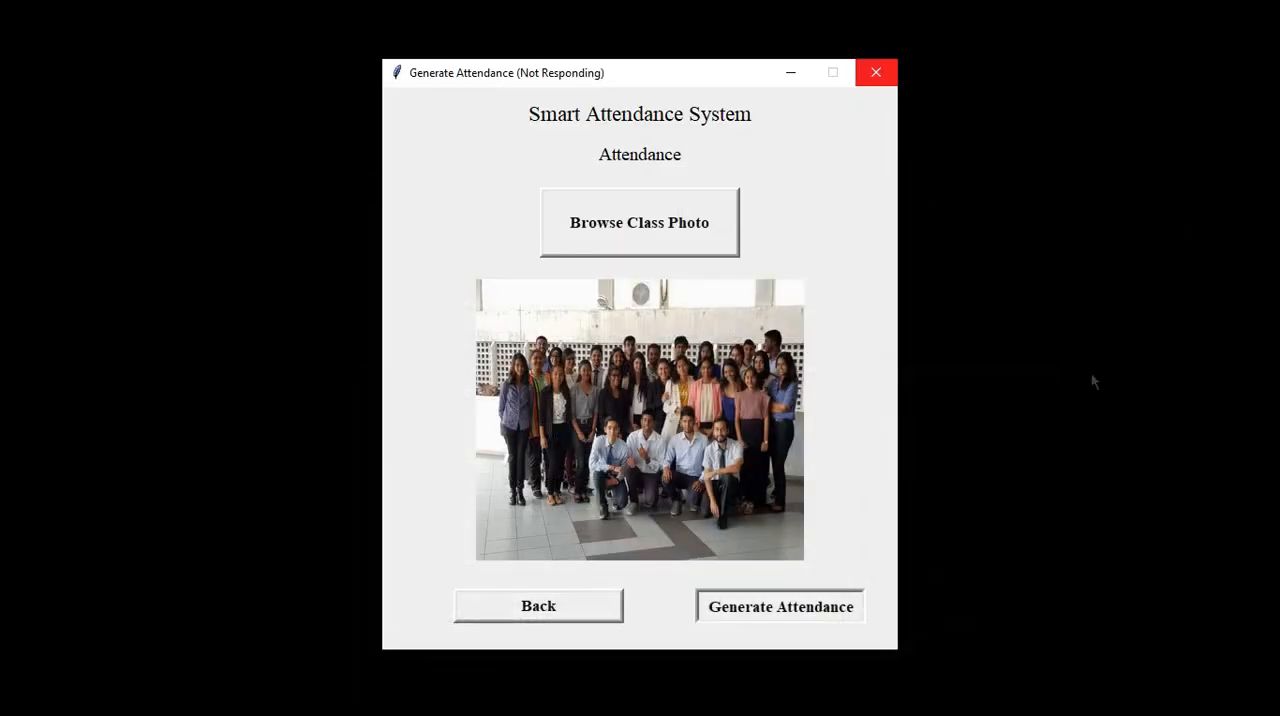
View the labelled class photo and zoom in on the ID and Unknown tagged faces
click(780, 606)
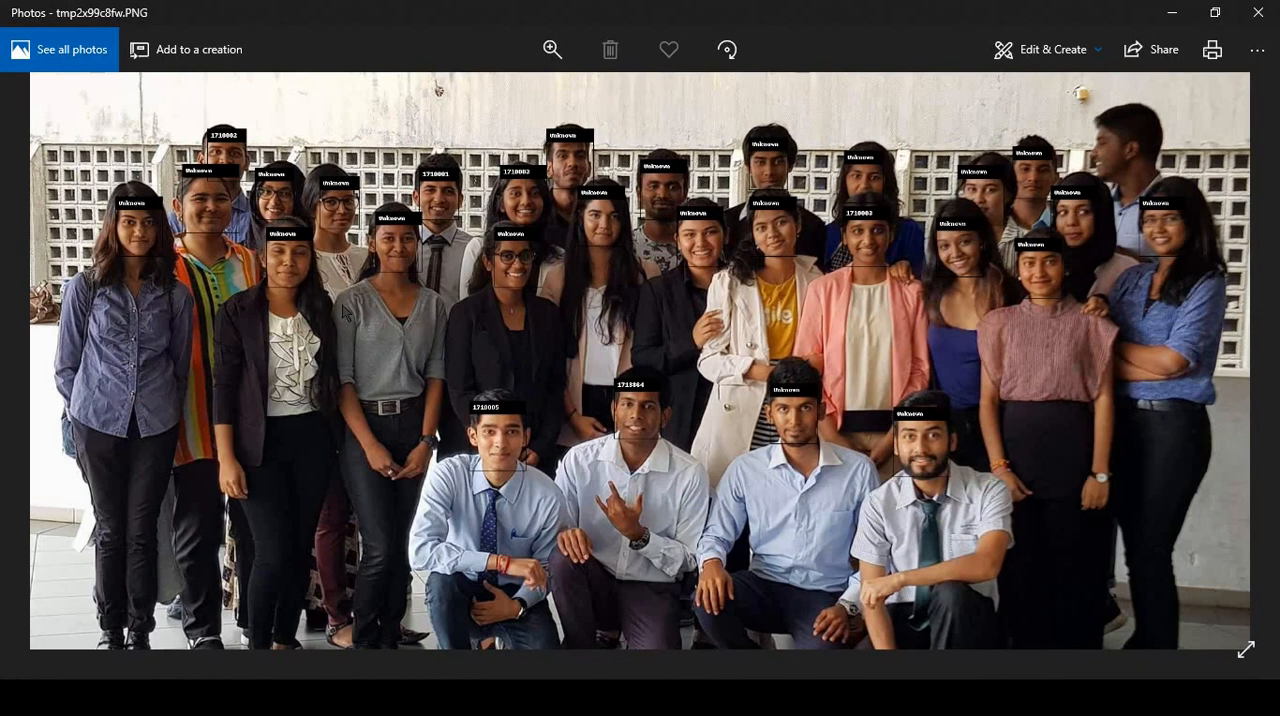
click(552, 49)
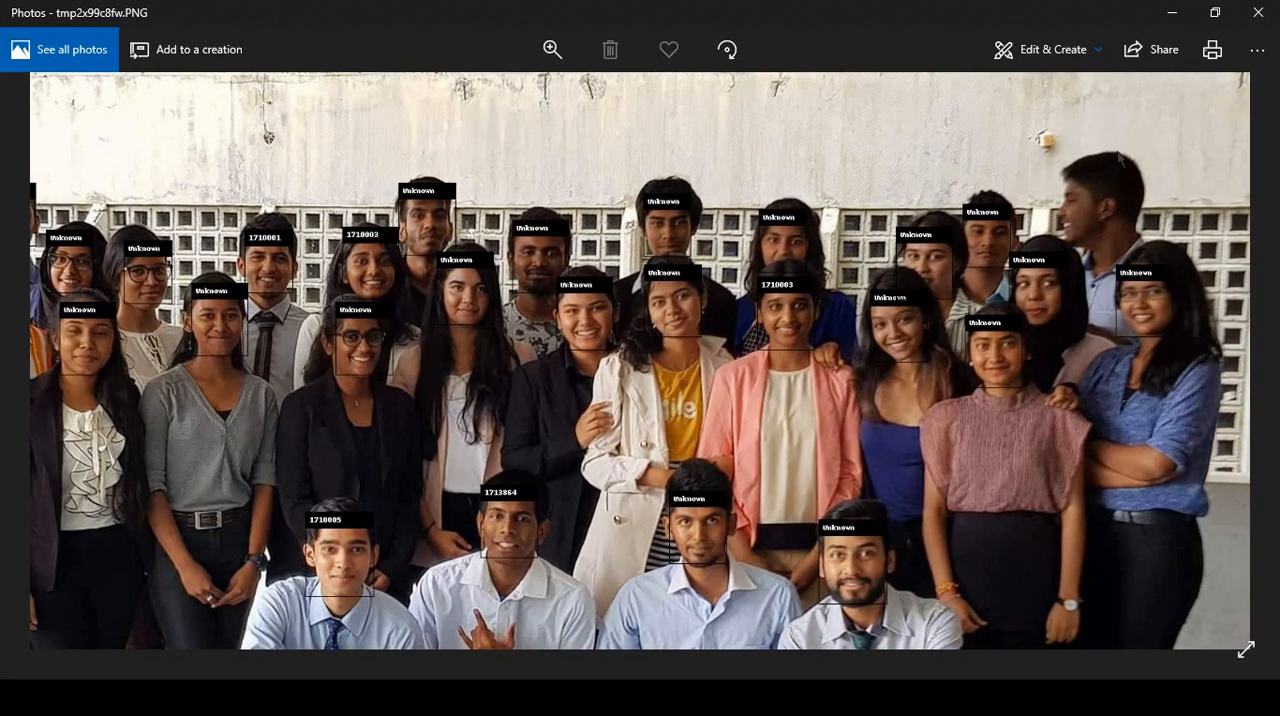
mouse_move(1121, 158)
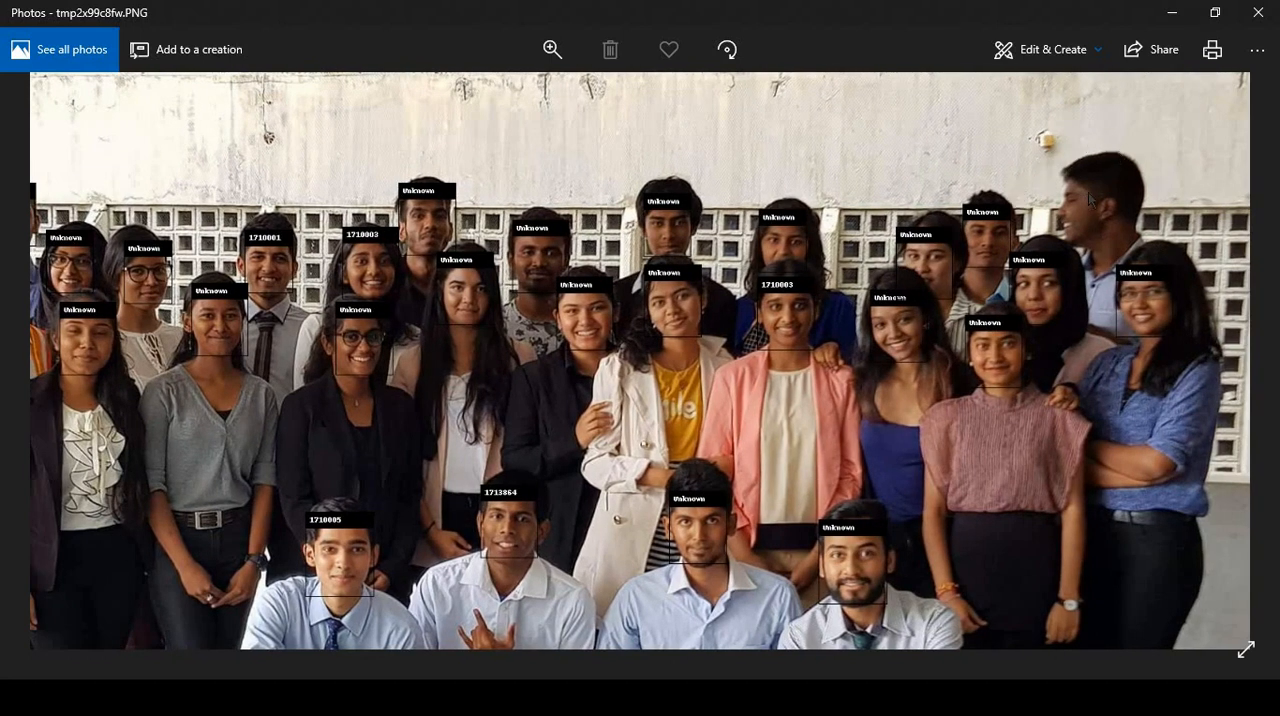
mouse_move(910, 161)
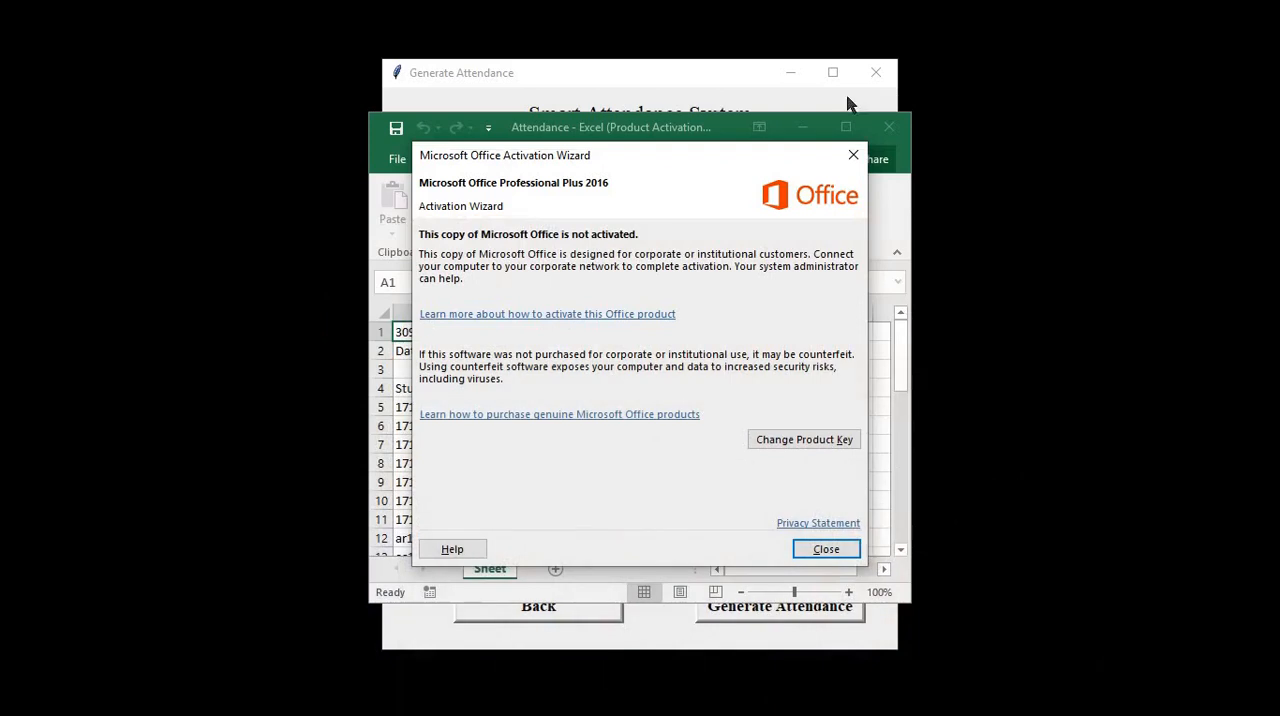
Dismiss the activation notice, maximize Excel, widen column A, and scroll the 3090 sheet
click(825, 548)
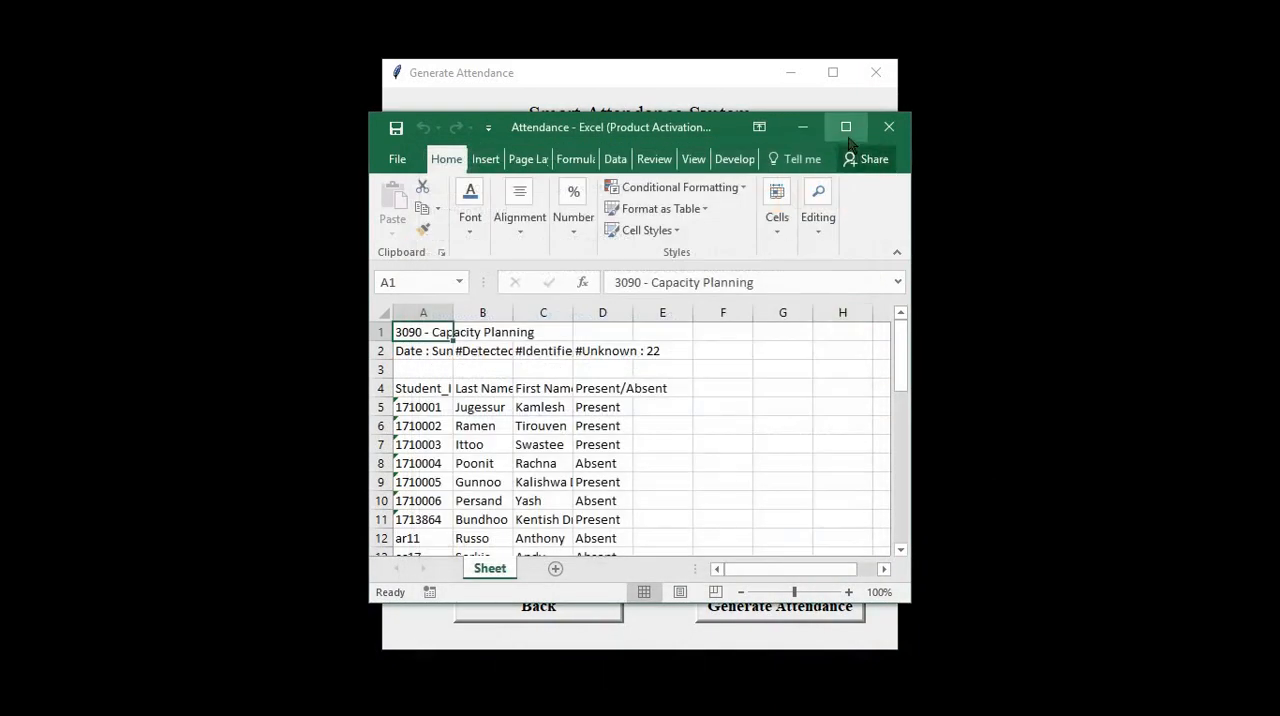
click(846, 127)
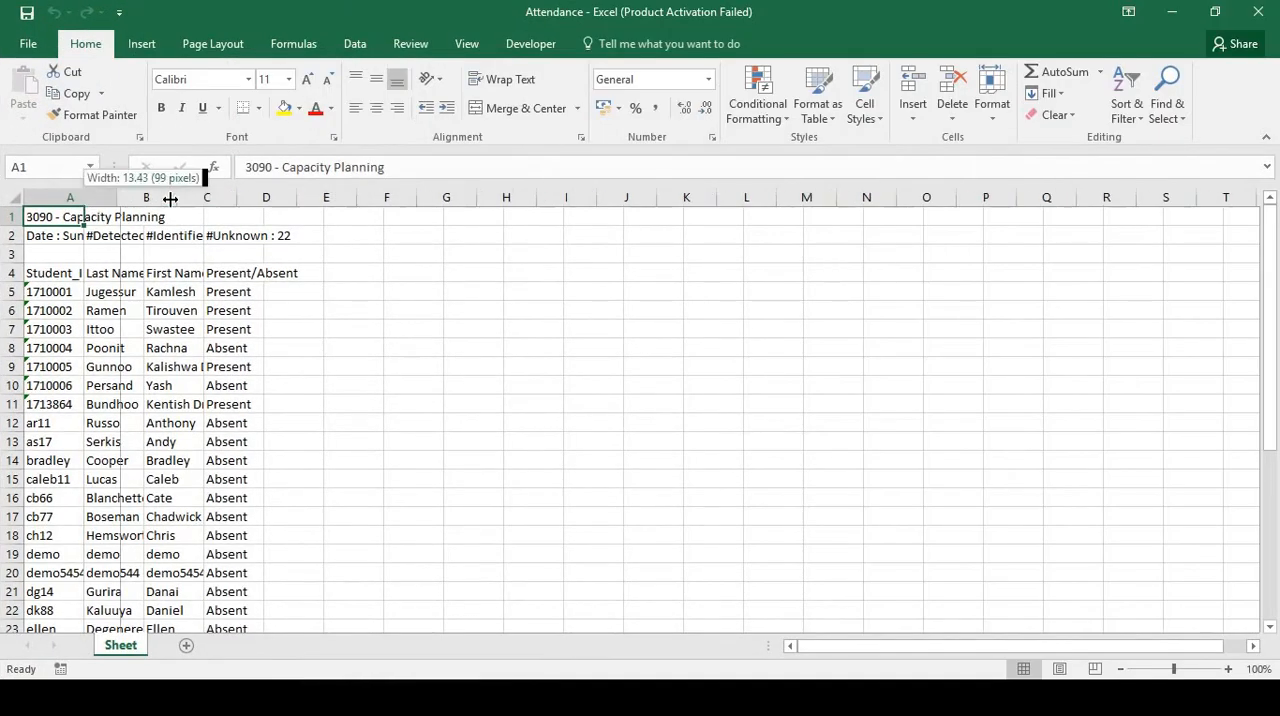
drag(171, 197, 200, 197)
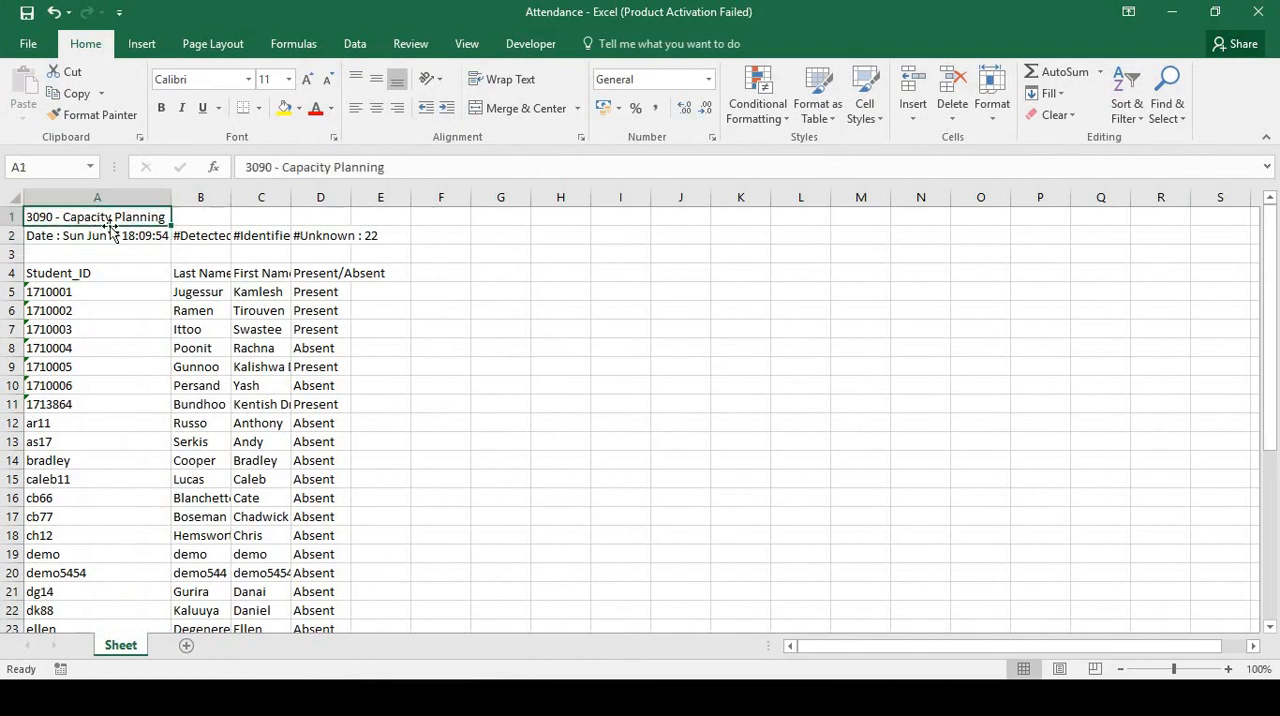
scroll(down, 3)
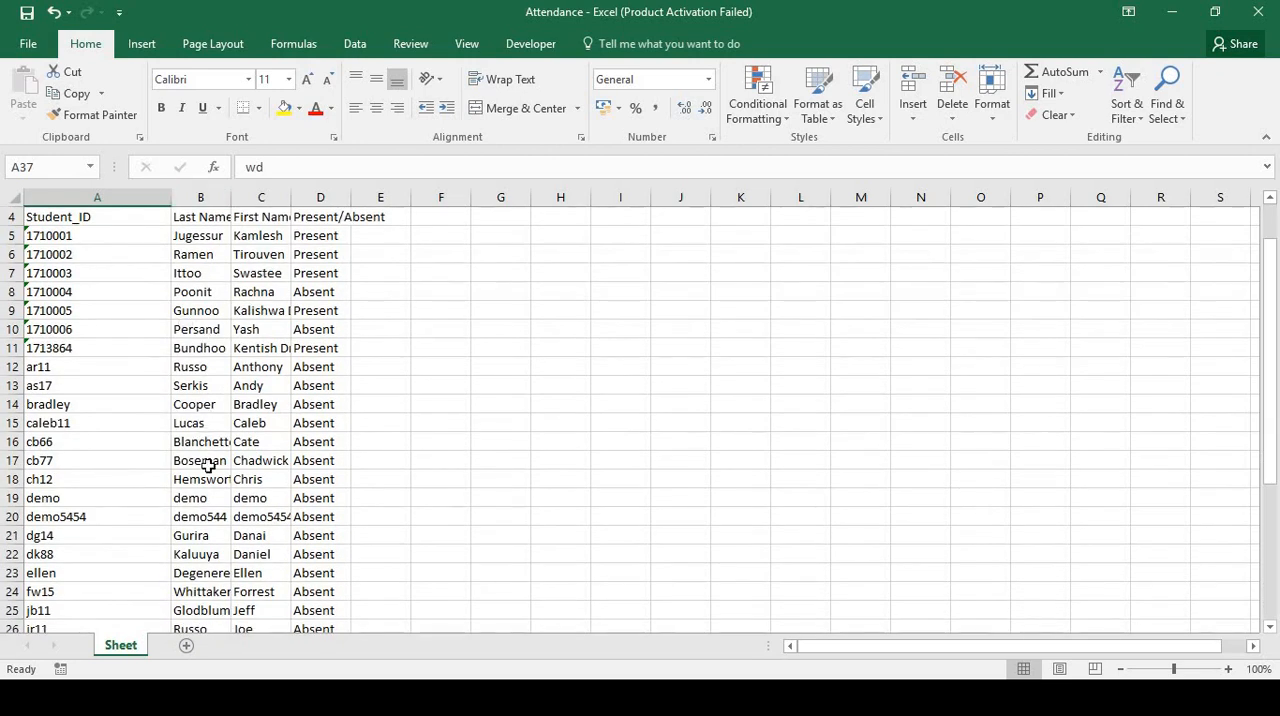
scroll(down, 3)
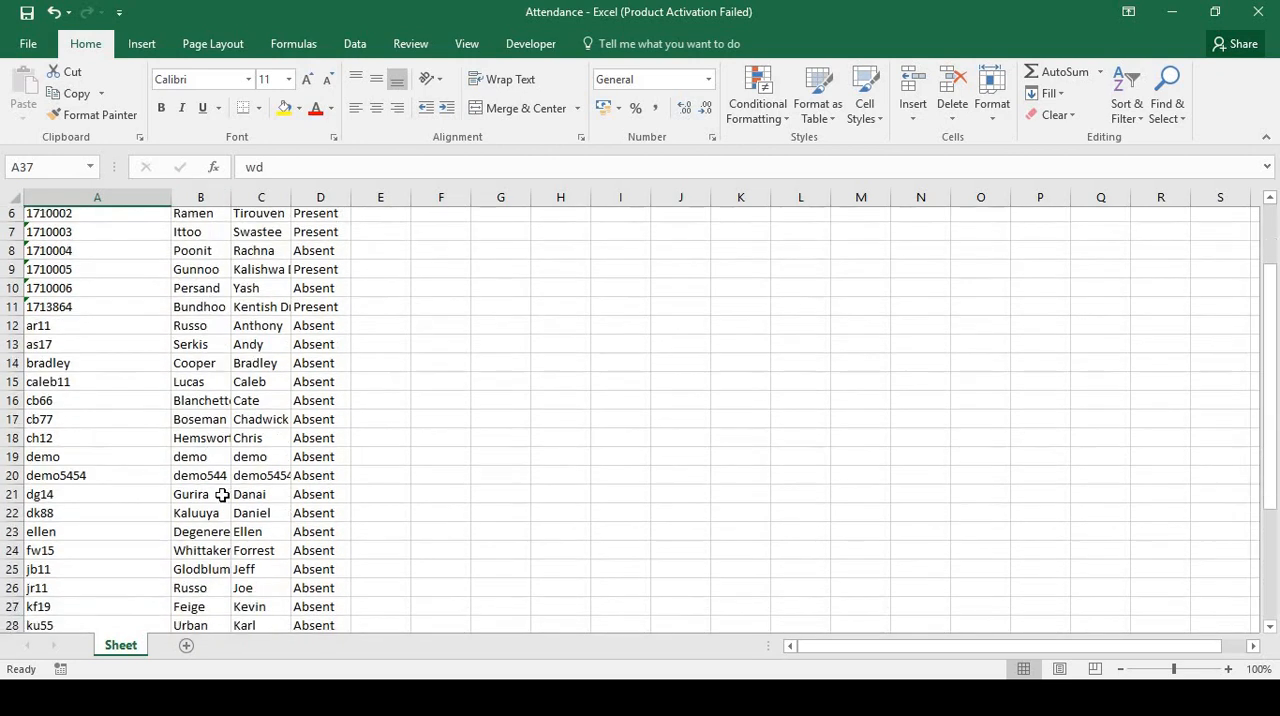
scroll(down, 3)
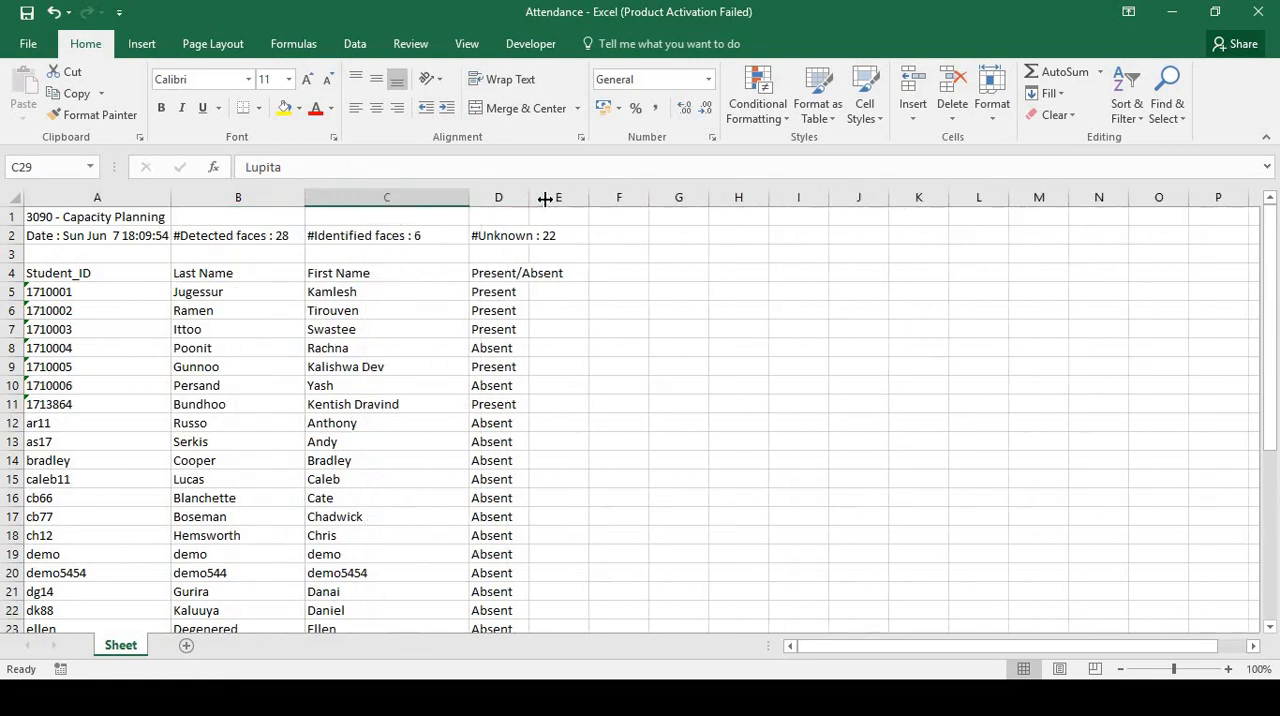
click(237, 254)
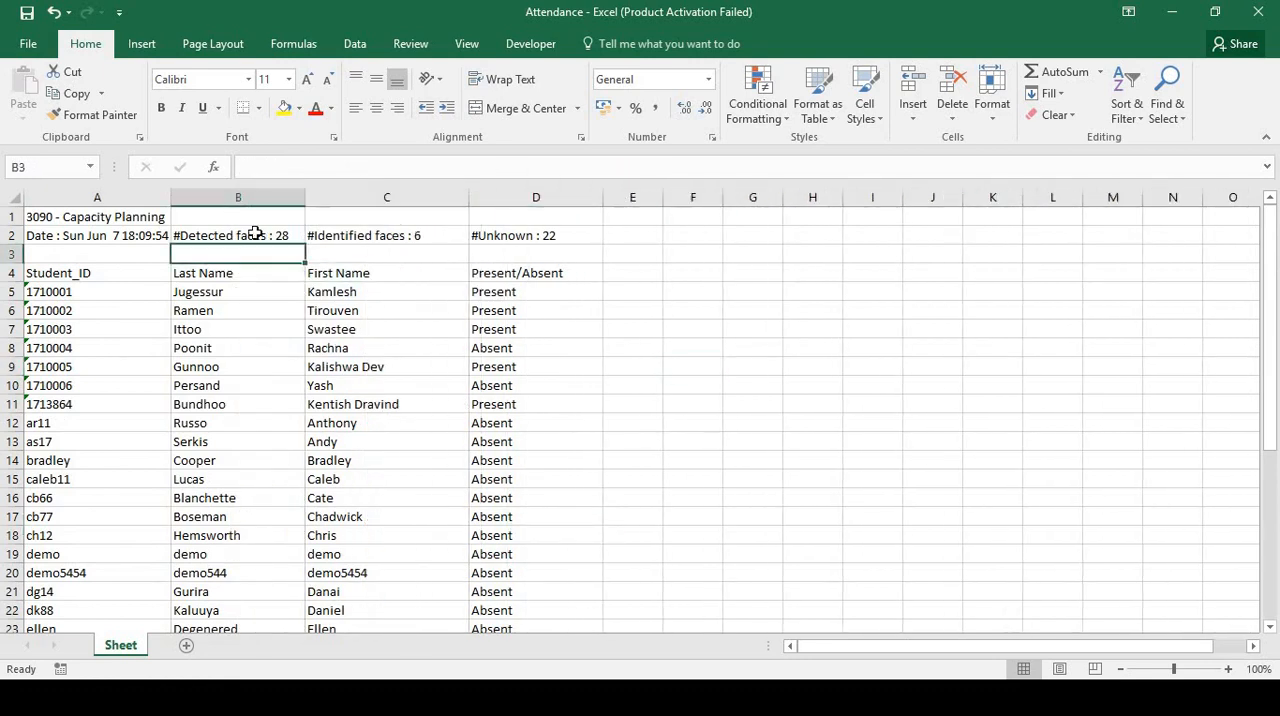
click(237, 235)
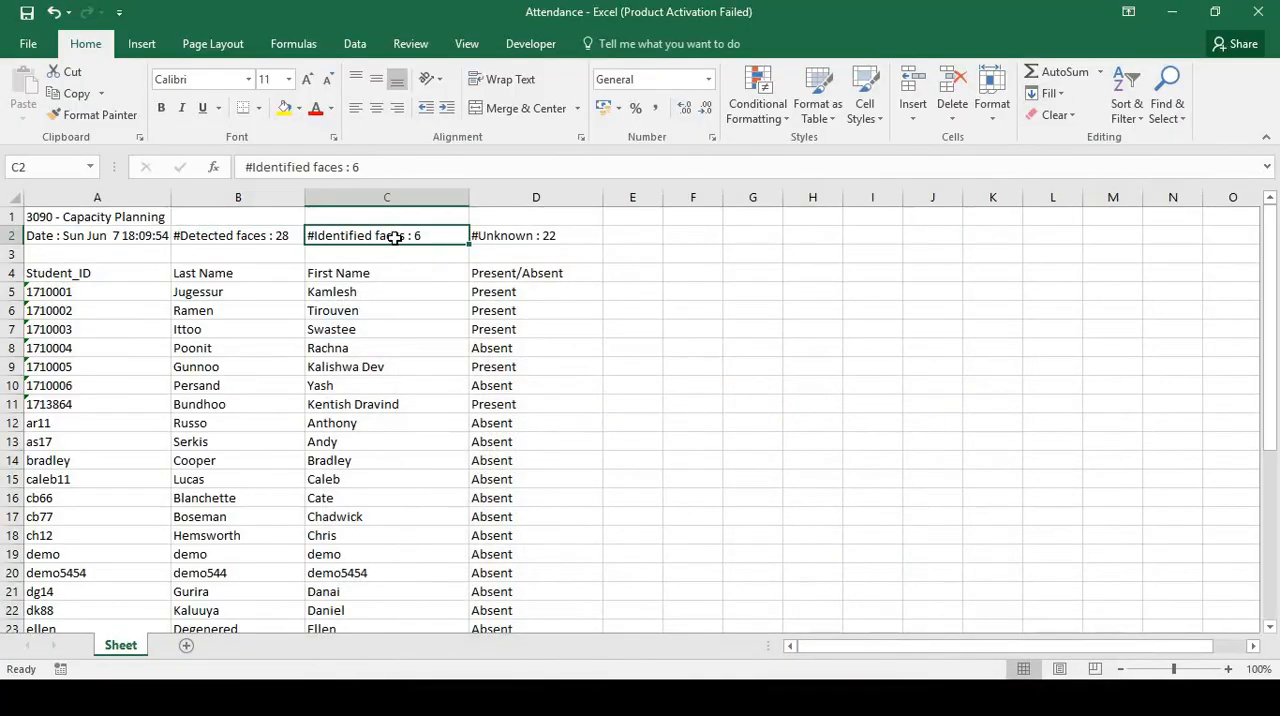
click(386, 272)
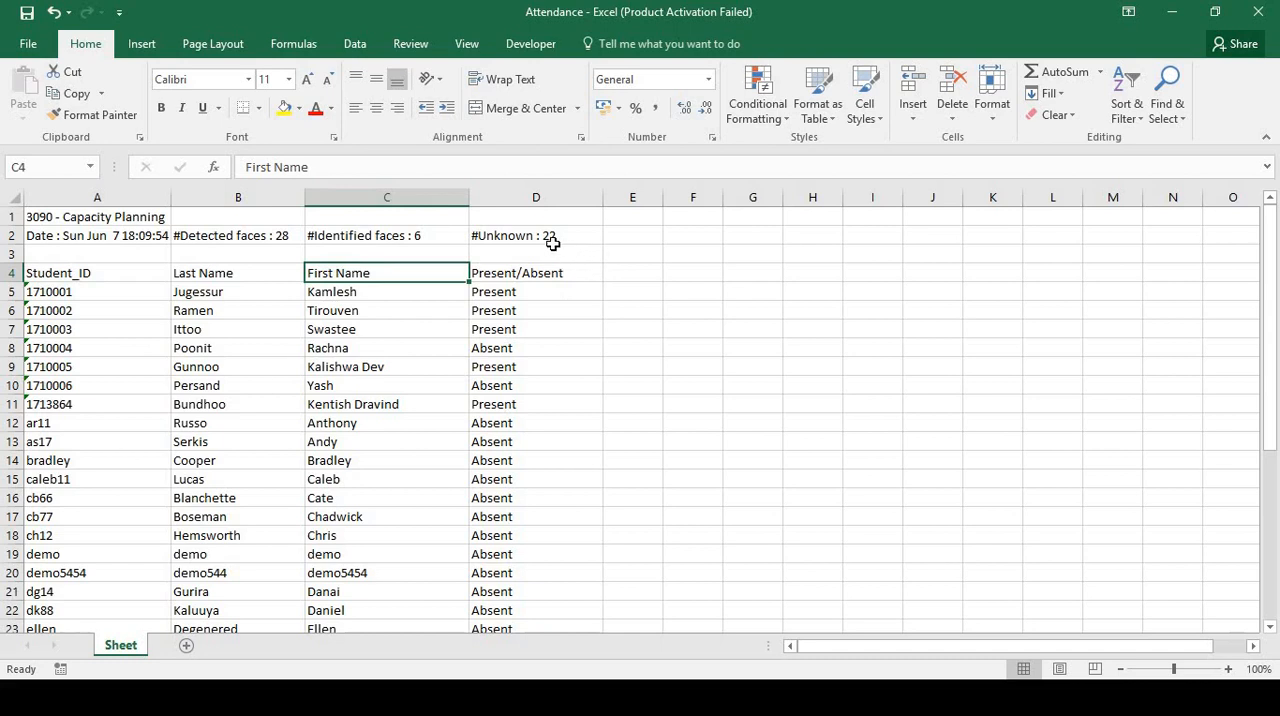
click(536, 235)
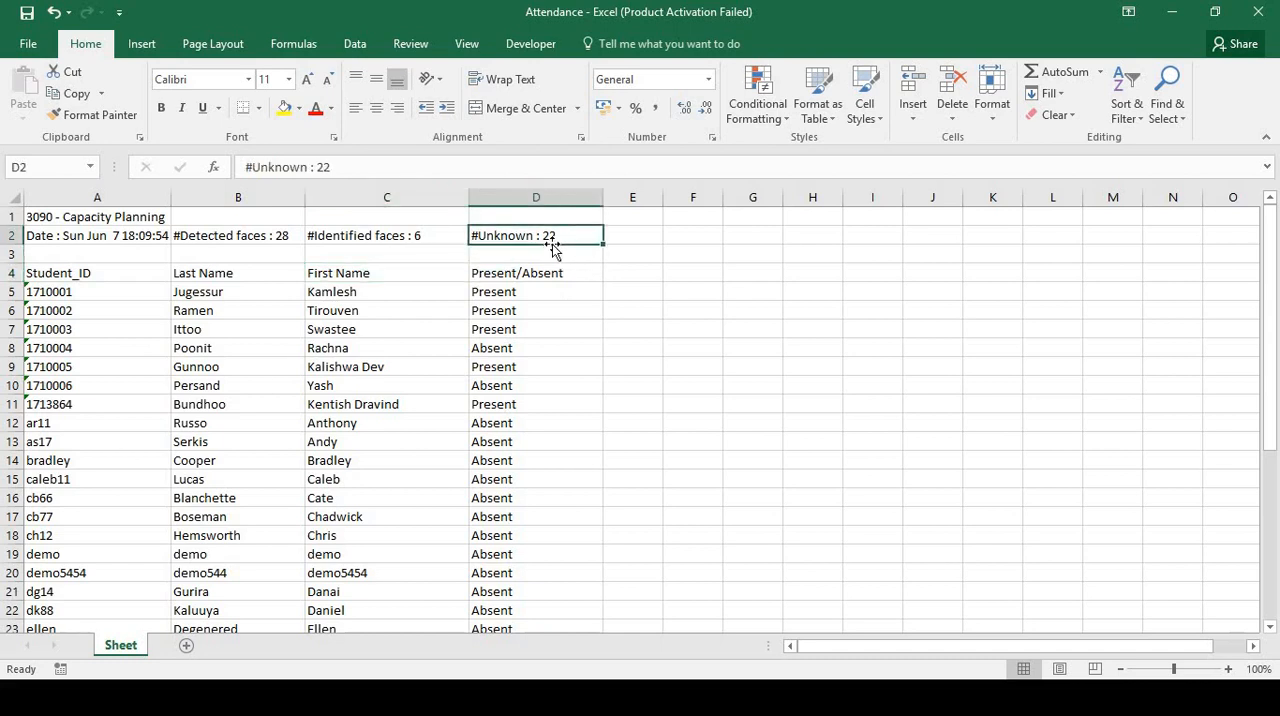
mouse_move(527, 293)
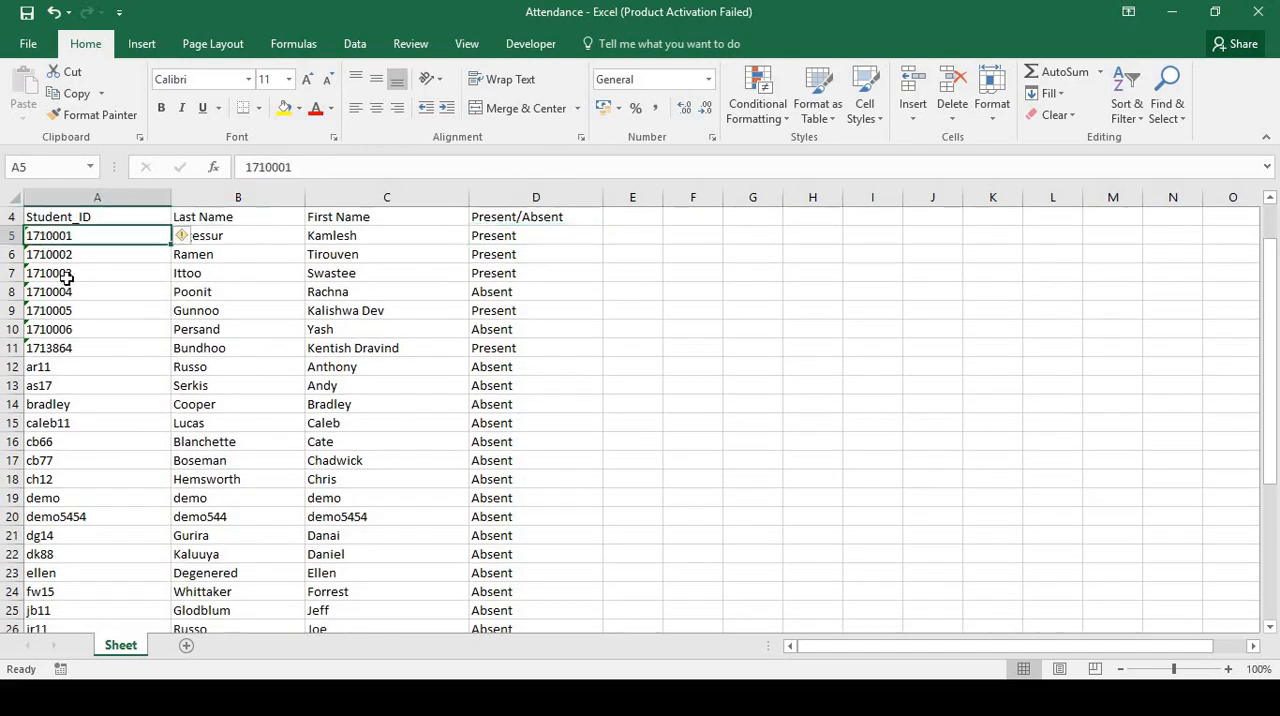
drag(97, 235, 97, 347)
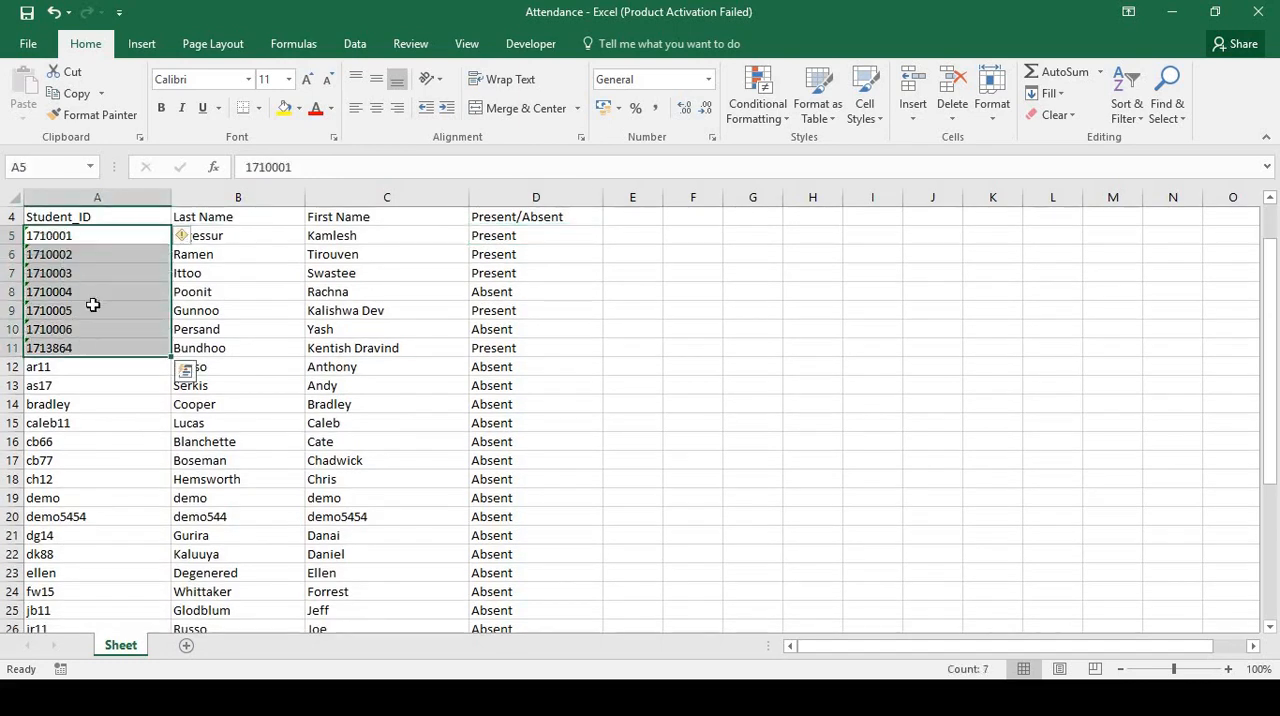
click(97, 329)
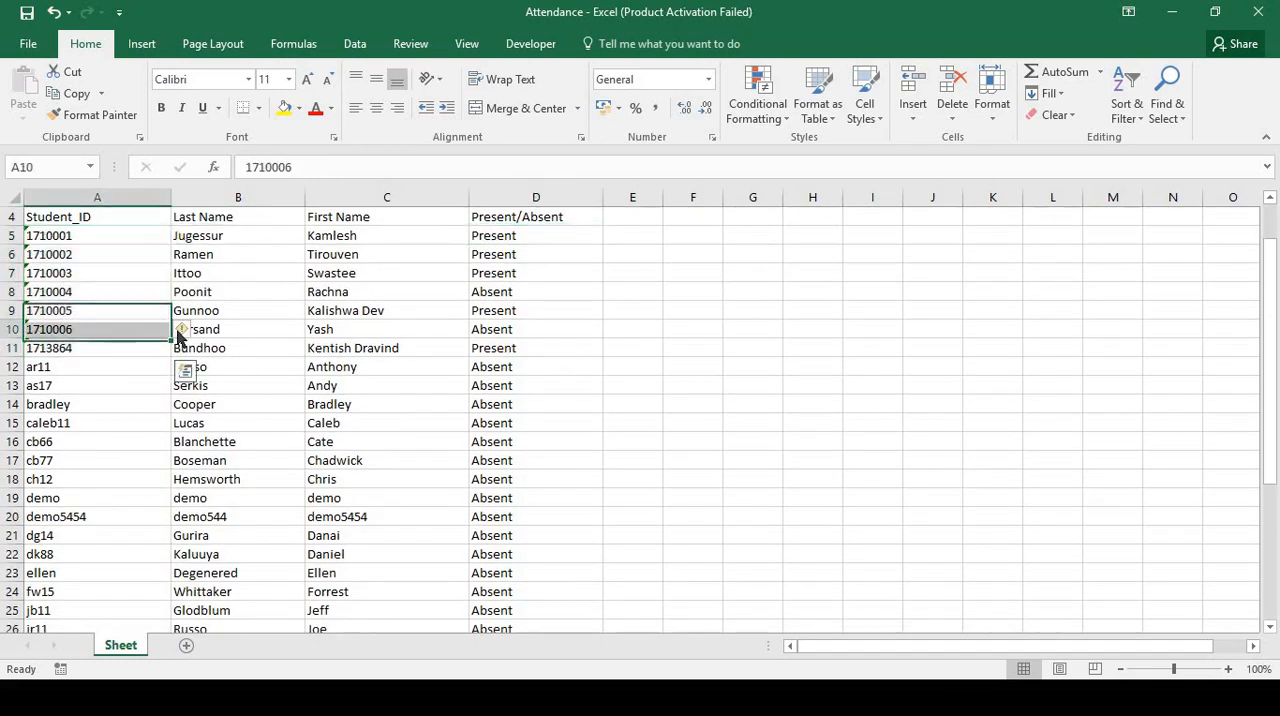
click(386, 327)
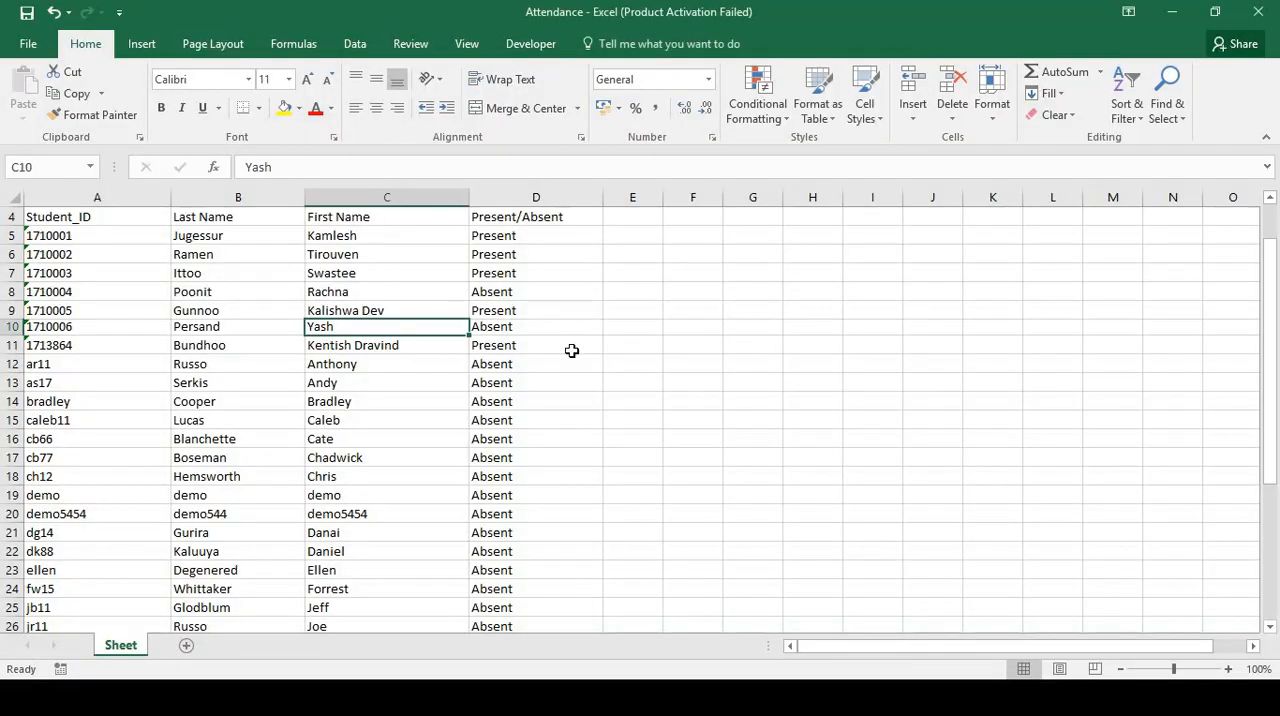
mouse_move(590, 345)
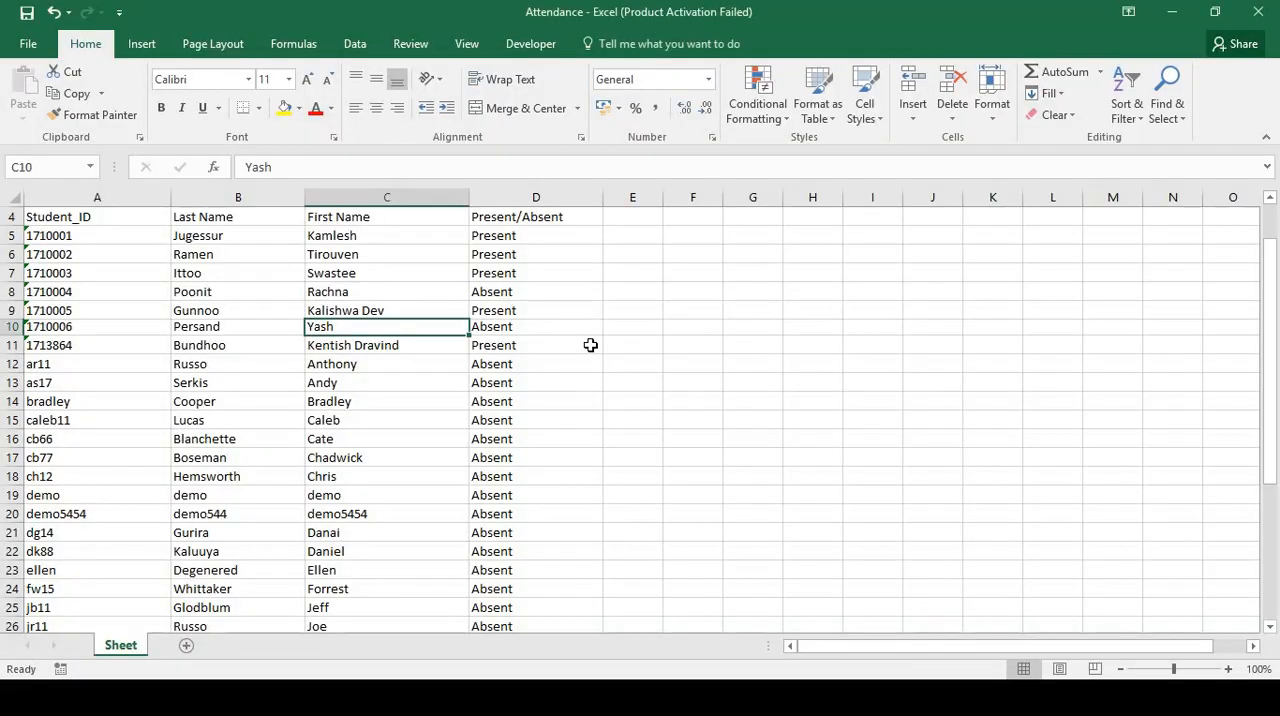
mouse_move(92, 326)
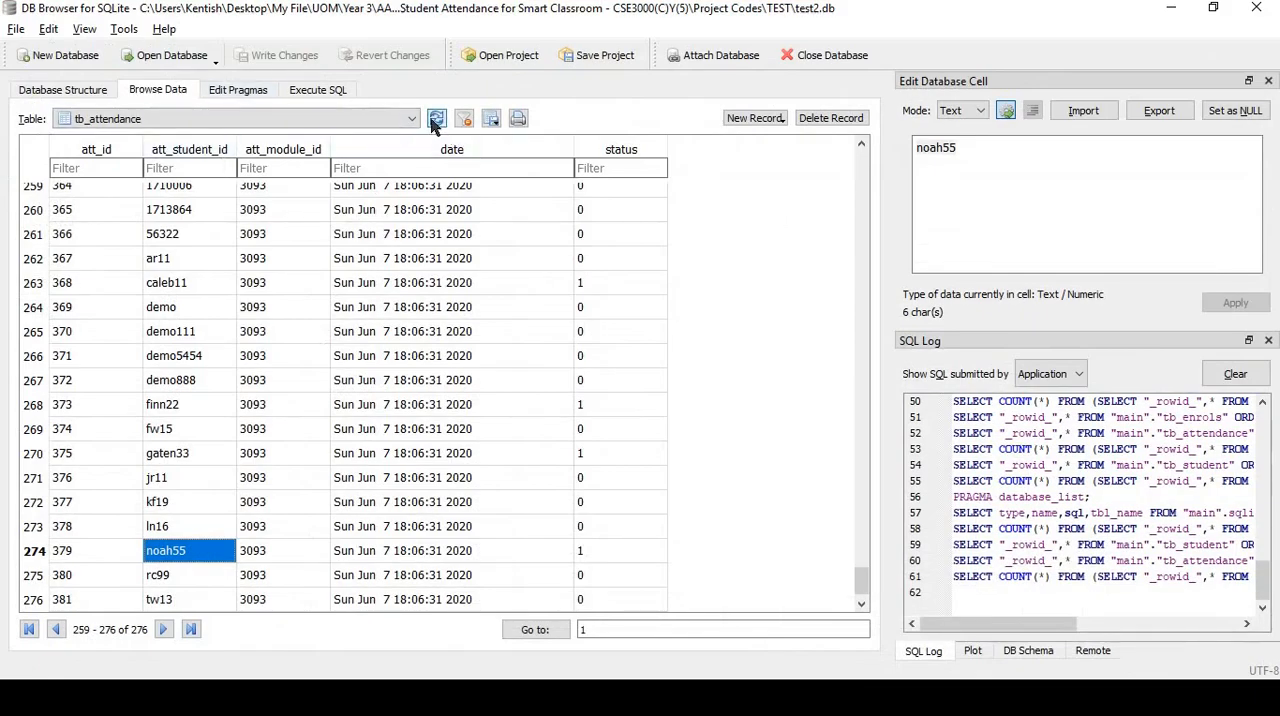
Refresh tb_attendance to 309 rows and scroll to the new module 3090 records
click(437, 118)
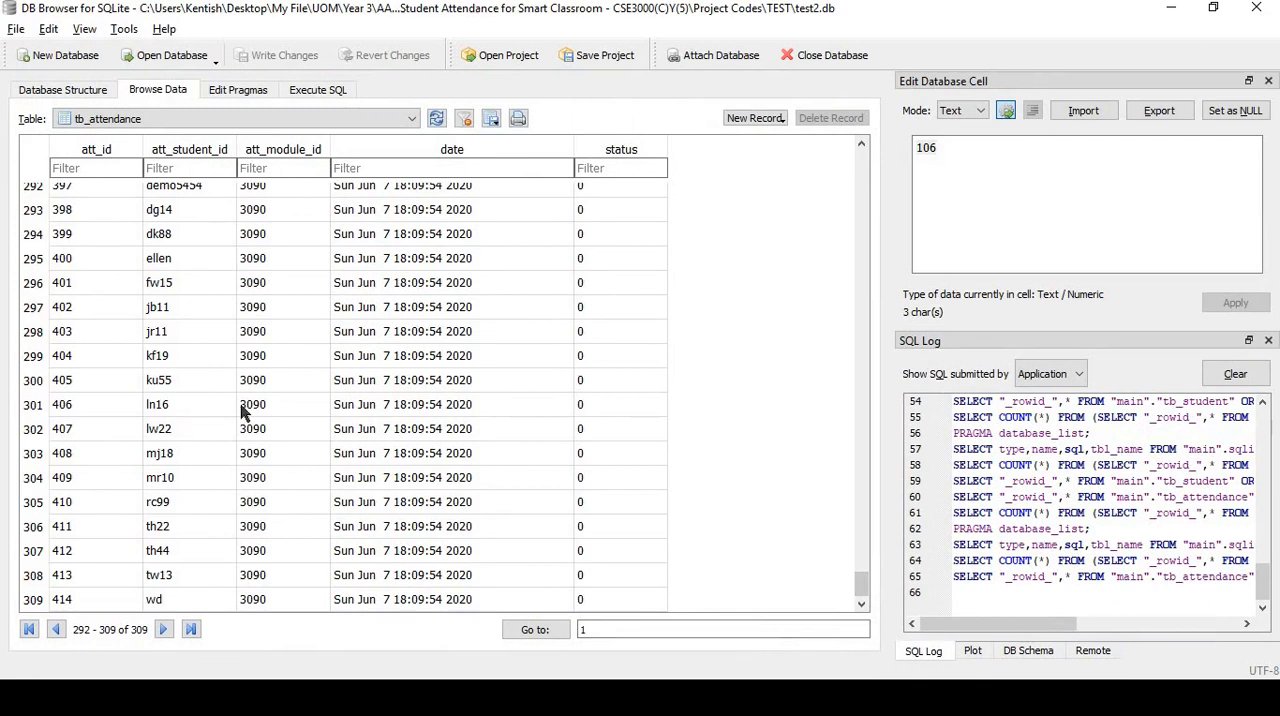
scroll(up, 3)
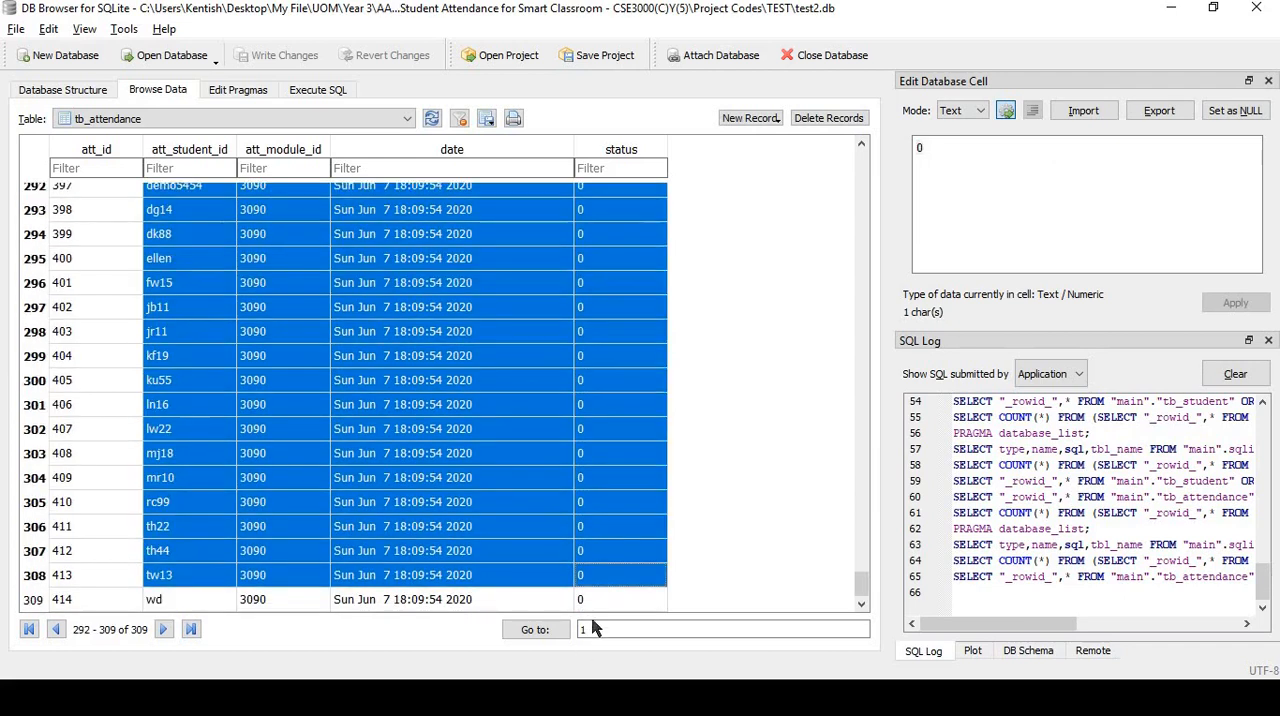
scroll(up, 3)
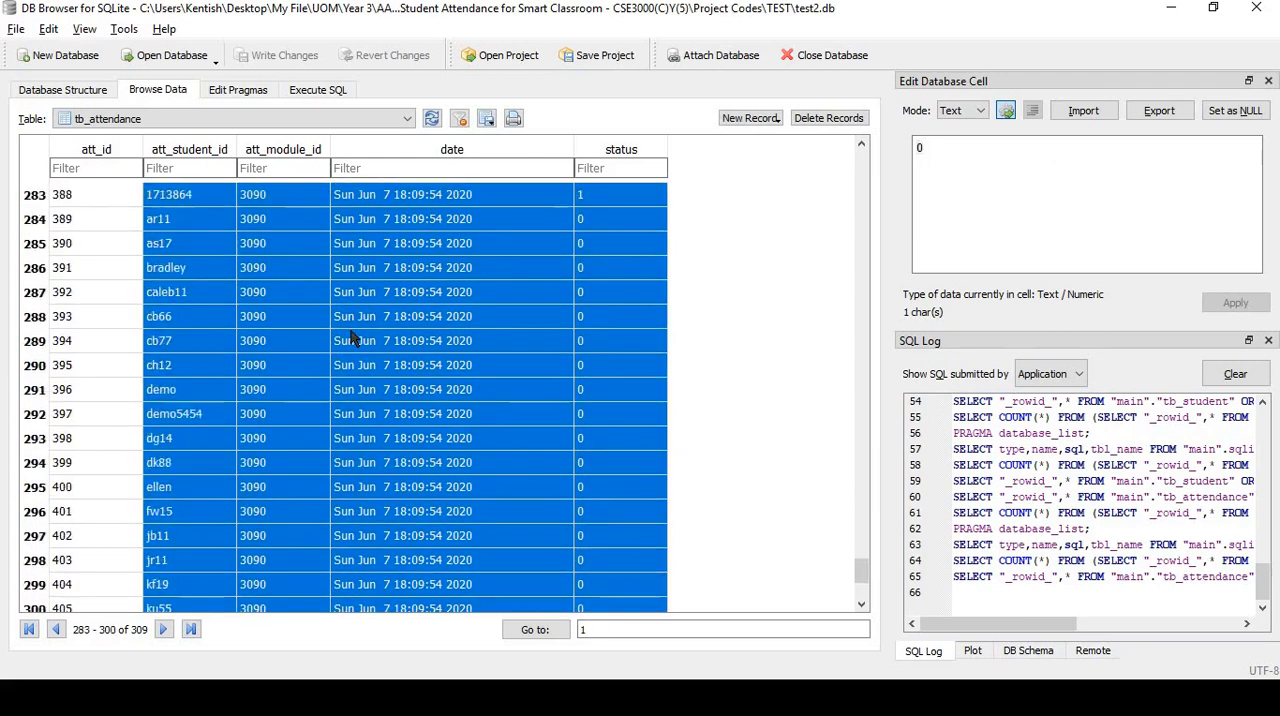
scroll(up, 3)
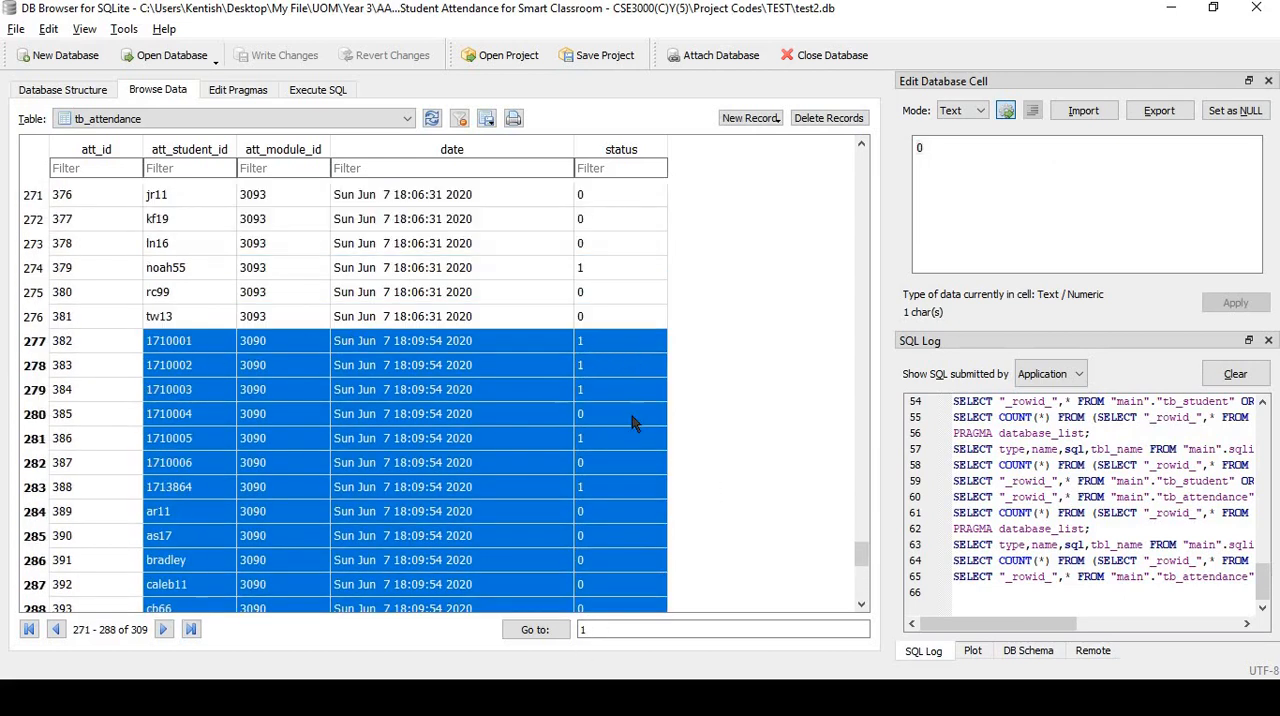
scroll(down, 3)
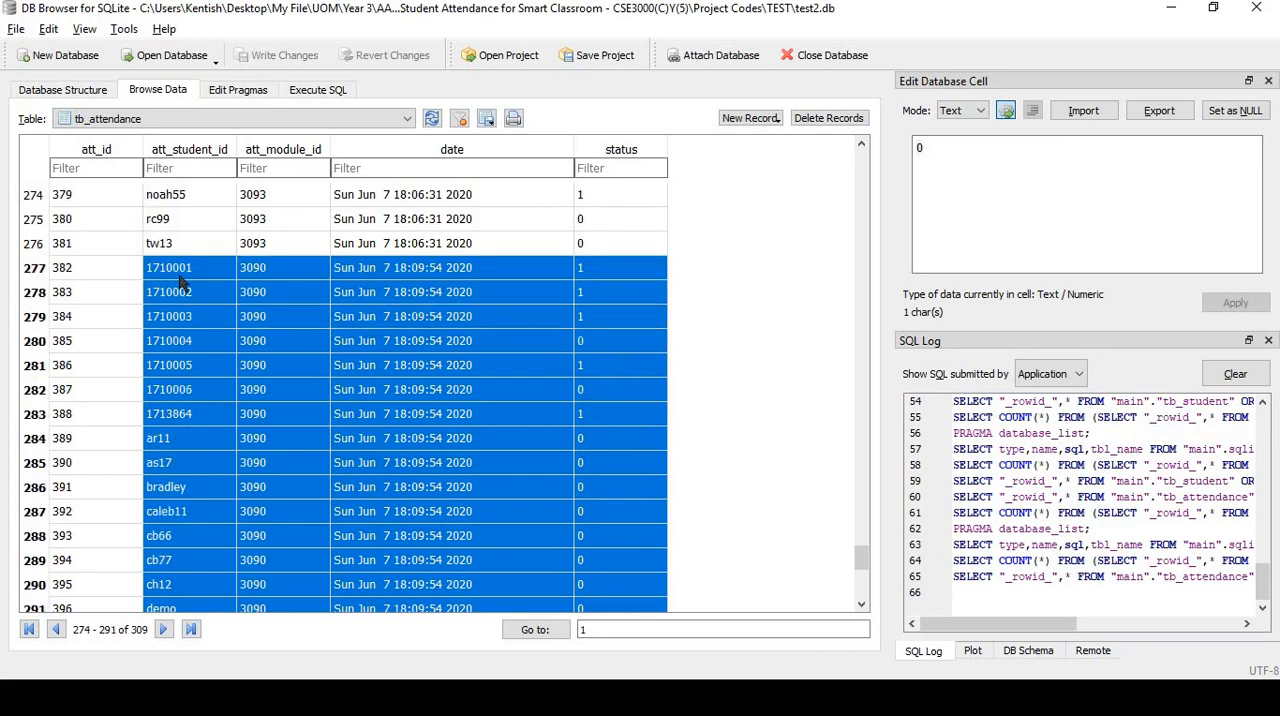
mouse_move(598, 373)
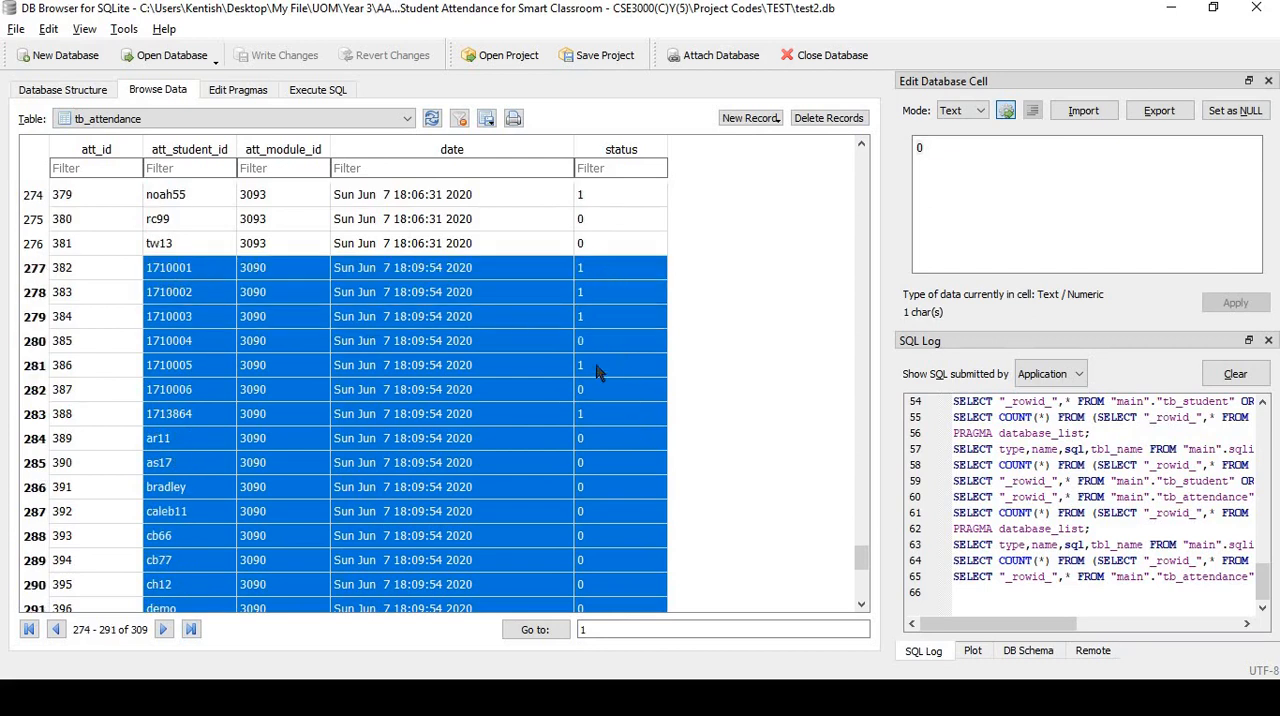
key(alt+tab)
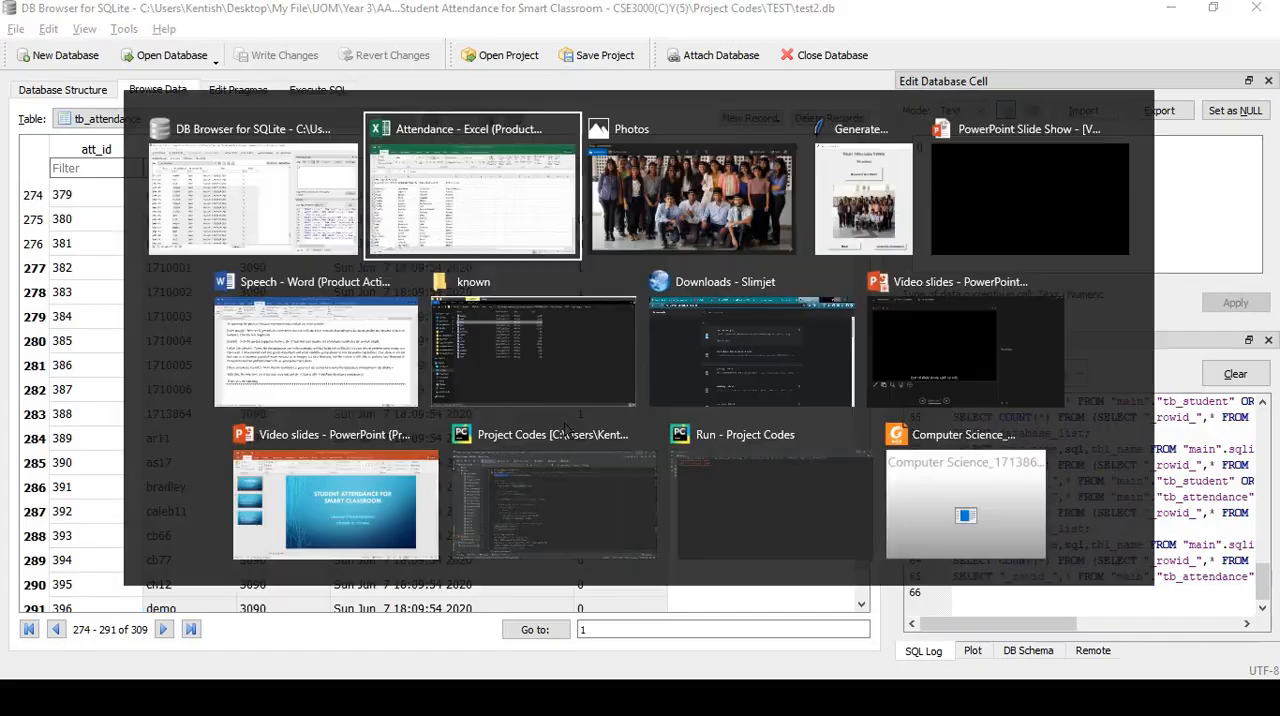
Bring up the Excel sheet, select its attendance rows, then close the labelled photo
click(471, 185)
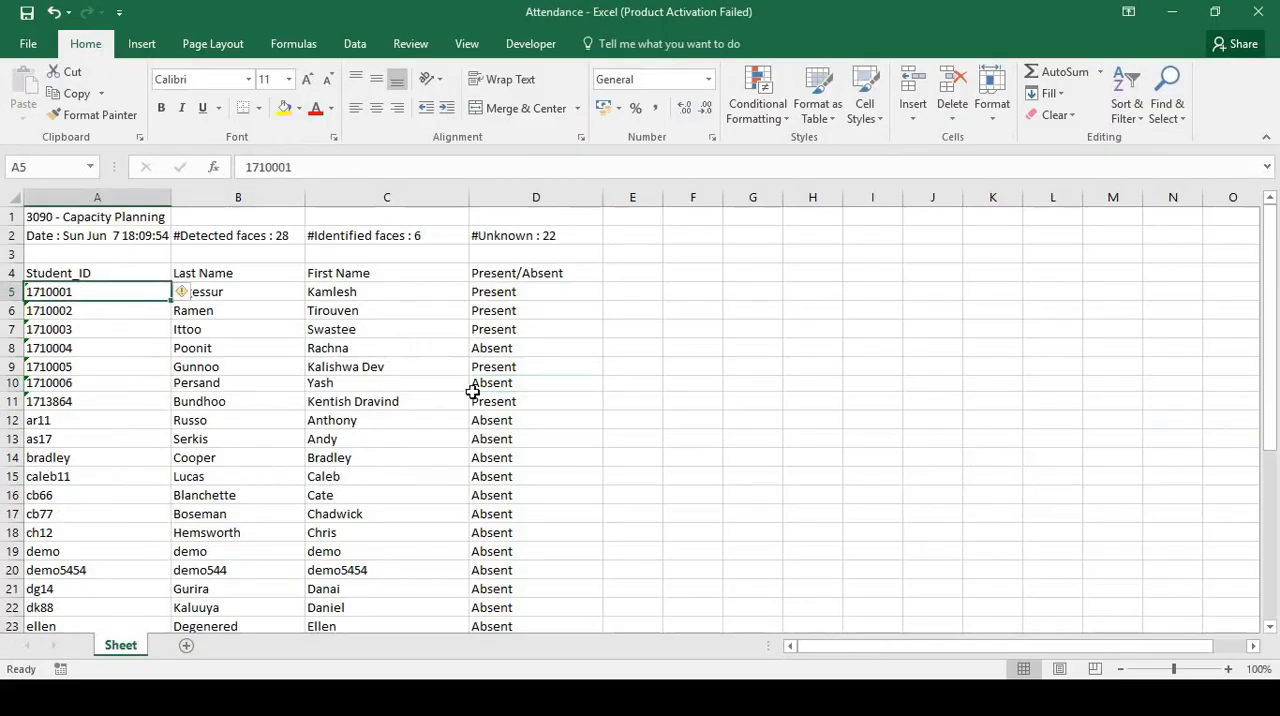
drag(97, 291, 535, 401)
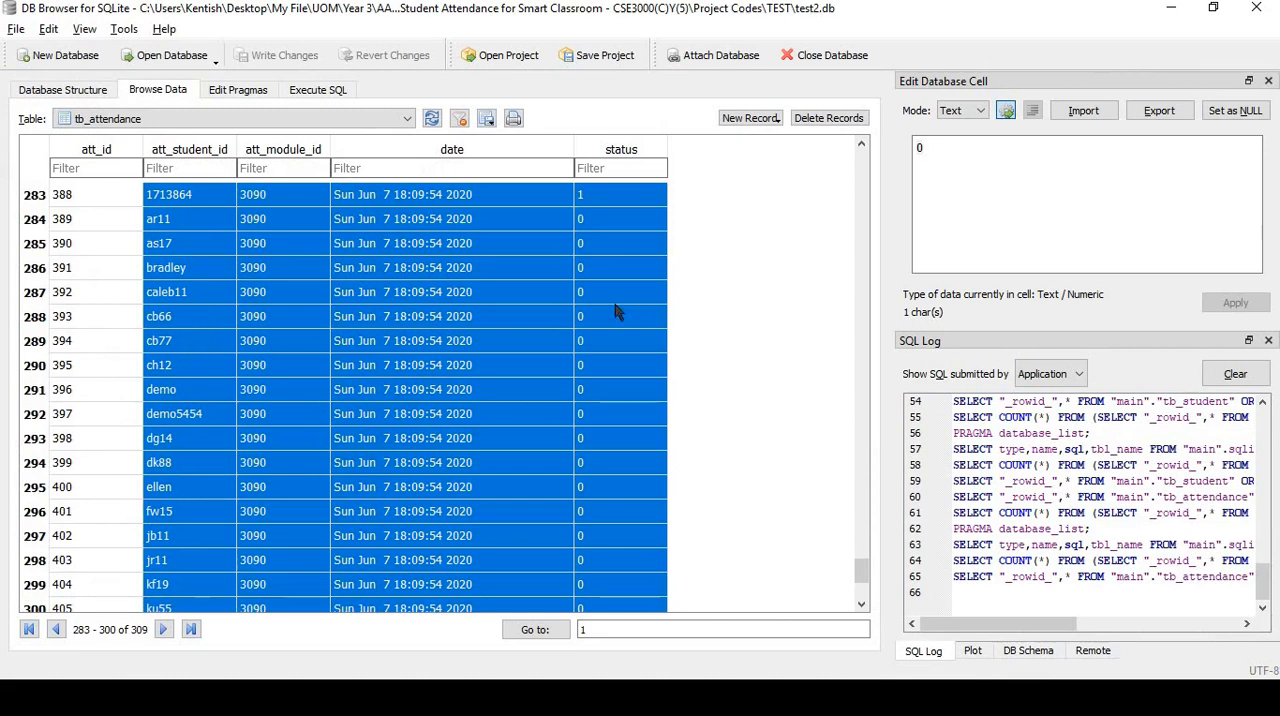
scroll(down, 3)
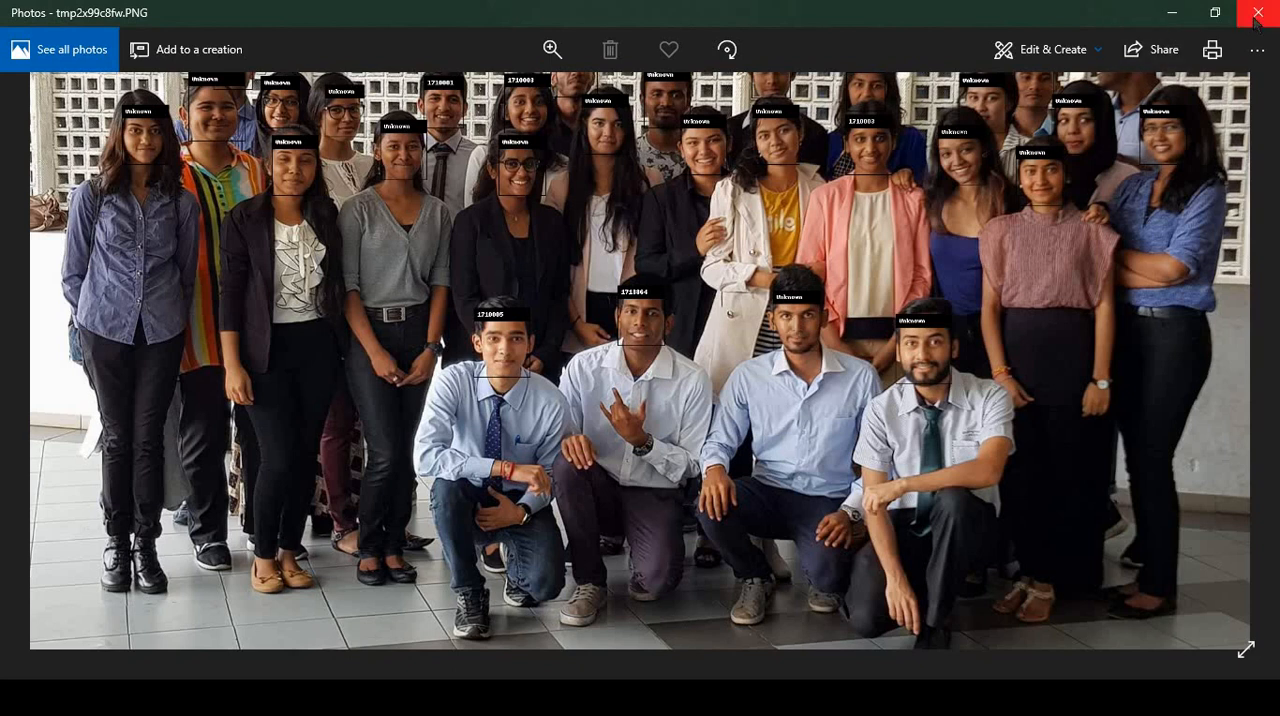
click(1256, 49)
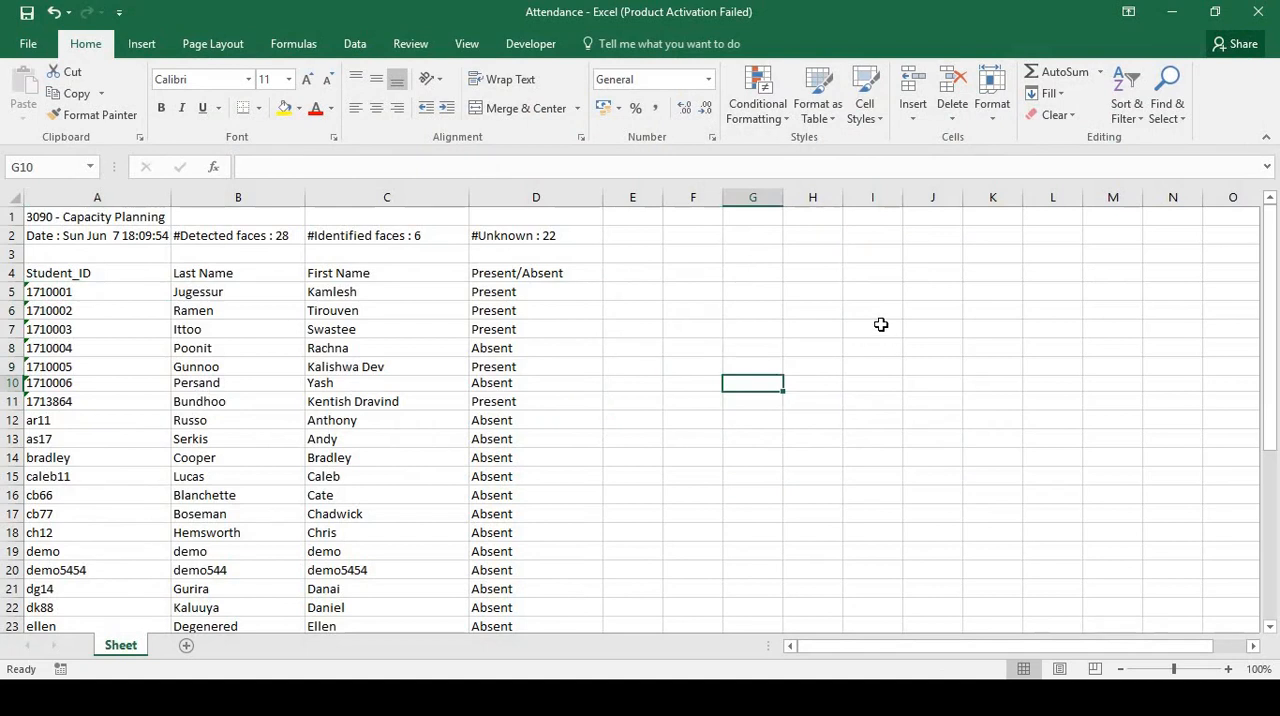
mouse_move(881, 324)
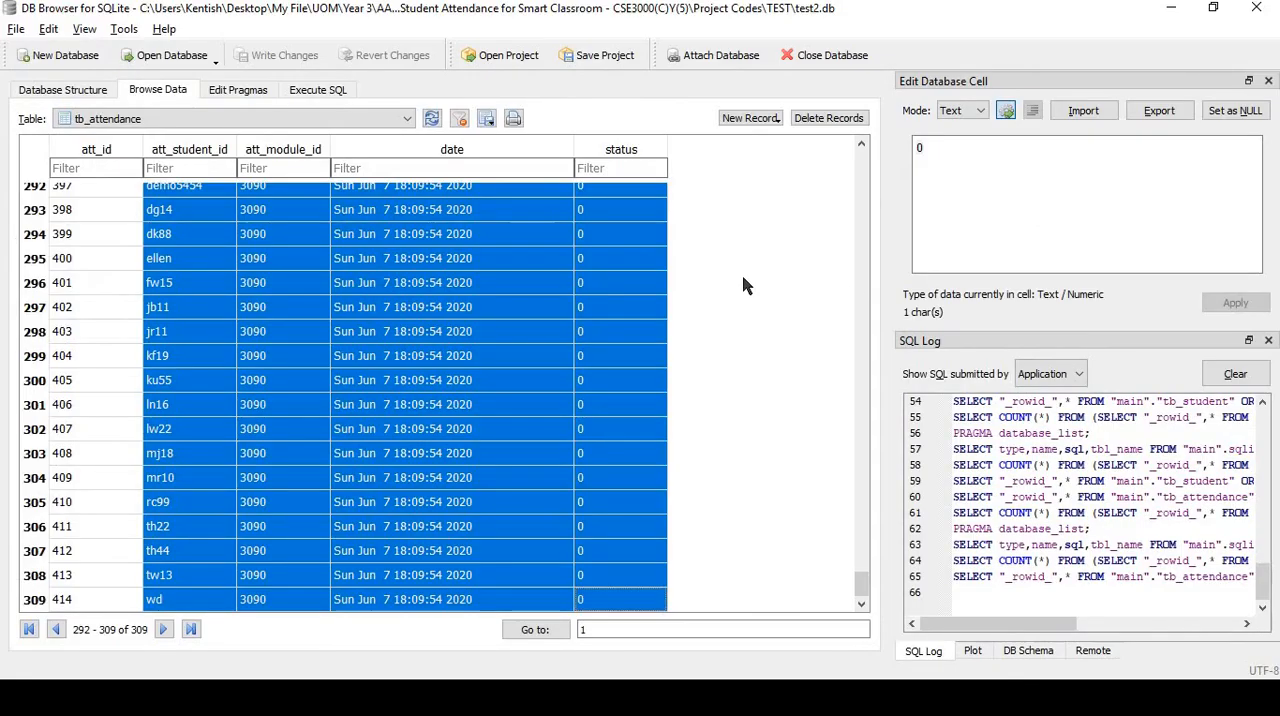
Preview a student's stored face_image BLOB from tb_student, then bring the Excel attendance sheet forward
scroll(up, 3)
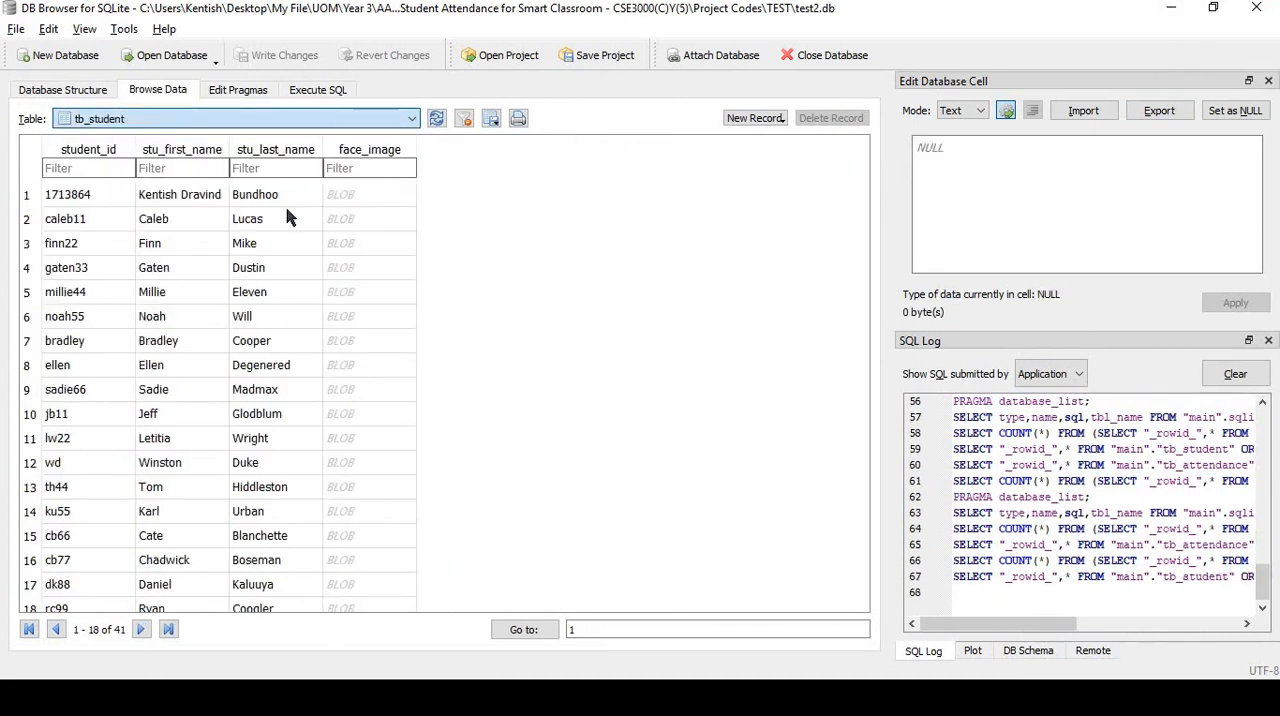
click(369, 291)
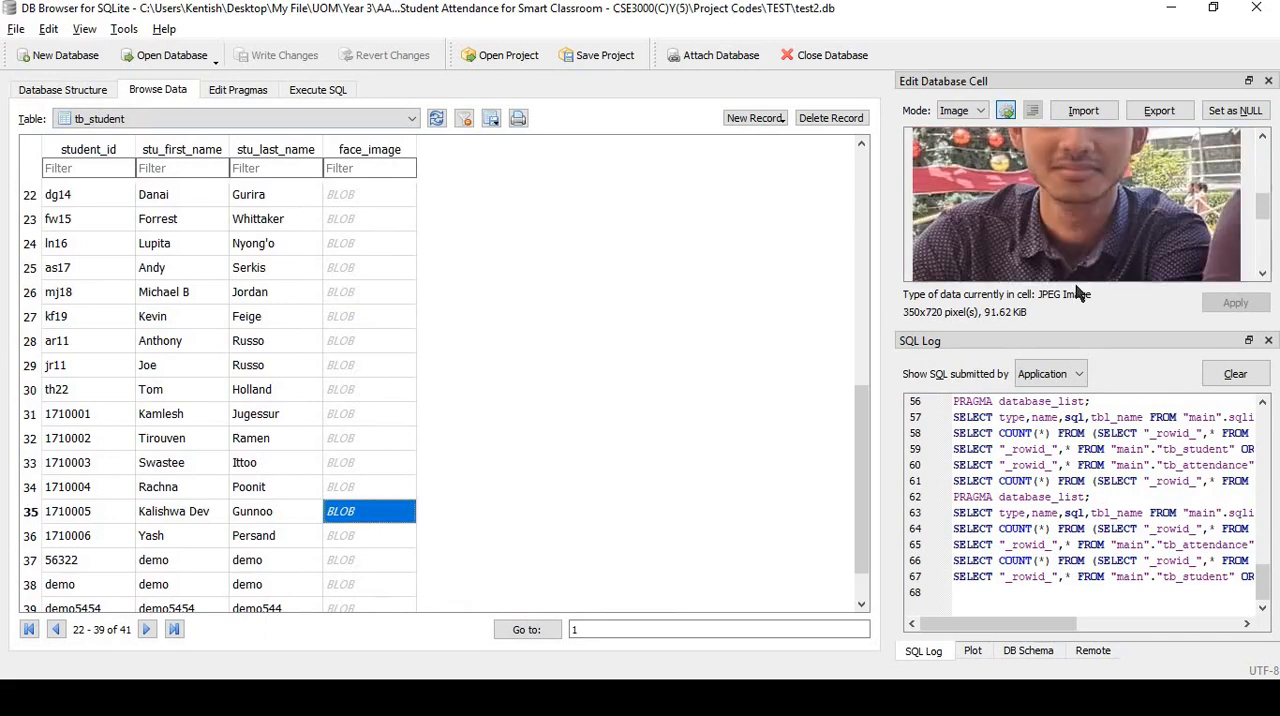
click(369, 462)
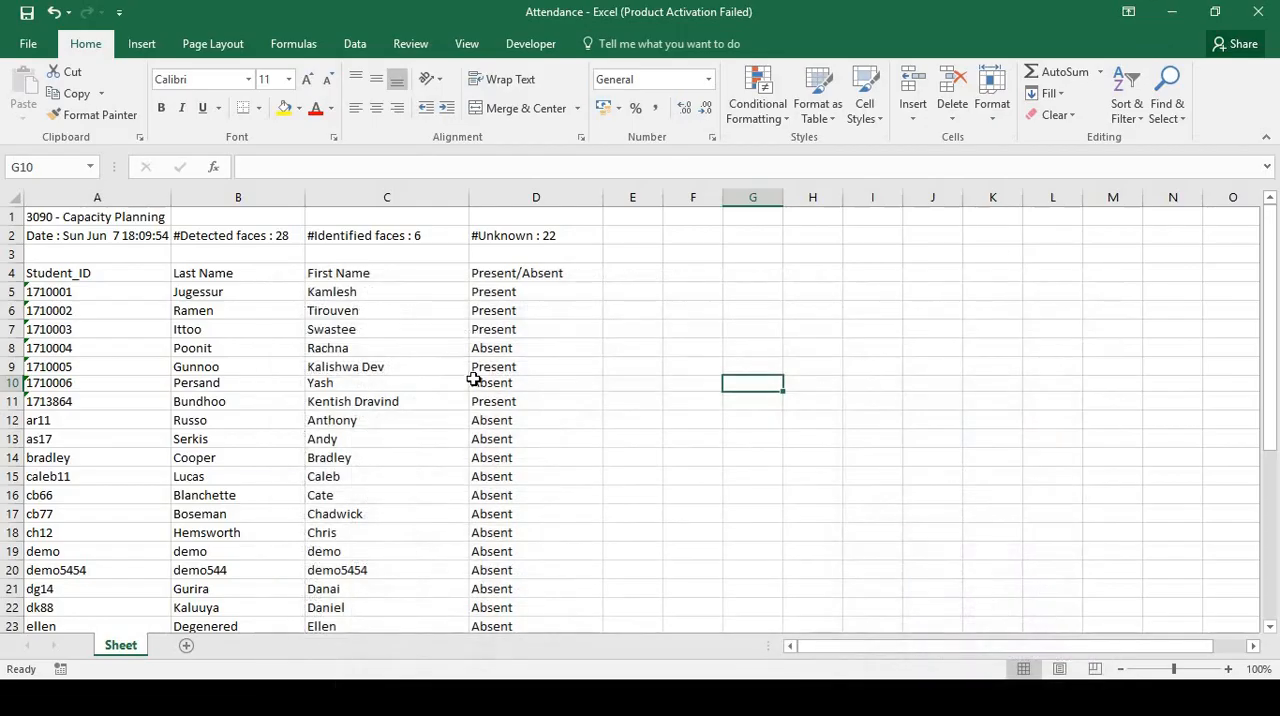
click(536, 382)
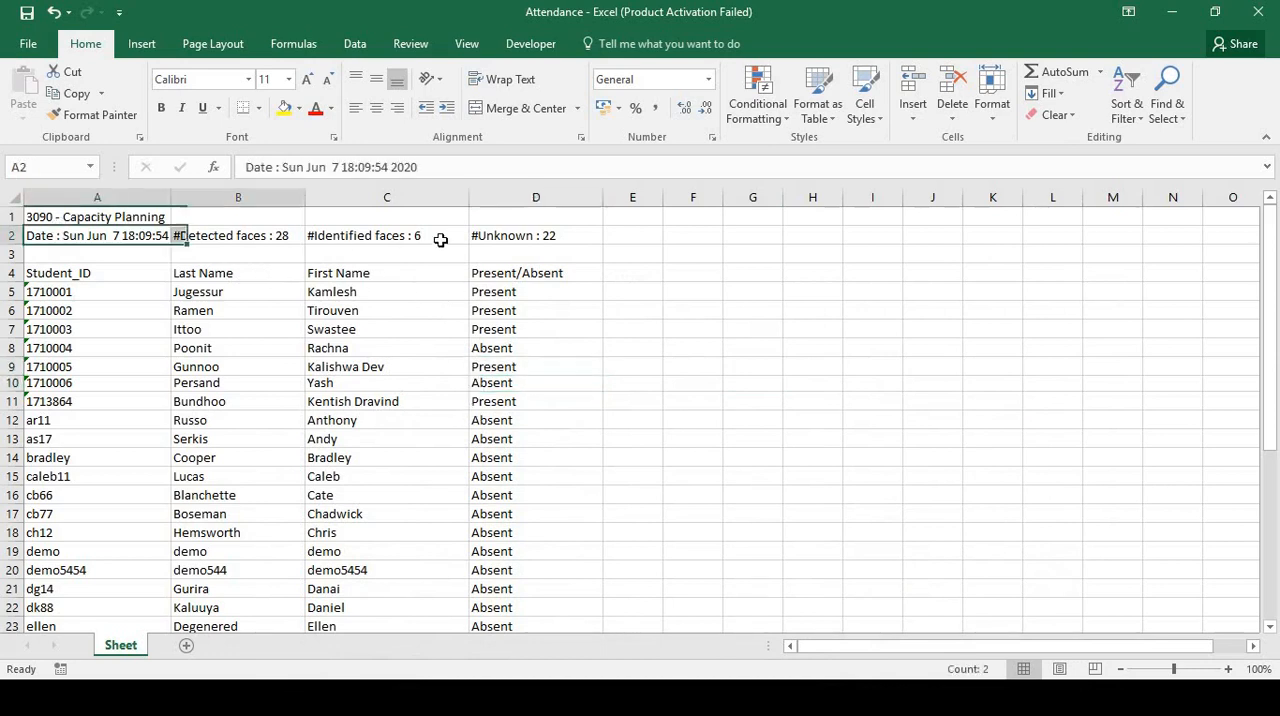
click(386, 329)
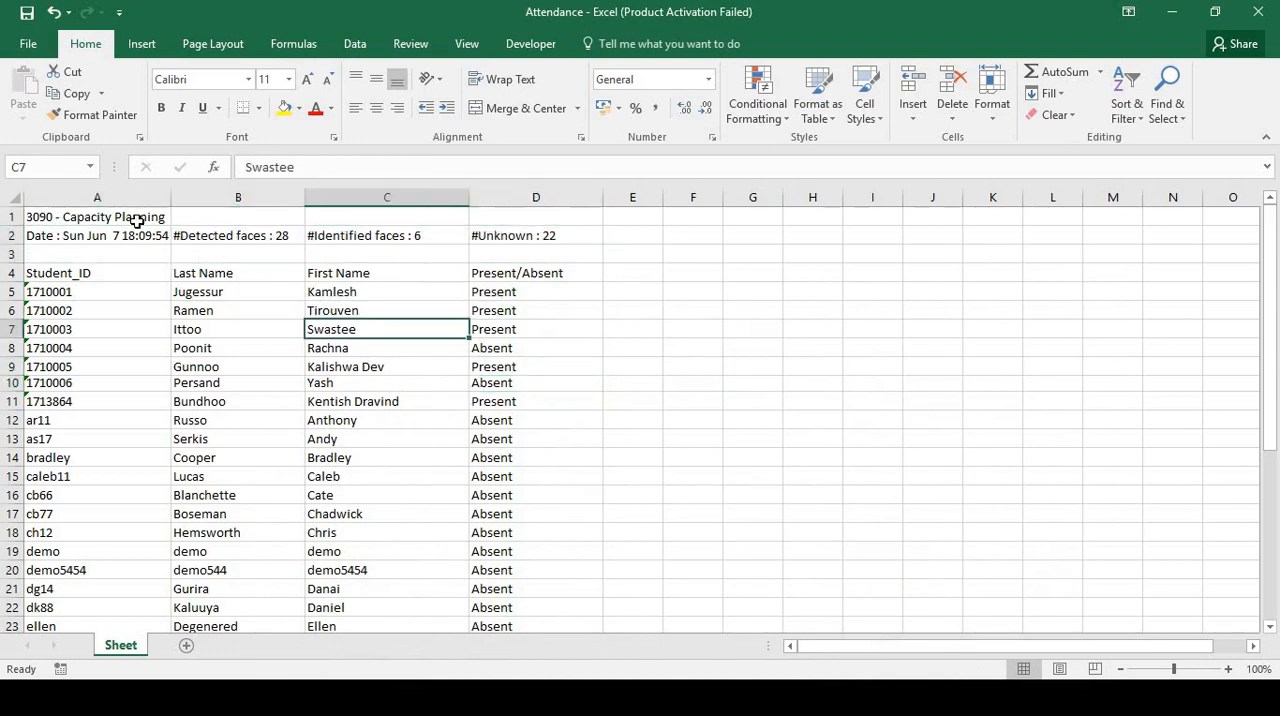
click(387, 419)
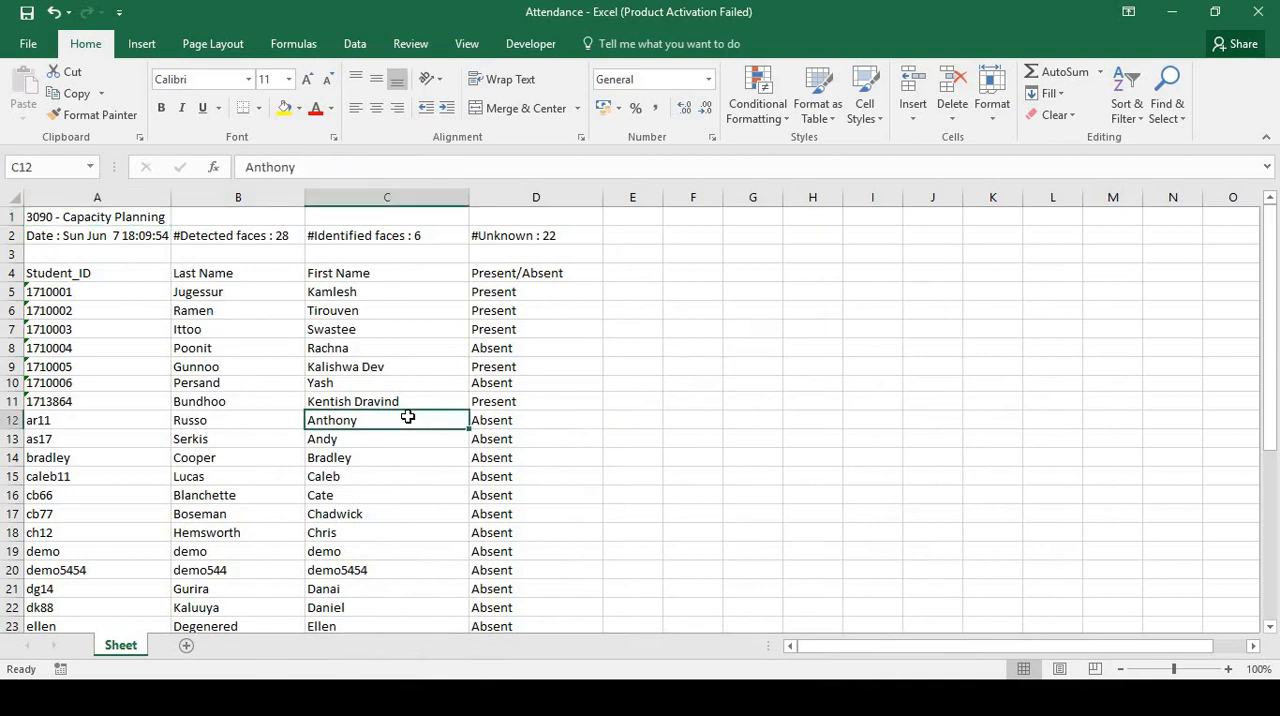
mouse_move(1037, 15)
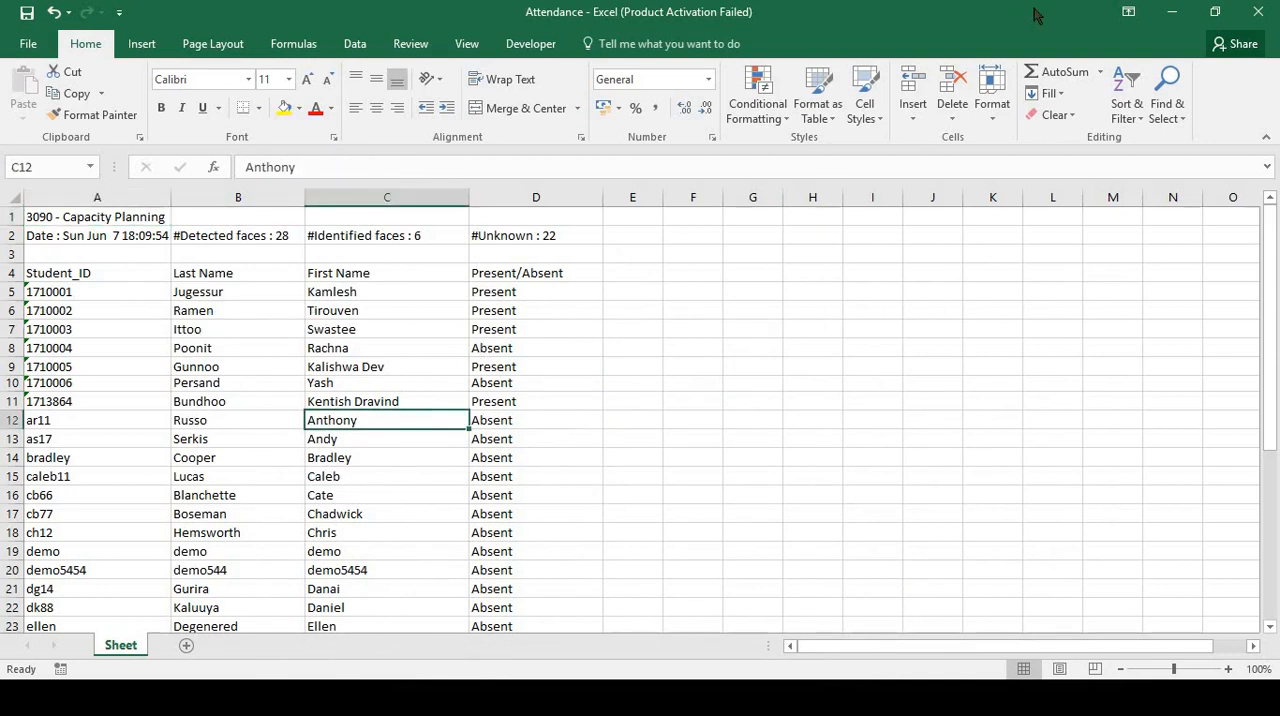